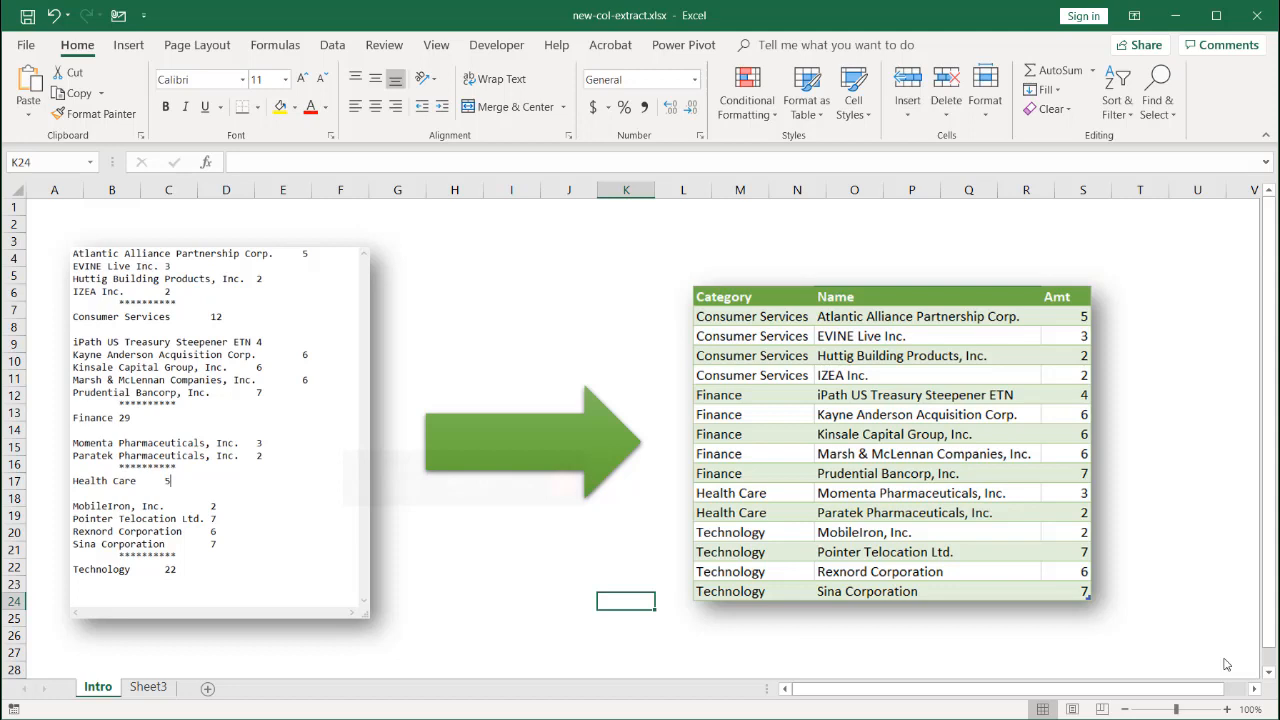
mouse_move(346, 360)
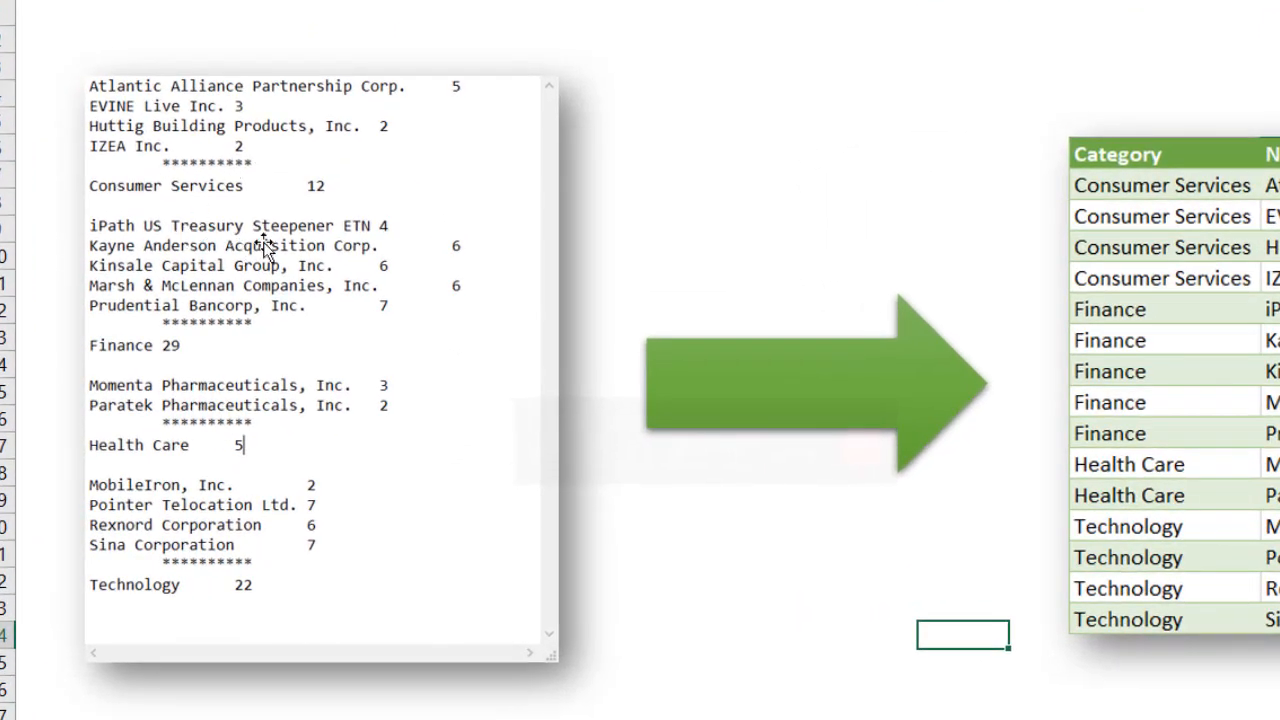
mouse_move(288, 164)
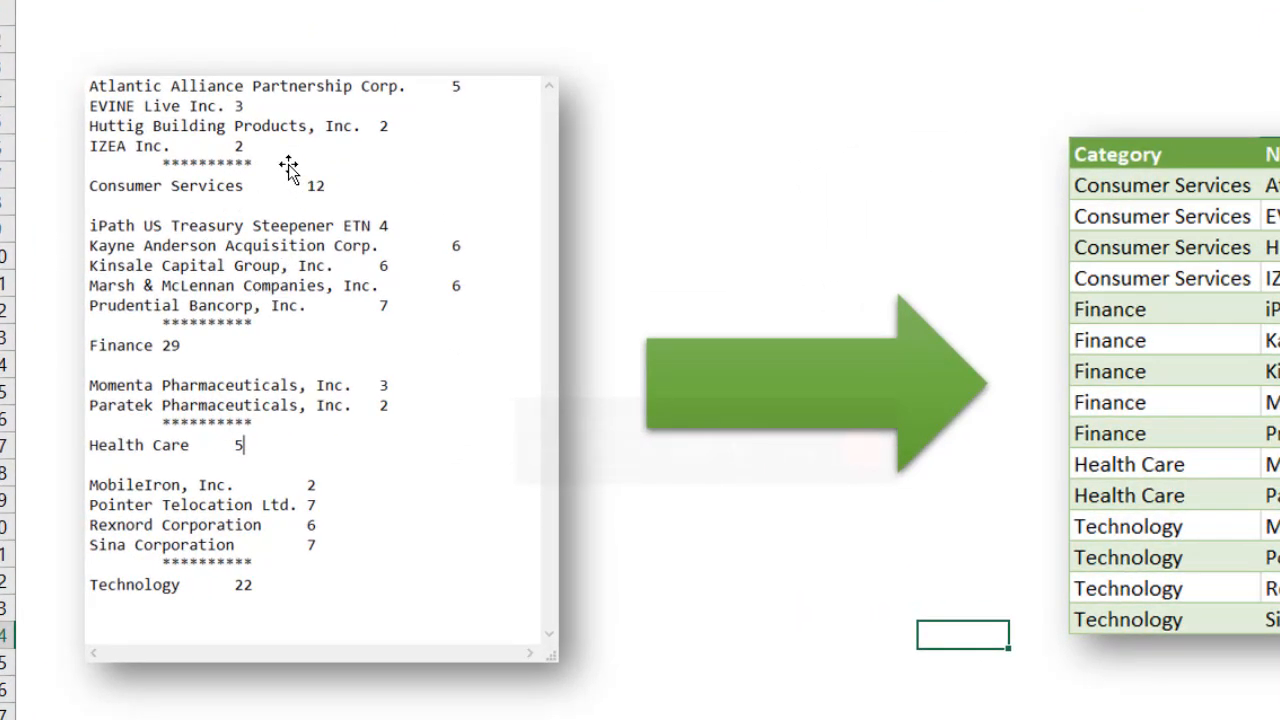
mouse_move(236, 124)
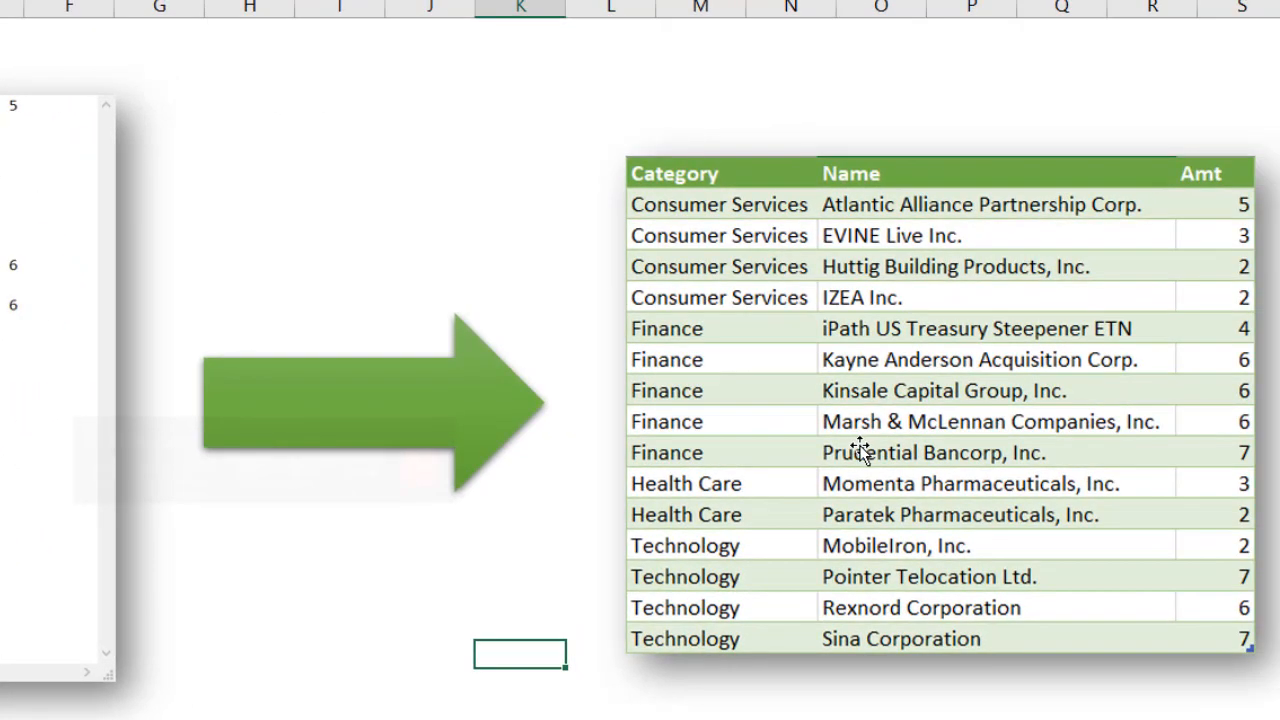
mouse_move(10, 330)
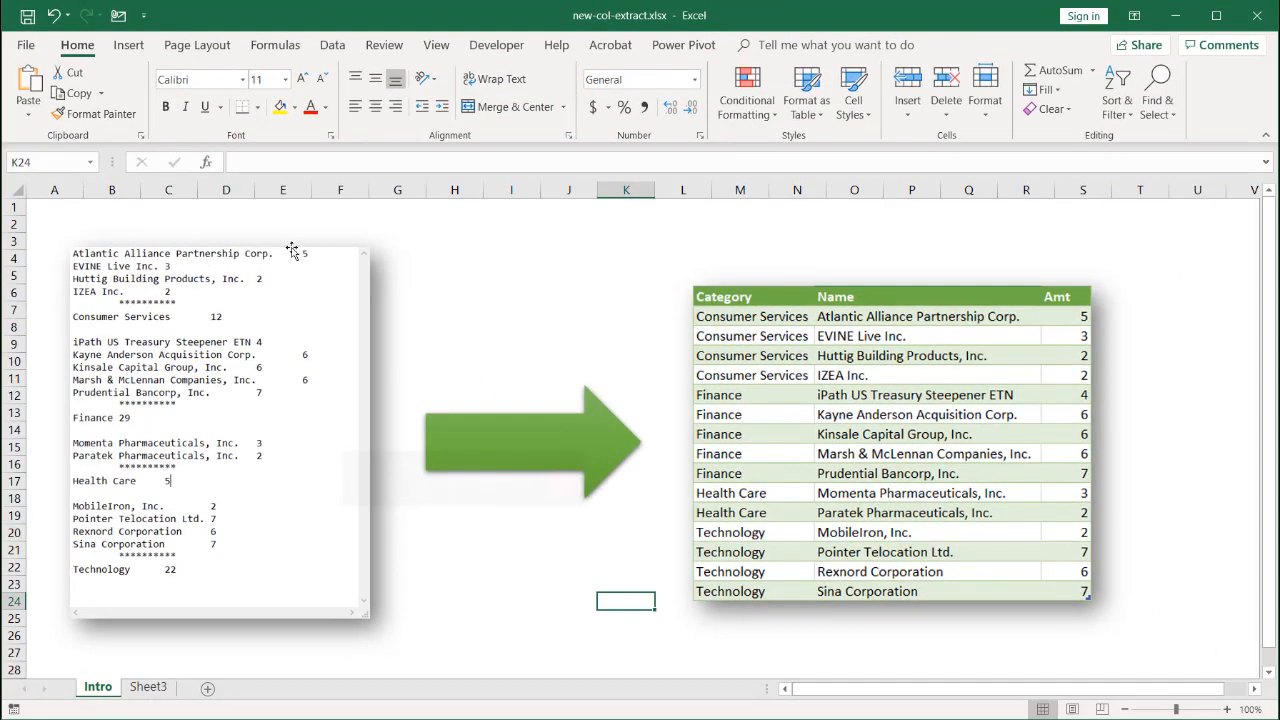
mouse_move(292, 332)
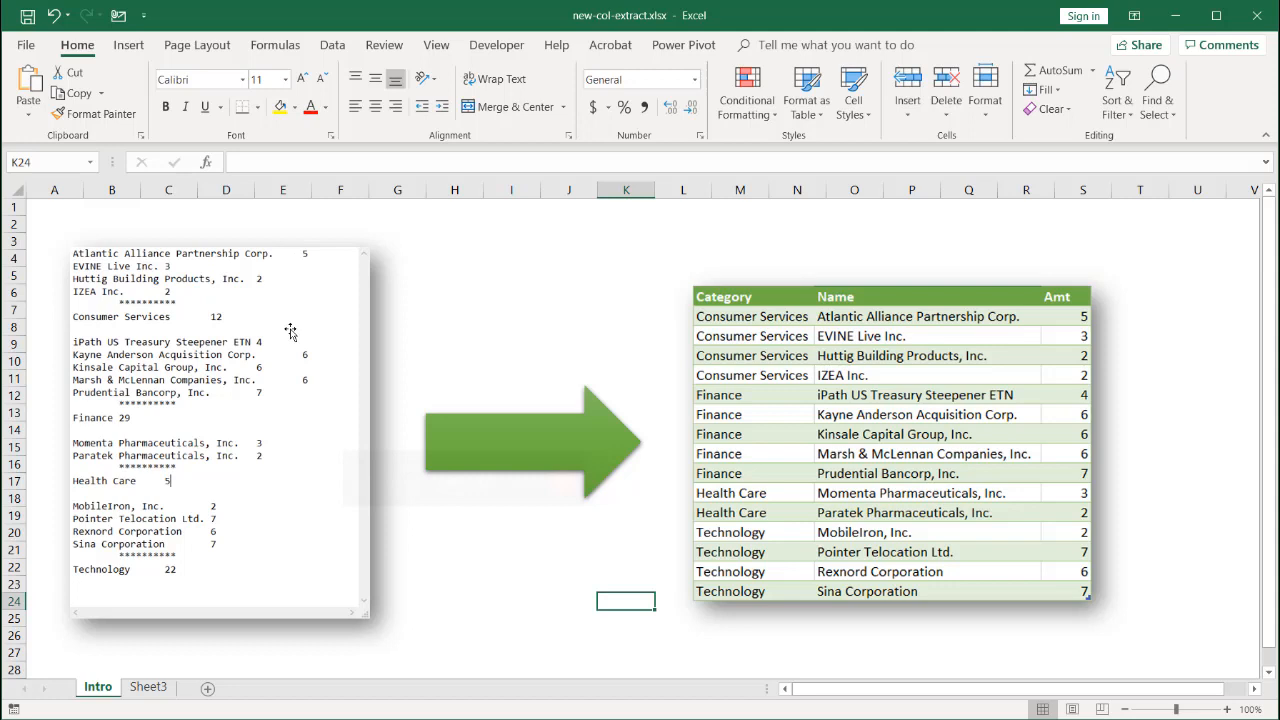
mouse_move(204, 318)
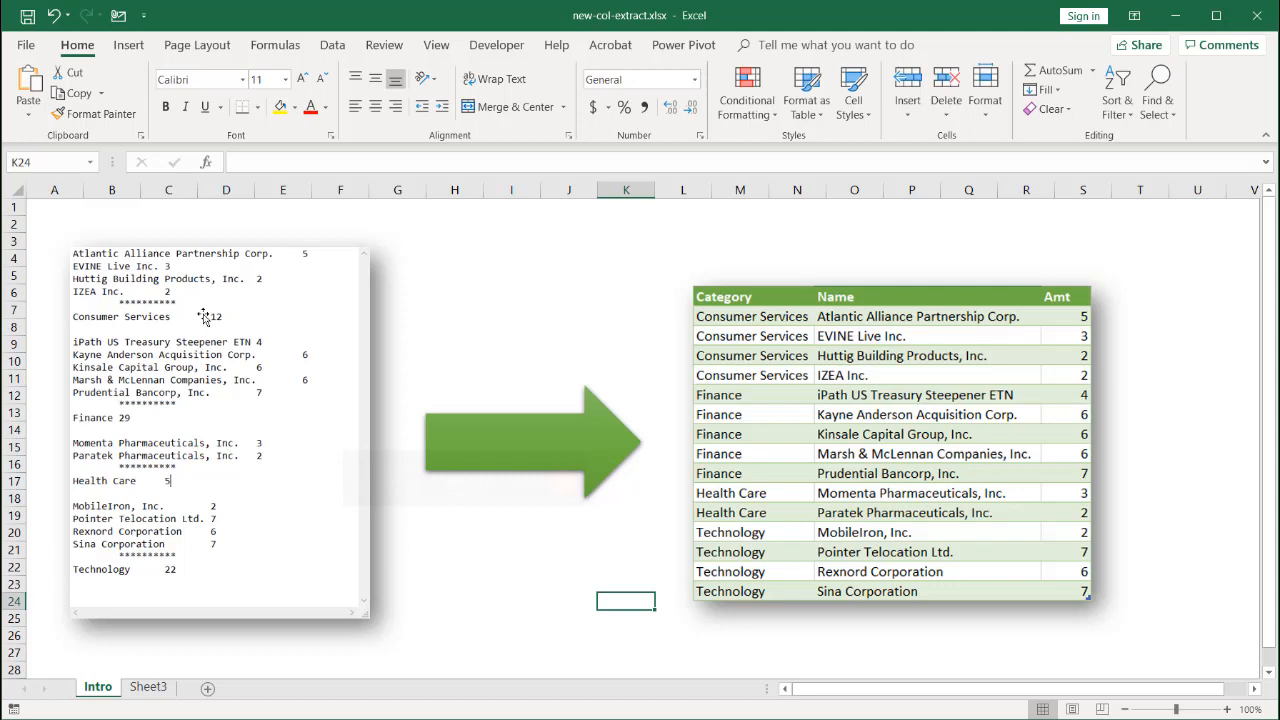
mouse_move(156, 290)
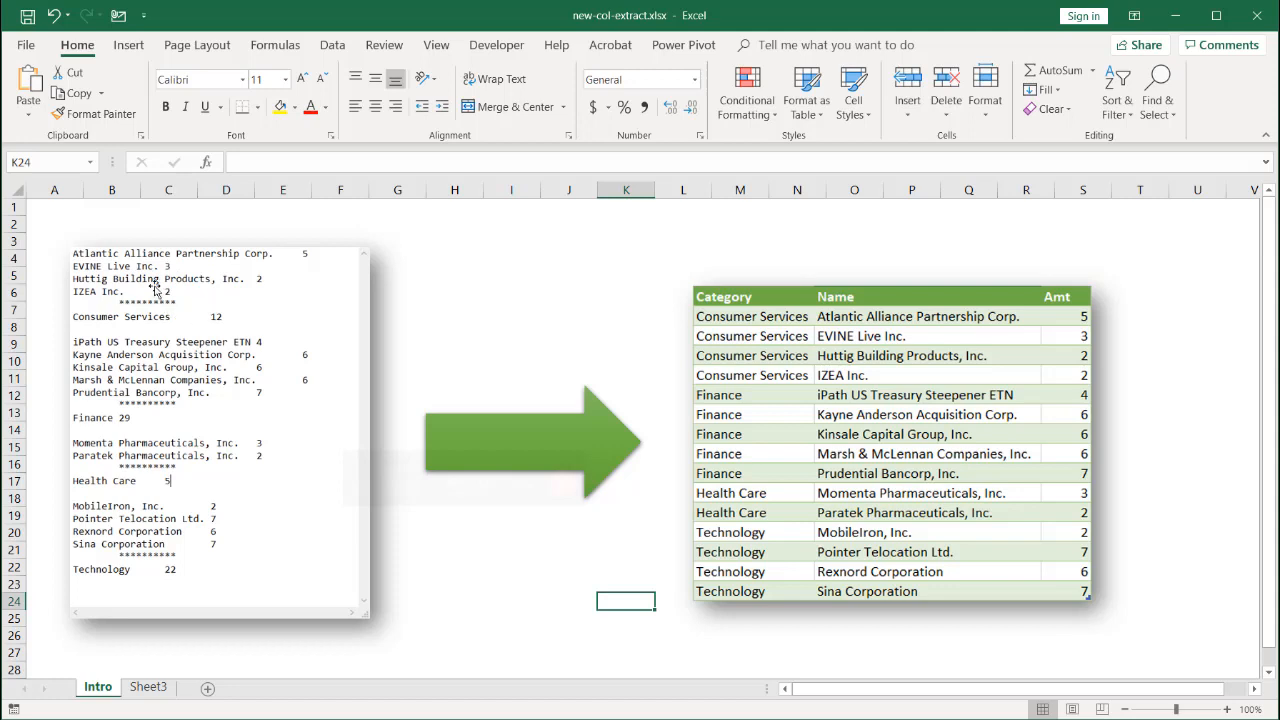
mouse_move(212, 322)
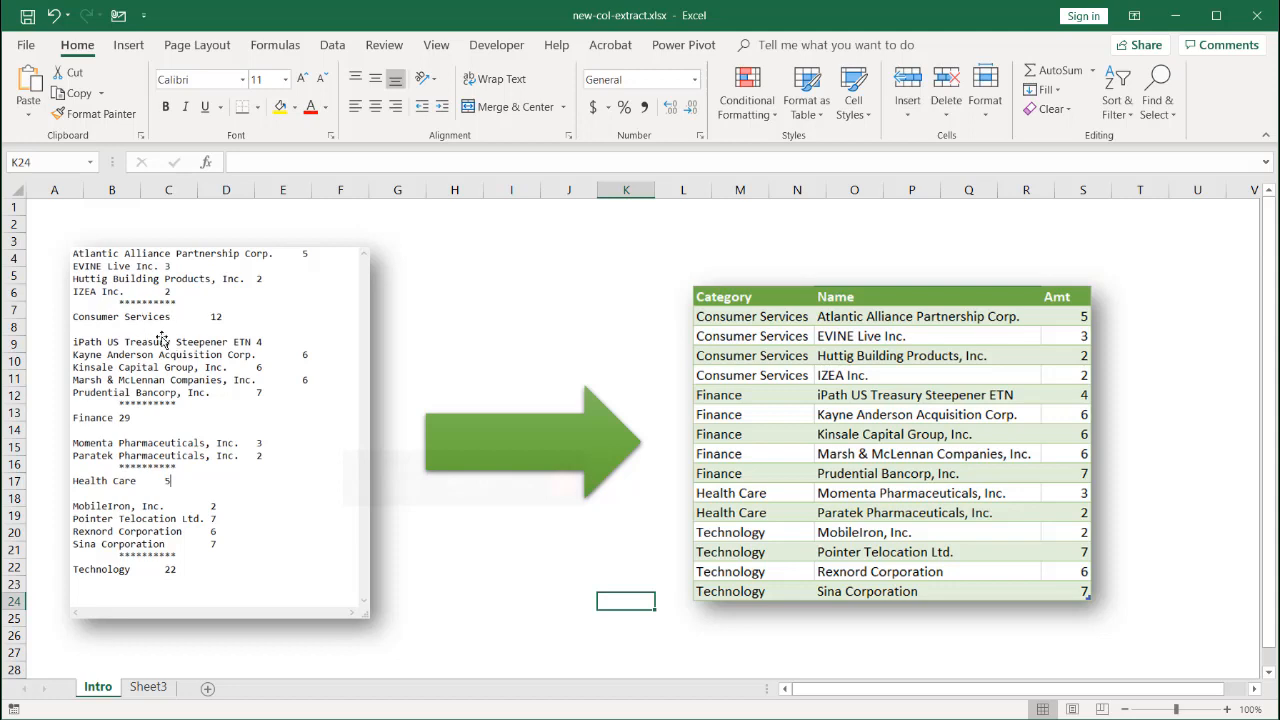
mouse_move(150, 414)
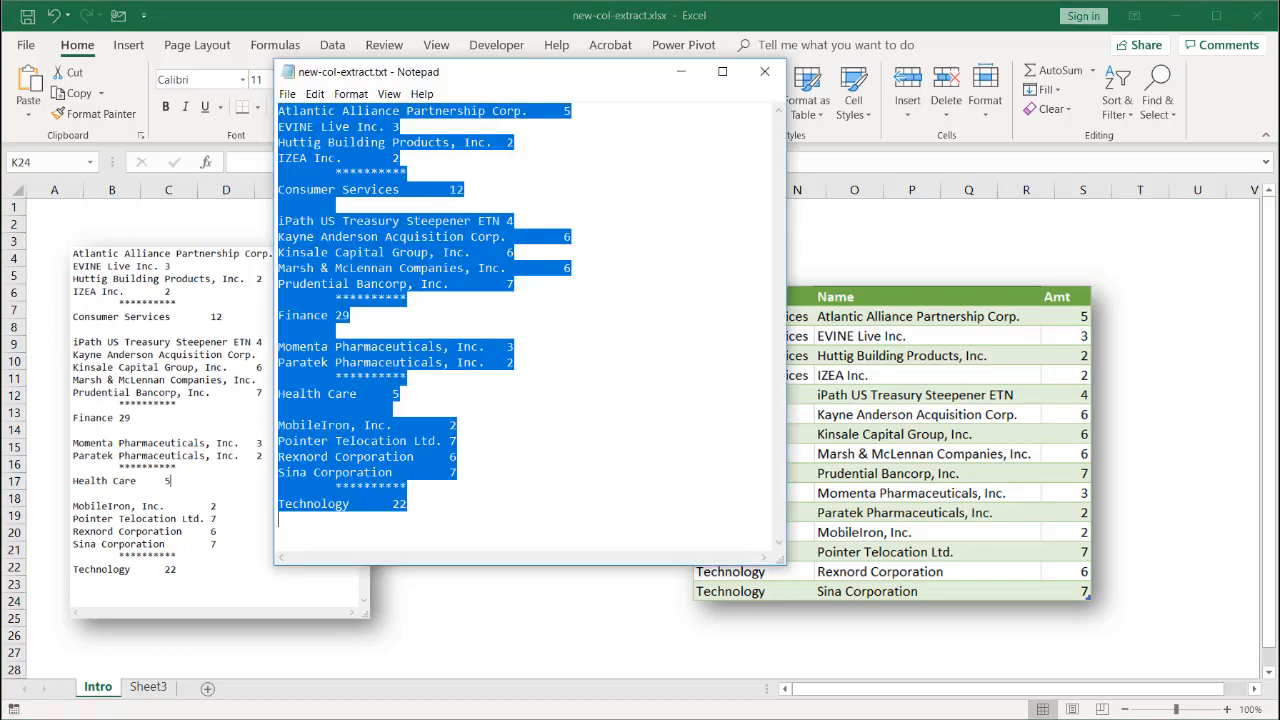
Select all of the Notepad listing and copy it to the clipboard
click(424, 188)
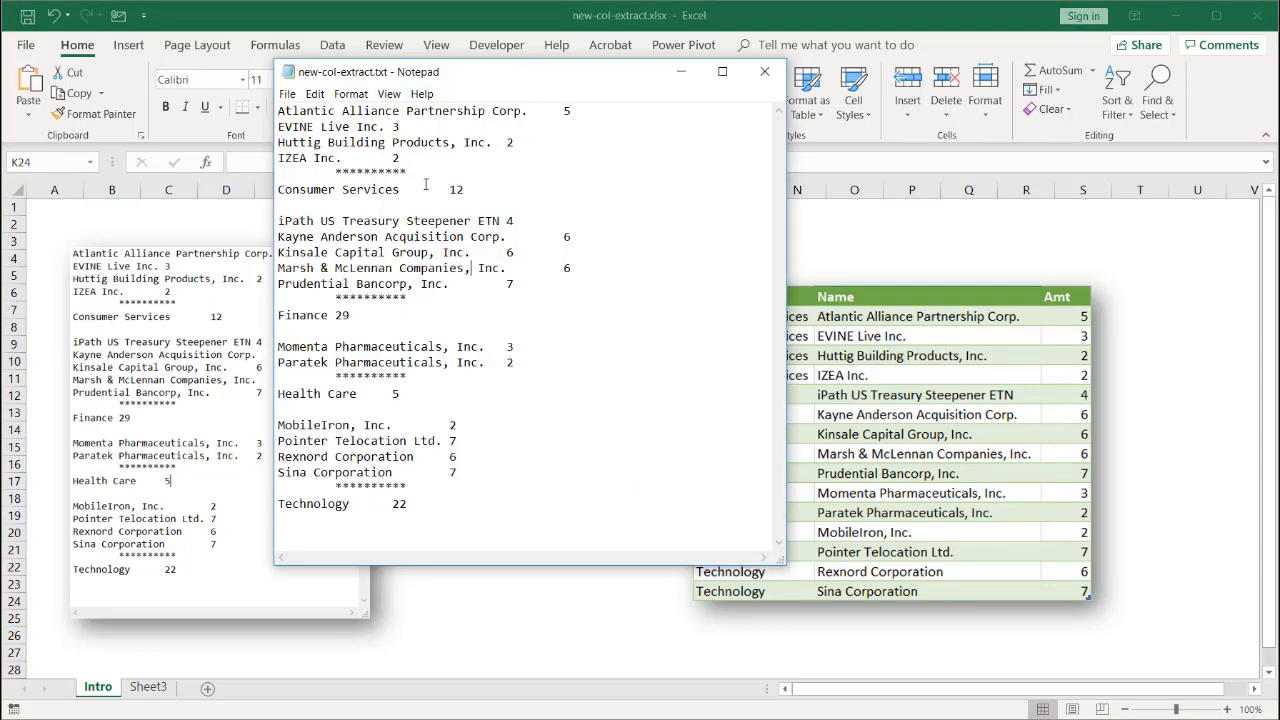
key(ctrl+a)
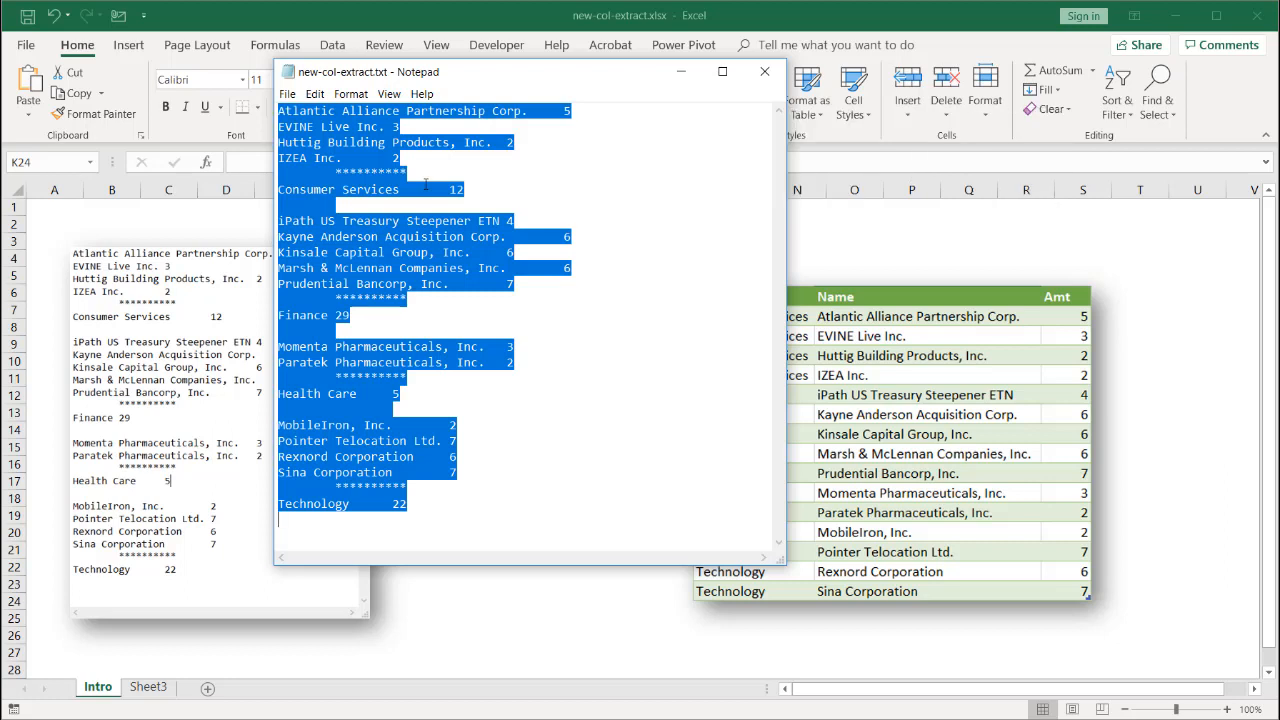
key(ctrl+c)
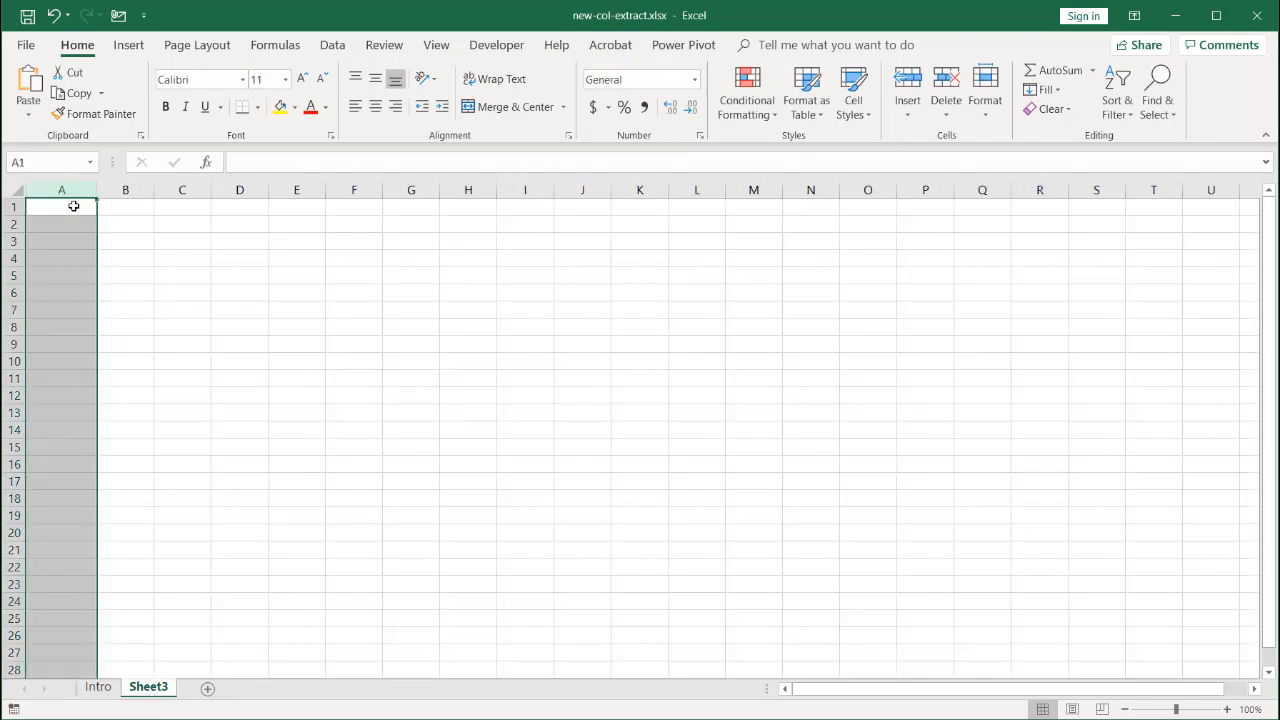
Paste the listing into Sheet3 at A1 and inspect the category and asterisk separator rows
click(28, 90)
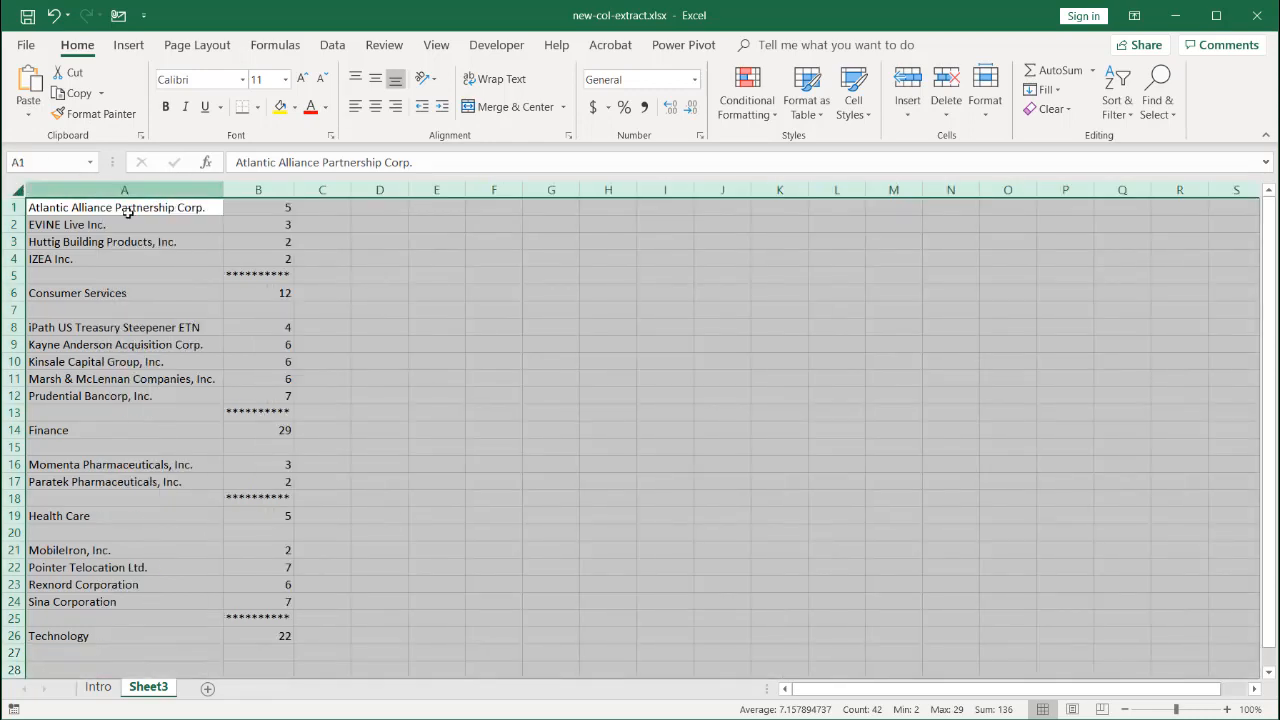
click(380, 292)
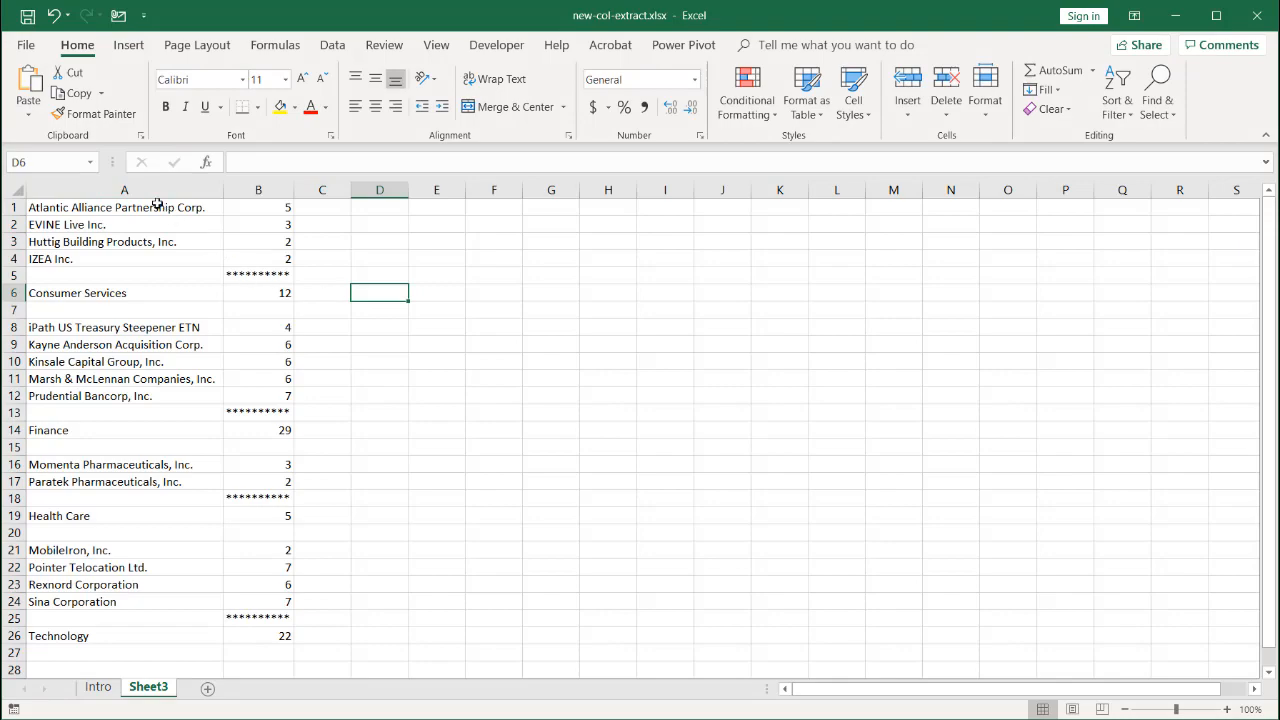
click(258, 188)
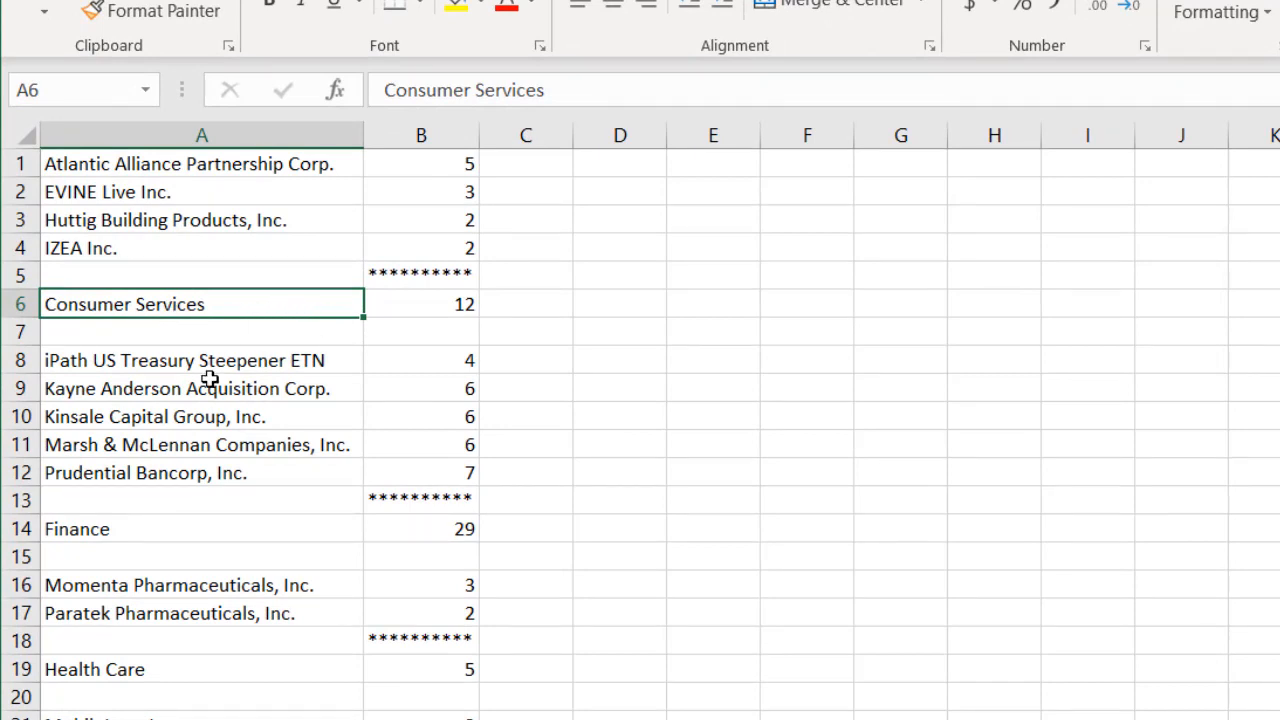
click(94, 668)
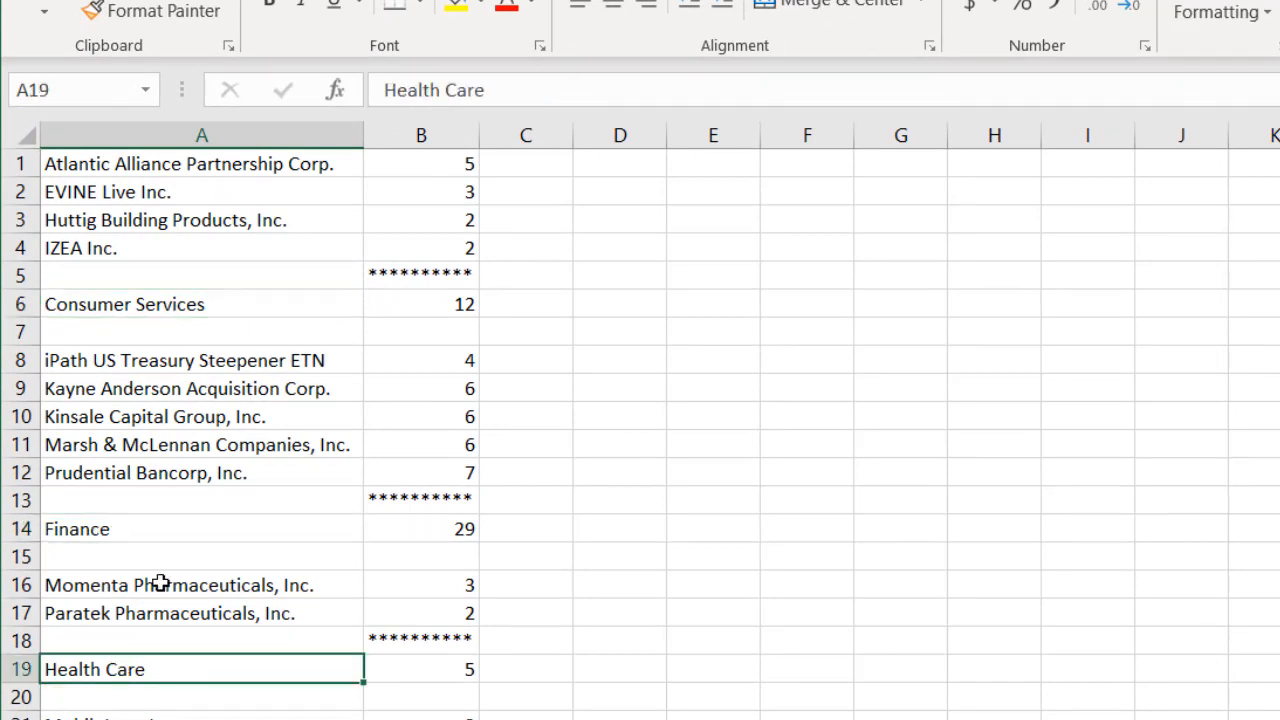
click(420, 272)
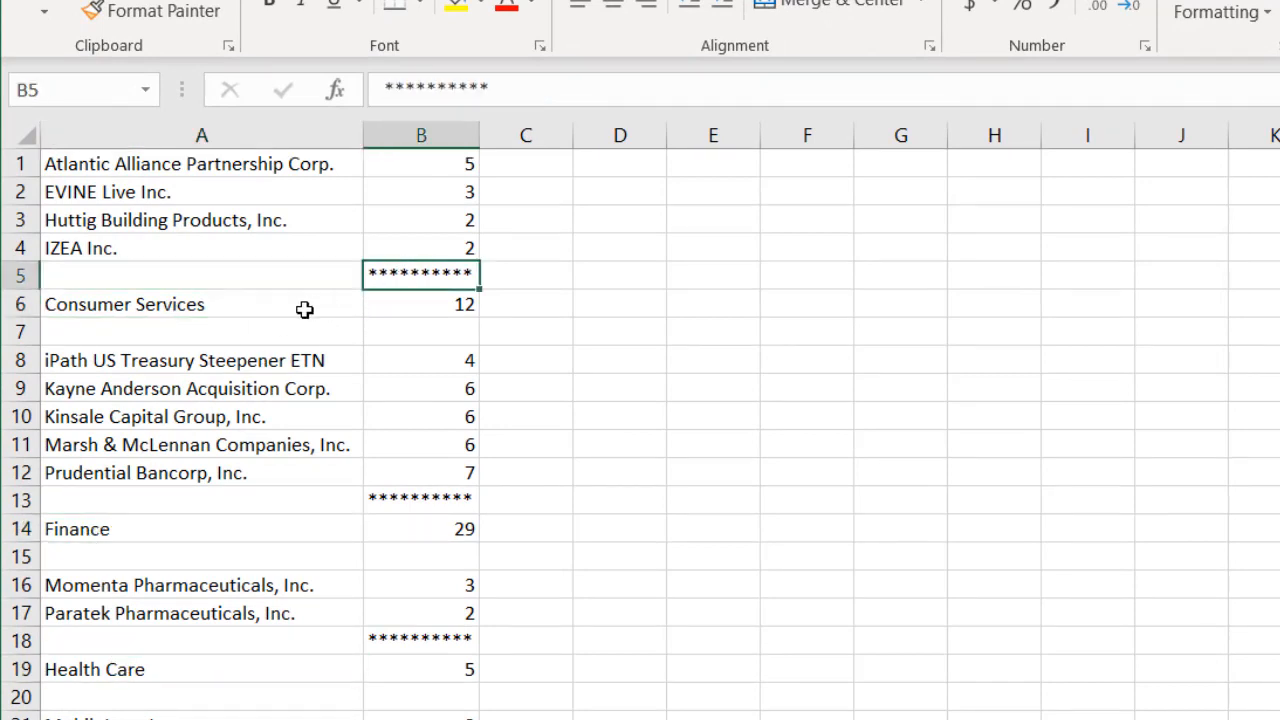
mouse_move(418, 504)
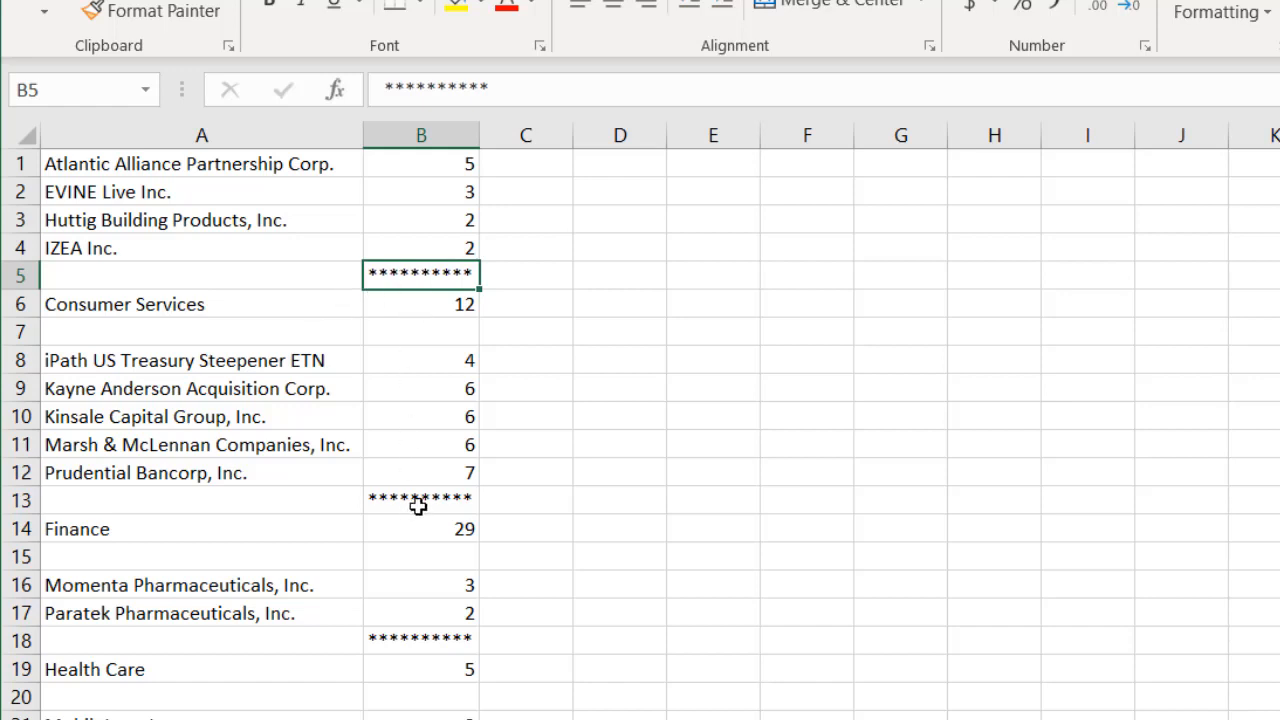
click(420, 640)
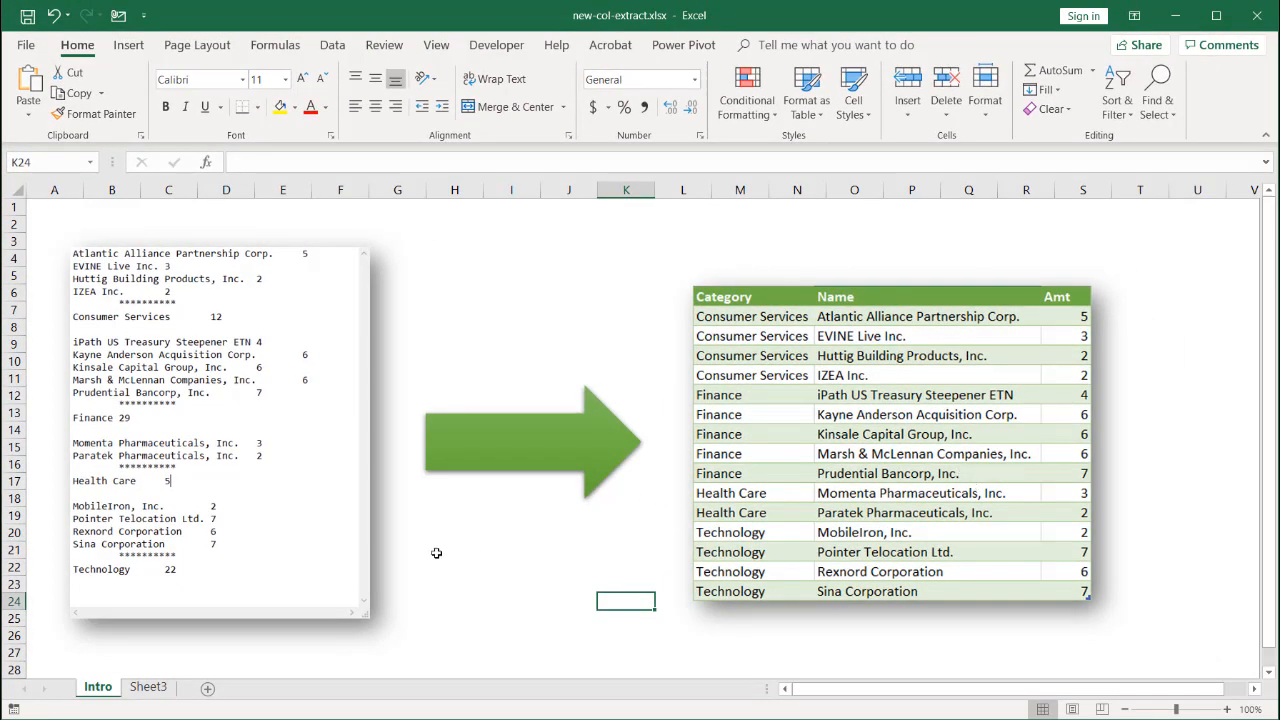
Load A1:B26 on Sheet3 into Power Query as a table without headers
click(148, 688)
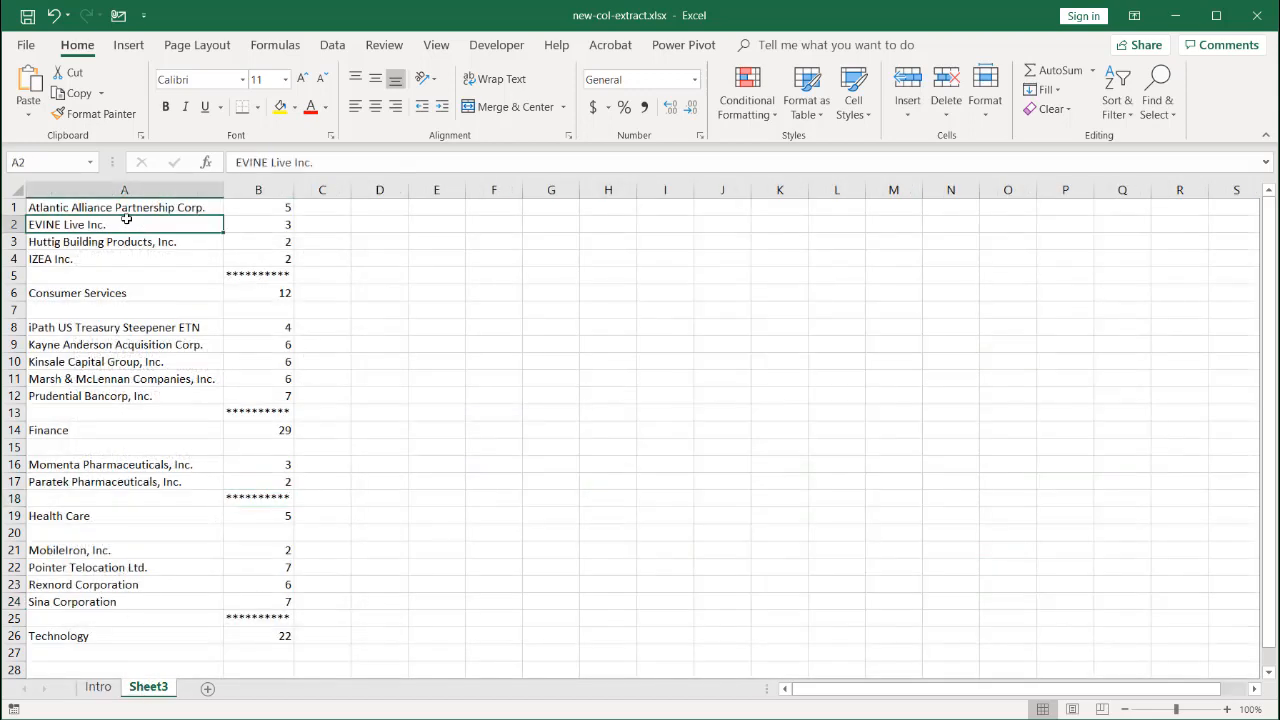
drag(124, 206, 258, 600)
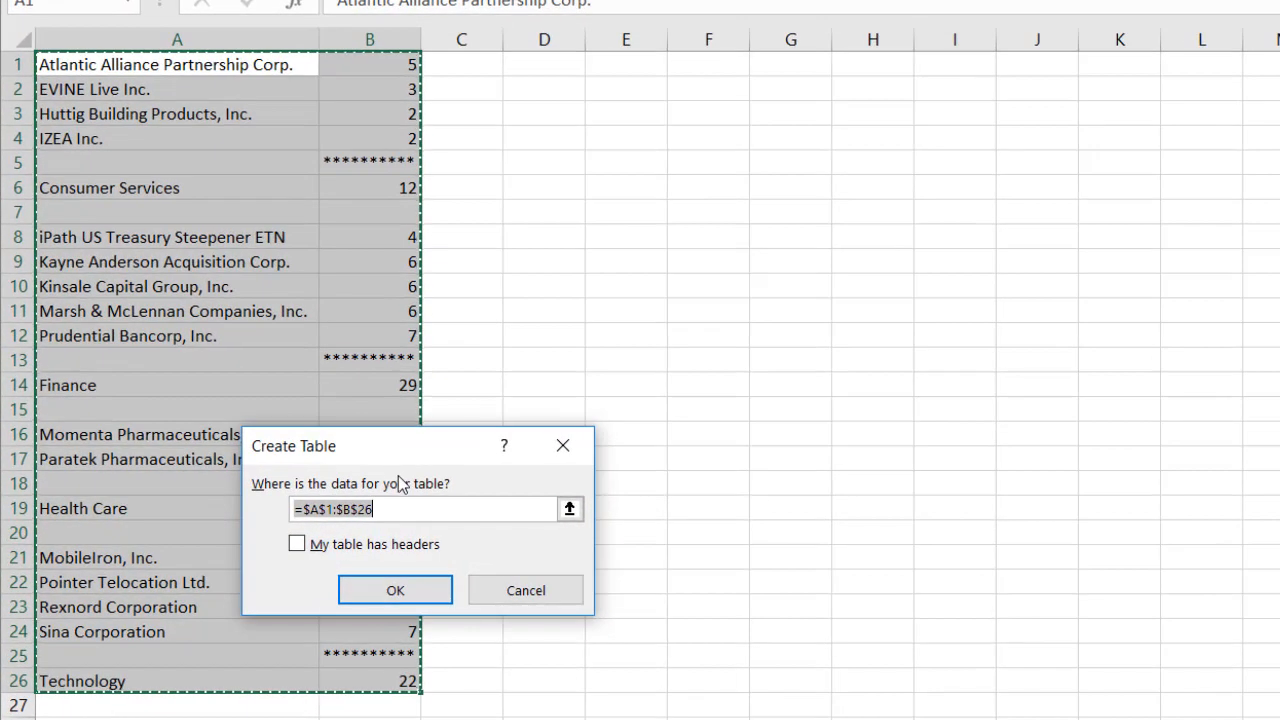
mouse_move(376, 556)
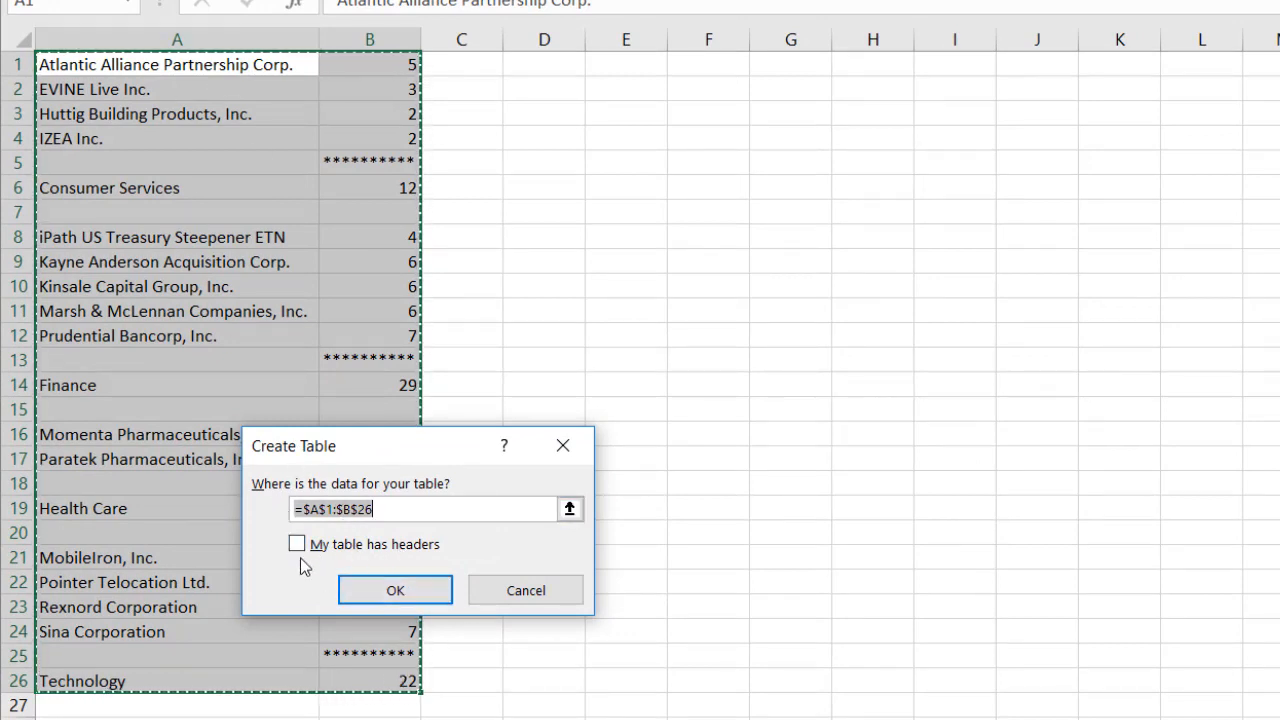
click(396, 590)
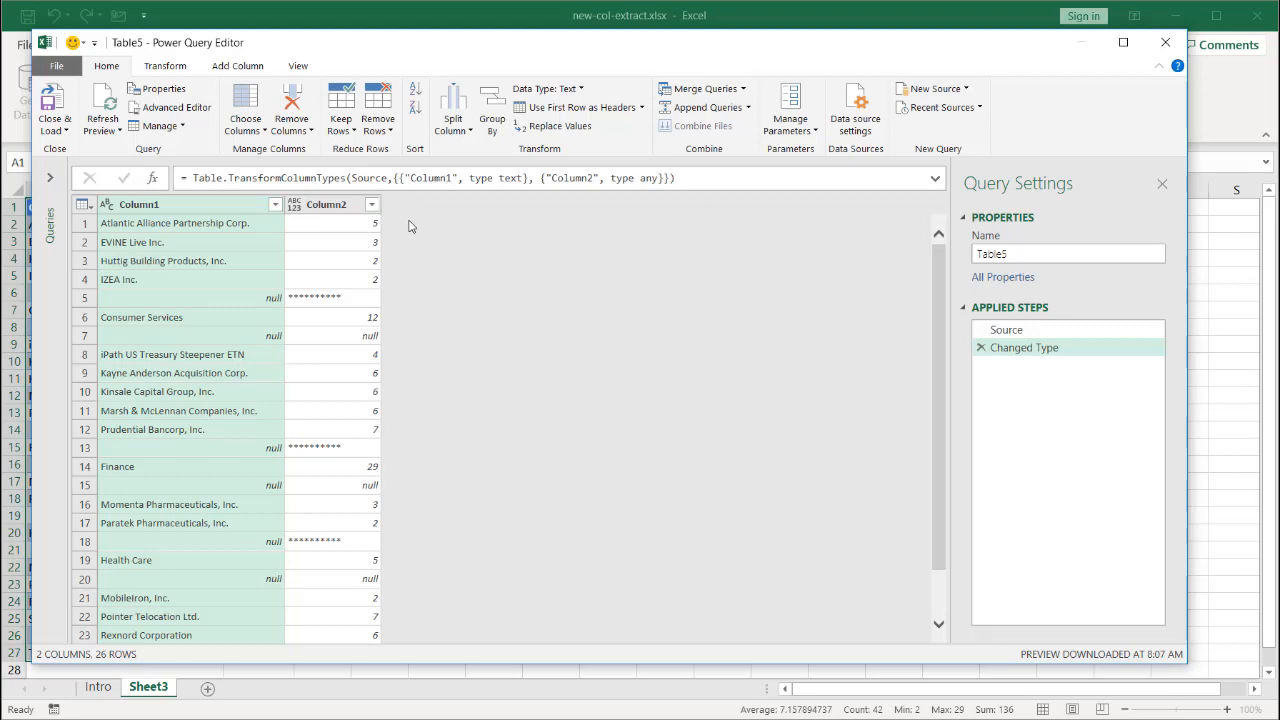
Add an Index column from 0 and a second Index.1 column from 1
click(324, 204)
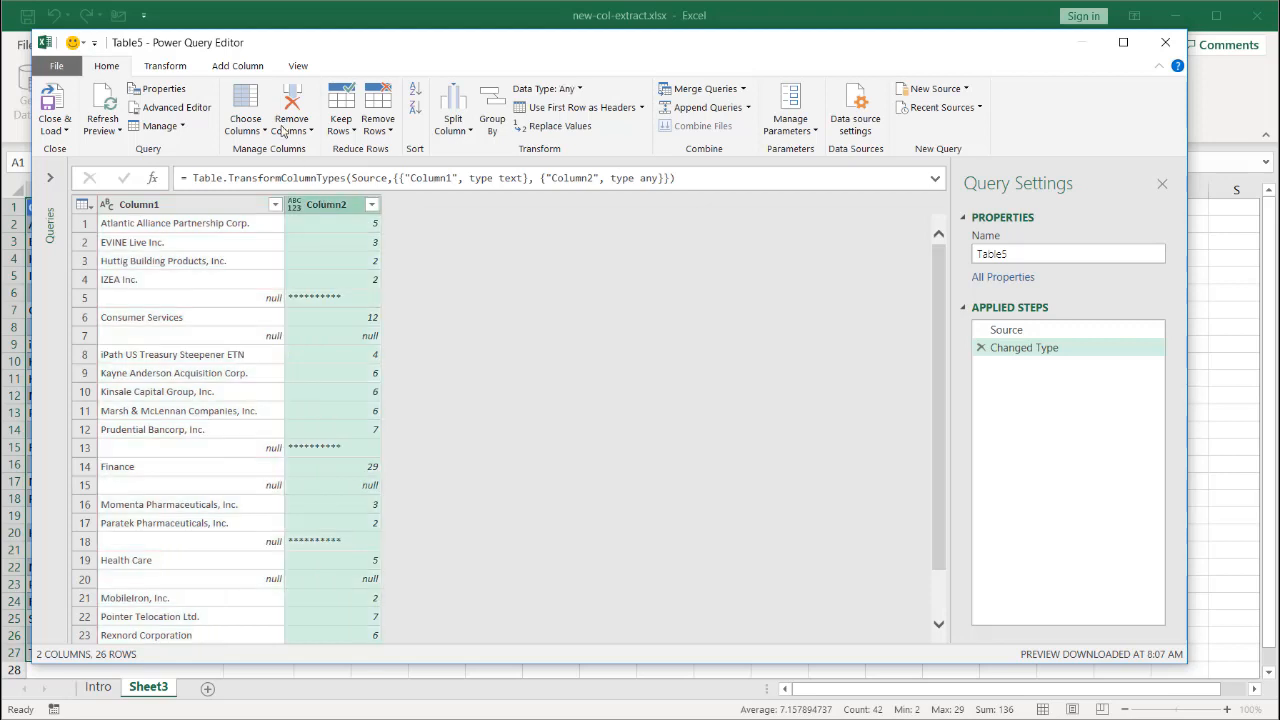
click(236, 64)
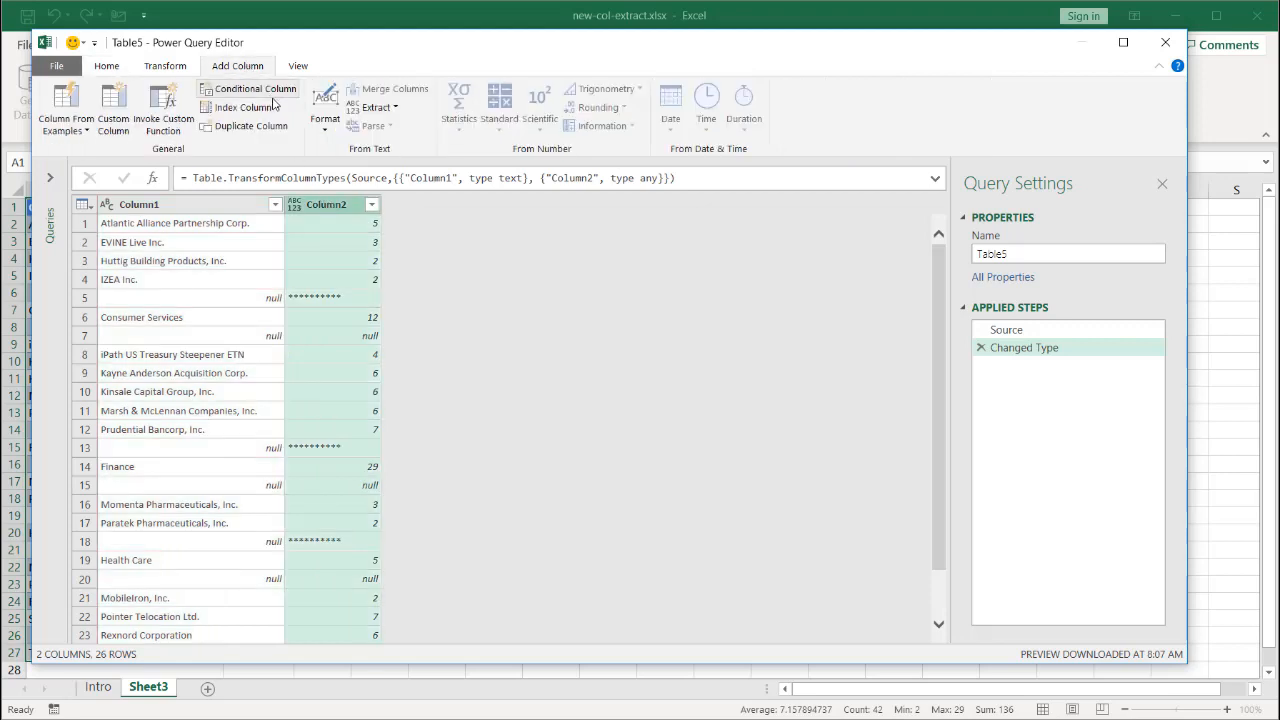
click(240, 108)
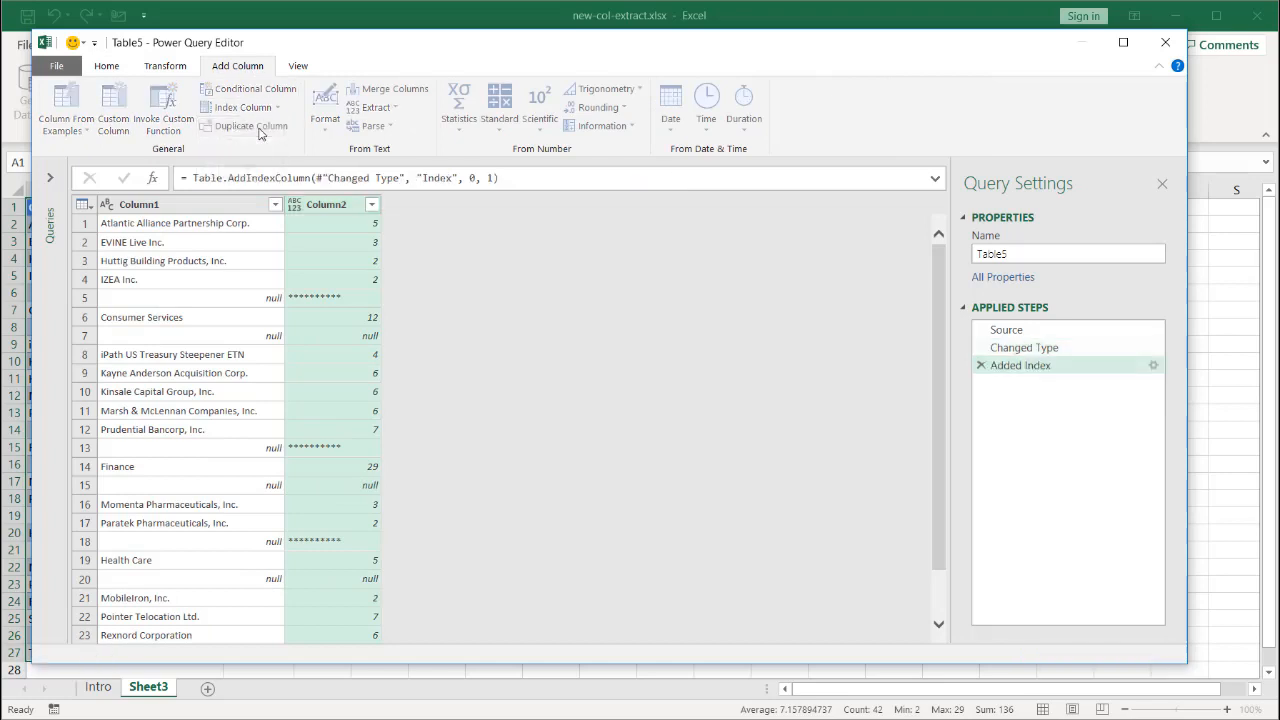
click(264, 108)
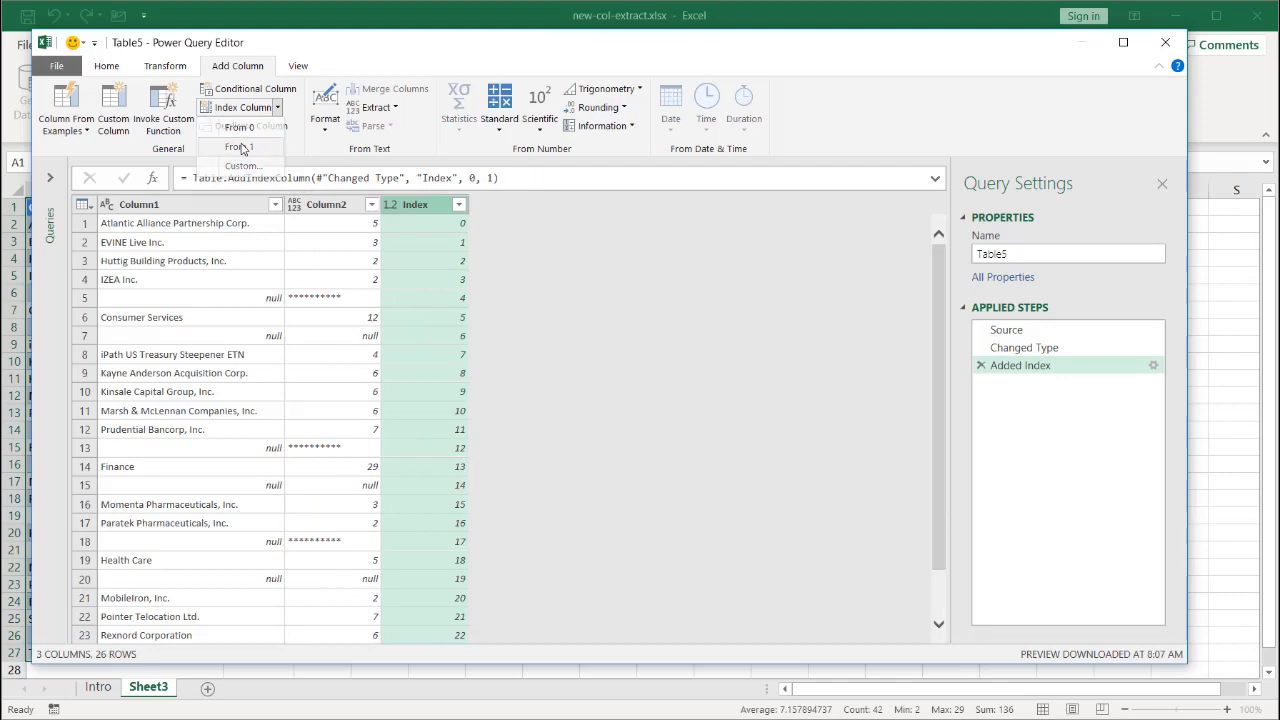
click(236, 146)
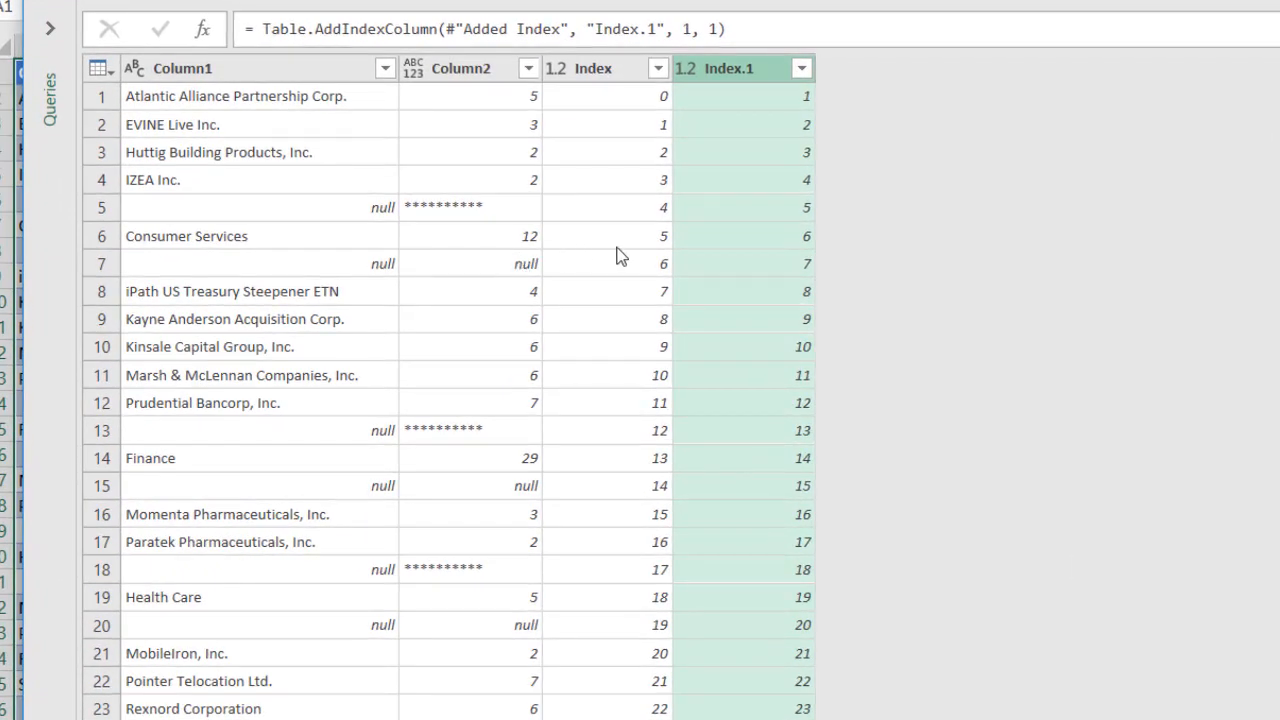
mouse_move(644, 244)
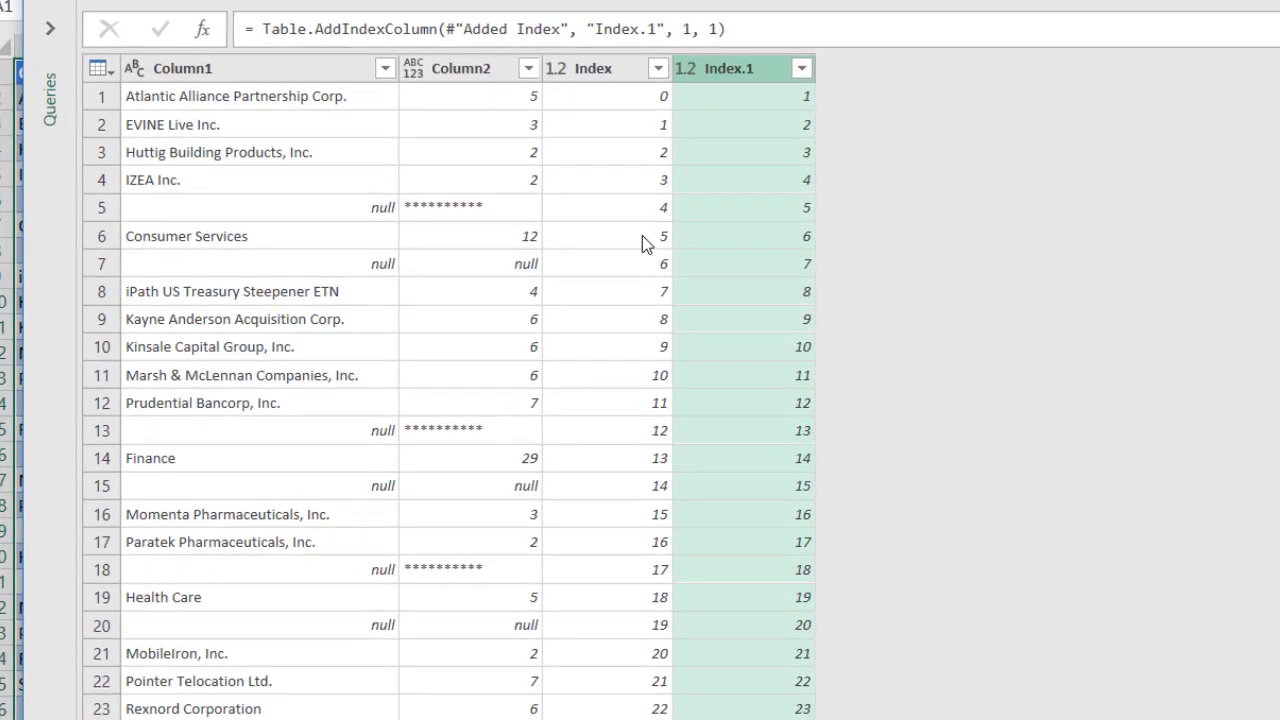
mouse_move(752, 104)
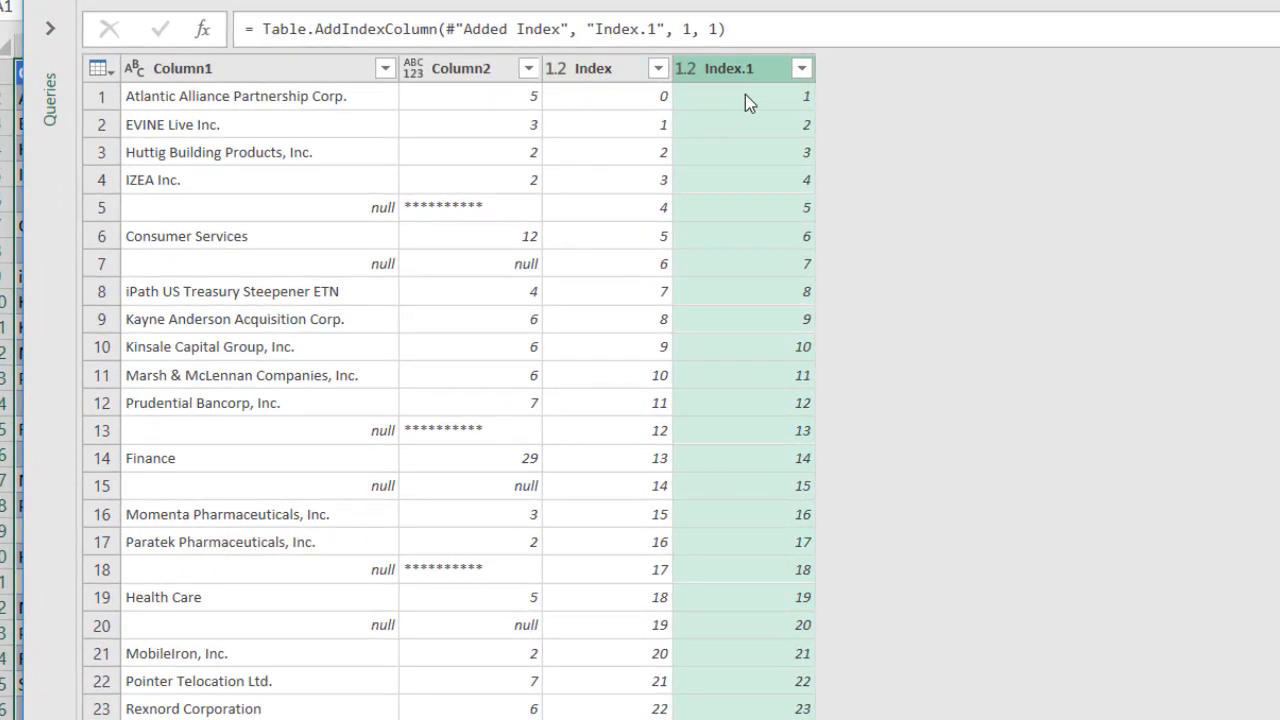
mouse_move(664, 244)
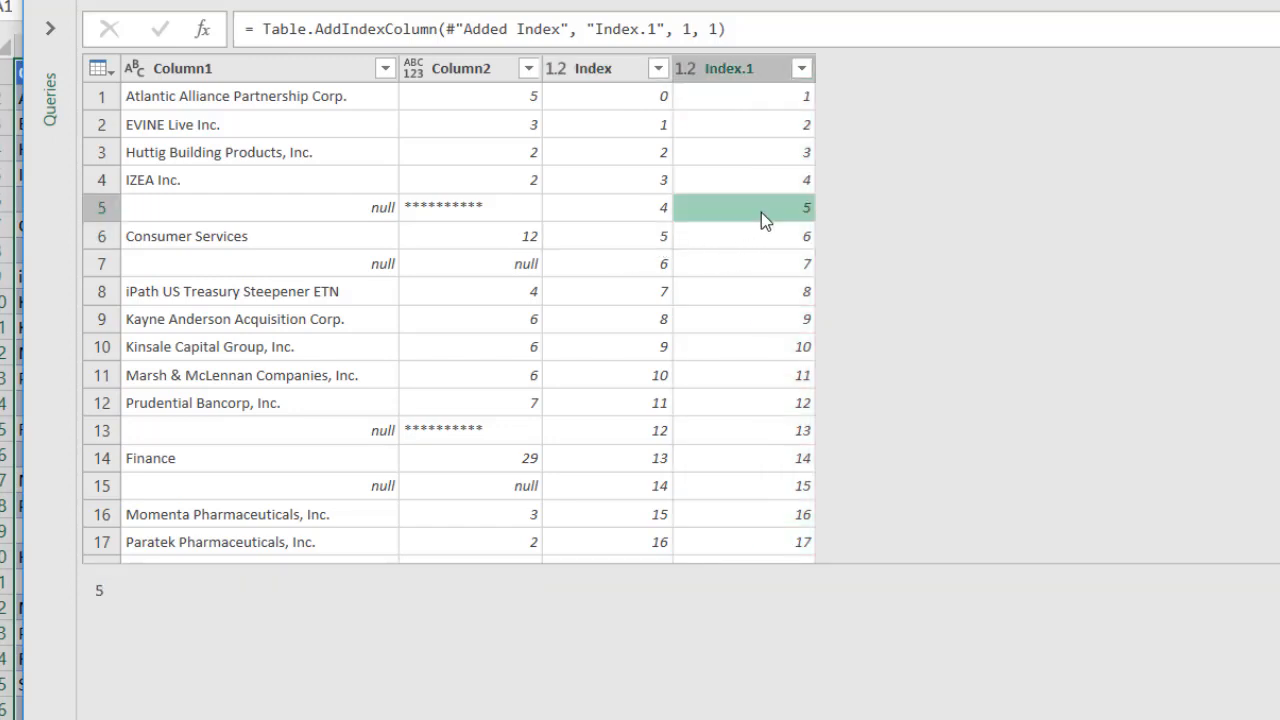
mouse_move(698, 236)
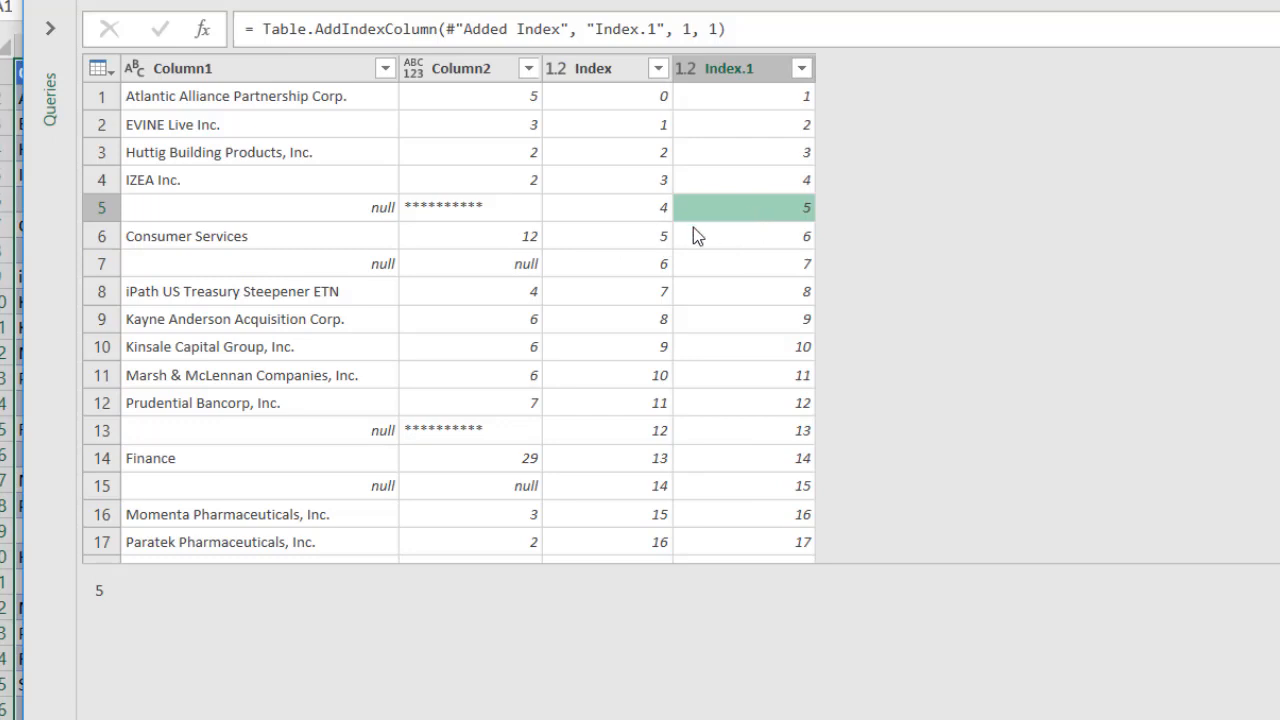
mouse_move(396, 256)
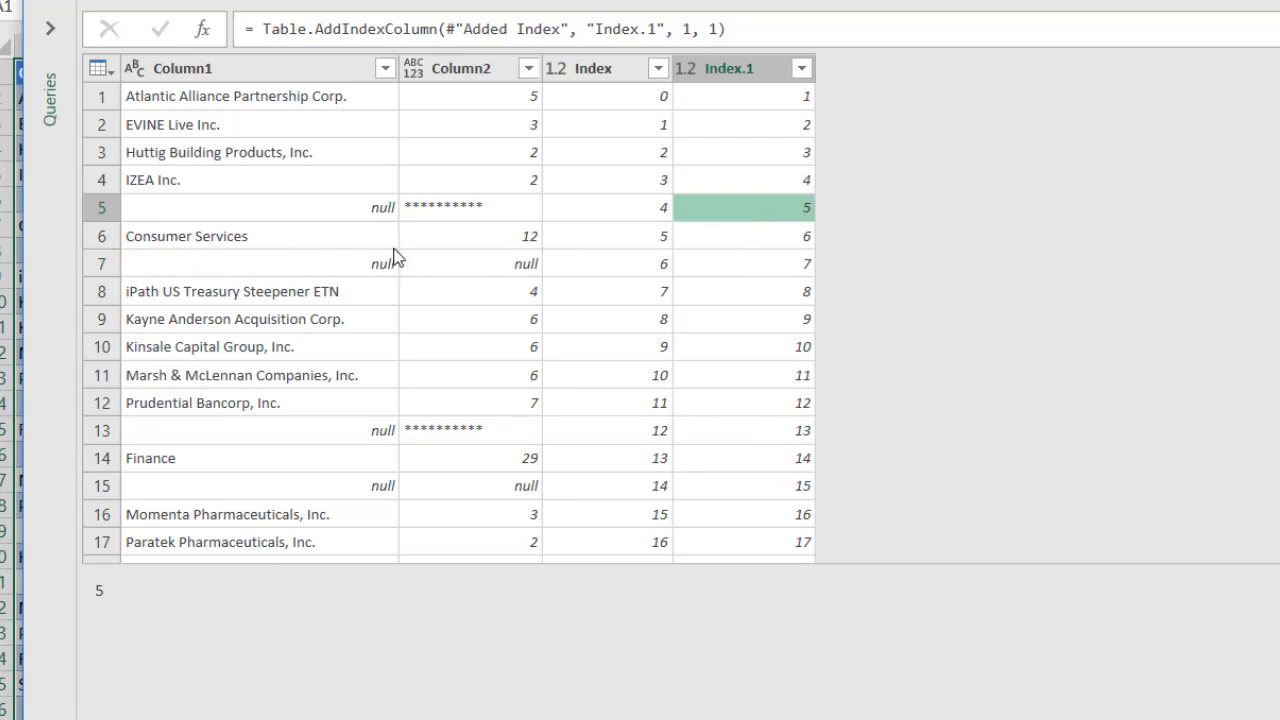
mouse_move(368, 222)
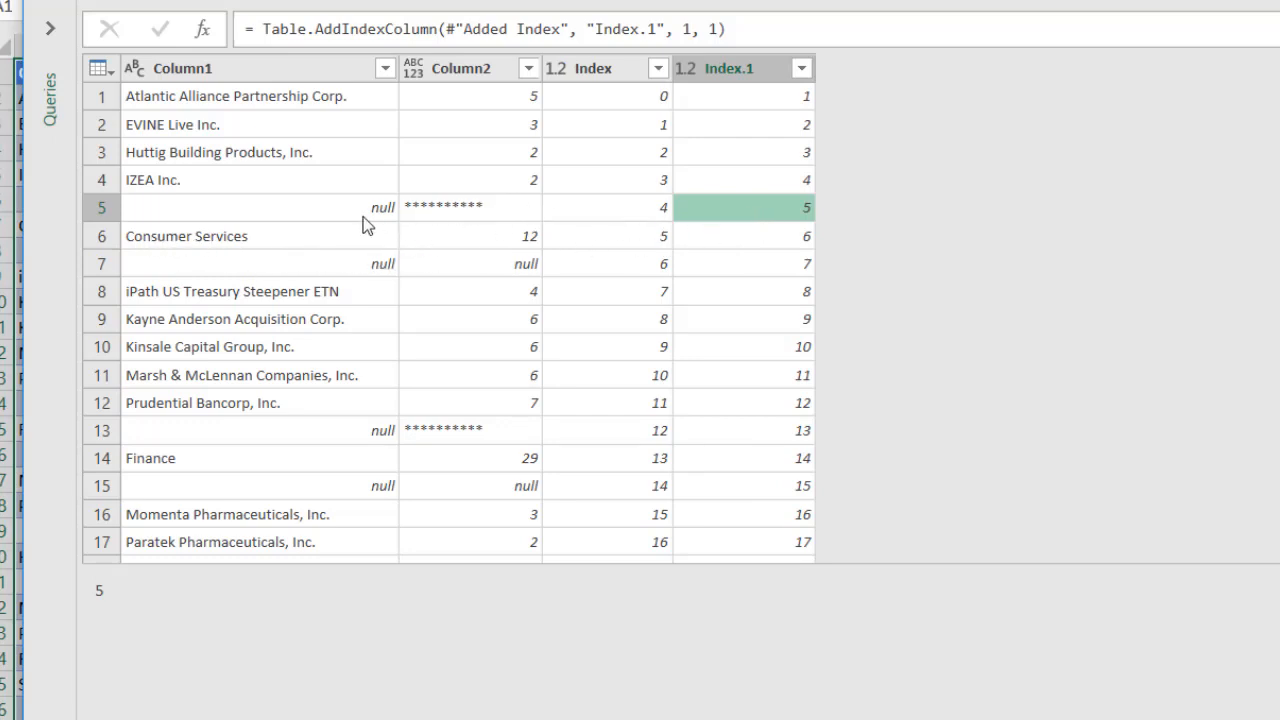
Inspect row 5's null and asterisk values against the Index column, then show Home's combine commands
click(250, 206)
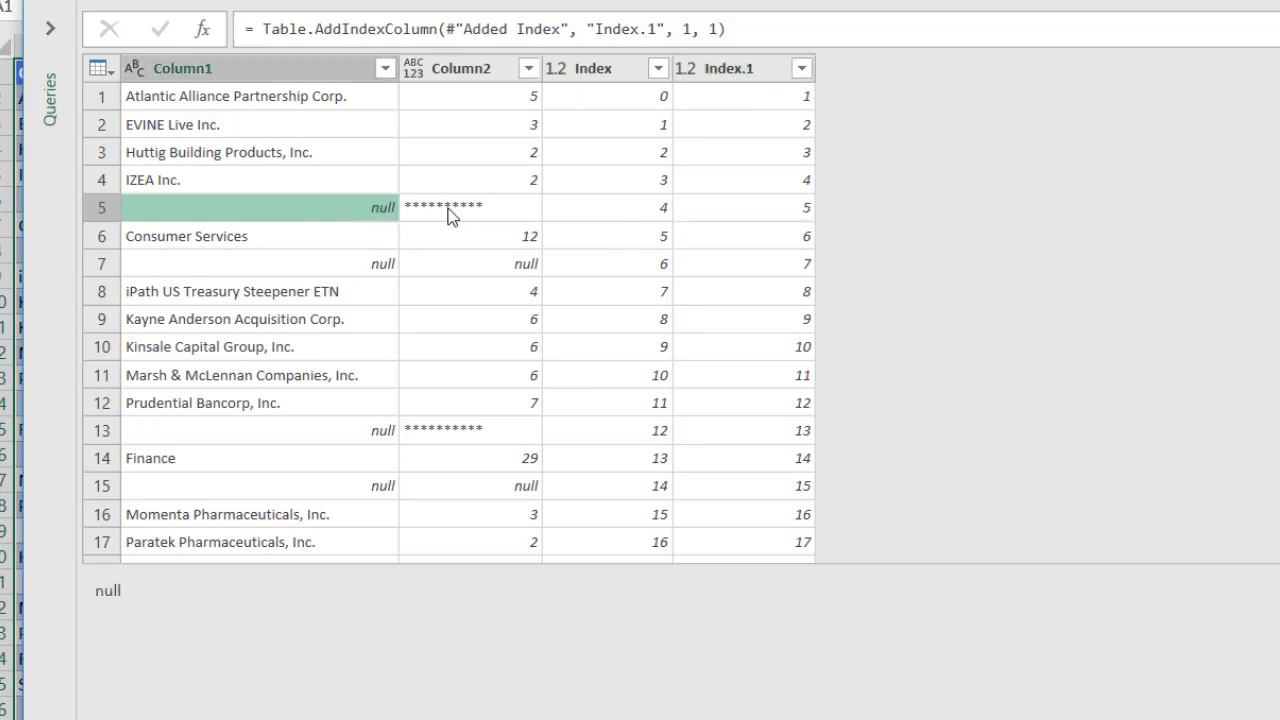
mouse_move(344, 214)
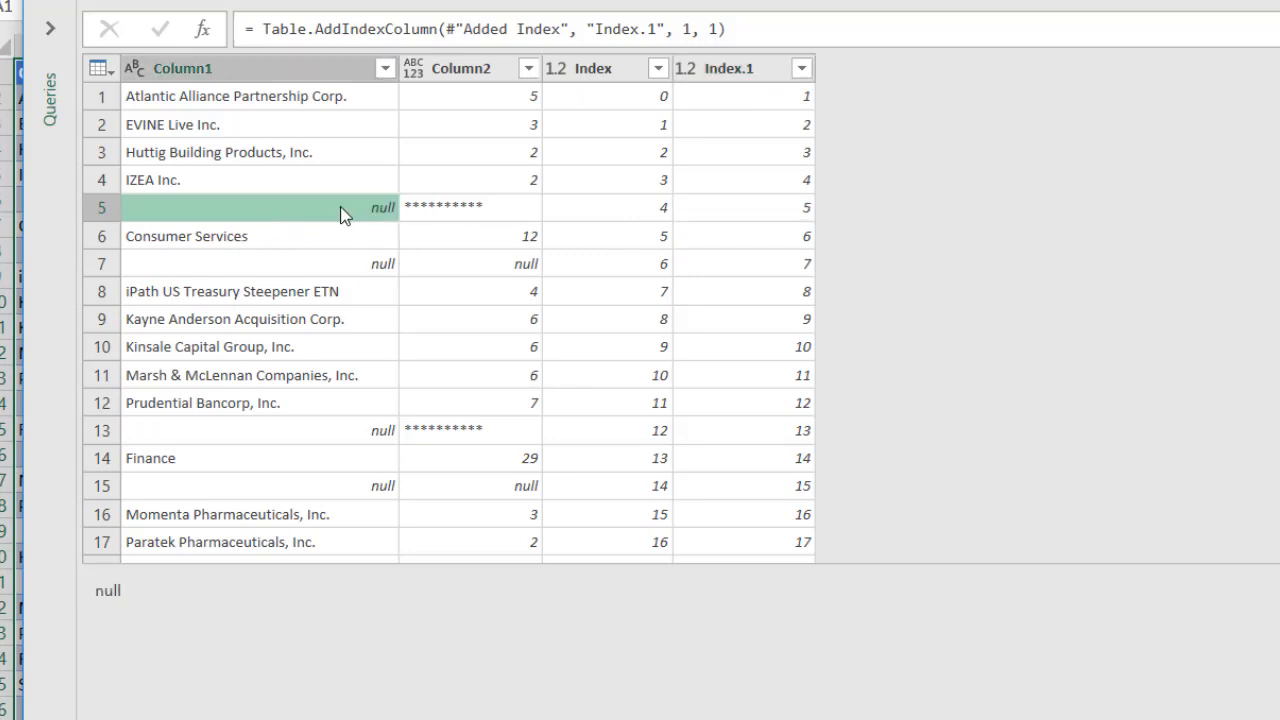
mouse_move(350, 118)
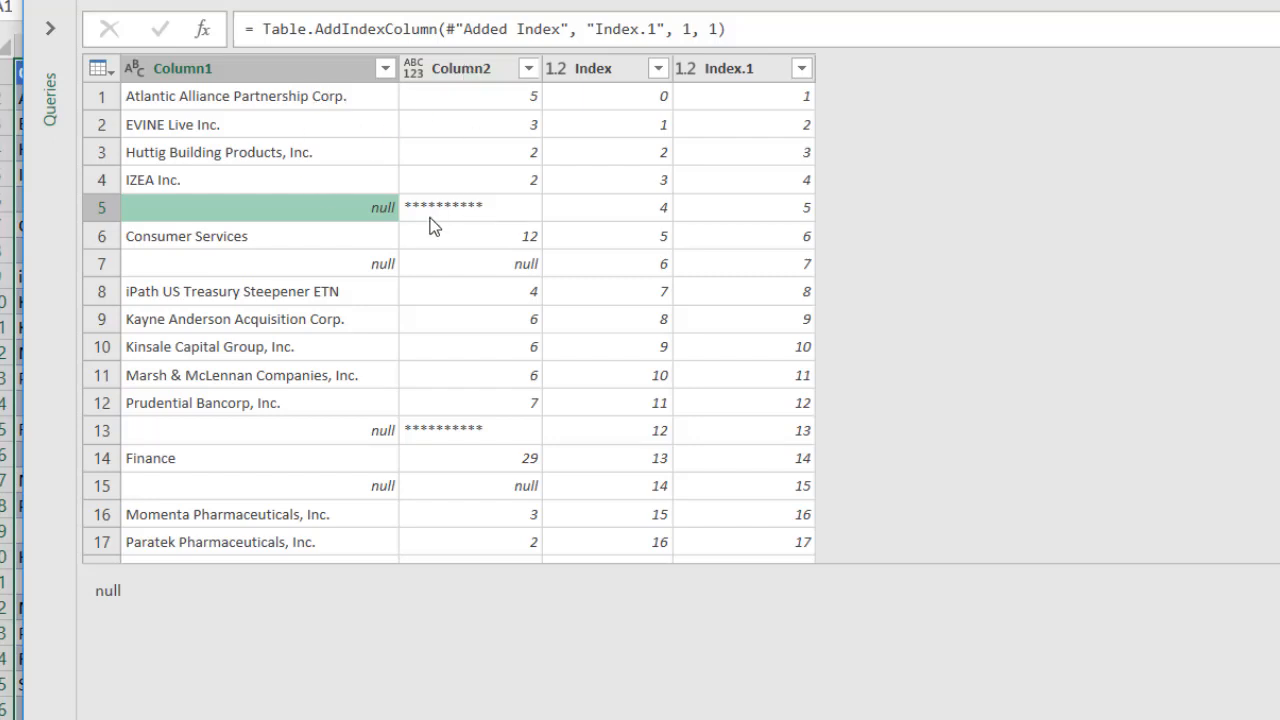
mouse_move(400, 216)
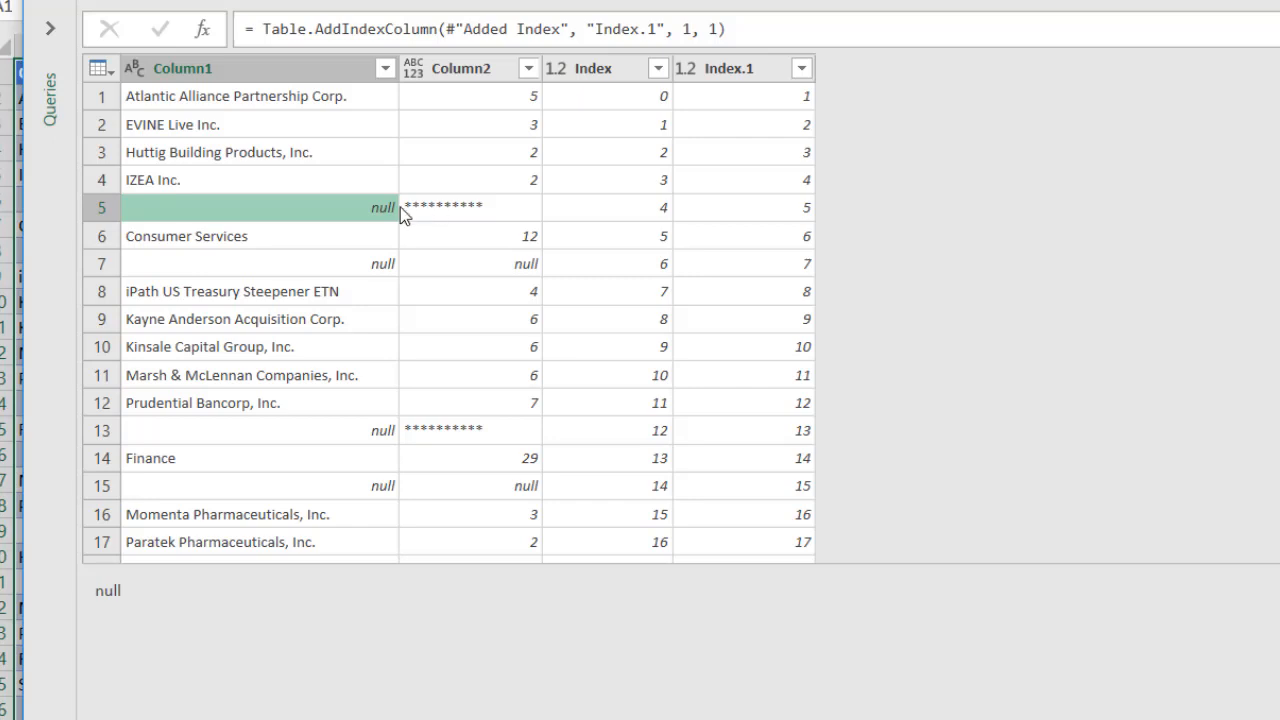
click(444, 206)
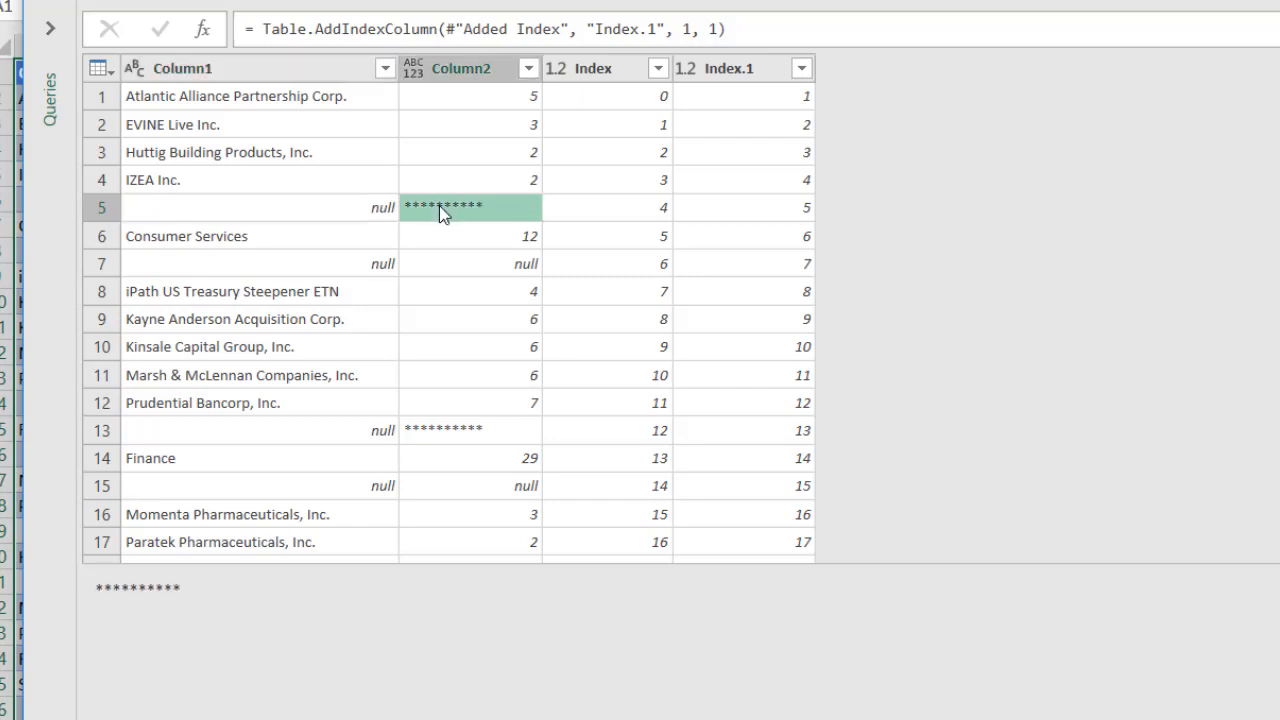
mouse_move(790, 236)
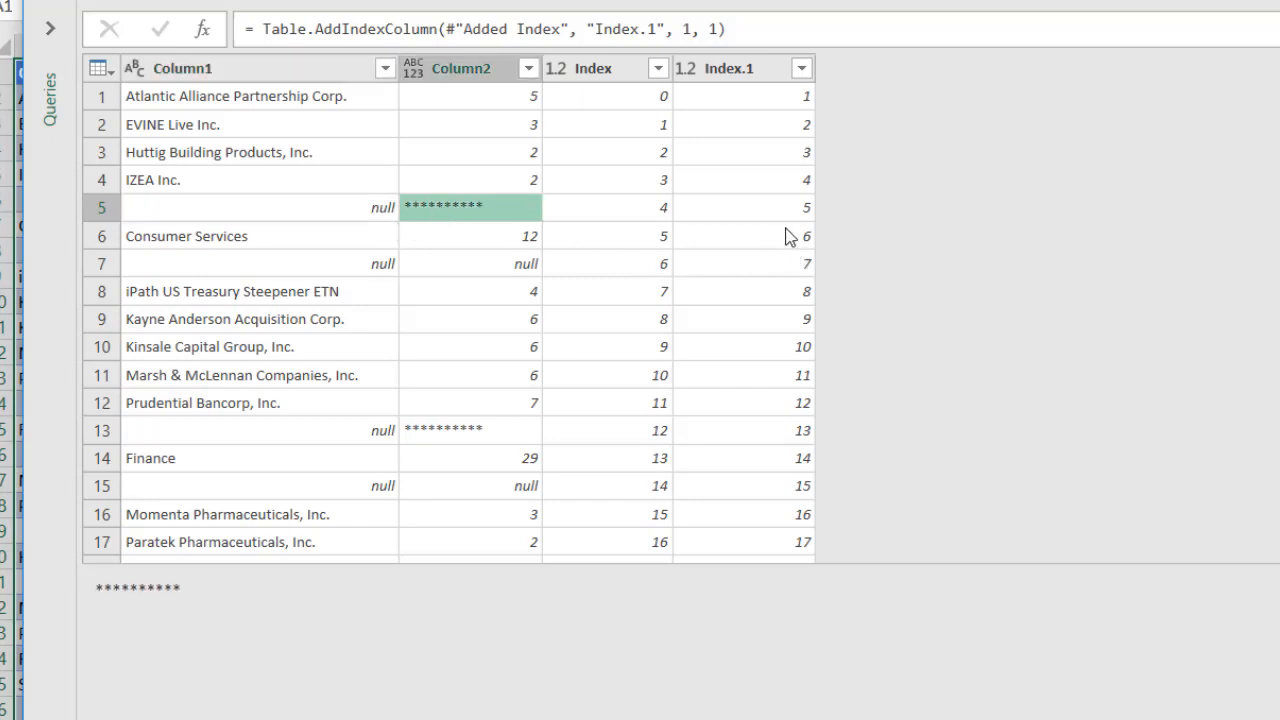
mouse_move(724, 224)
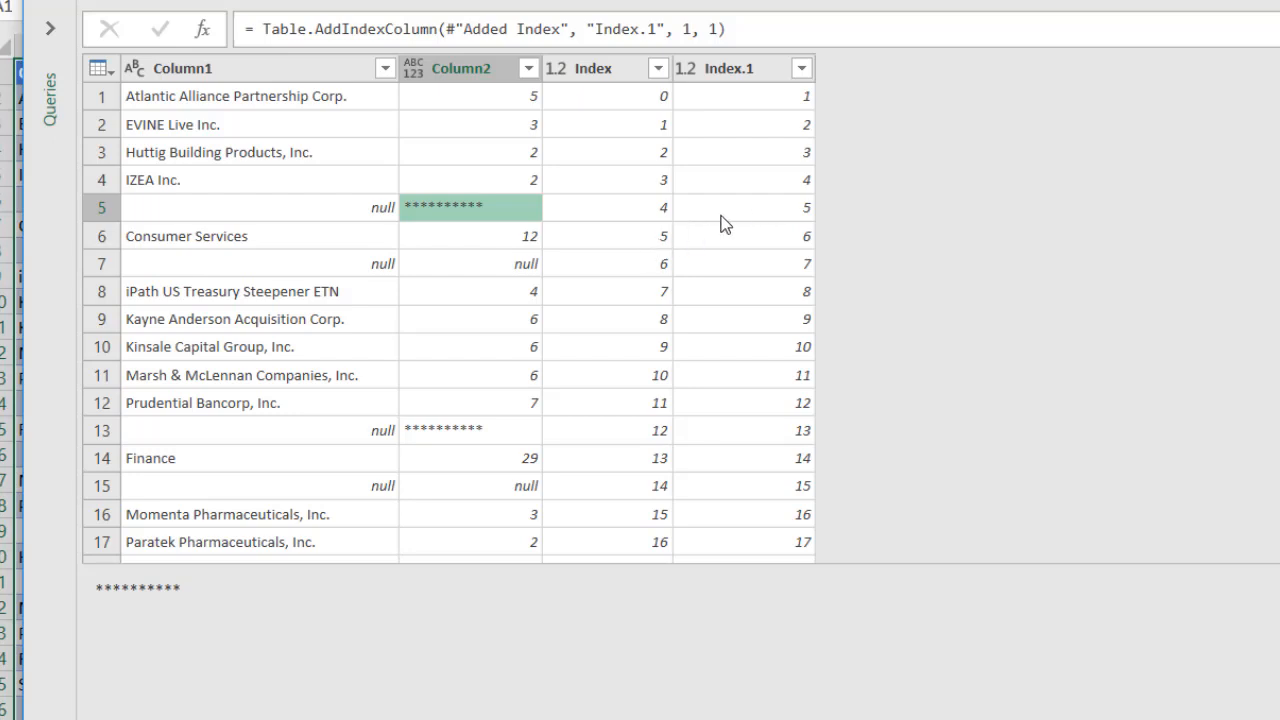
click(590, 68)
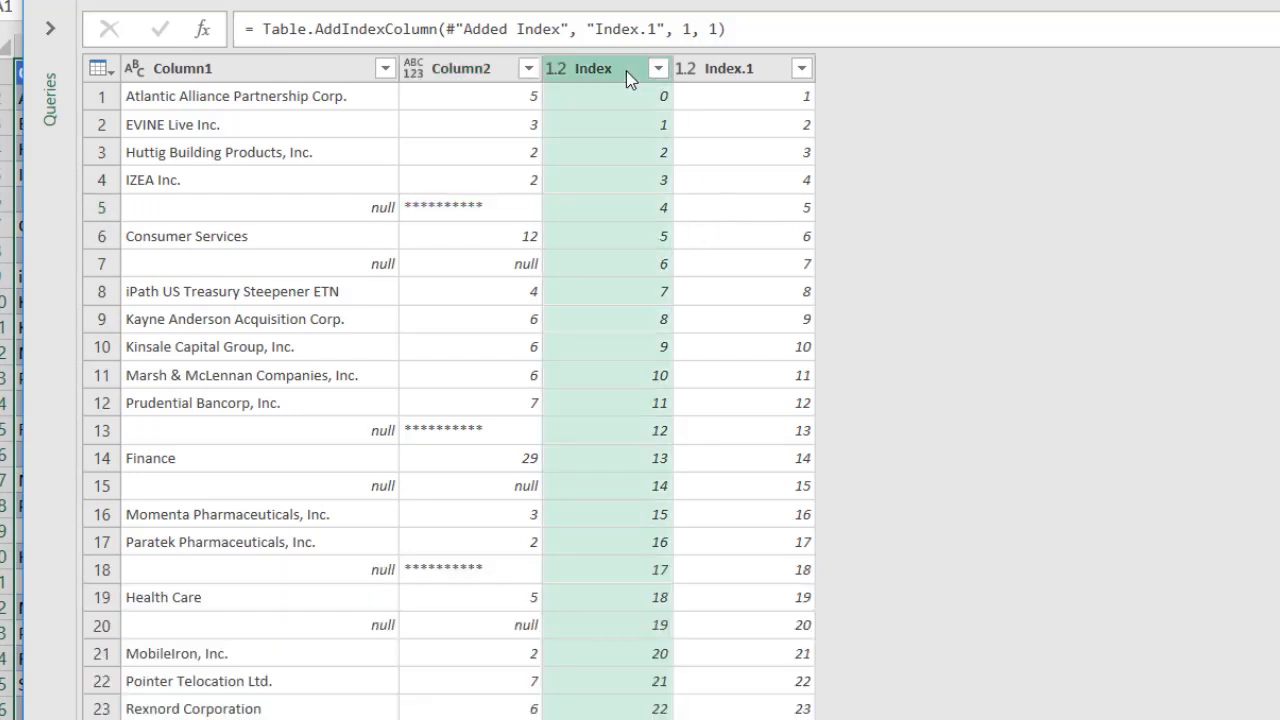
mouse_move(408, 112)
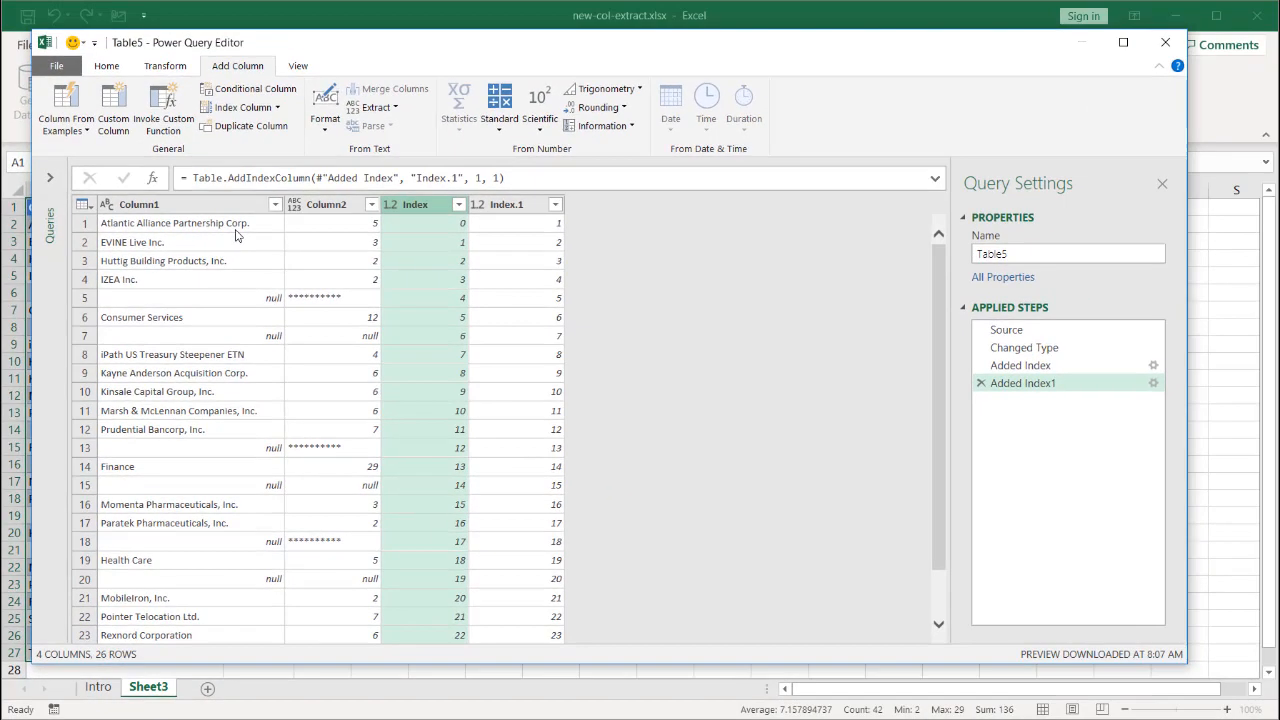
click(106, 64)
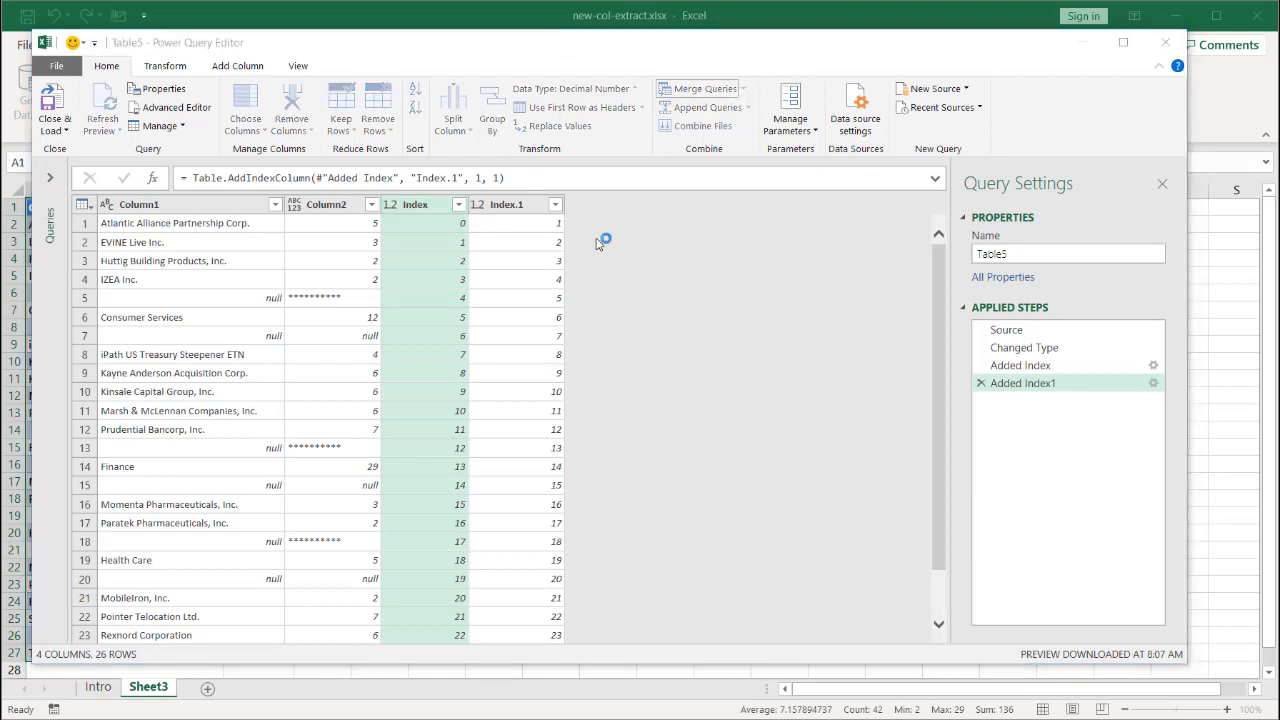
Merge Table5 with itself (Current), matching Index to Index.1 as a left outer join
click(700, 88)
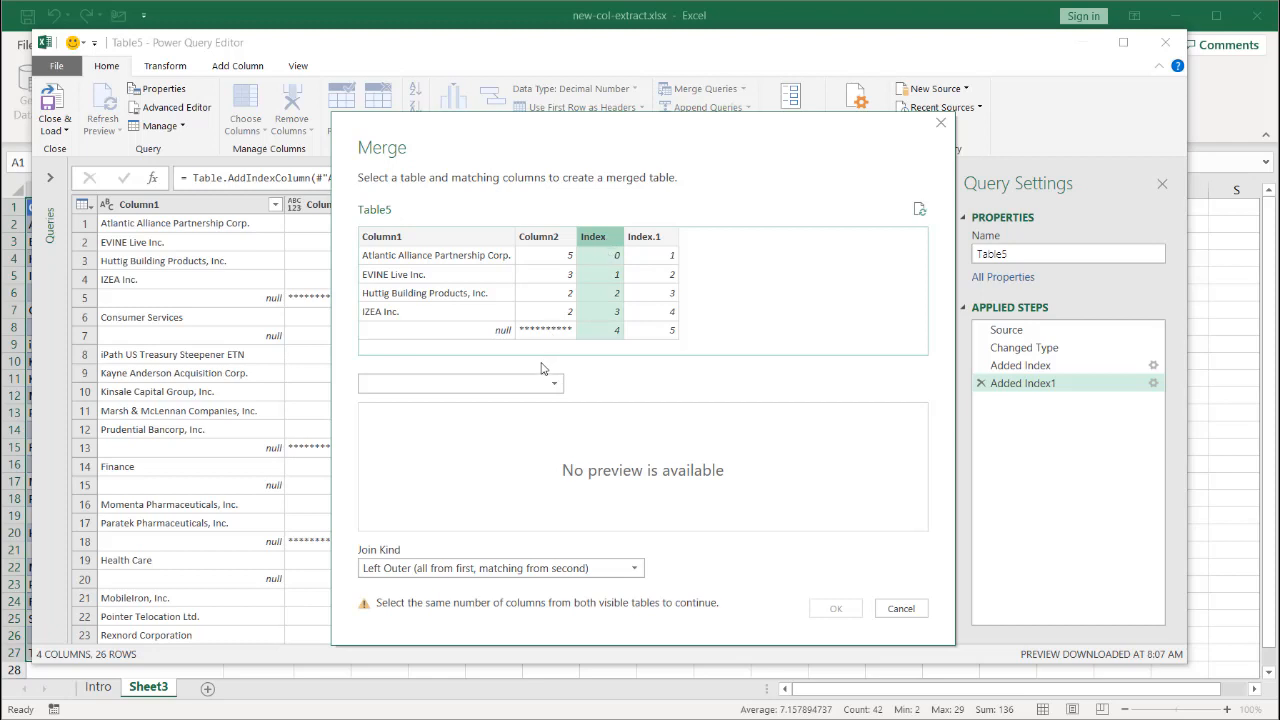
click(550, 384)
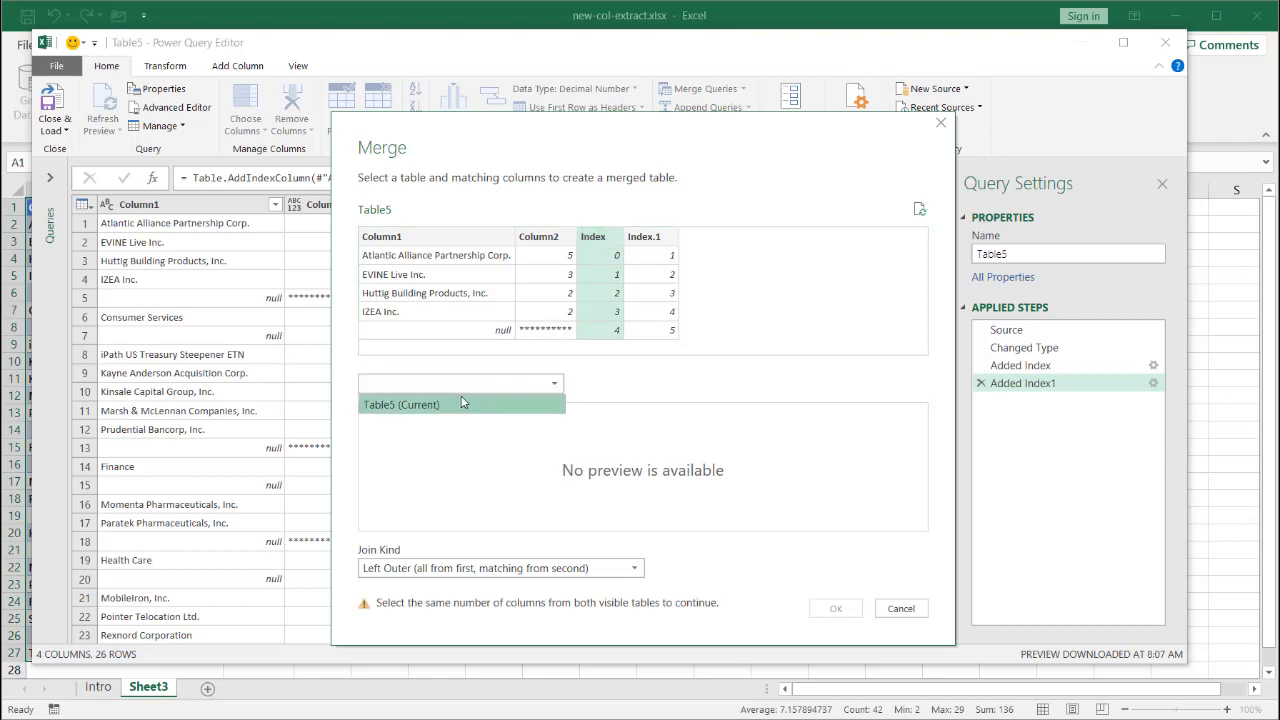
click(460, 404)
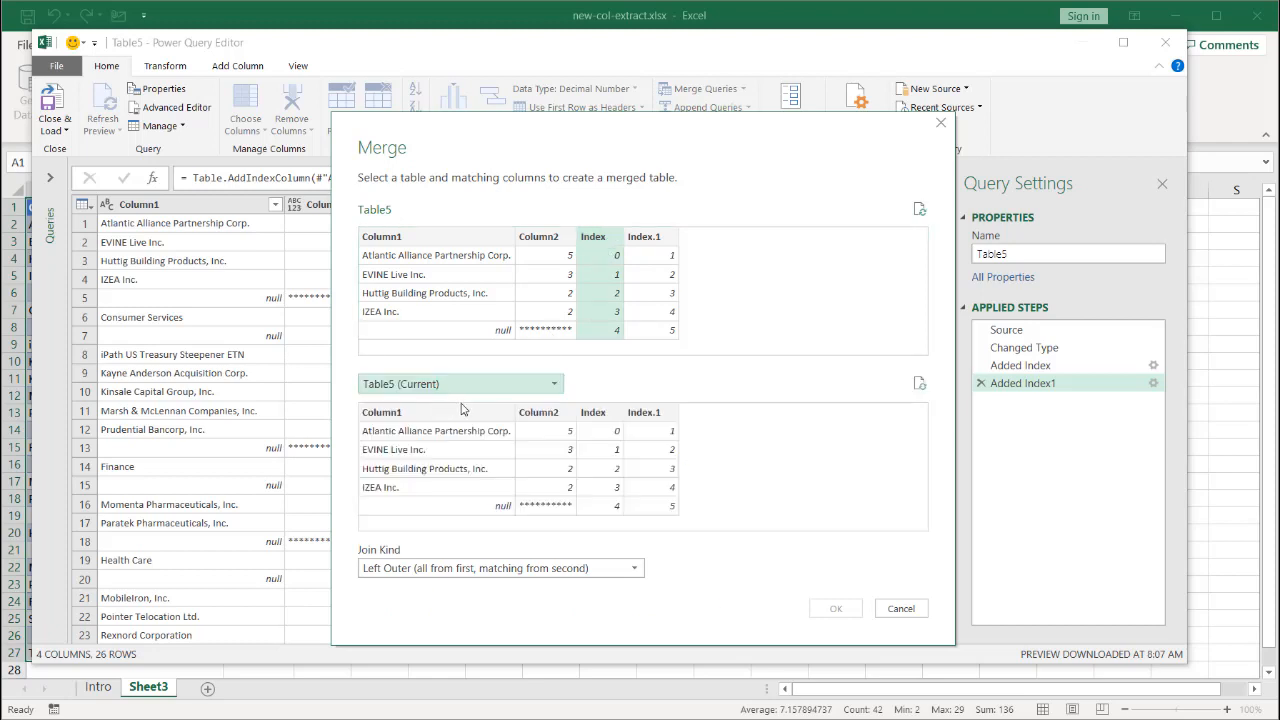
mouse_move(680, 422)
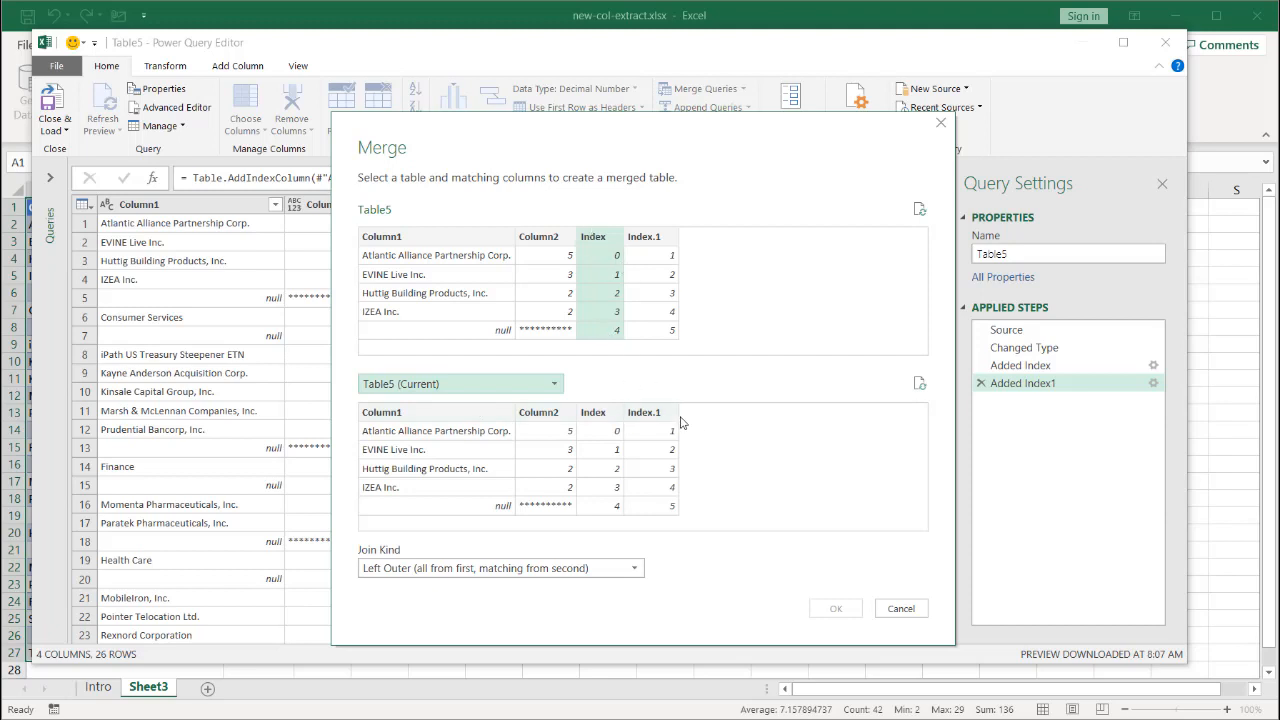
click(644, 412)
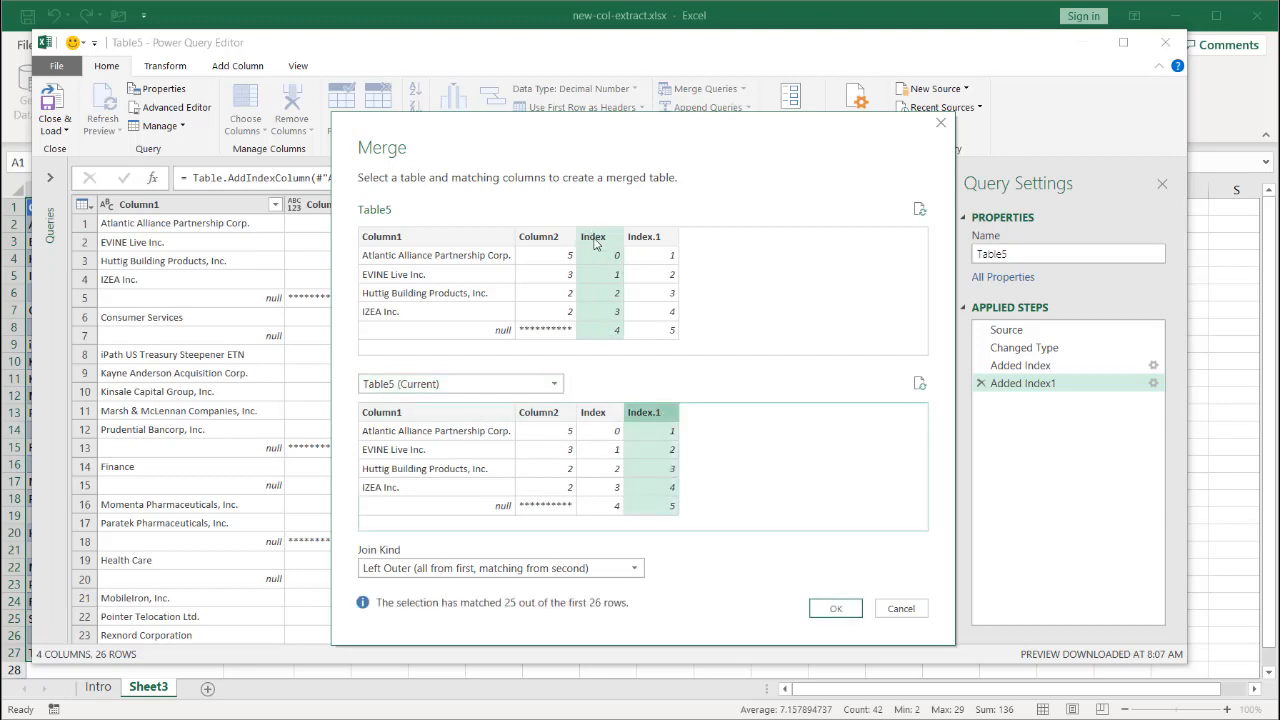
click(836, 608)
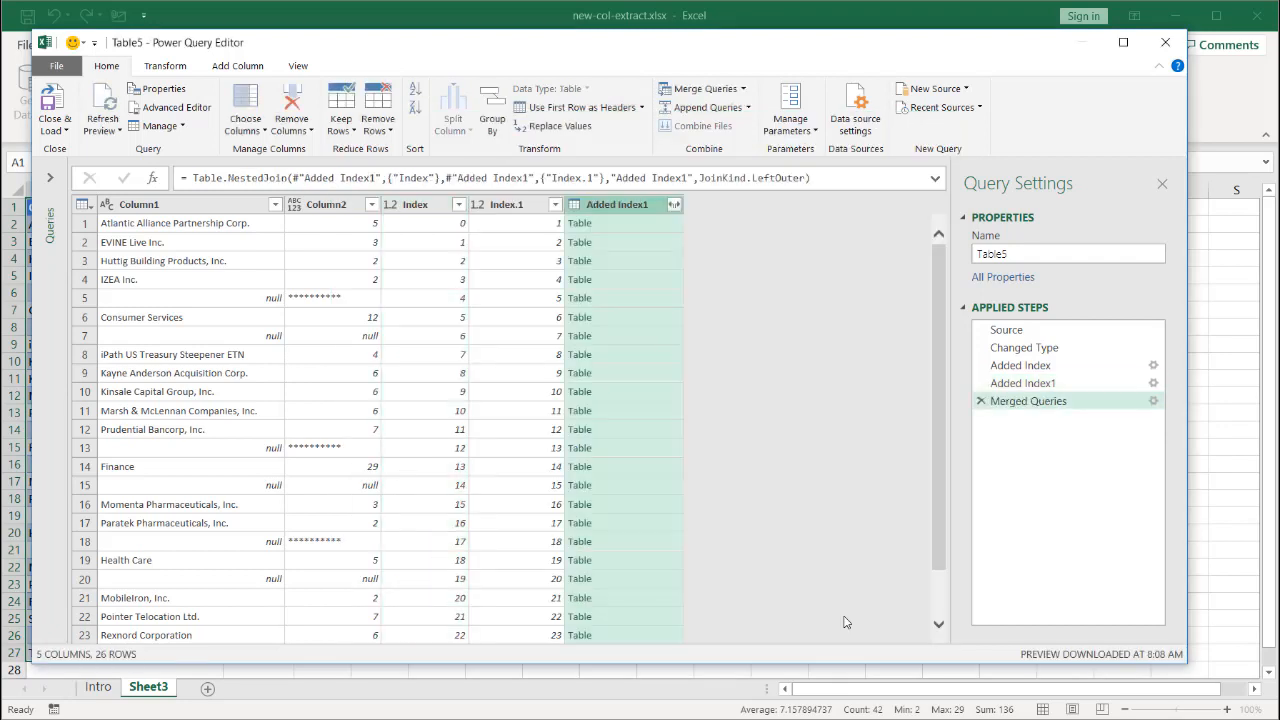
mouse_move(350, 320)
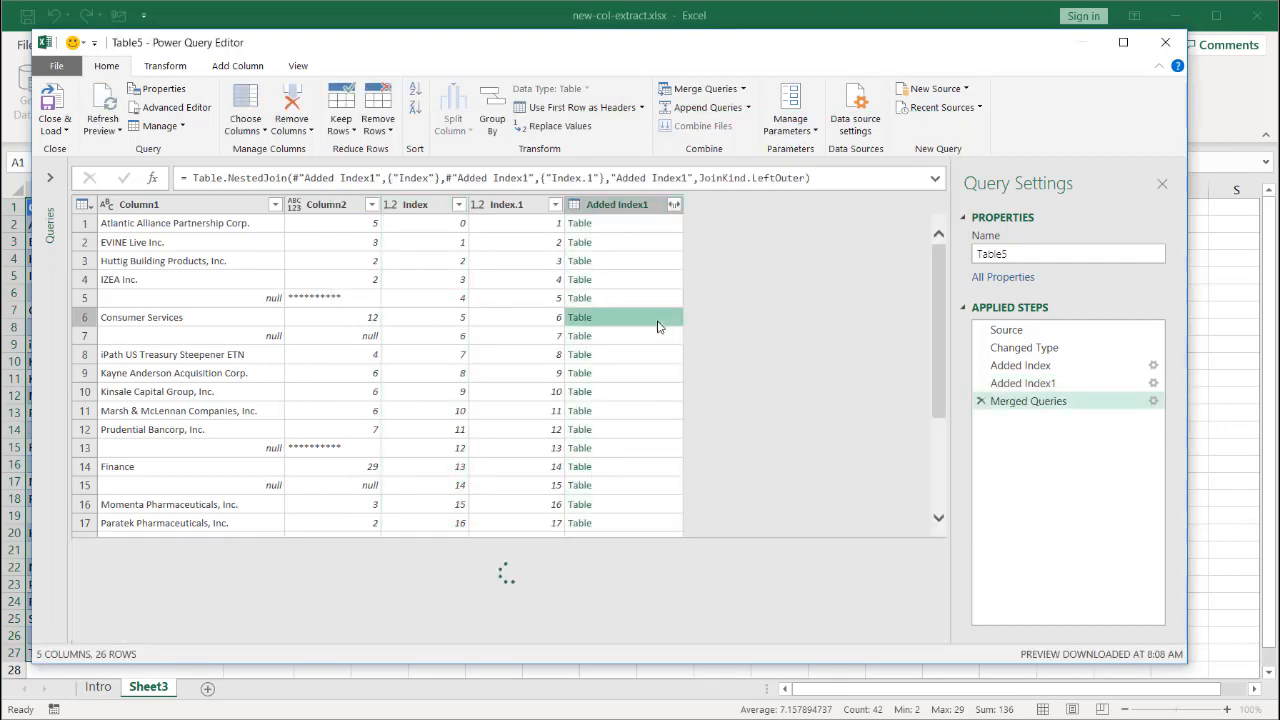
click(580, 316)
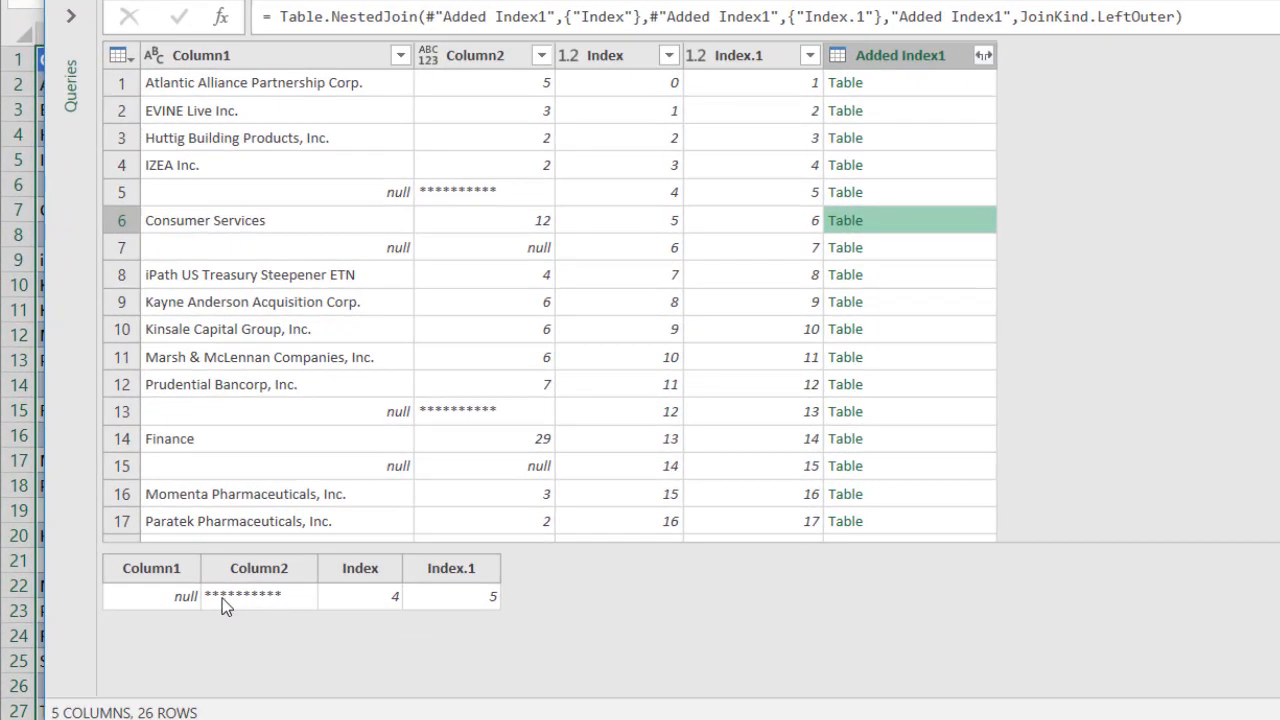
mouse_move(436, 208)
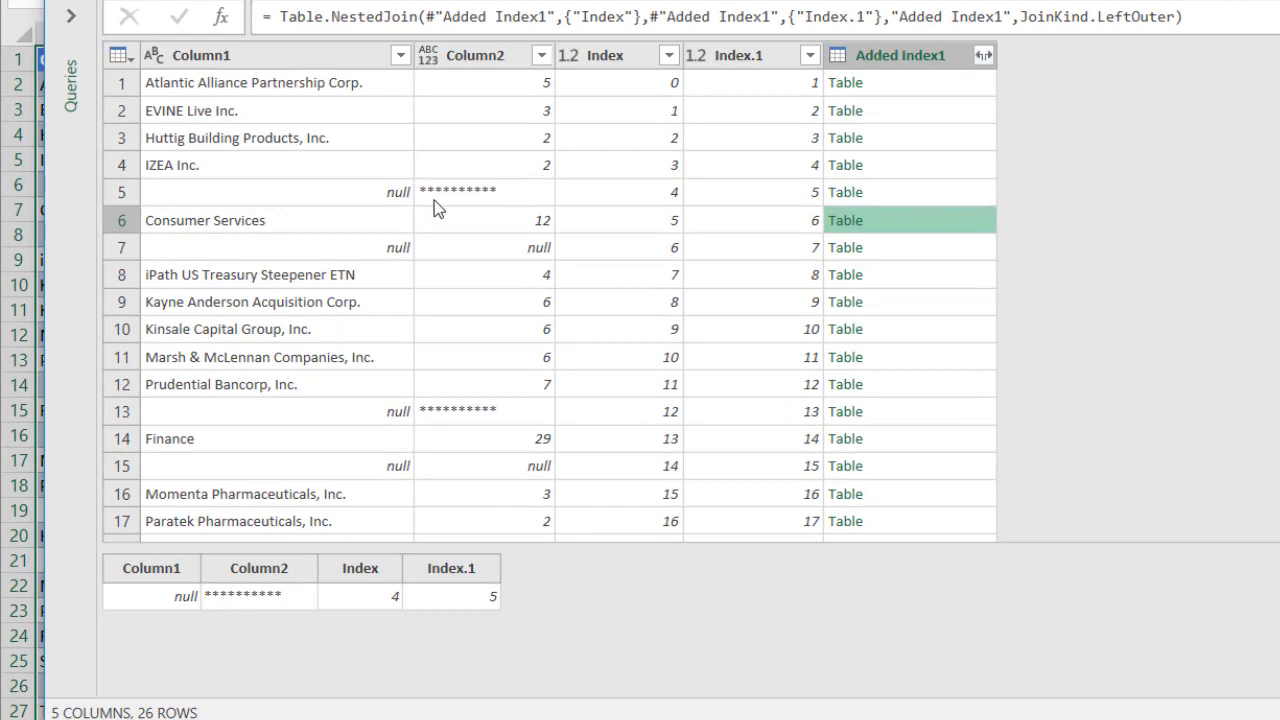
mouse_move(930, 400)
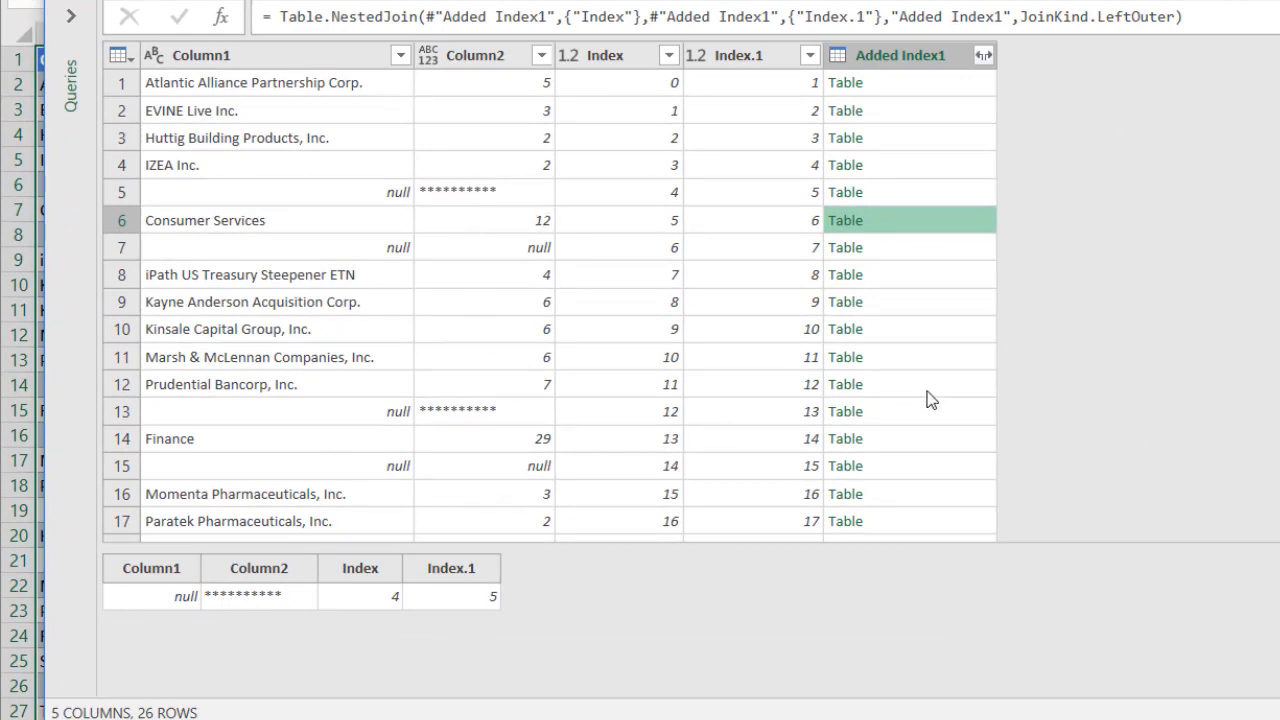
click(844, 412)
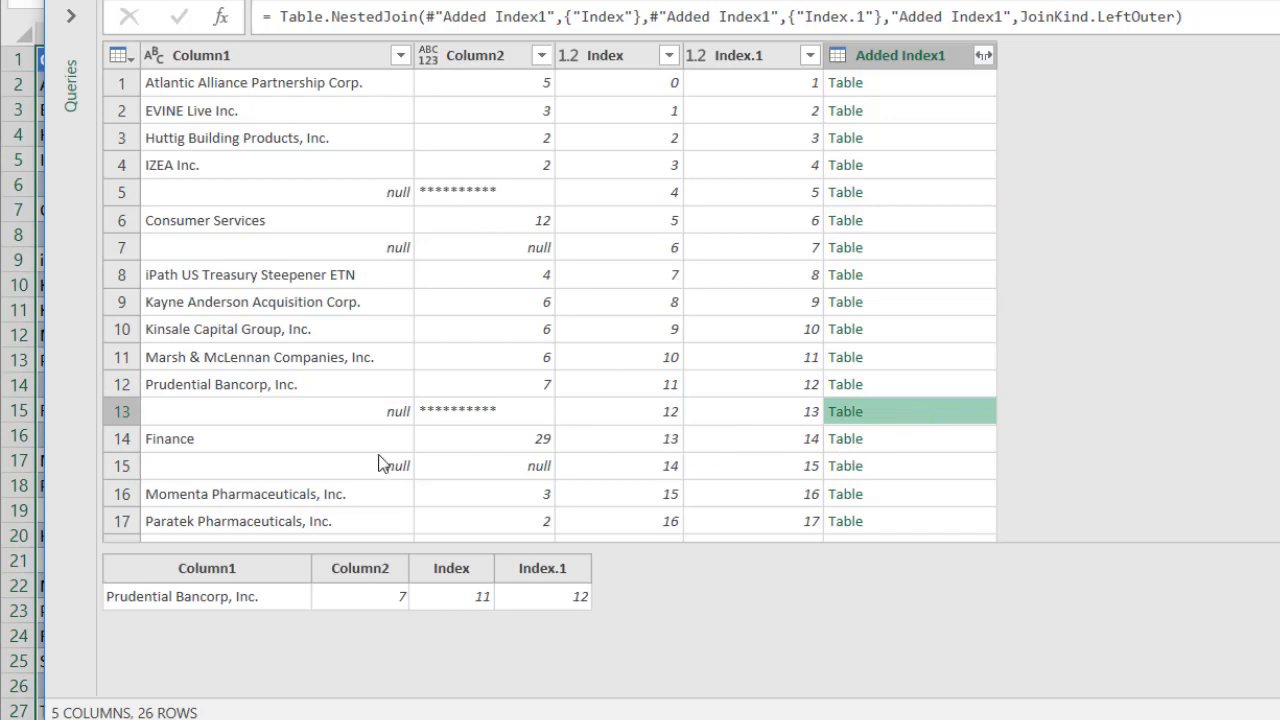
mouse_move(948, 452)
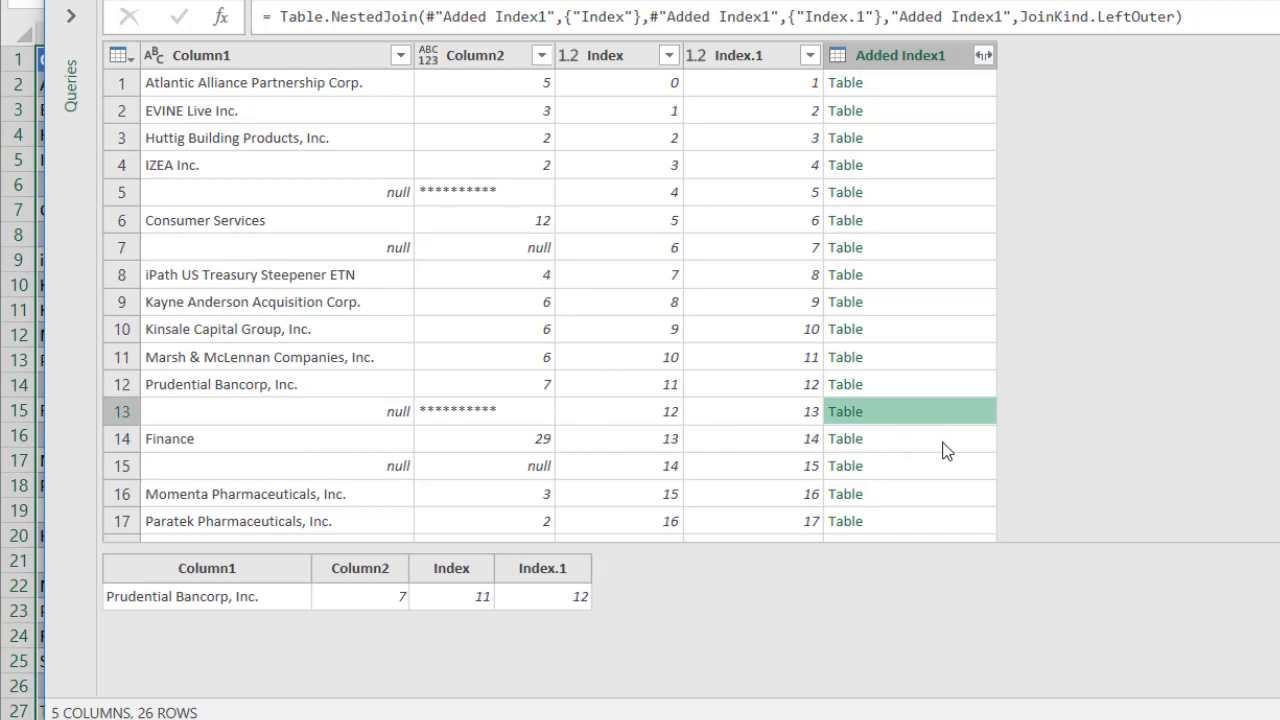
click(844, 438)
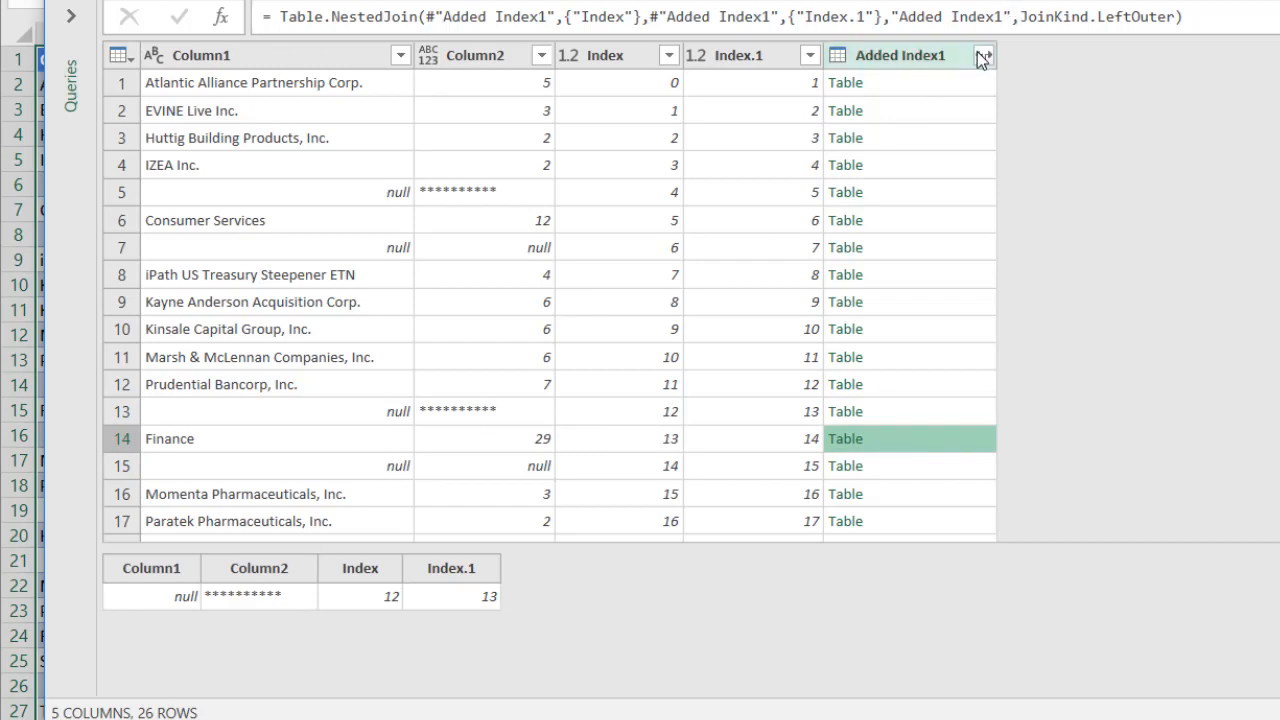
In the Added Index1 expand options, untick all columns and tick only Column2
click(984, 56)
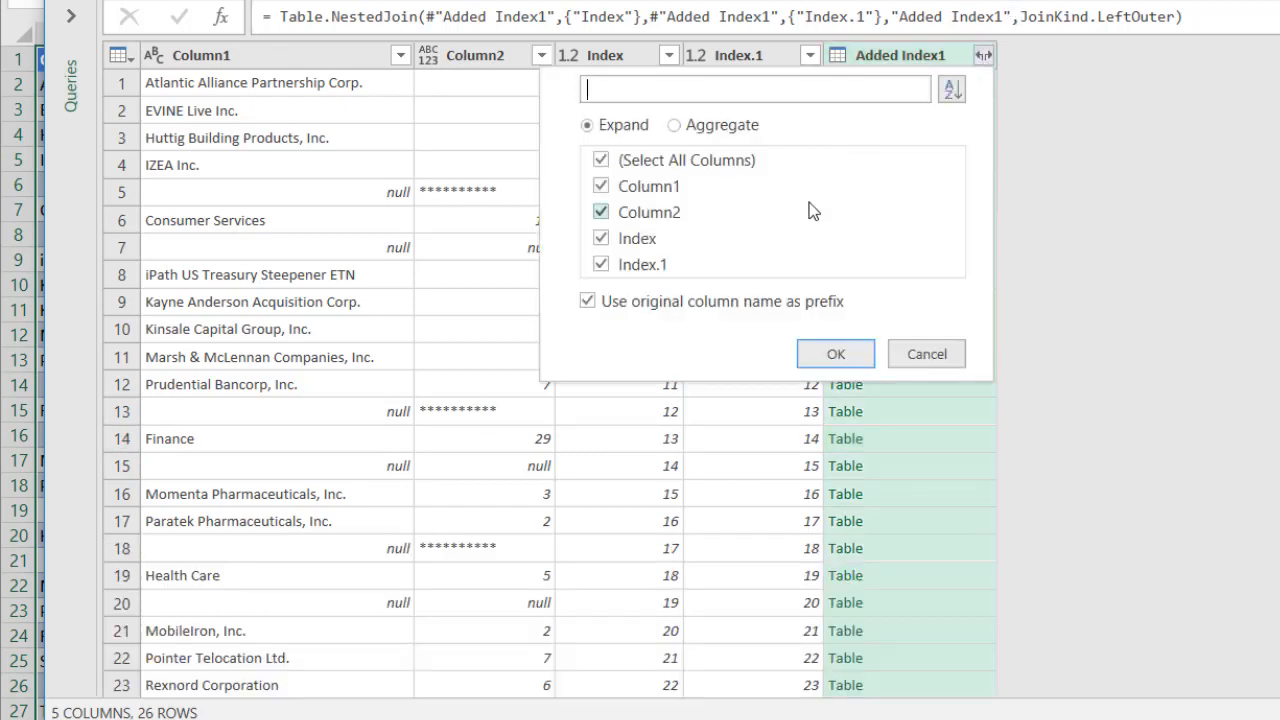
click(600, 160)
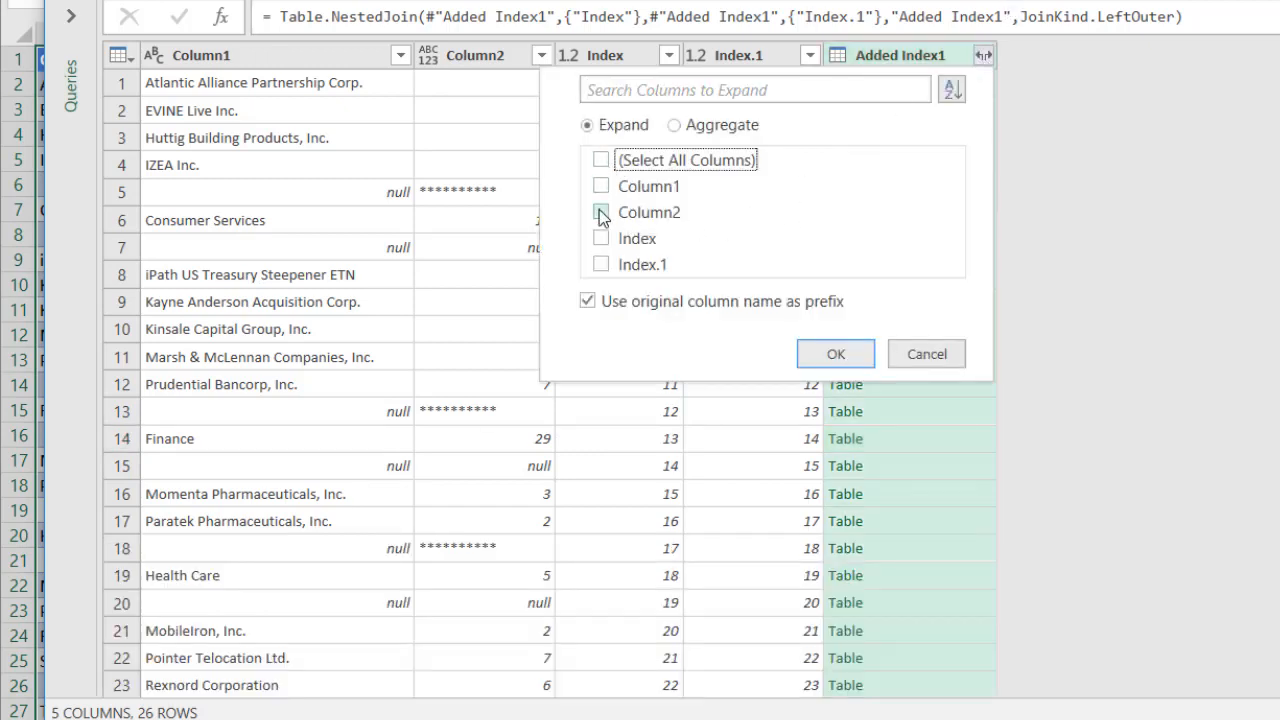
click(600, 212)
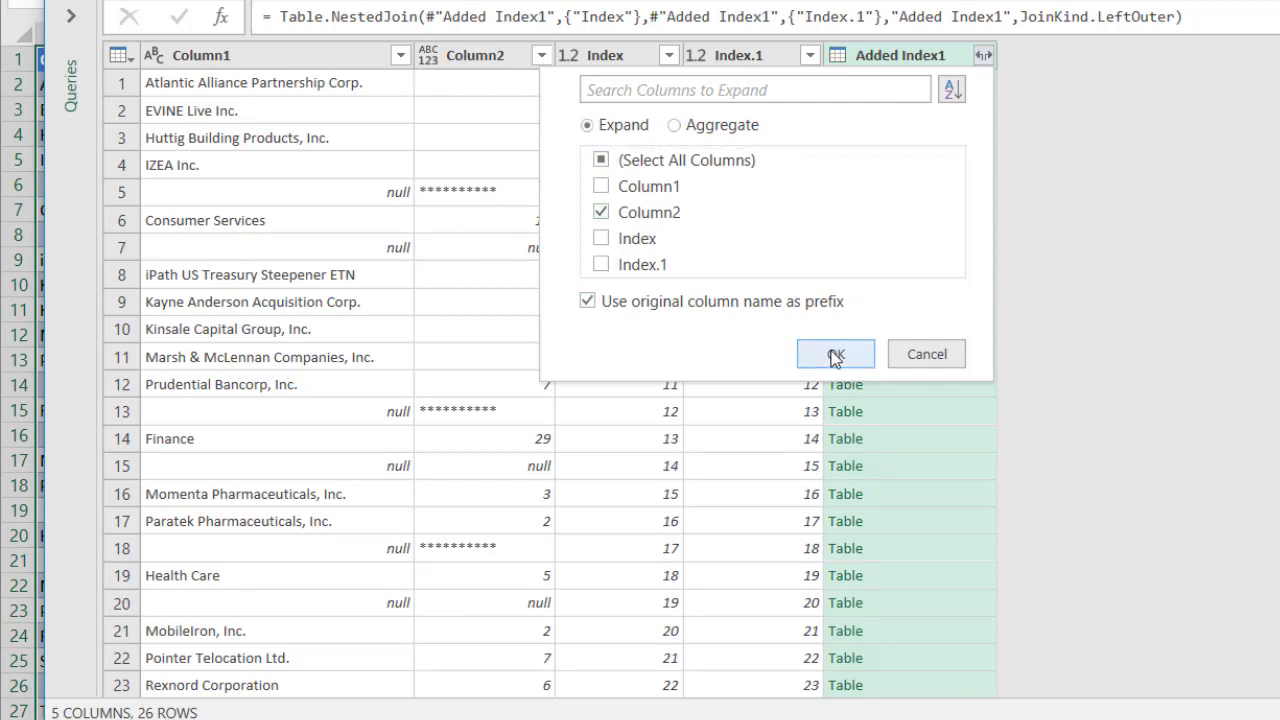
Expand the merge into an Added Index1.Column2 column and review the results
click(836, 354)
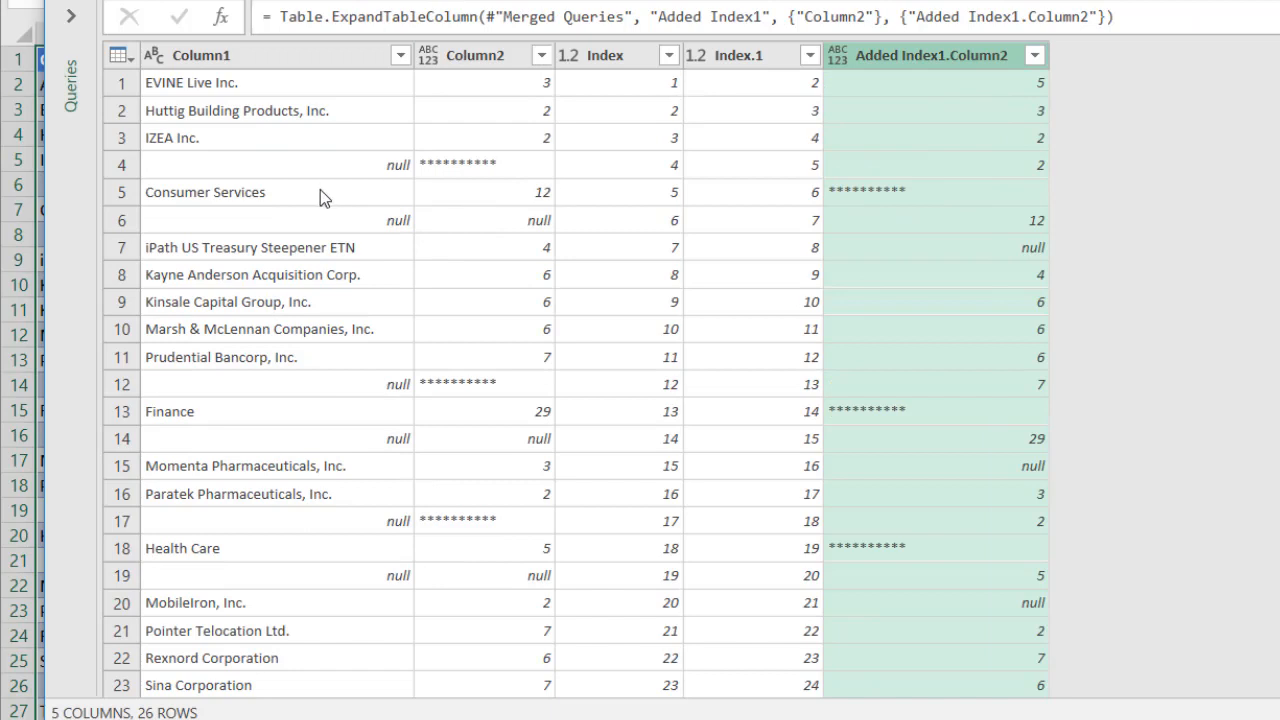
mouse_move(308, 204)
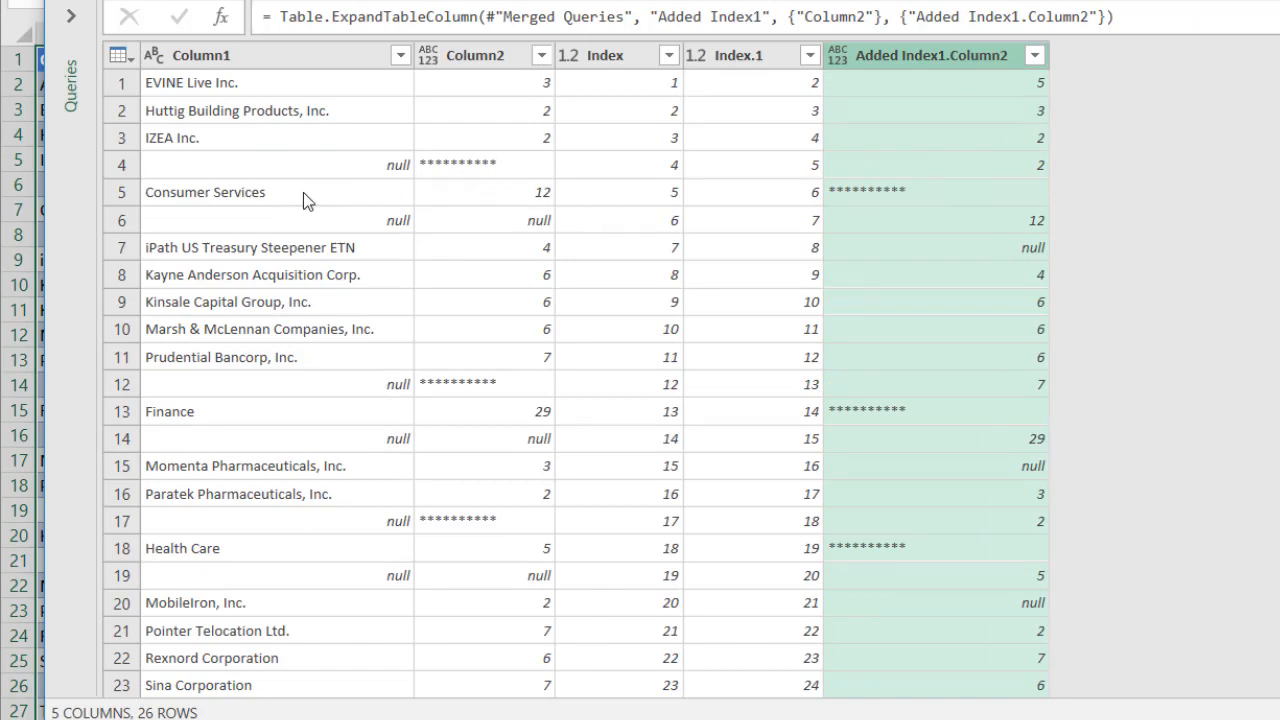
mouse_move(270, 210)
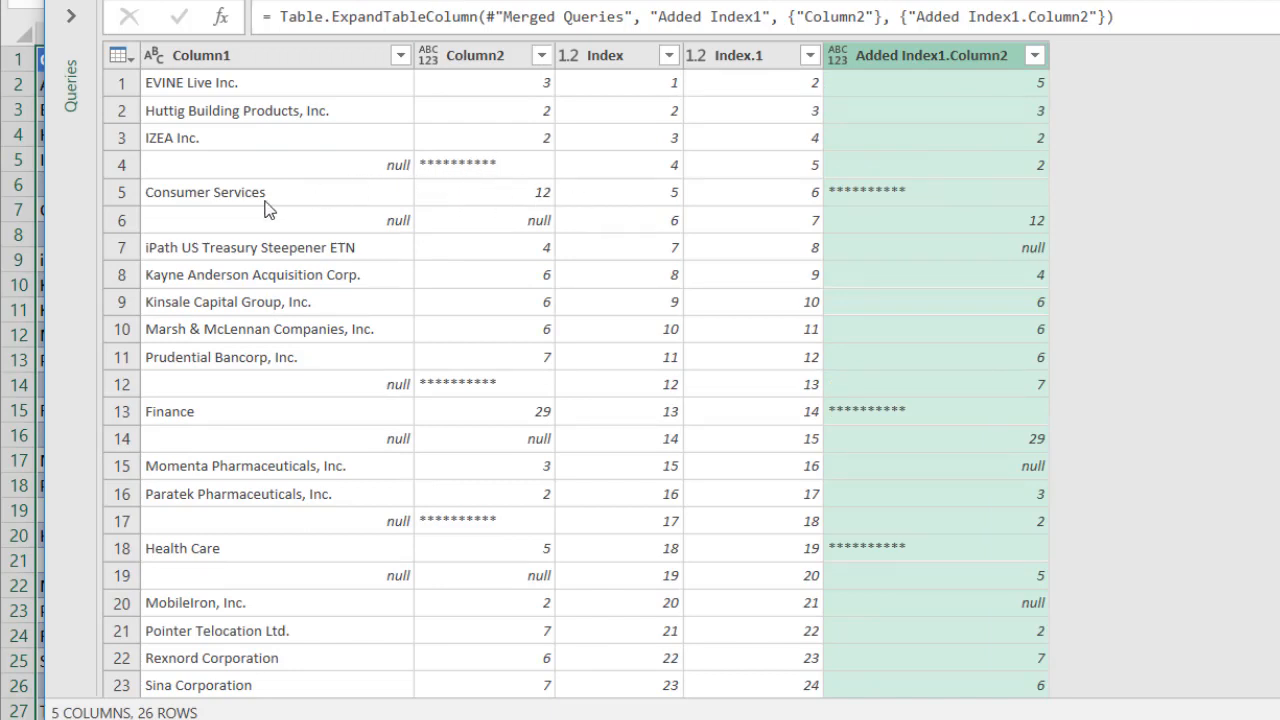
mouse_move(480, 176)
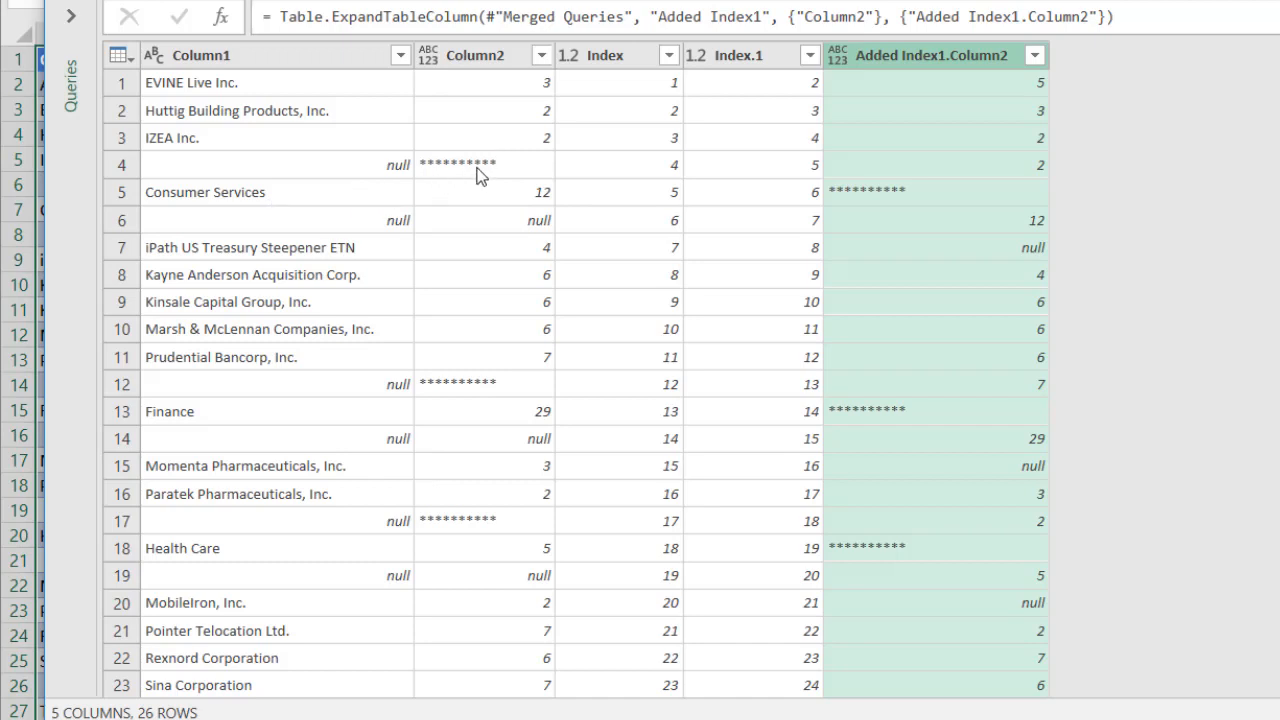
mouse_move(884, 198)
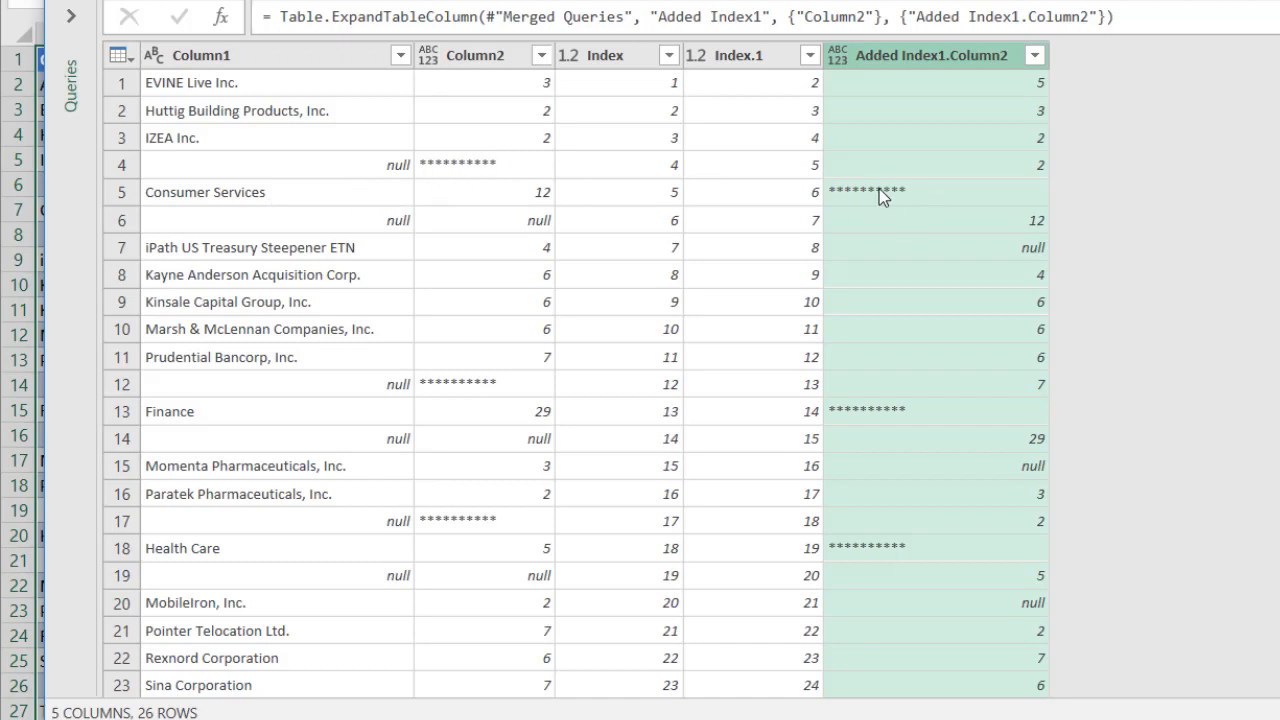
mouse_move(388, 412)
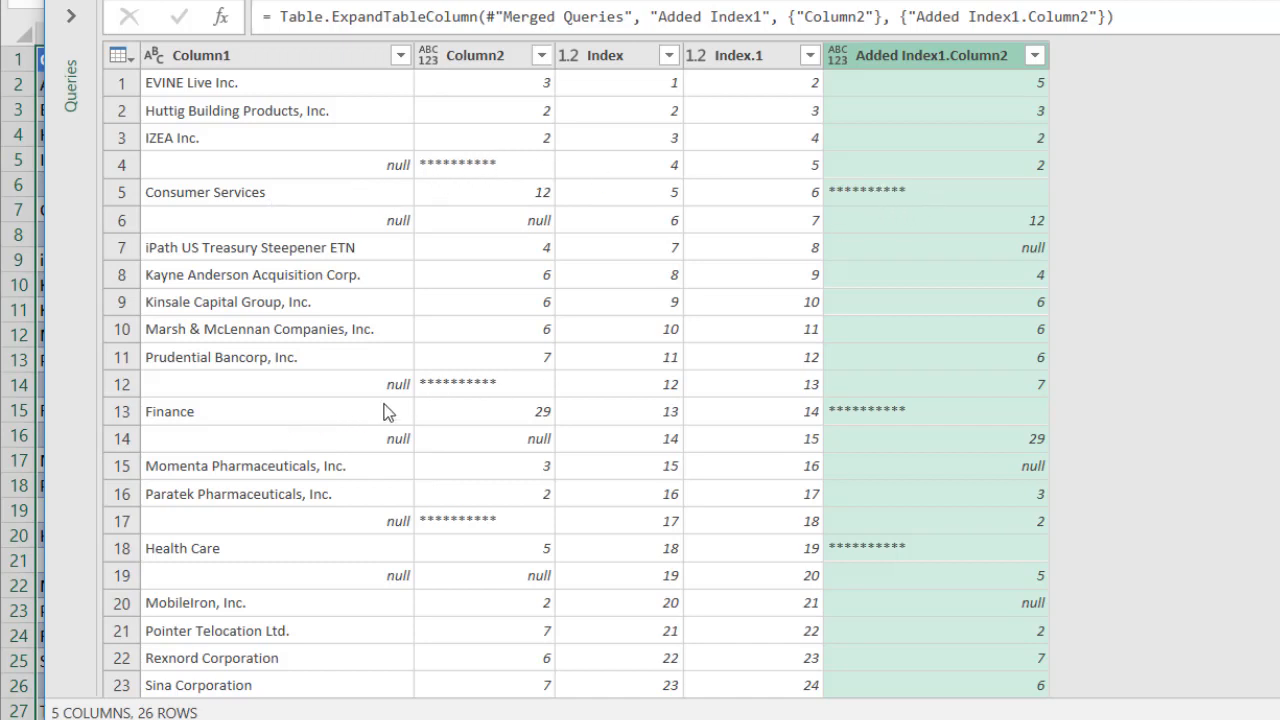
mouse_move(472, 402)
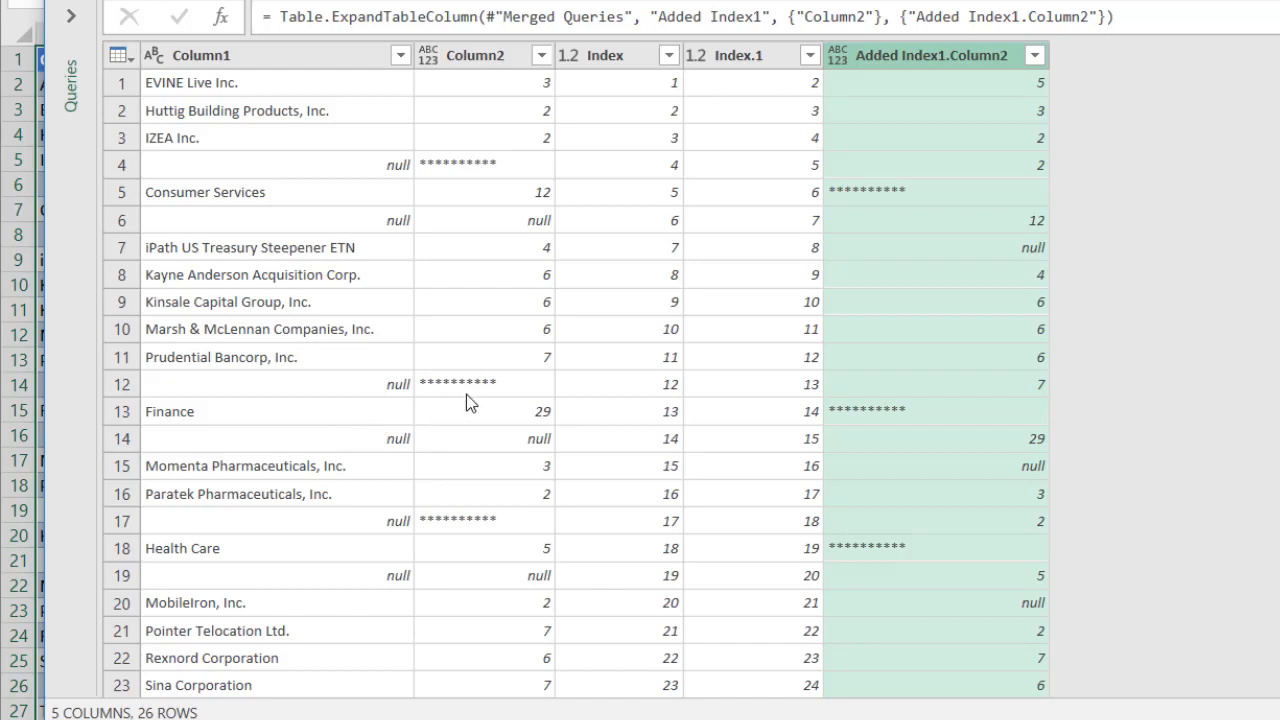
mouse_move(862, 418)
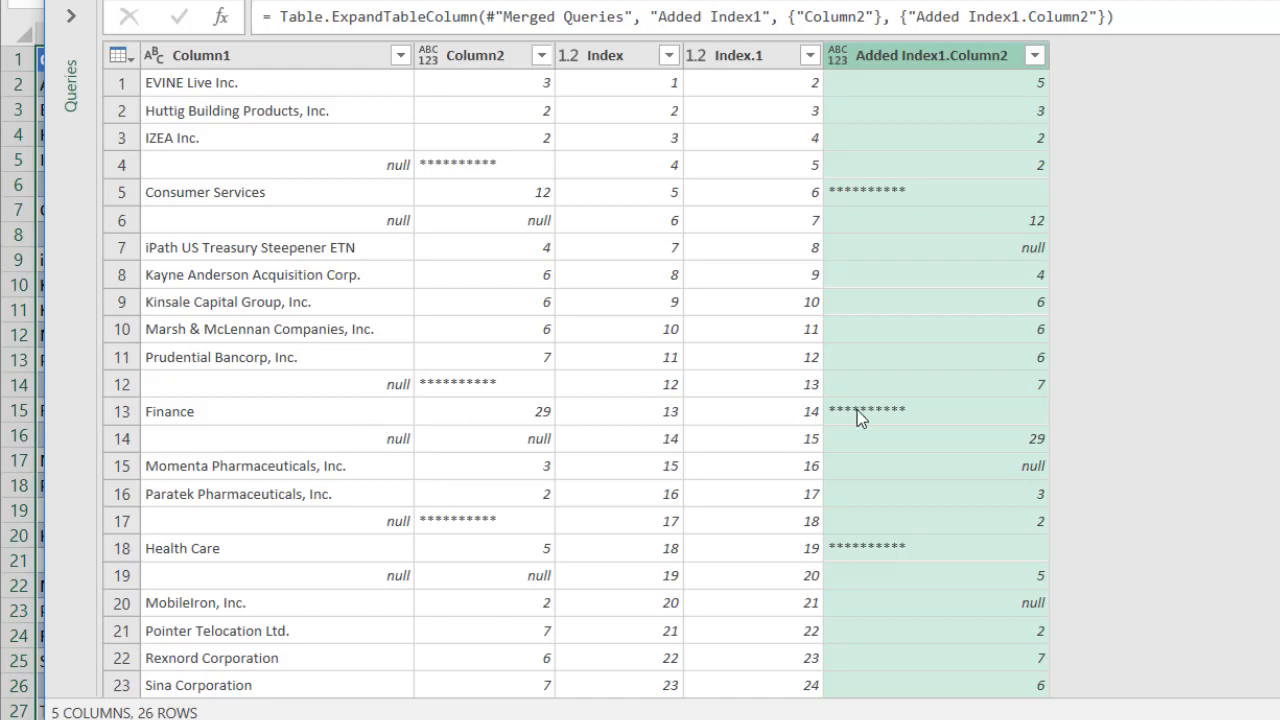
mouse_move(398, 414)
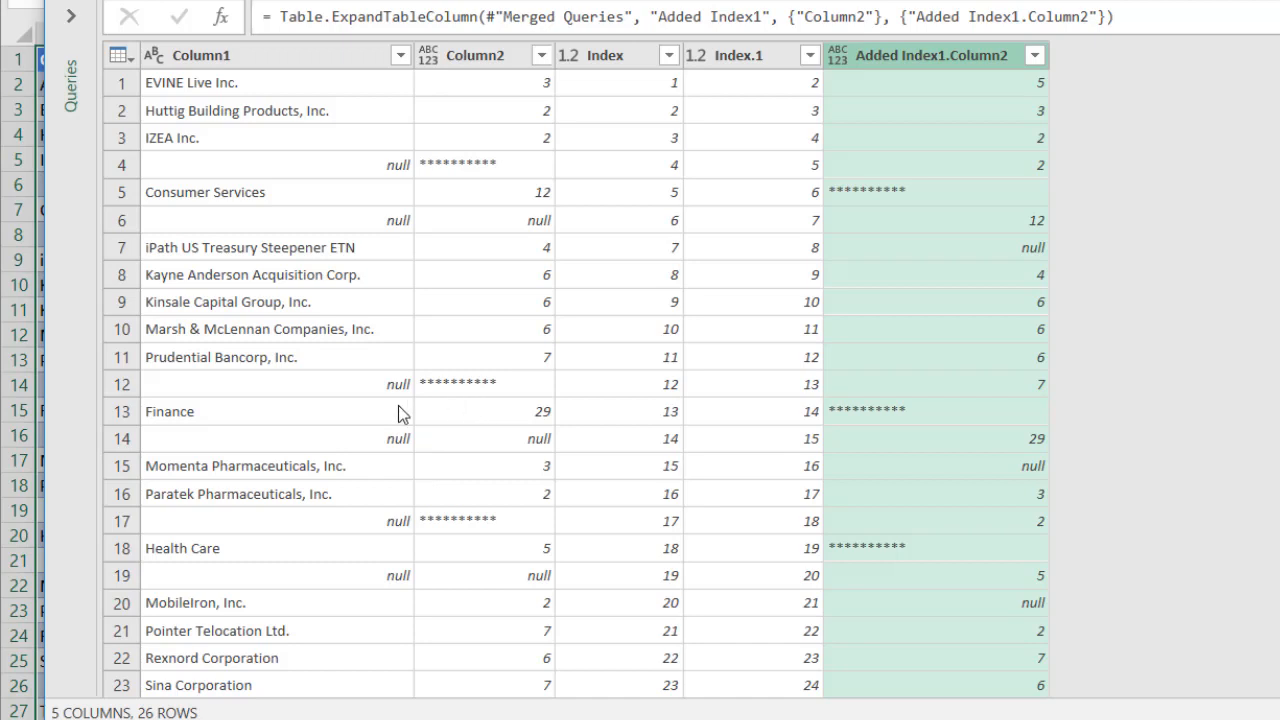
mouse_move(696, 136)
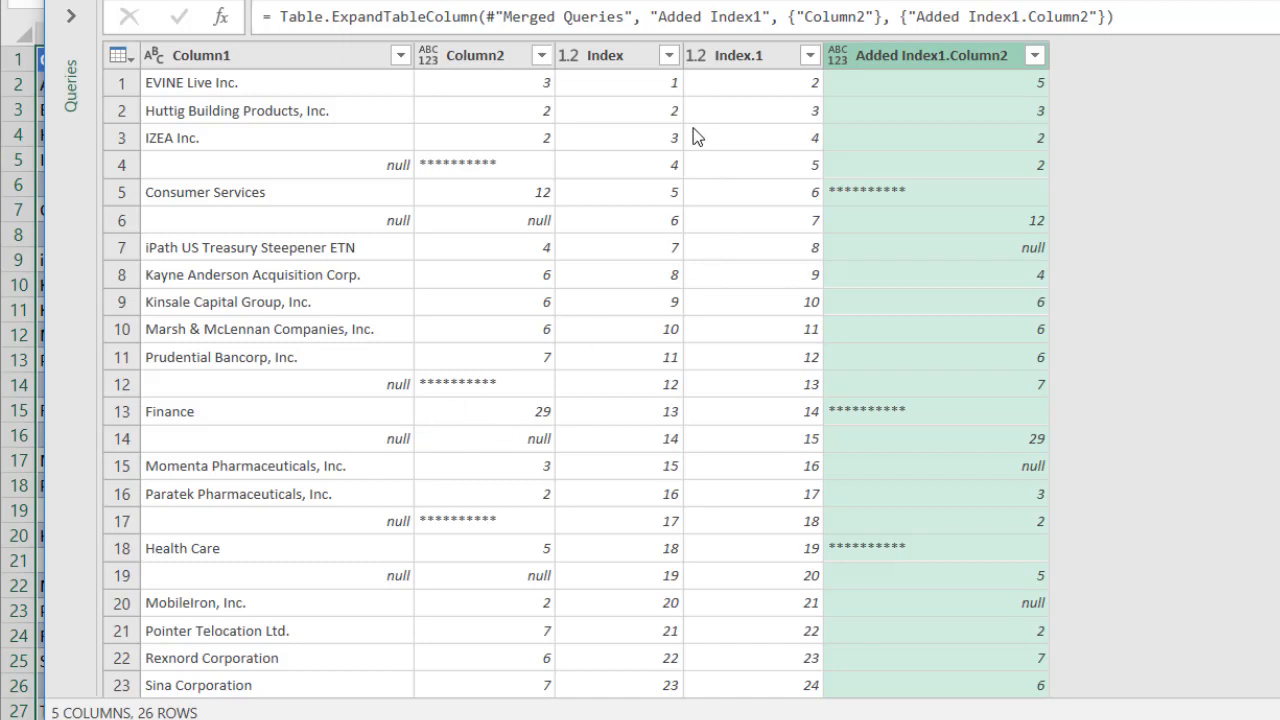
mouse_move(644, 110)
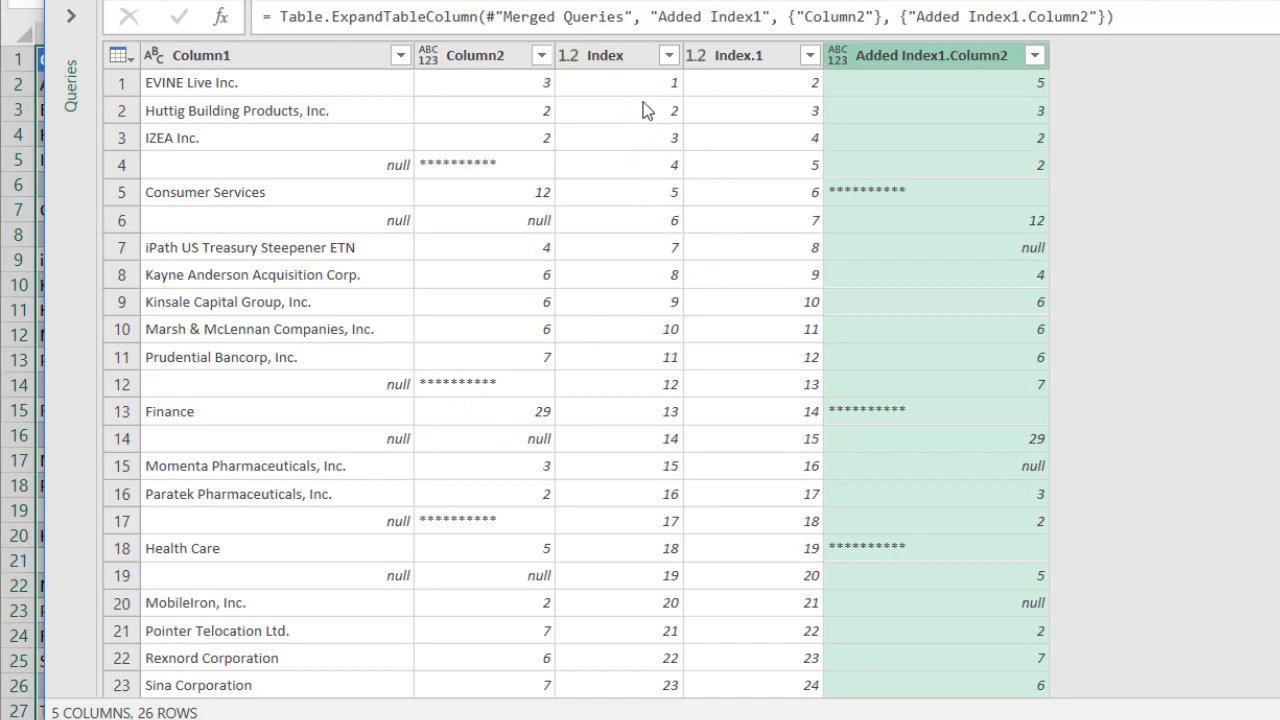
mouse_move(1080, 152)
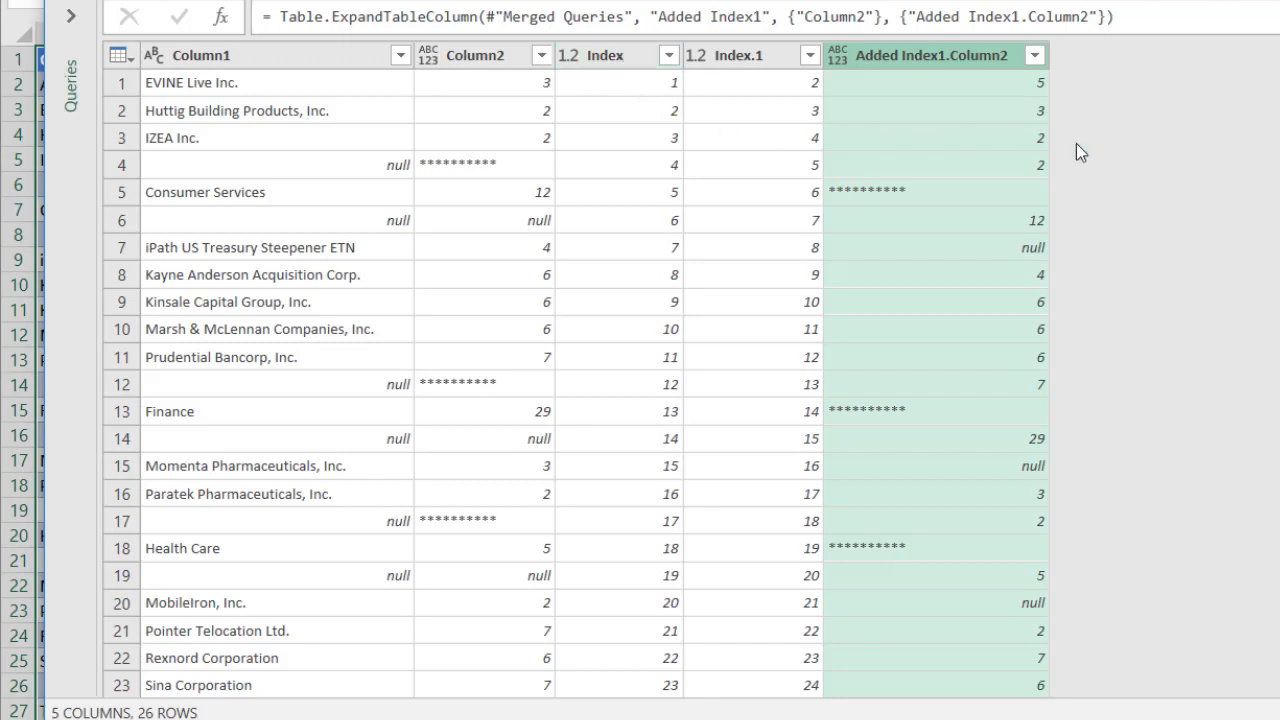
scroll(down, 3)
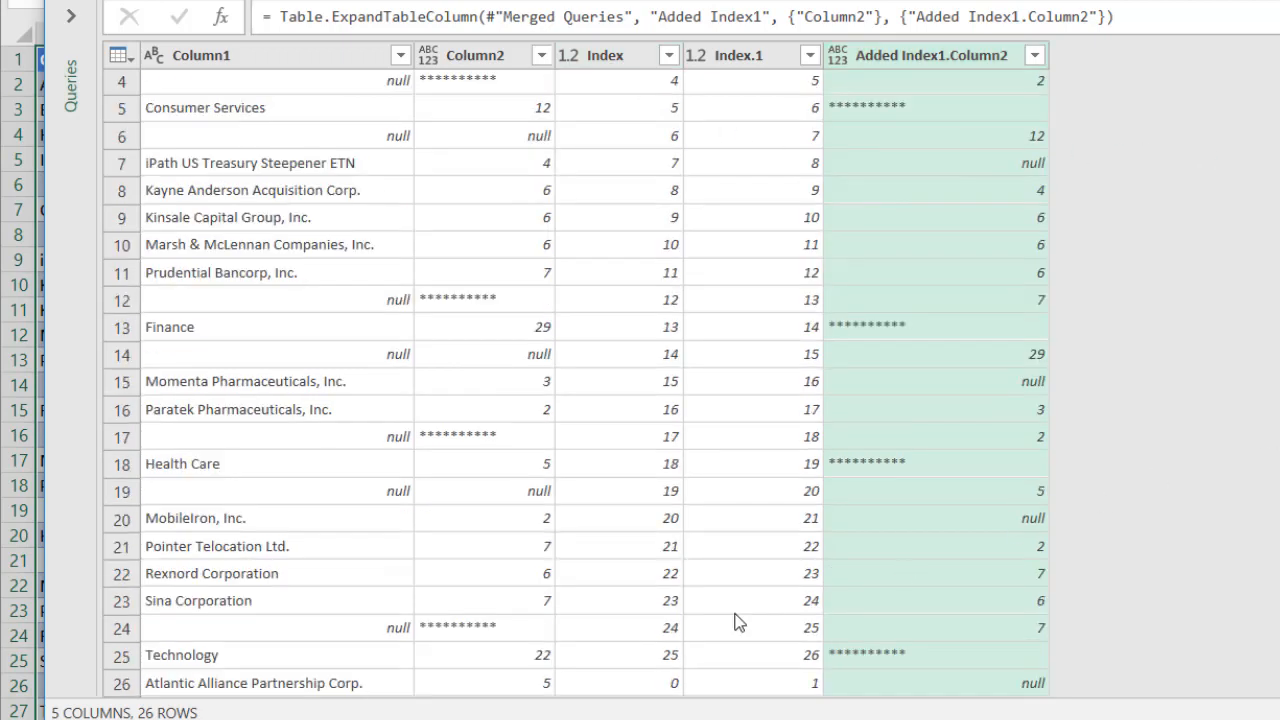
scroll(up, 3)
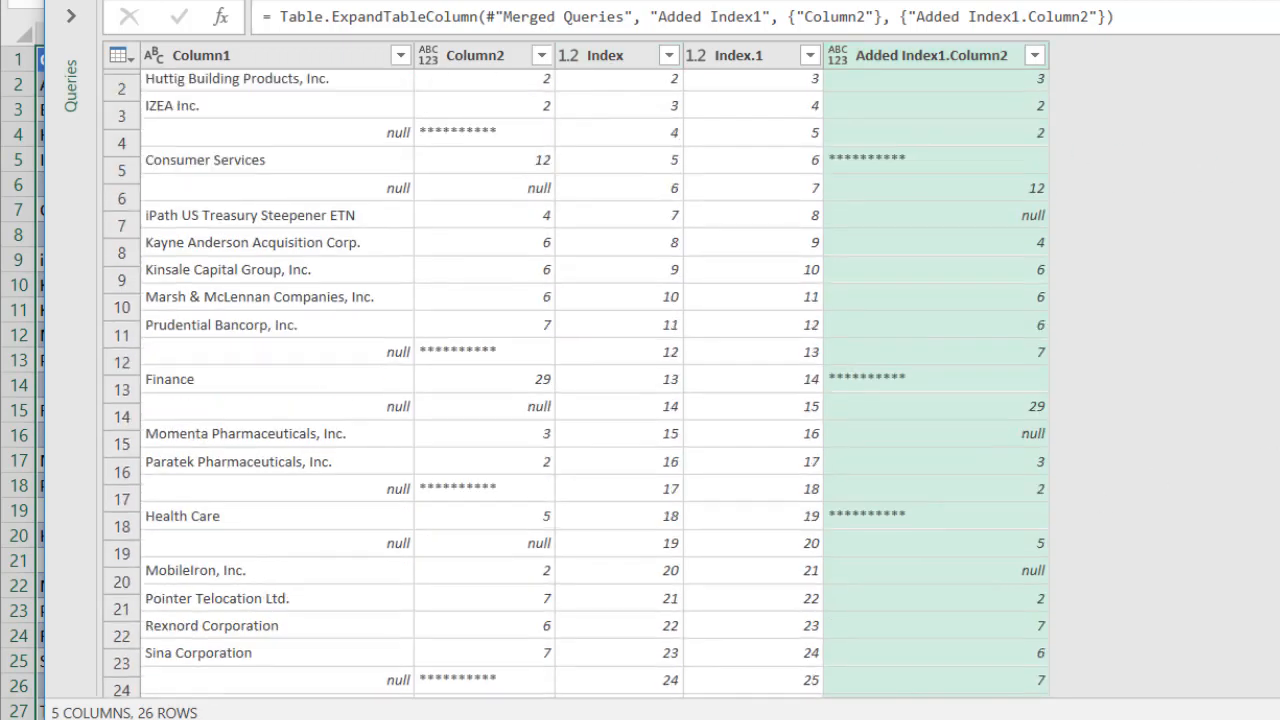
Sort rows ascending by Index, then start and cancel a Conditional Column dialog
click(668, 56)
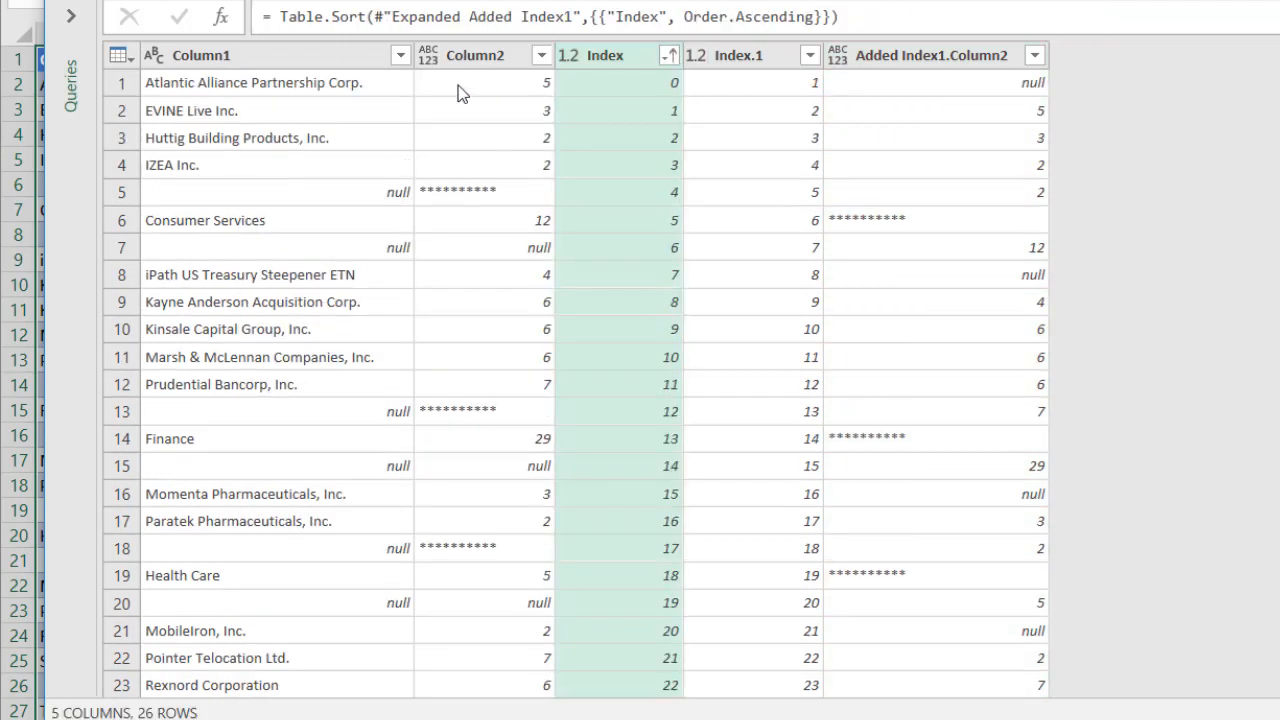
mouse_move(344, 108)
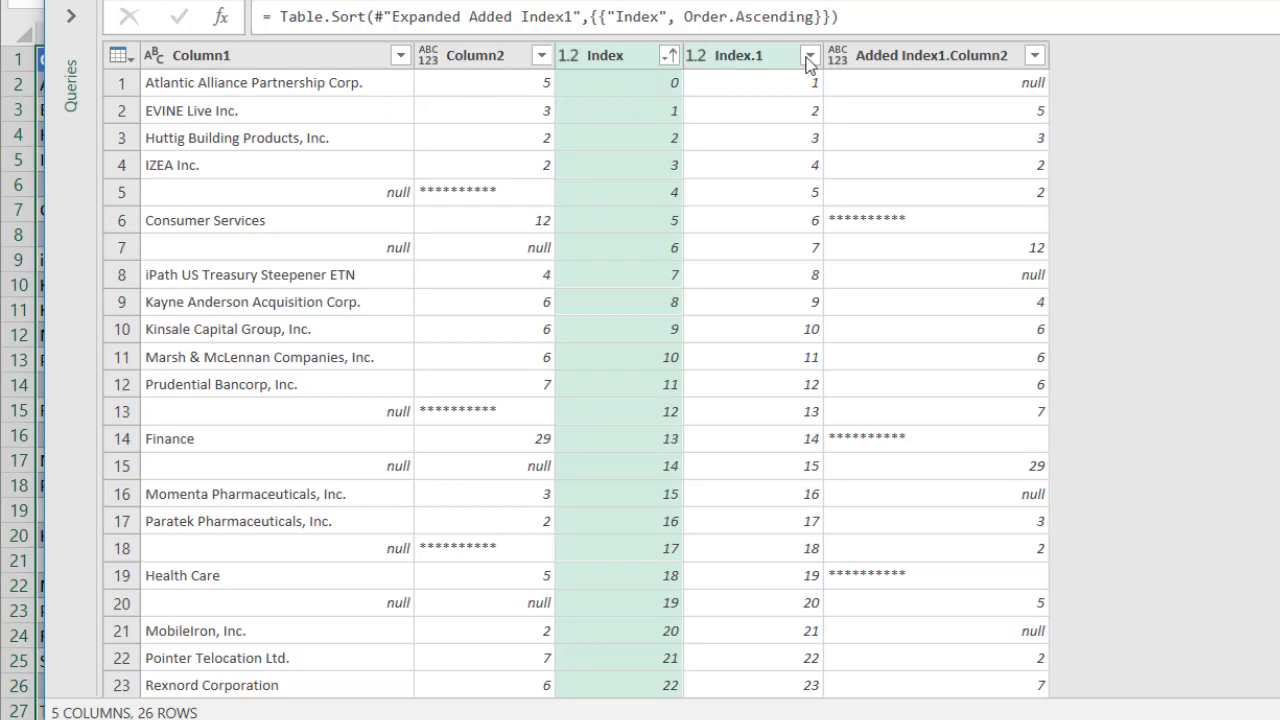
mouse_move(918, 226)
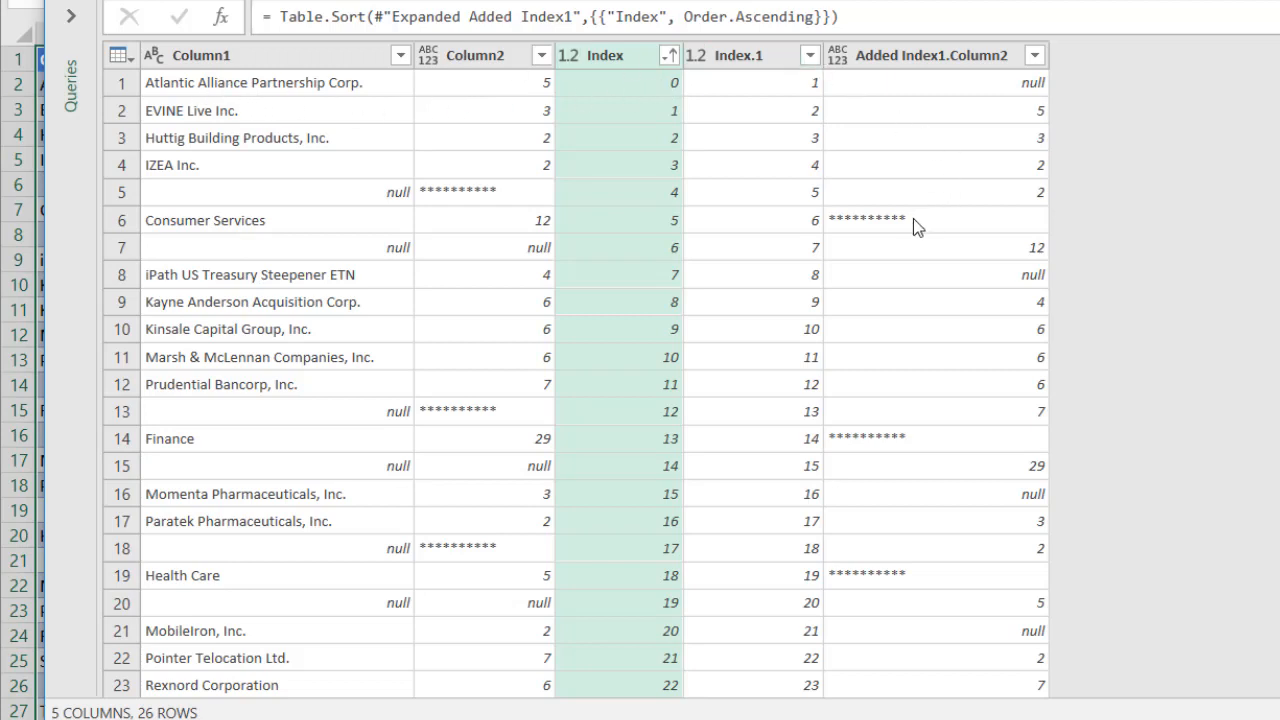
click(906, 220)
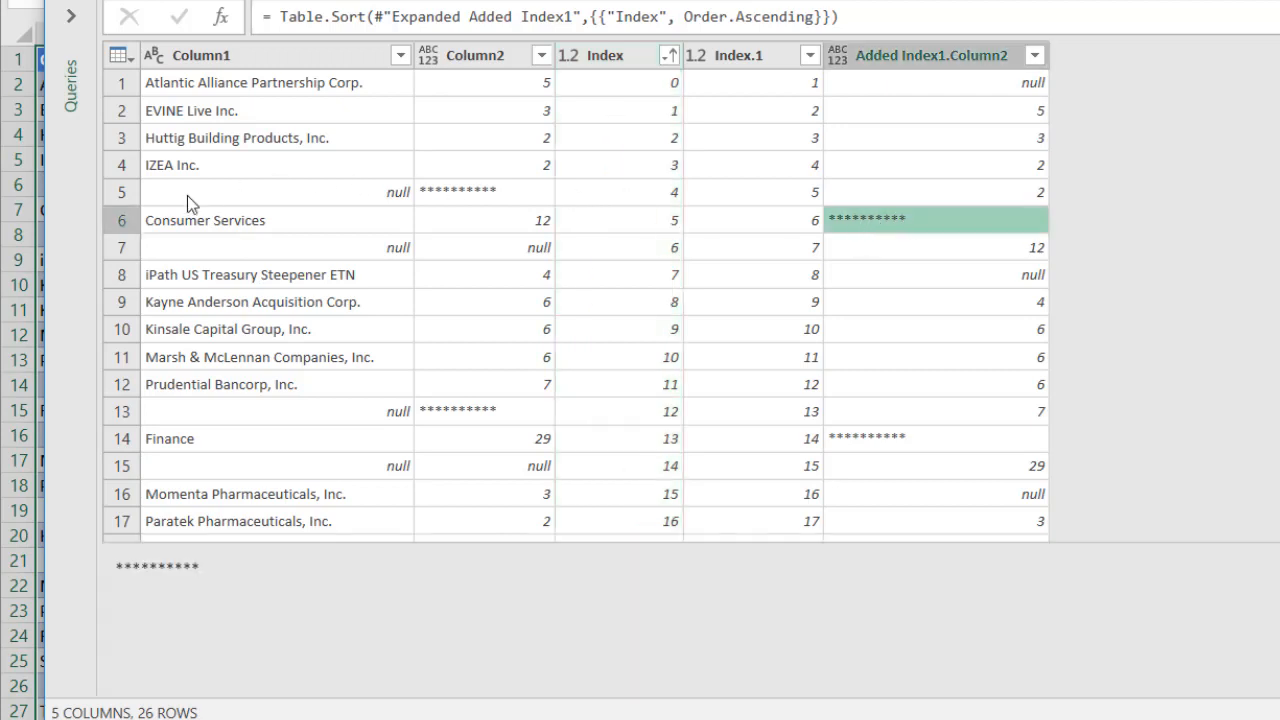
mouse_move(258, 224)
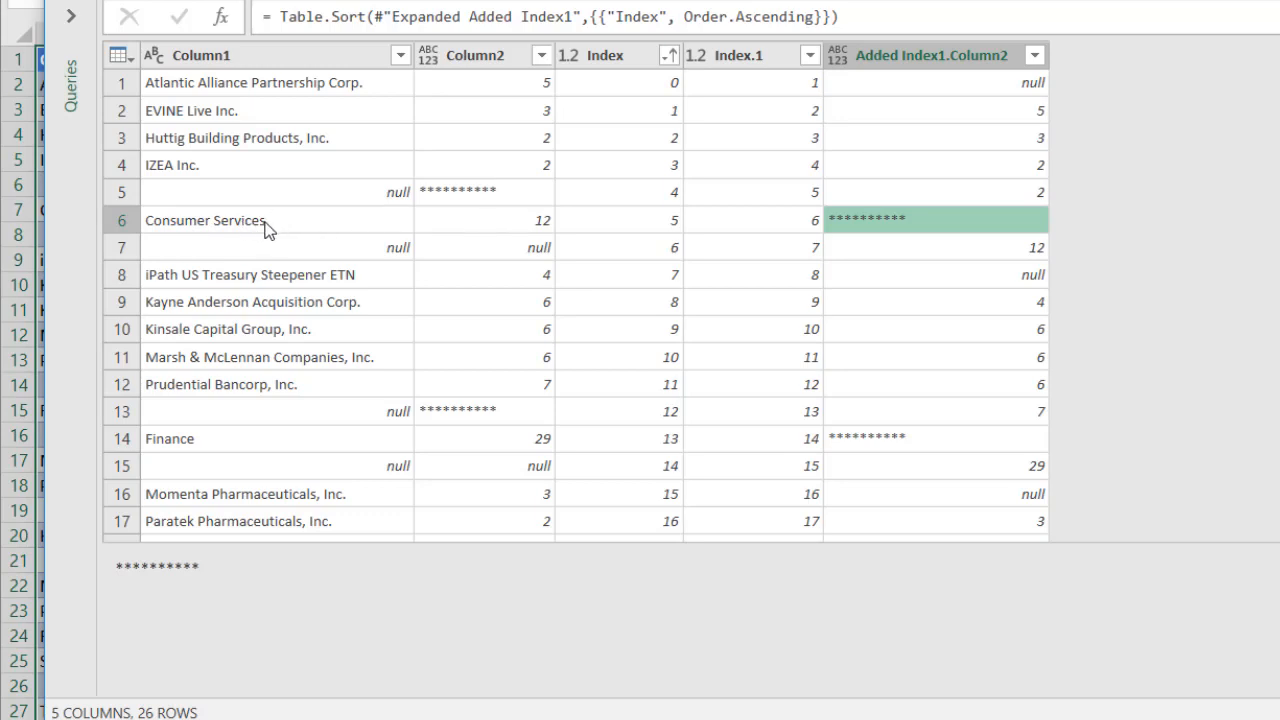
mouse_move(464, 192)
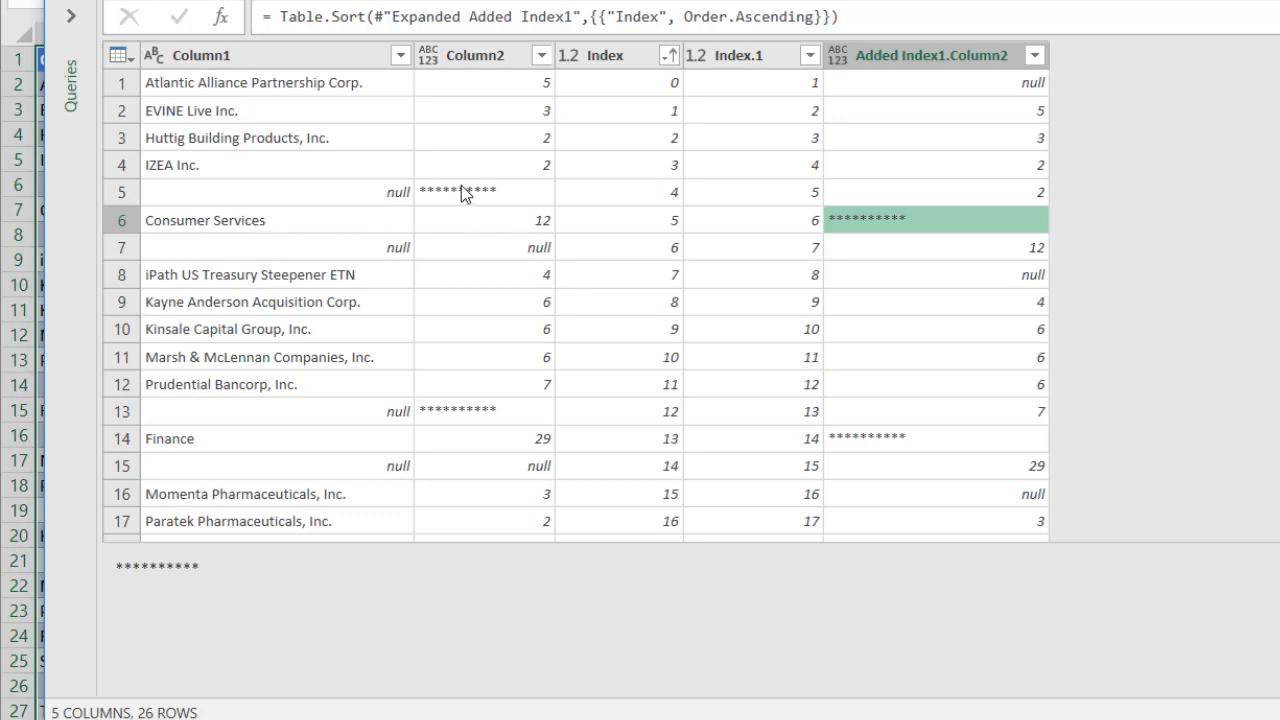
mouse_move(918, 228)
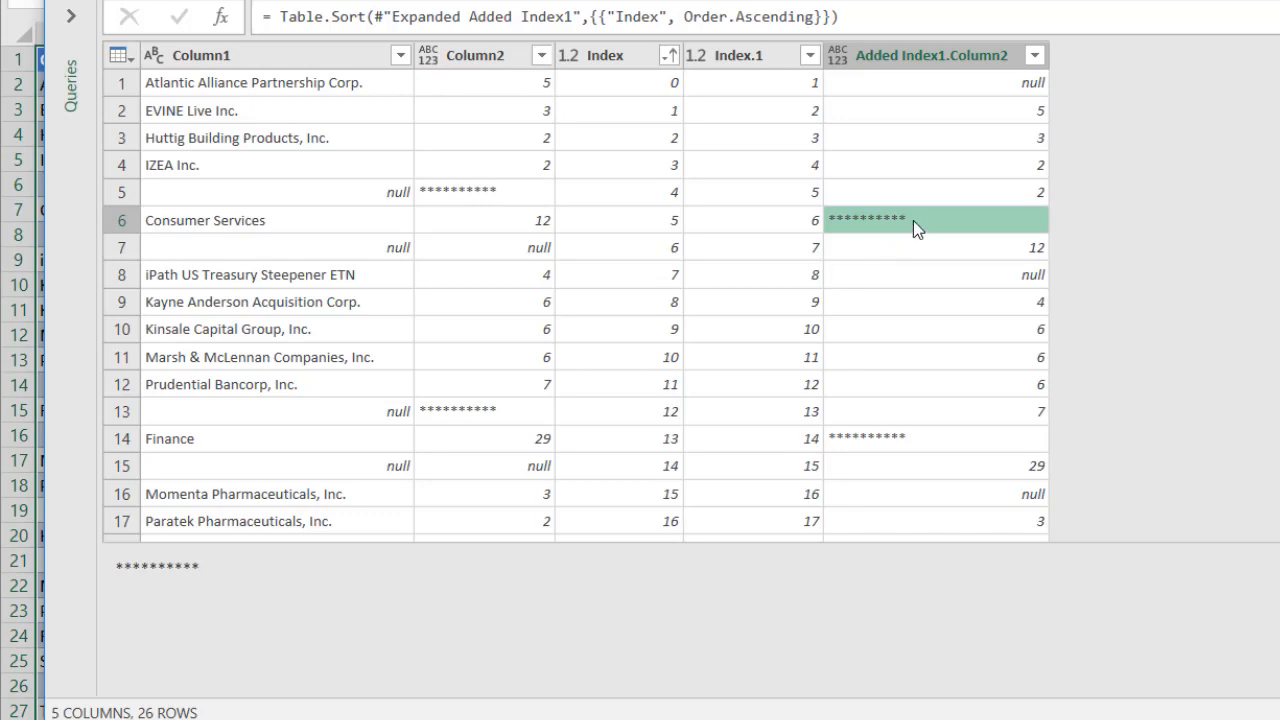
mouse_move(900, 224)
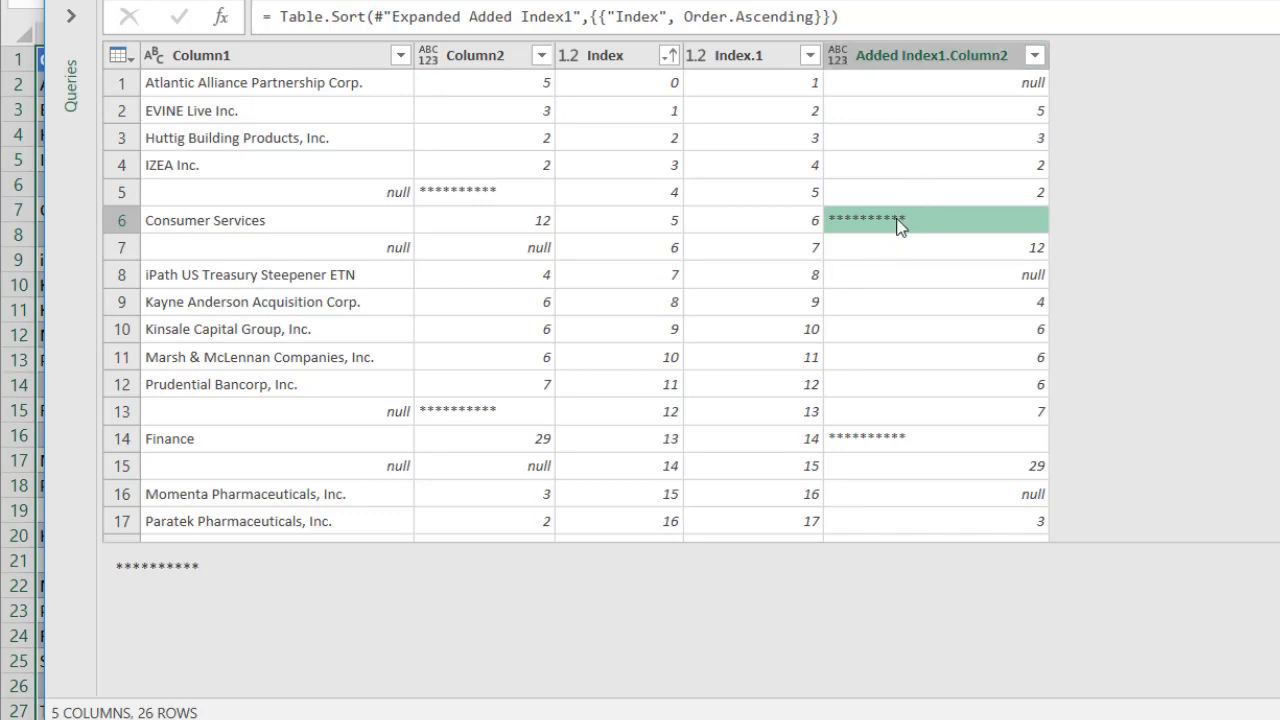
mouse_move(436, 248)
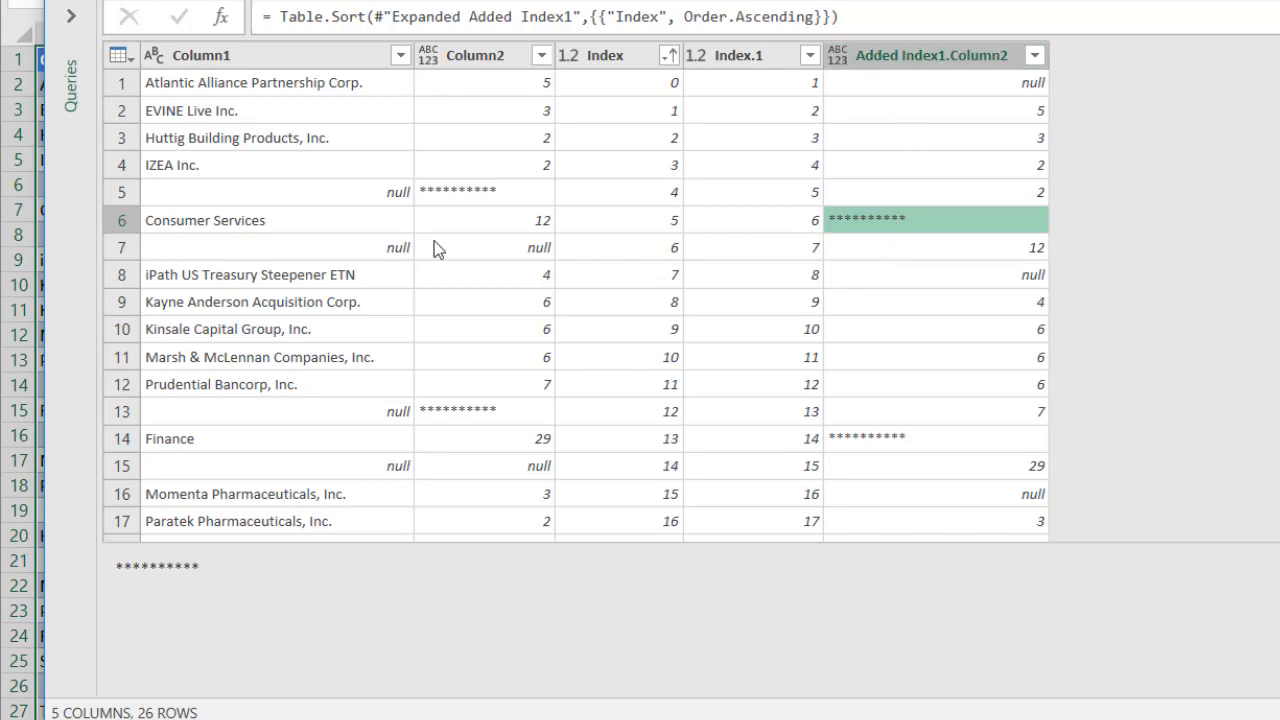
mouse_move(876, 220)
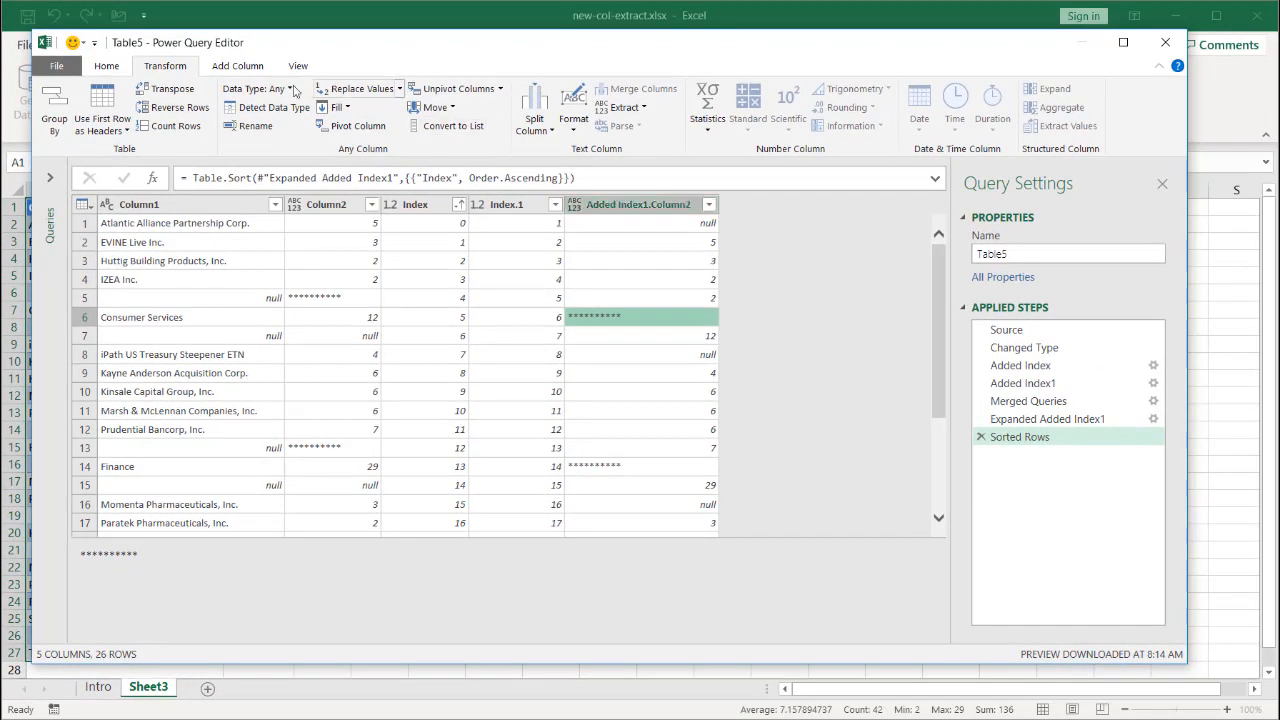
click(236, 64)
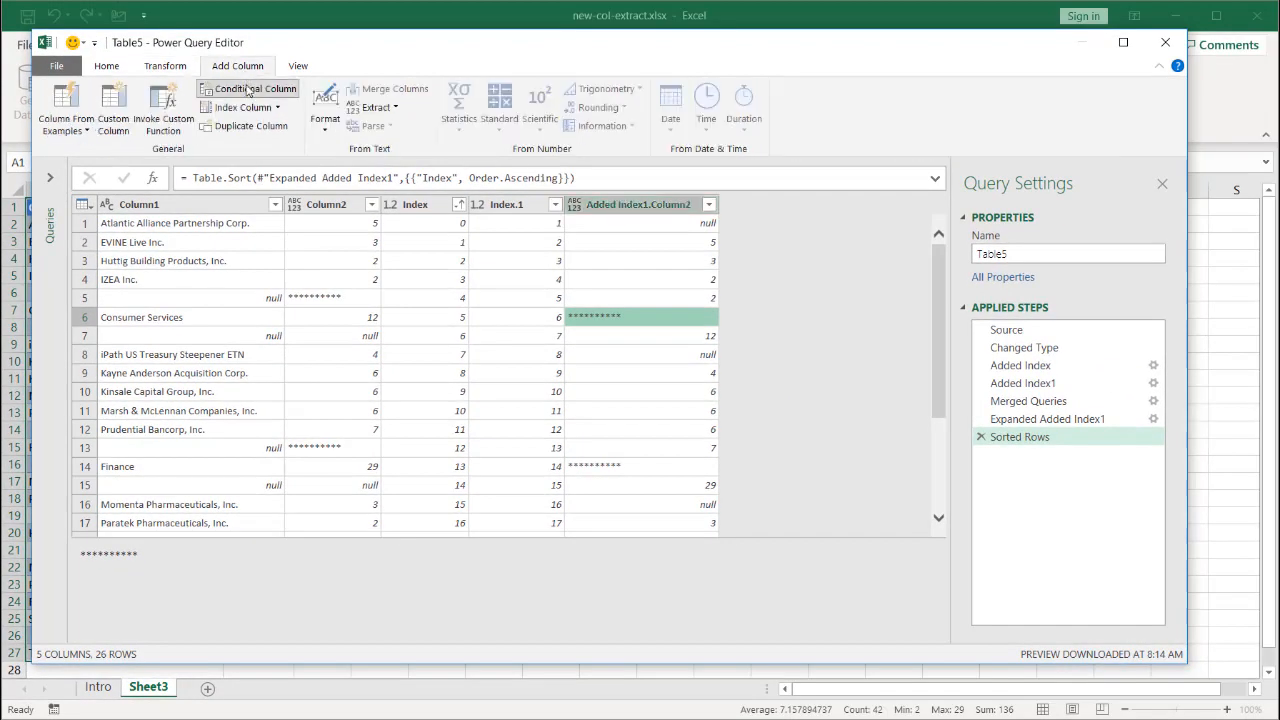
click(252, 88)
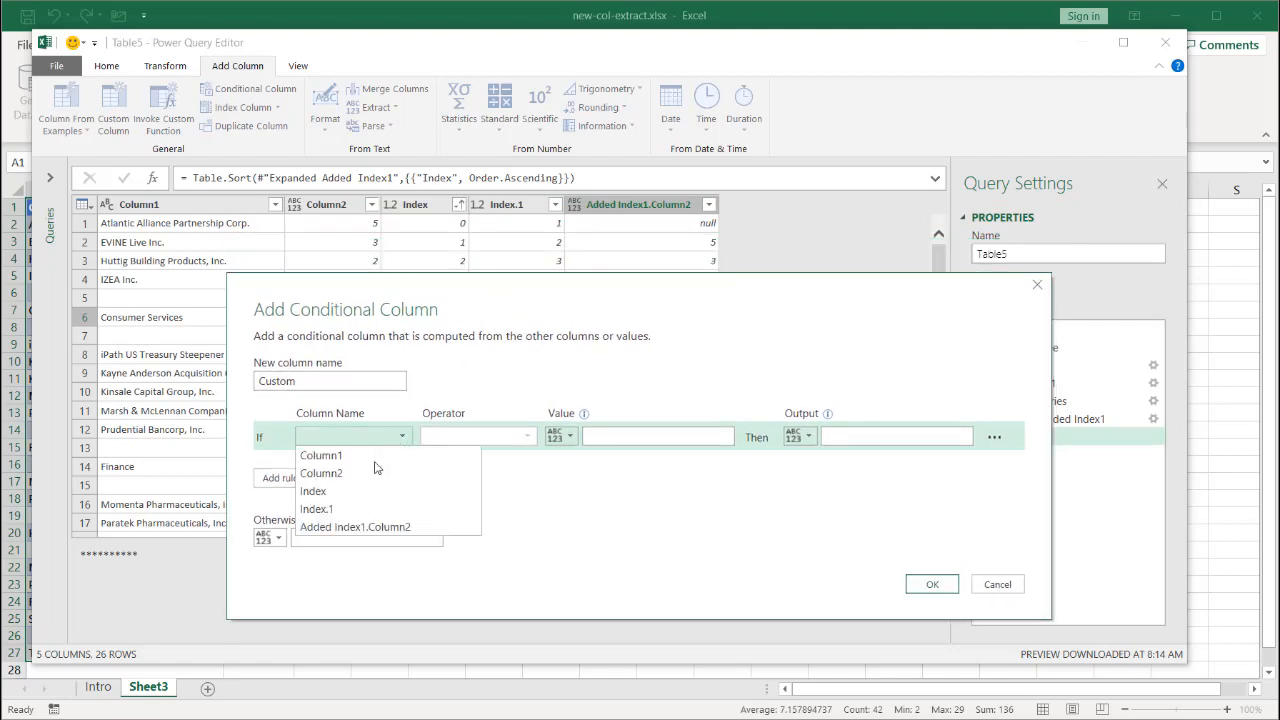
click(356, 528)
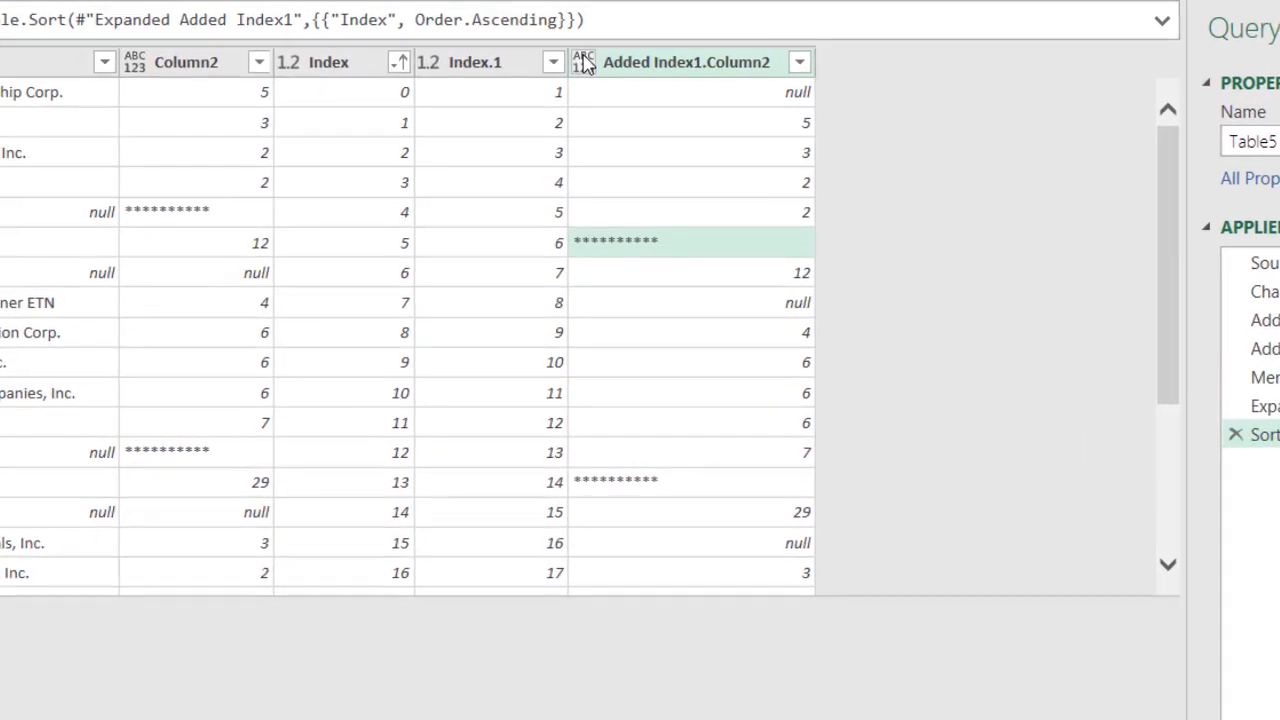
Change Added Index1.Column2 to the Text data type
click(584, 60)
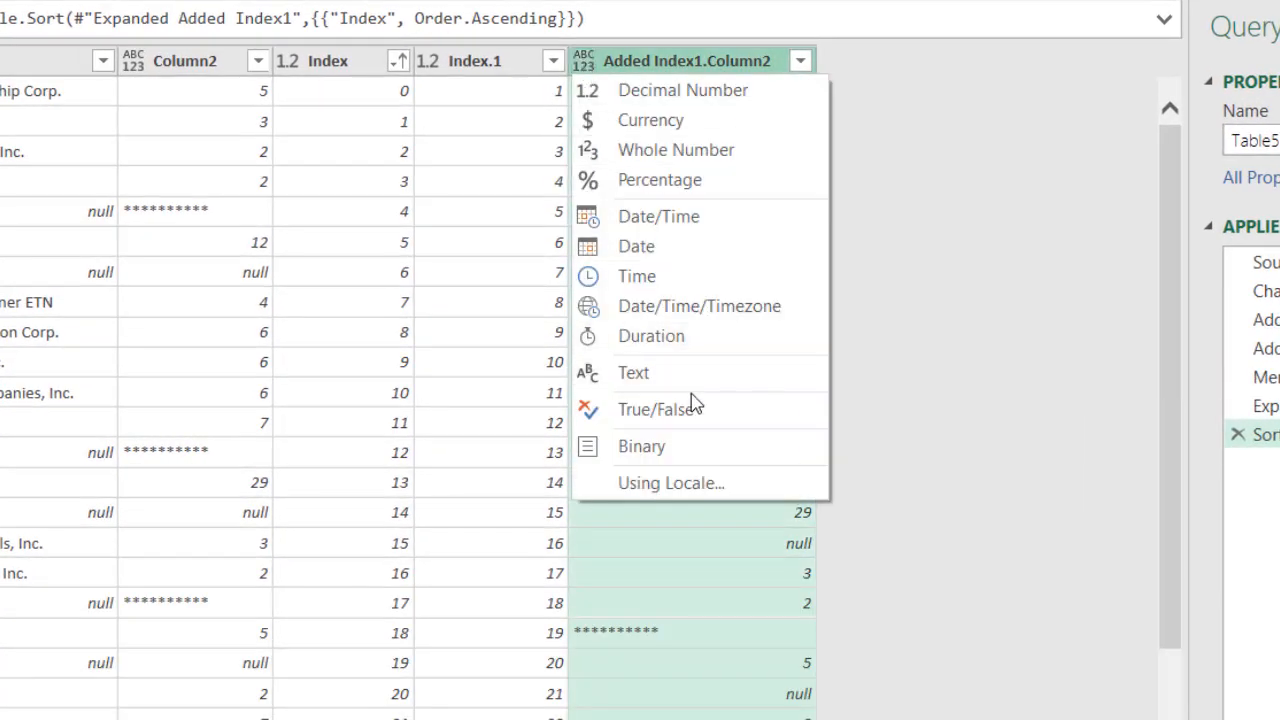
click(632, 372)
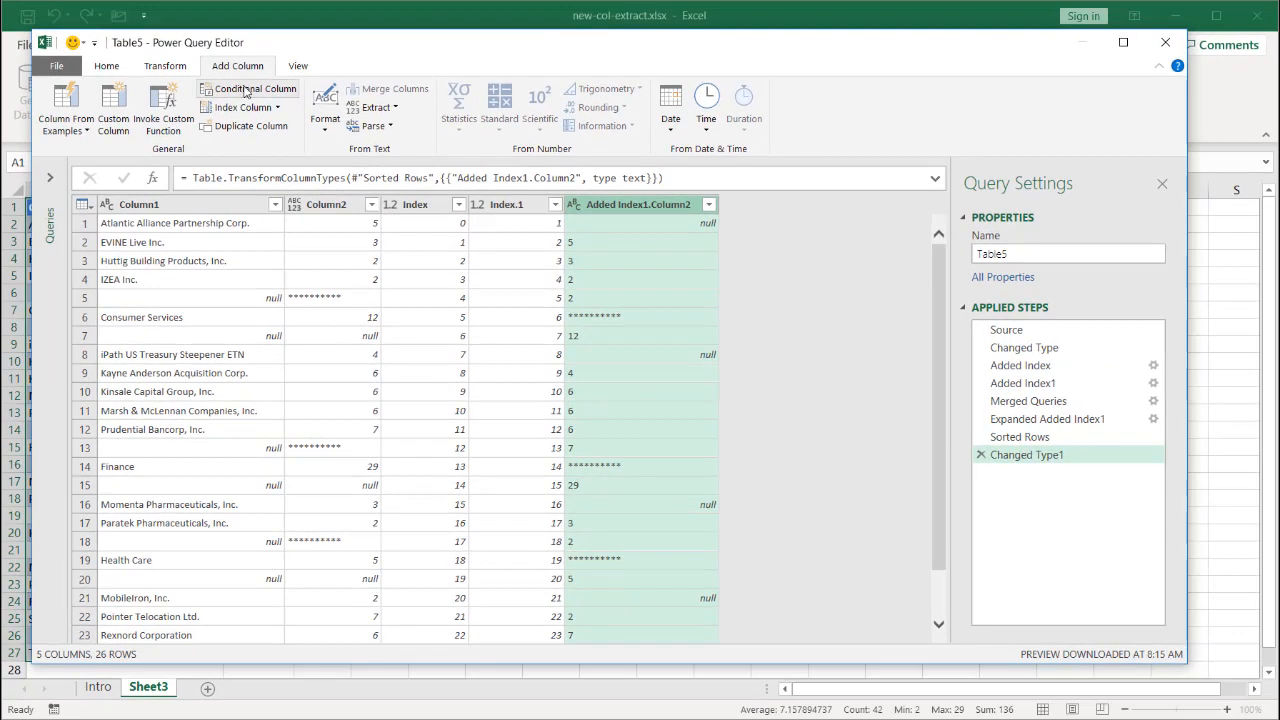
Create a Custom column returning Column1 when Added Index1.Column2 contains '*', else null
click(248, 88)
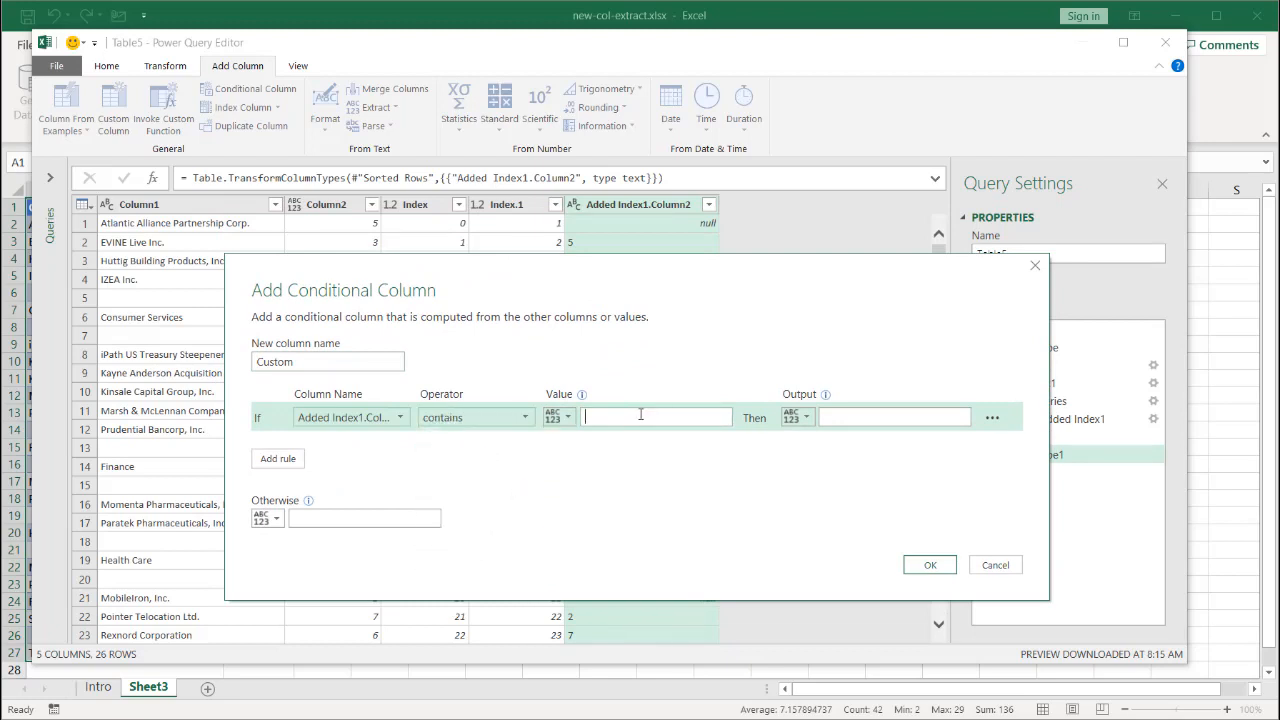
text(*)
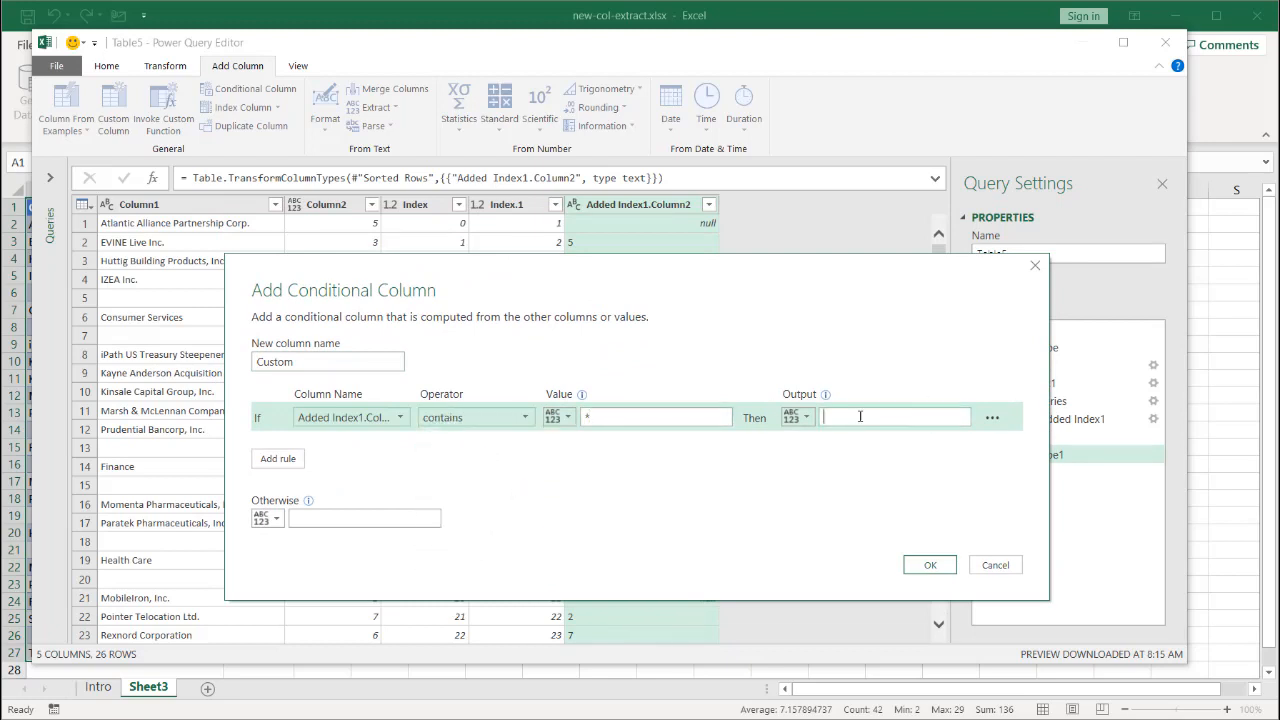
mouse_move(924, 440)
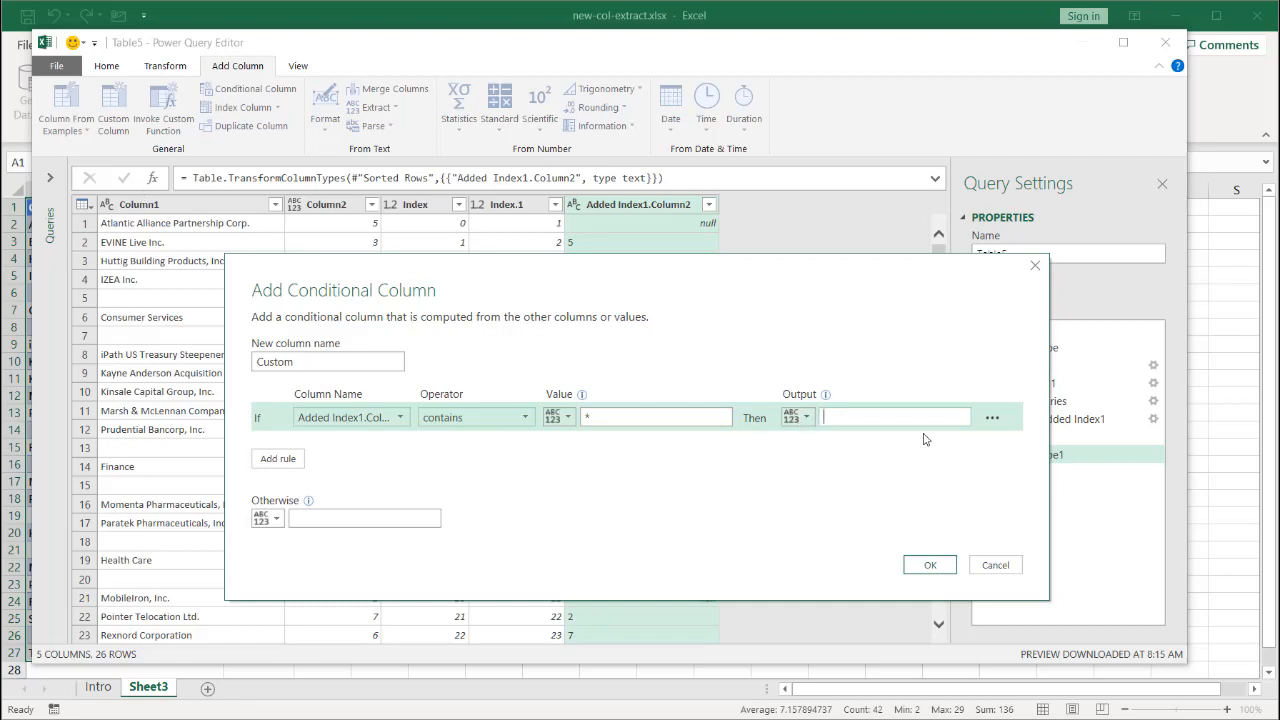
click(806, 418)
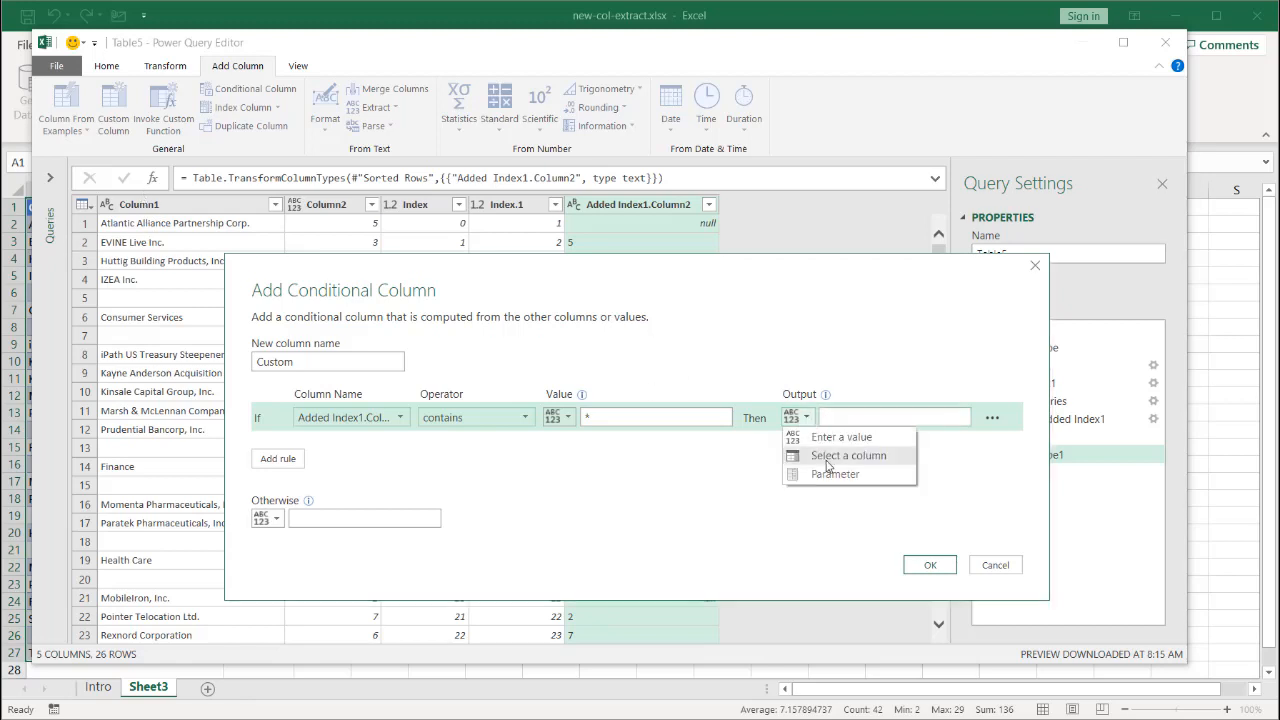
click(848, 456)
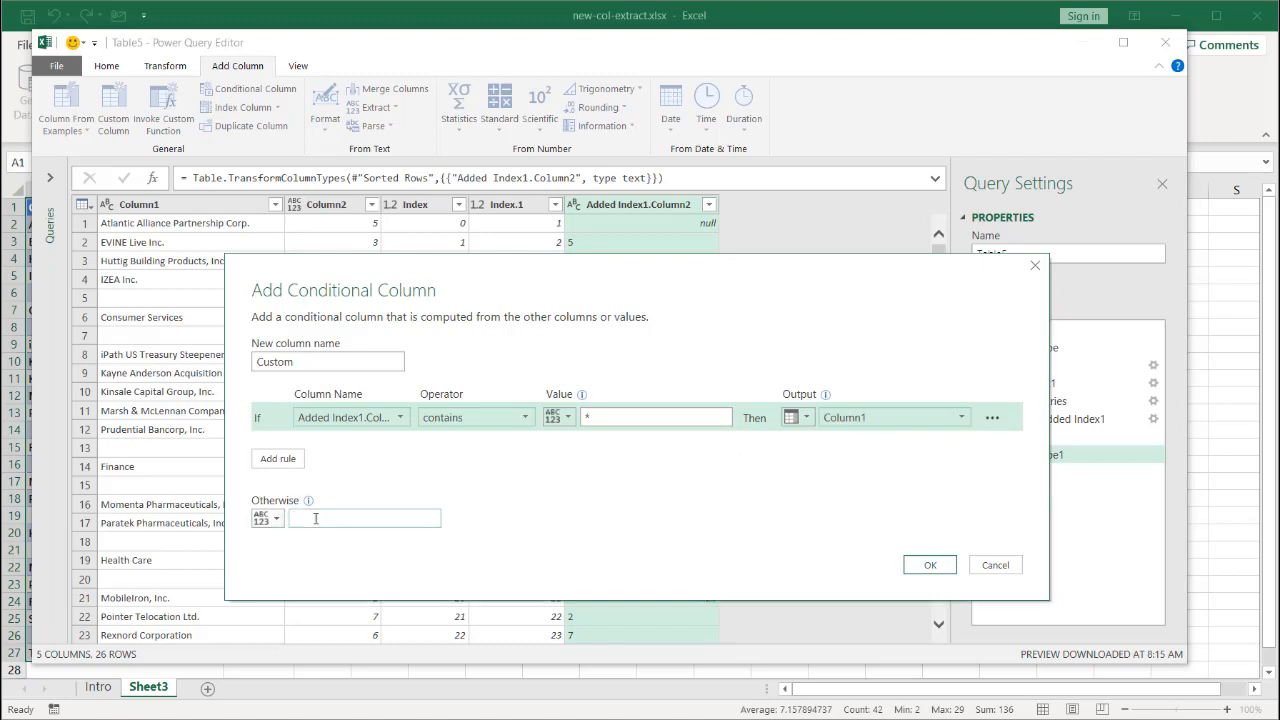
text(null)
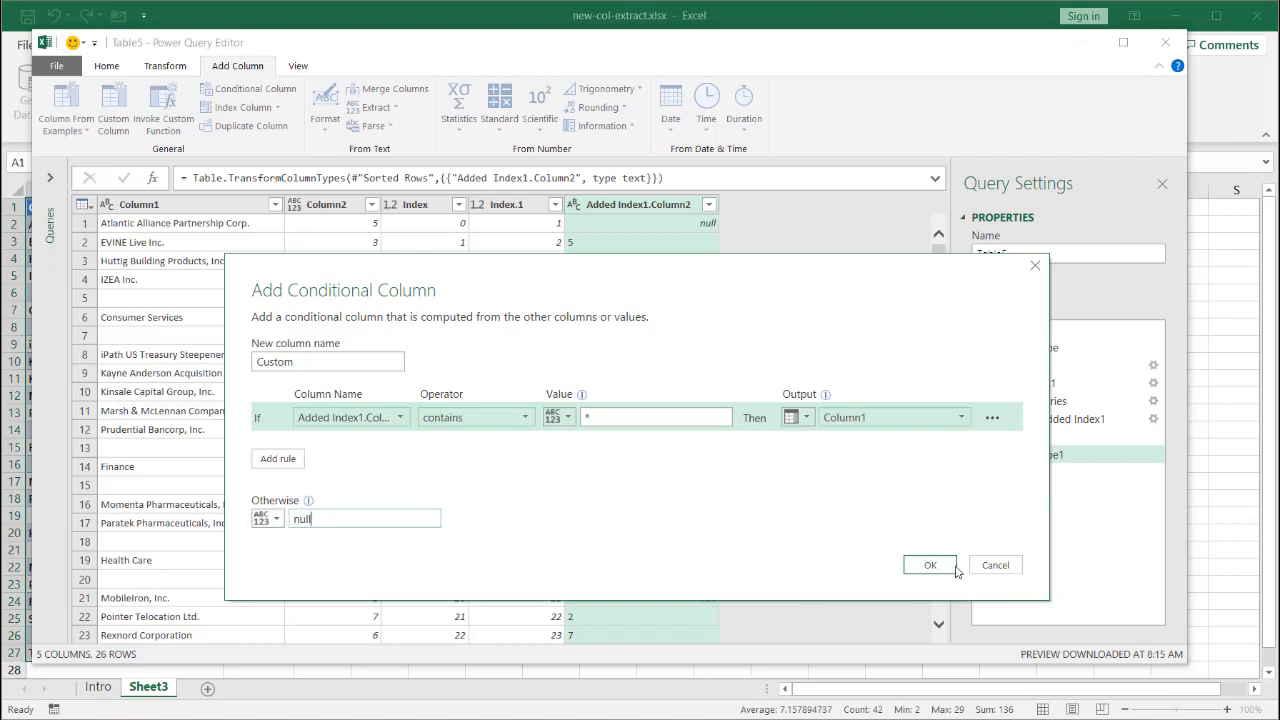
click(928, 564)
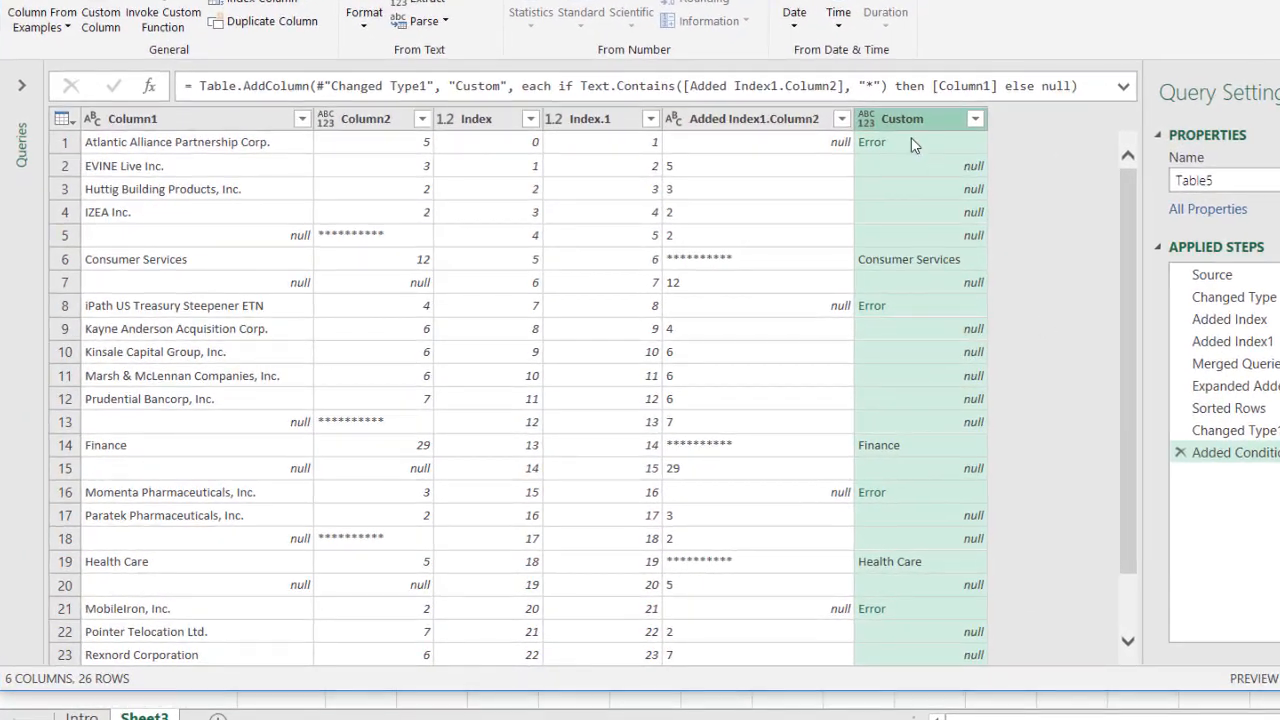
mouse_move(756, 264)
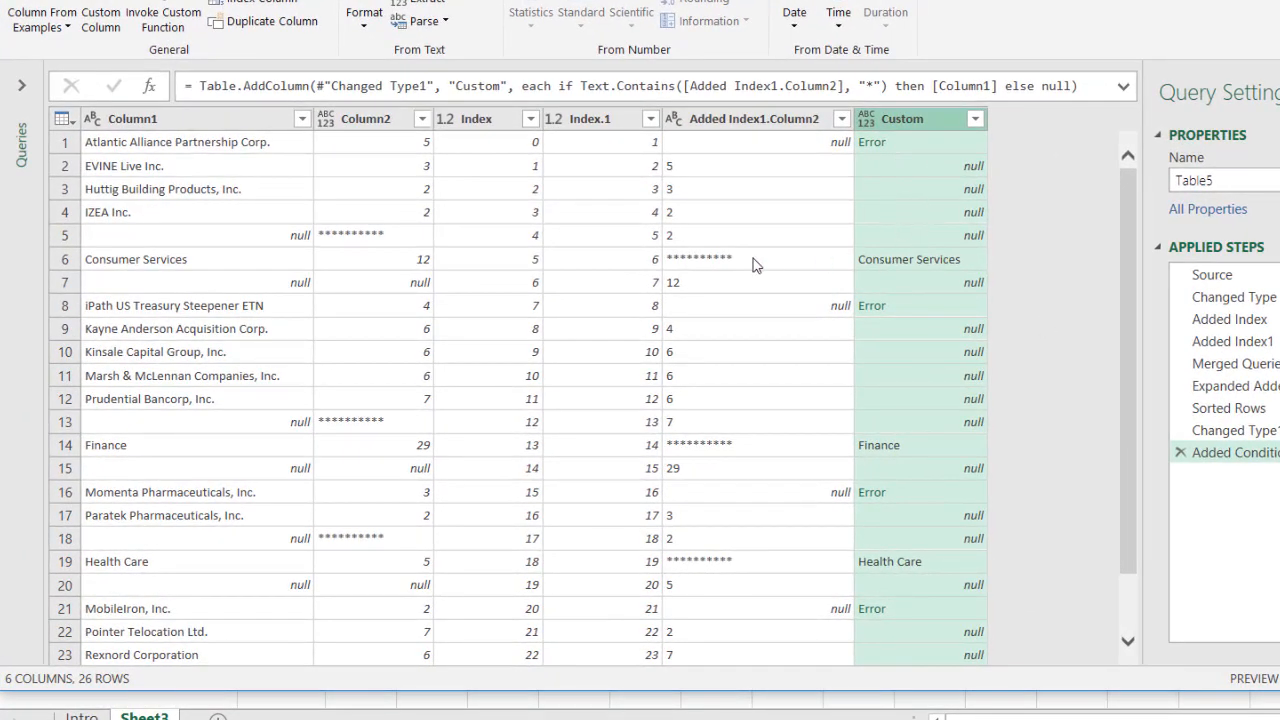
mouse_move(730, 278)
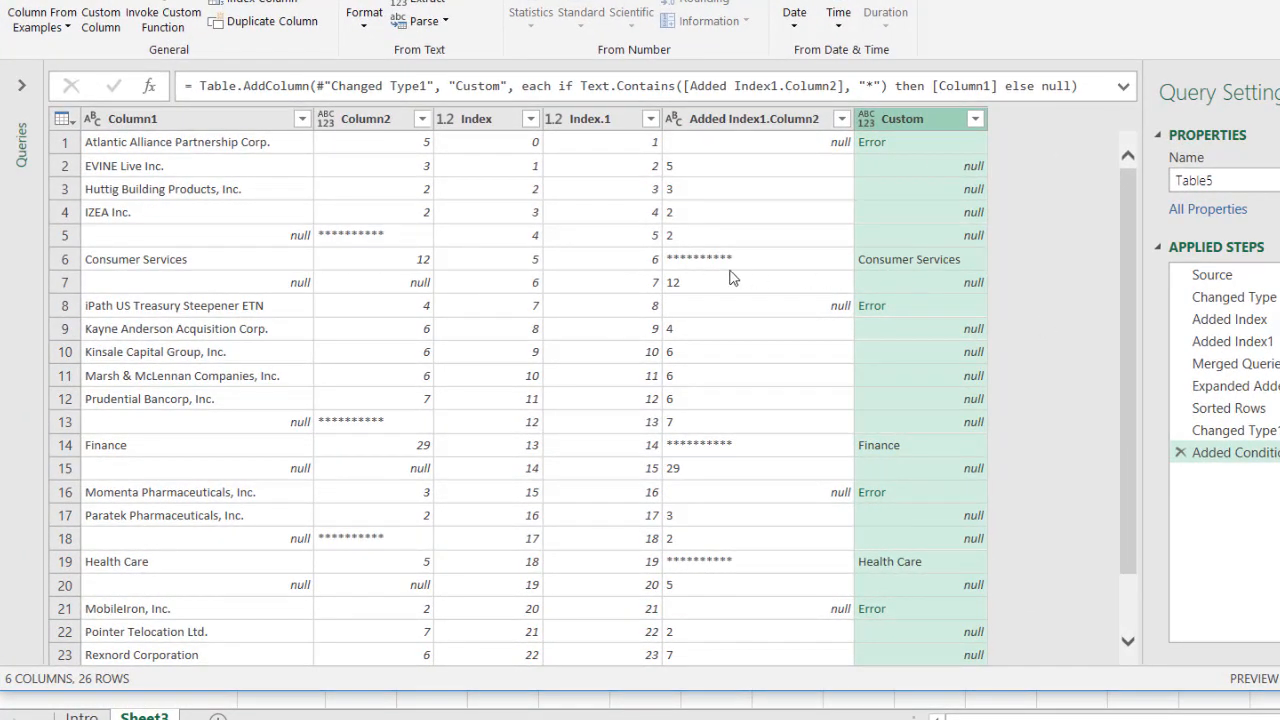
mouse_move(916, 152)
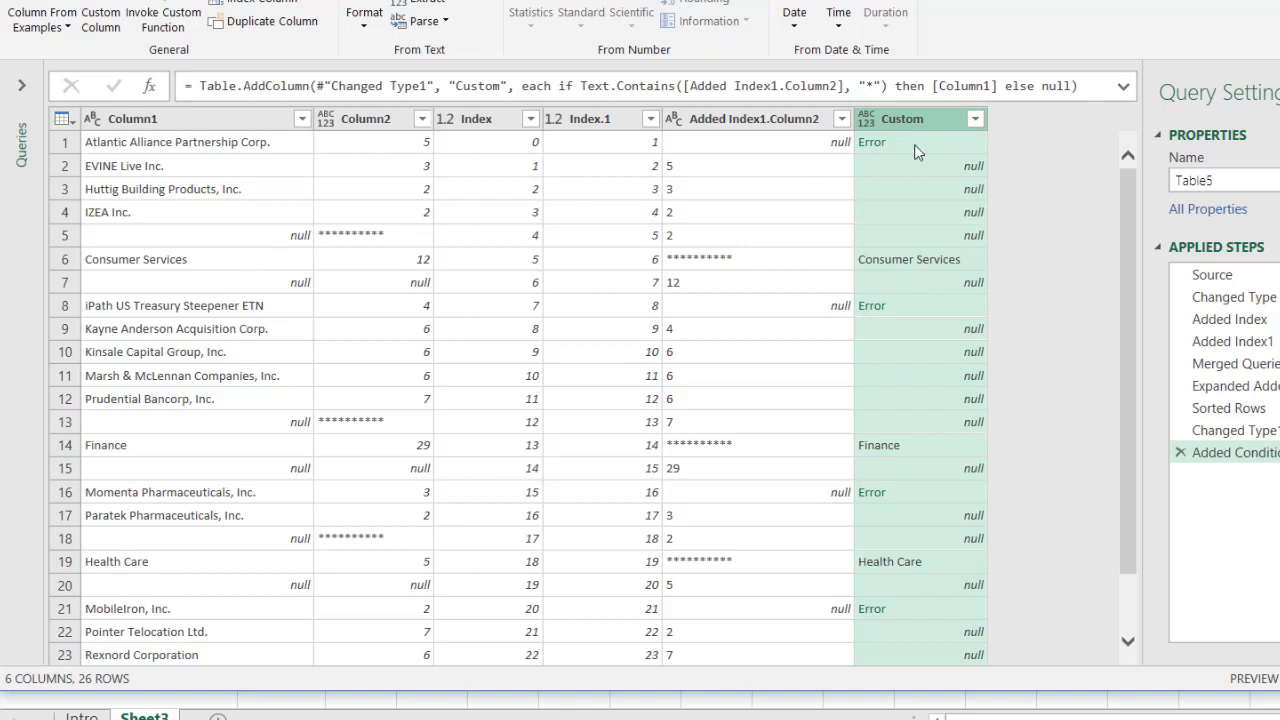
mouse_move(192, 292)
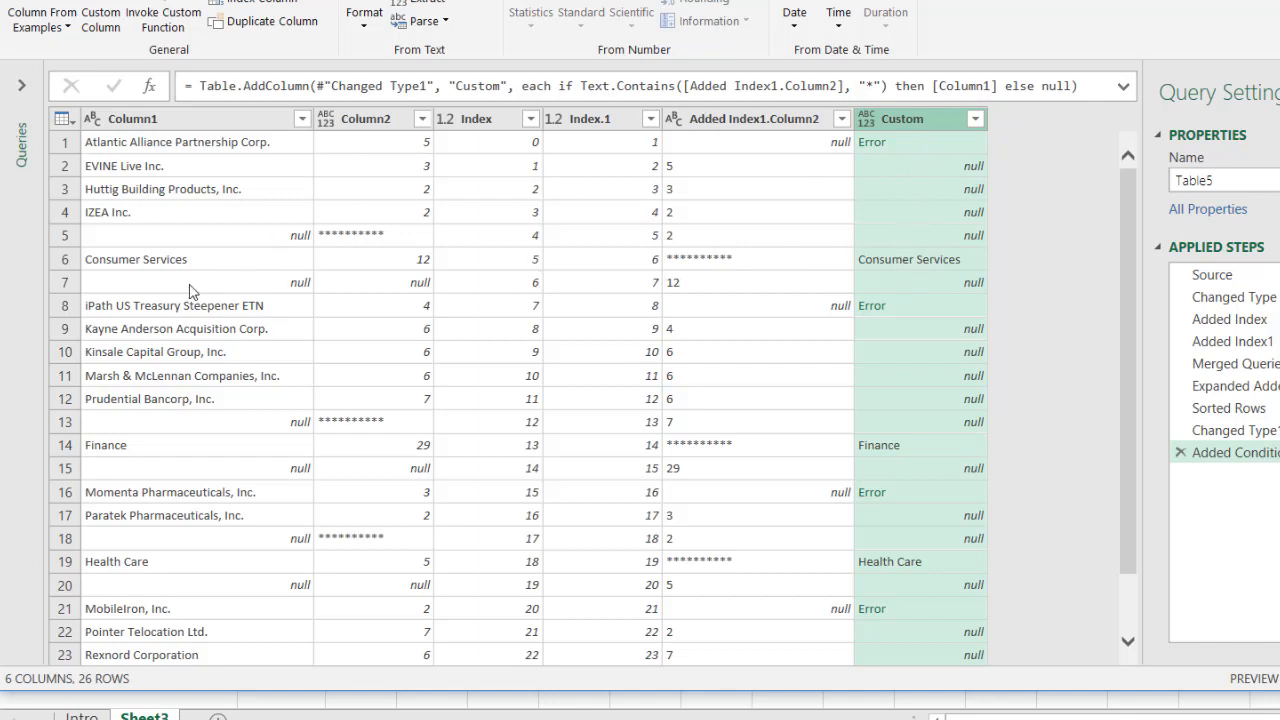
mouse_move(960, 176)
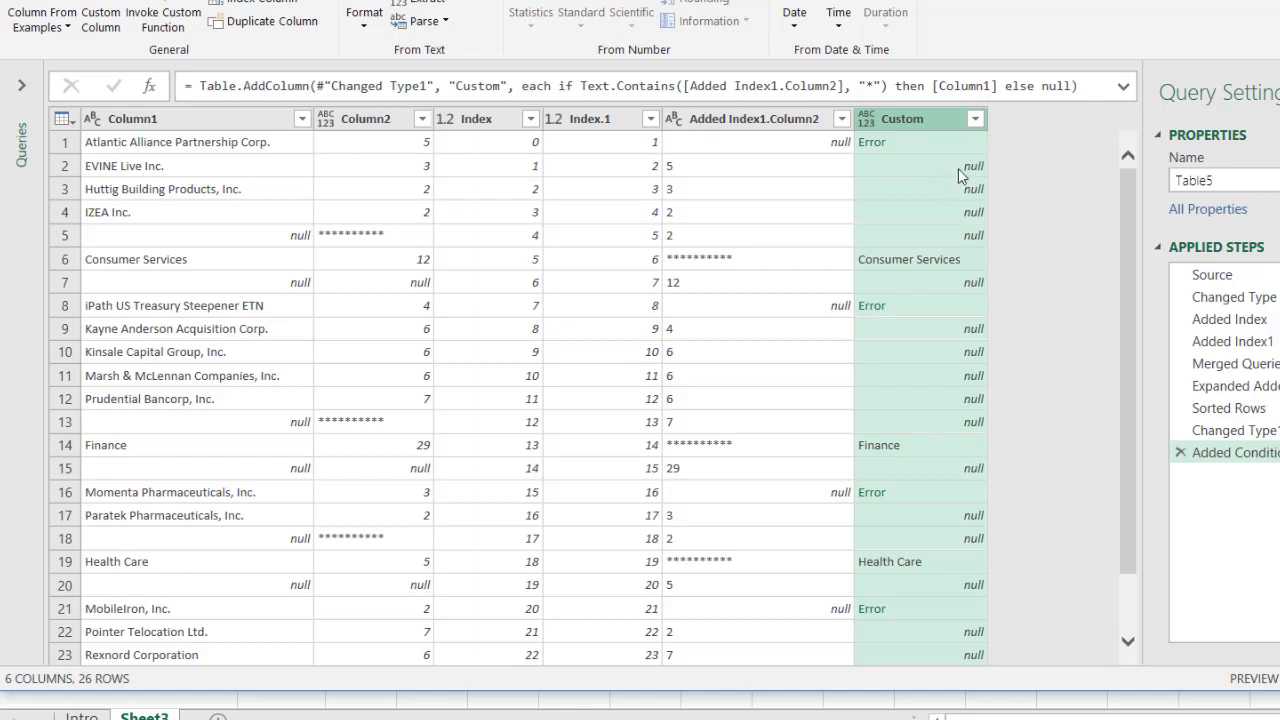
mouse_move(820, 150)
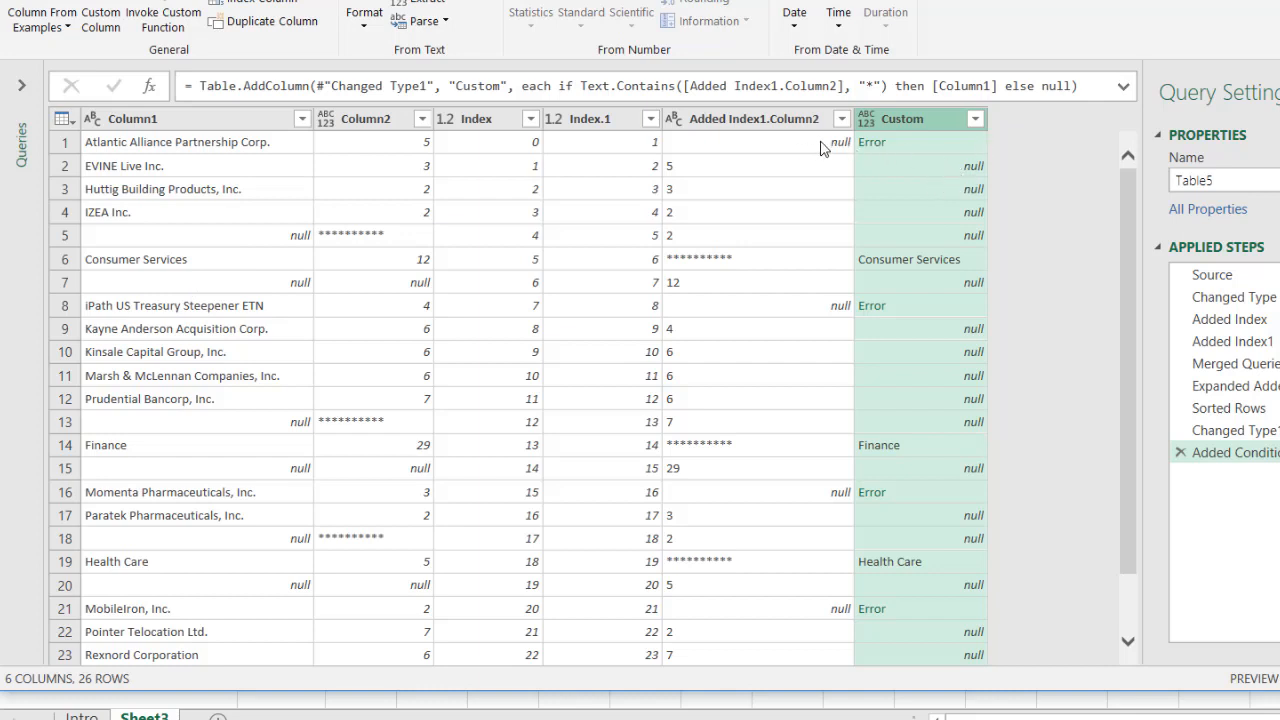
mouse_move(876, 152)
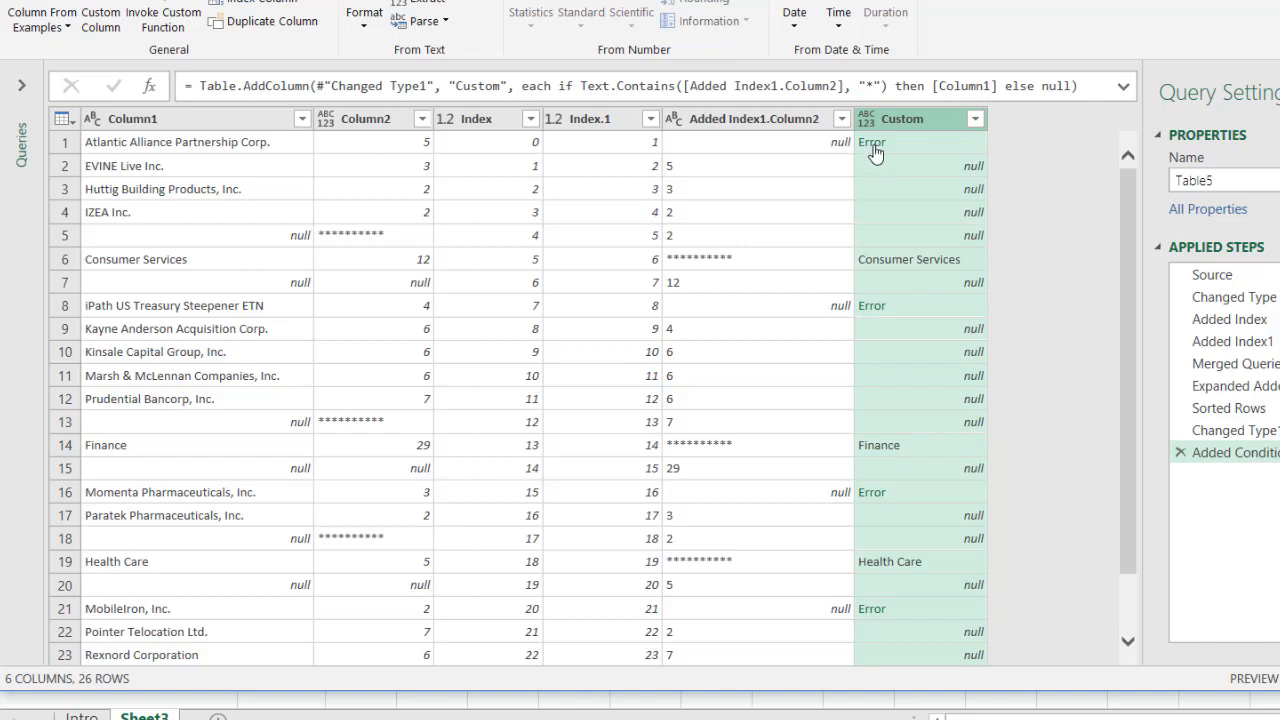
mouse_move(898, 124)
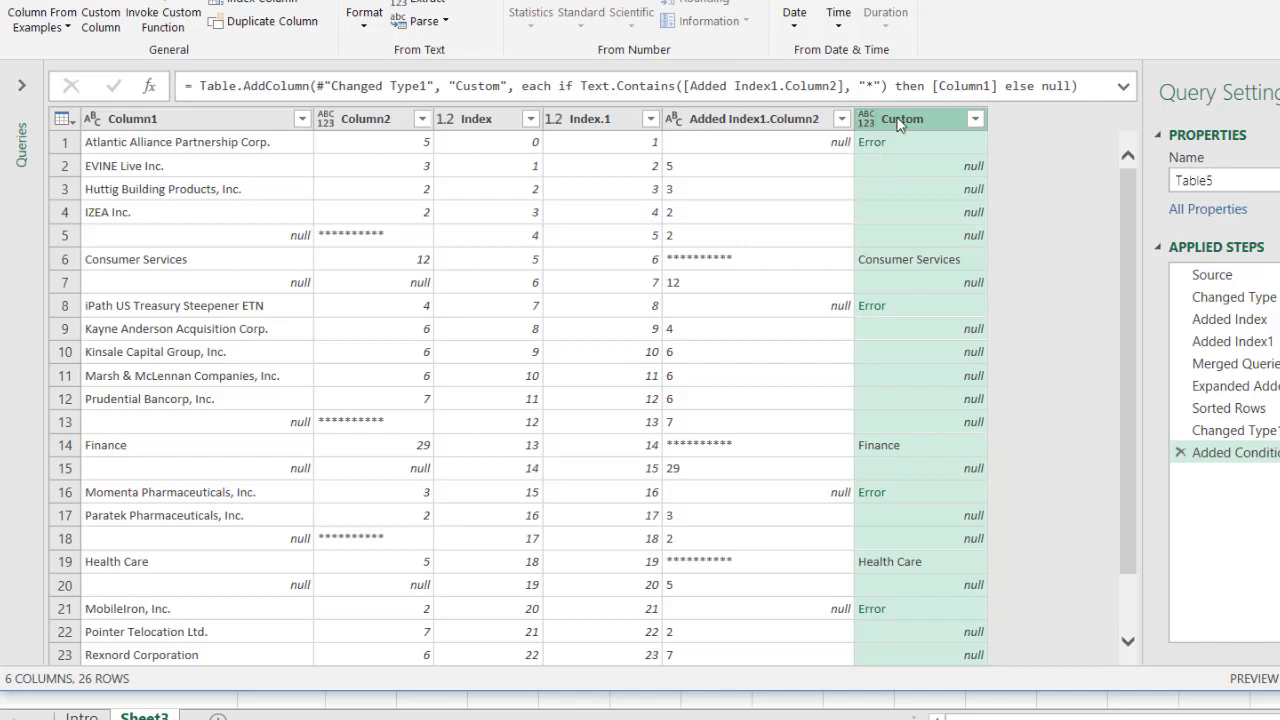
Replace the error values in the Custom column with null
right_click(904, 120)
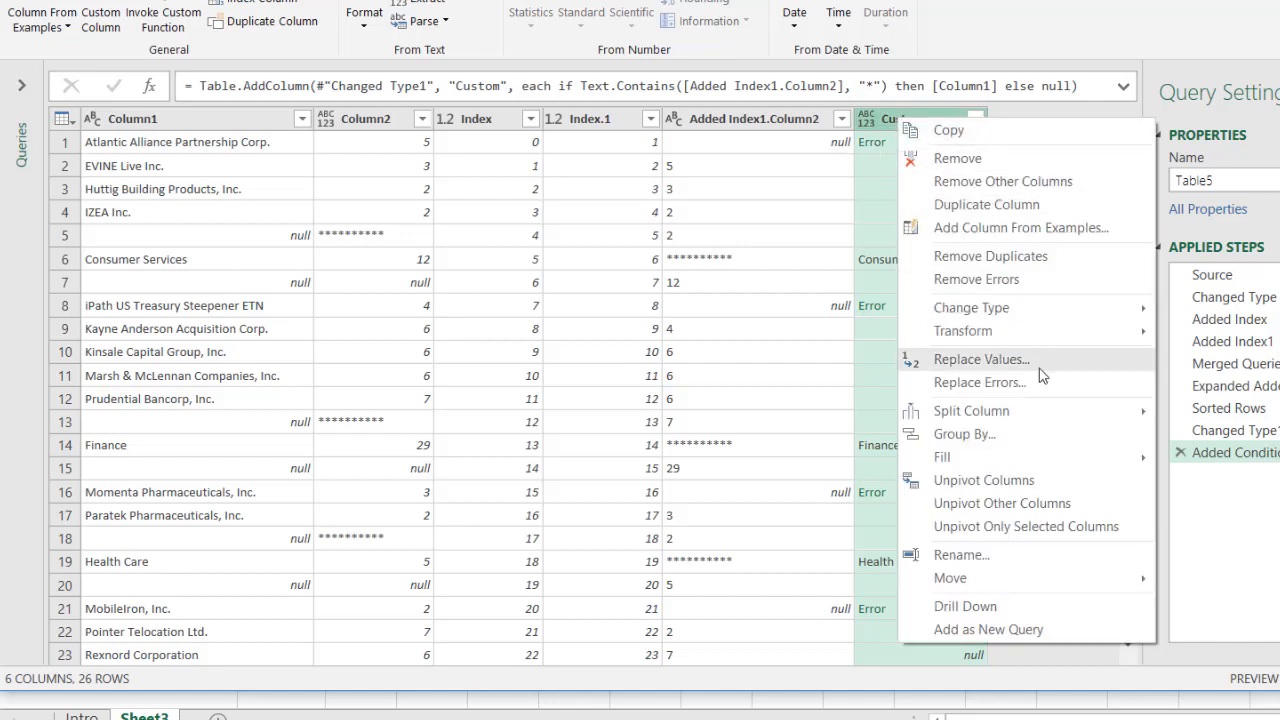
click(978, 382)
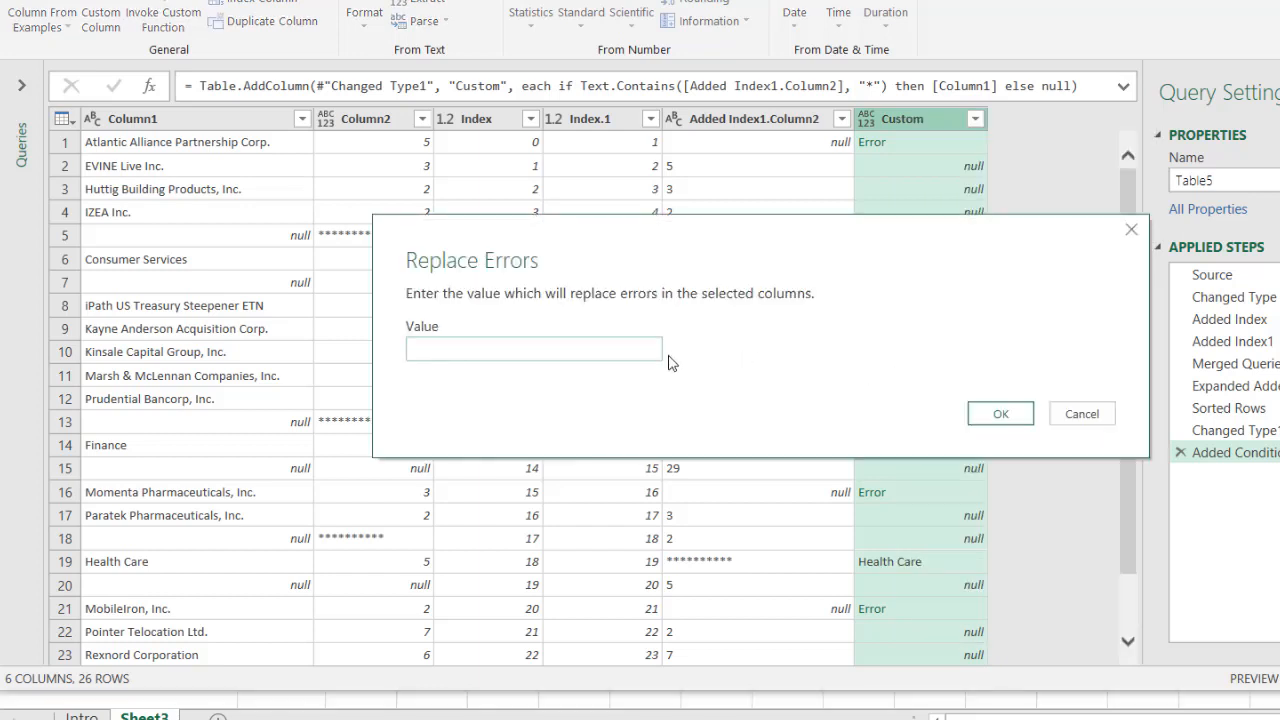
text(null)
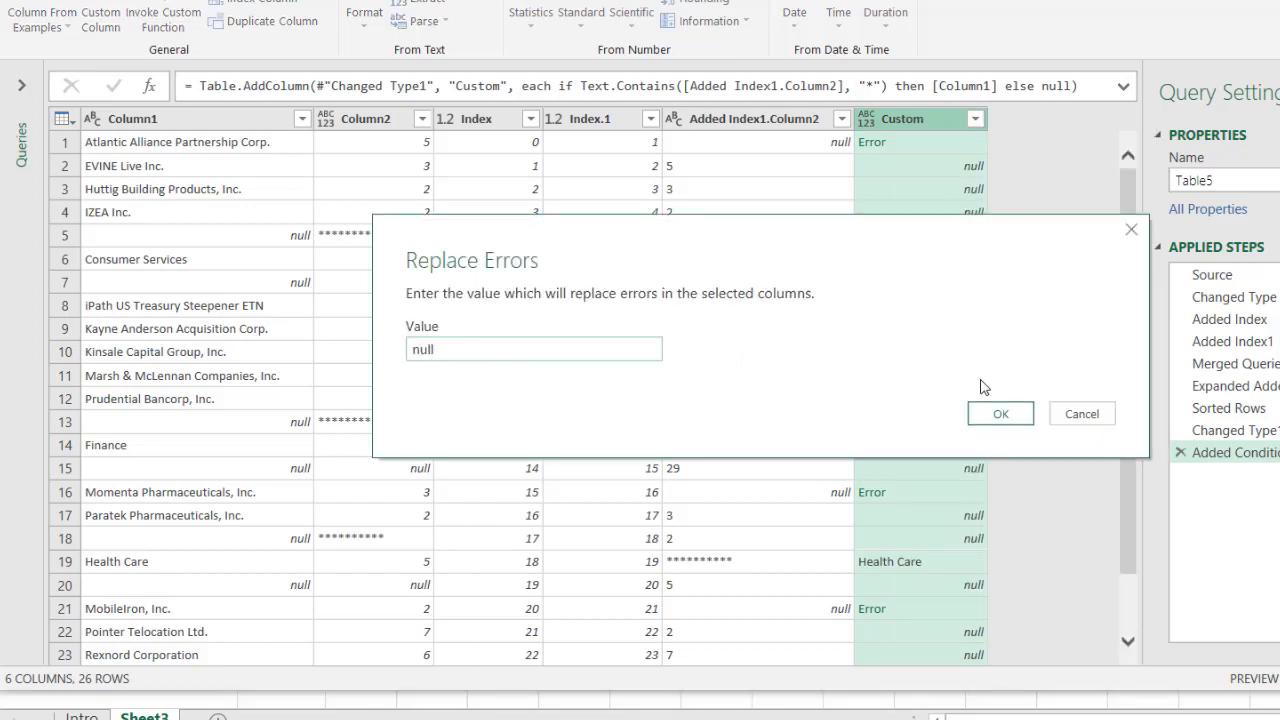
click(1000, 412)
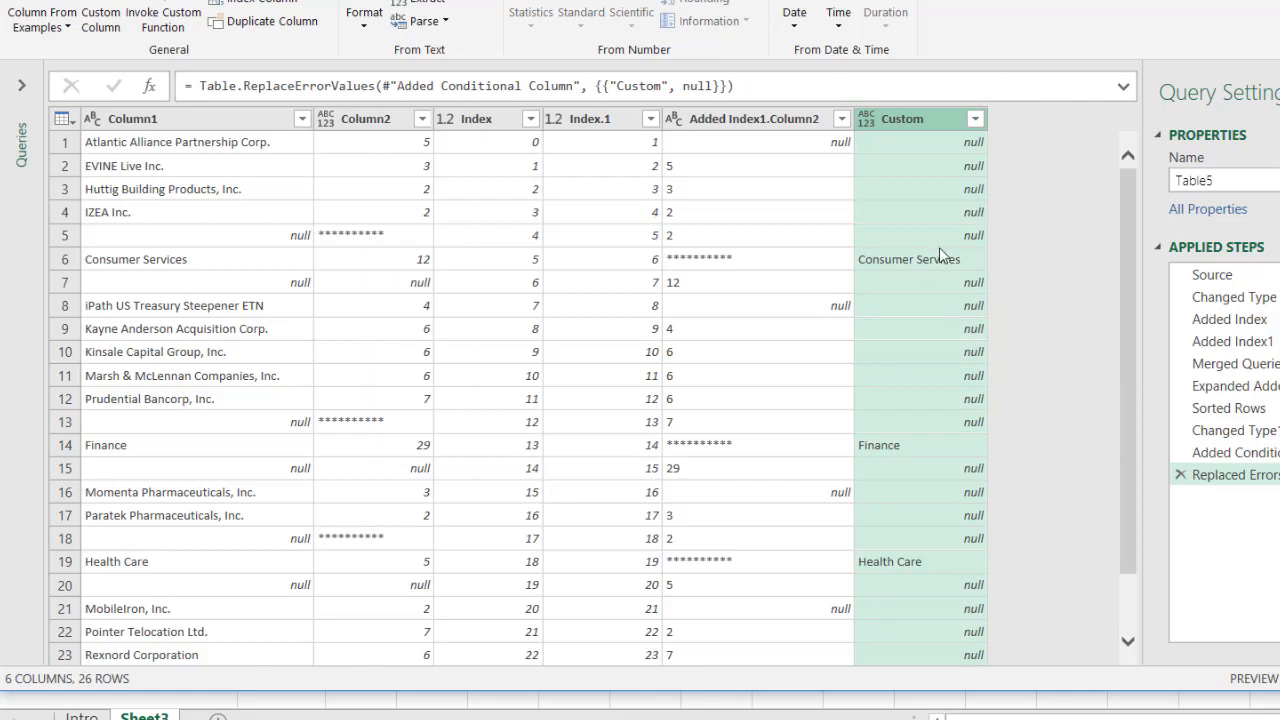
mouse_move(930, 132)
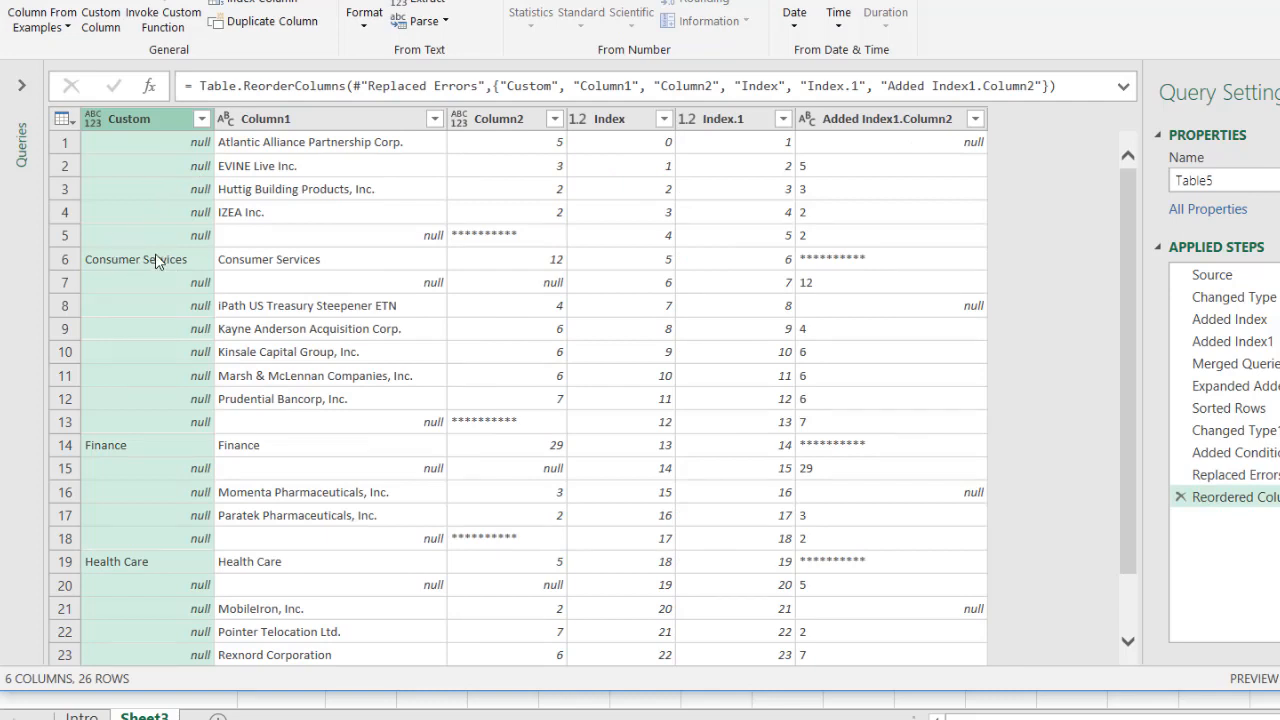
mouse_move(156, 272)
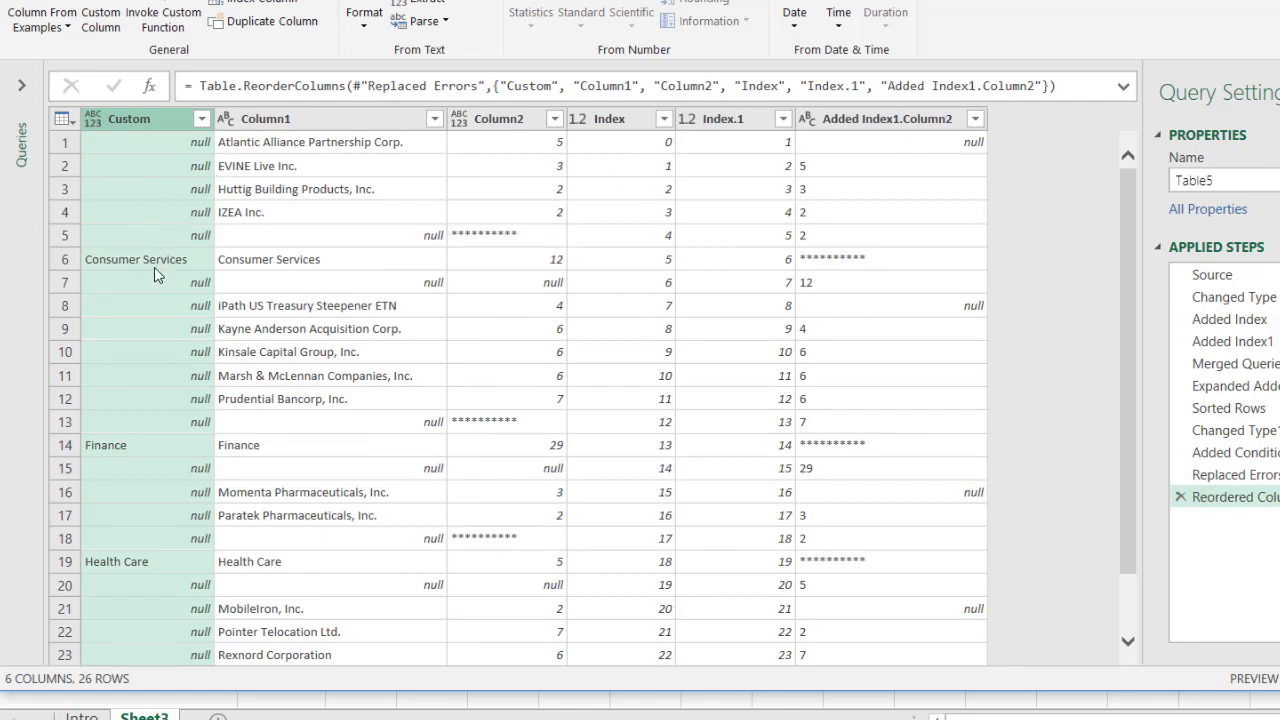
mouse_move(182, 180)
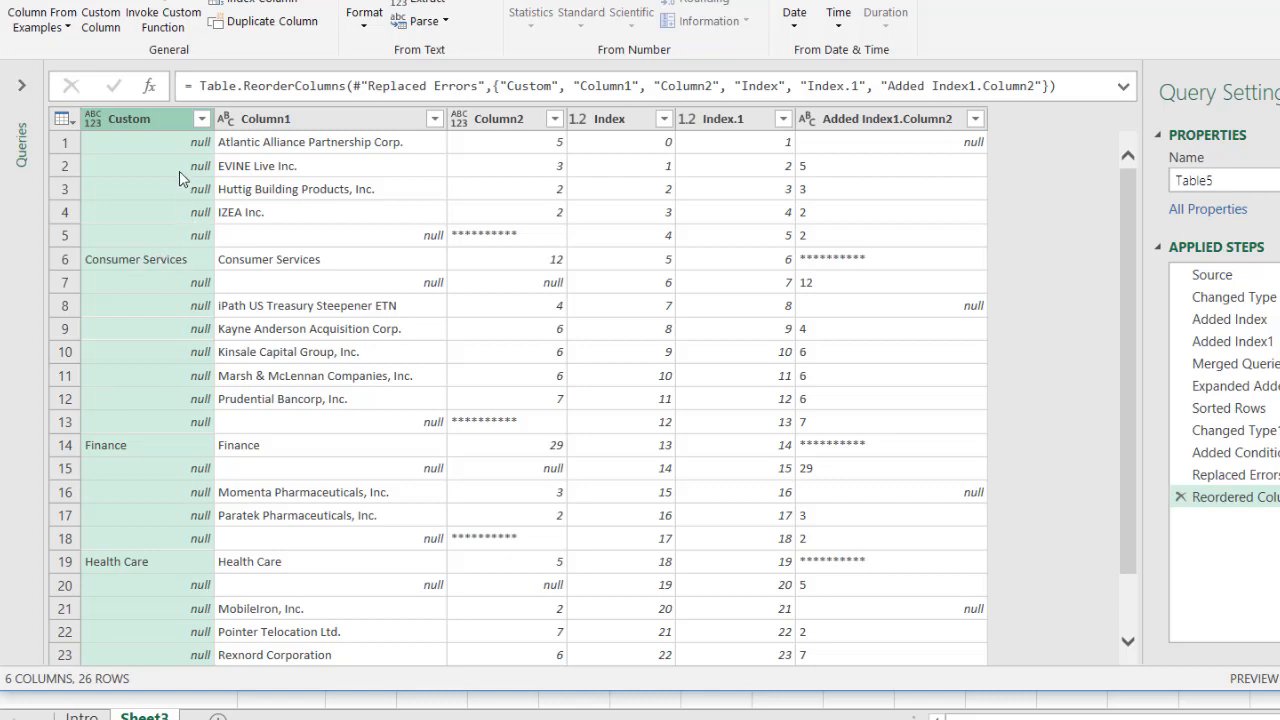
mouse_move(260, 178)
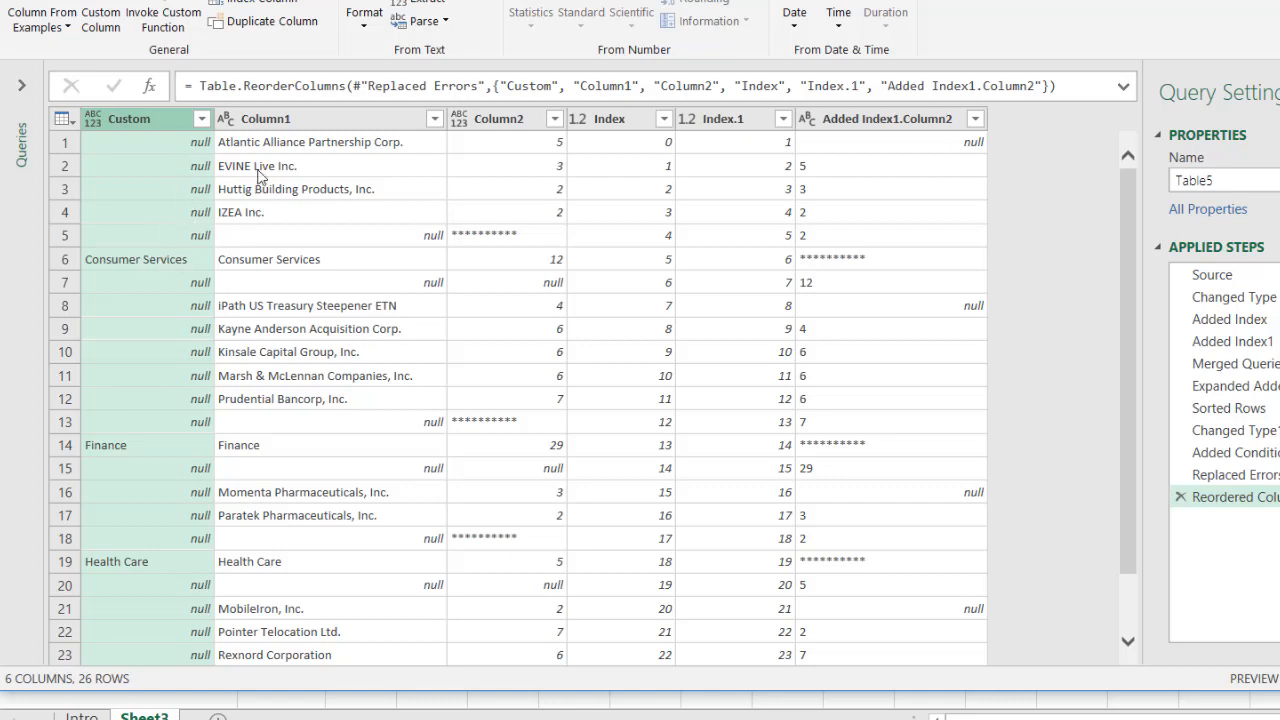
mouse_move(254, 212)
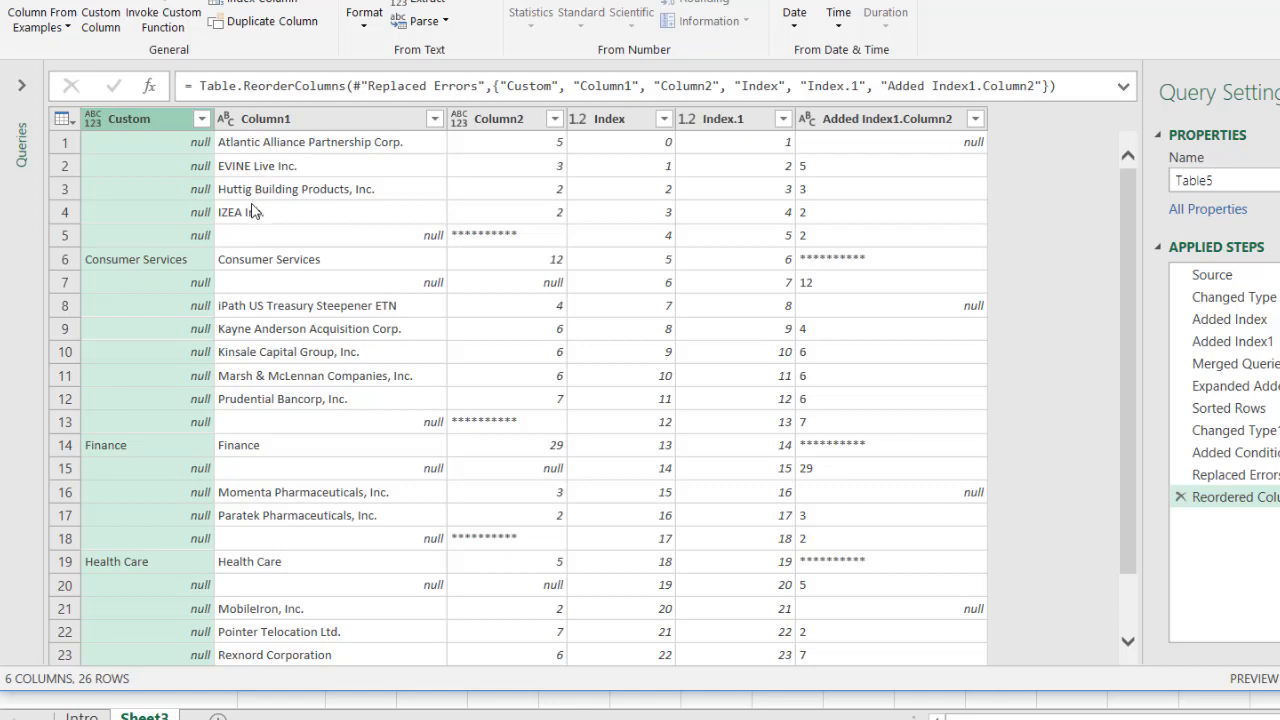
mouse_move(130, 456)
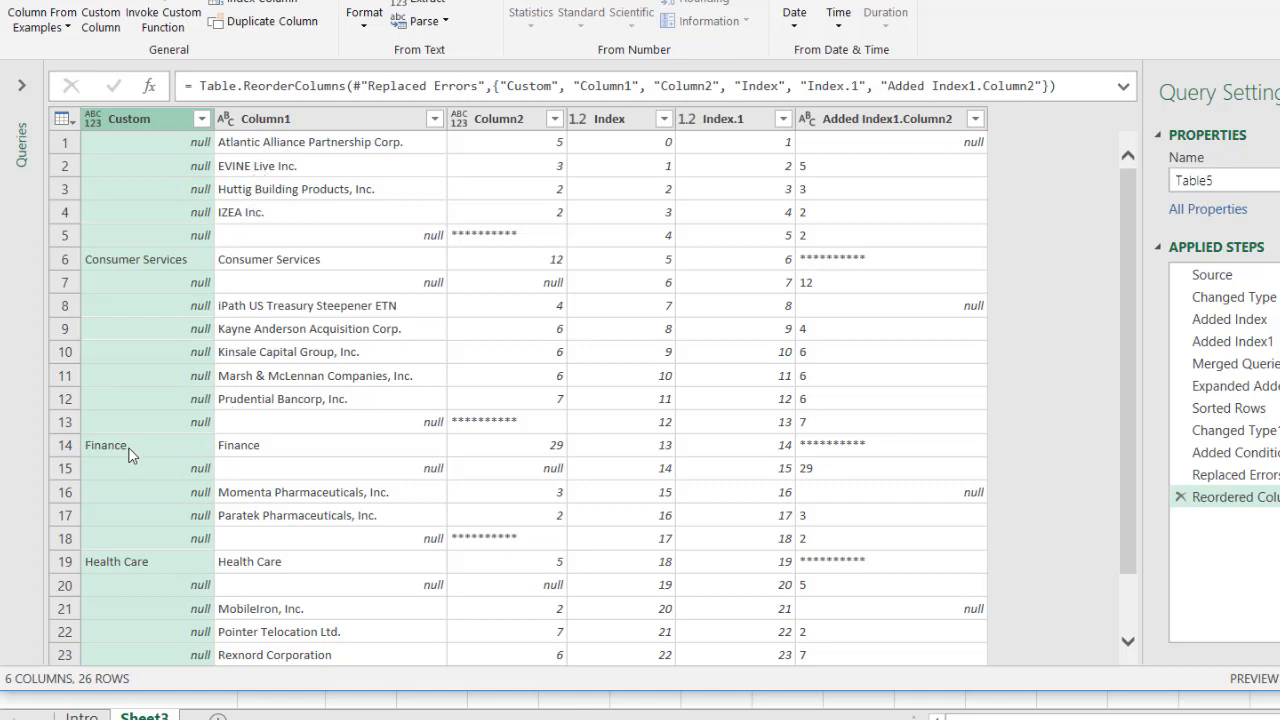
mouse_move(276, 348)
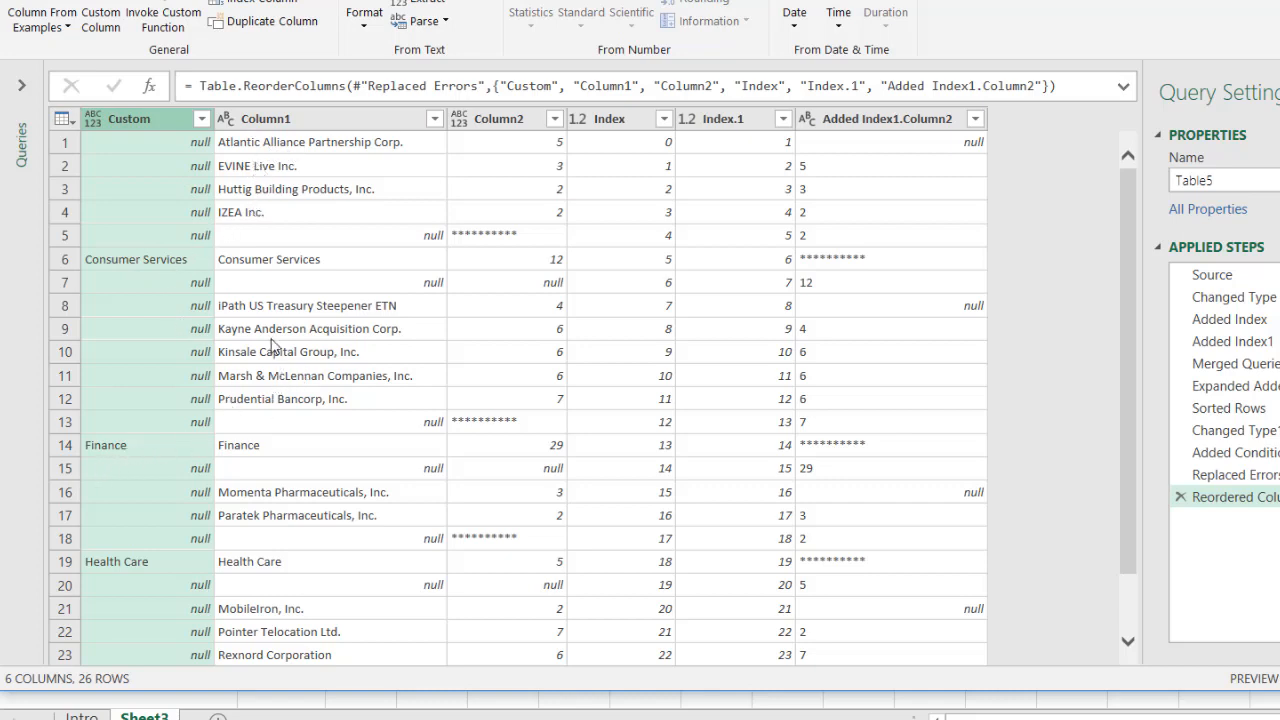
mouse_move(144, 160)
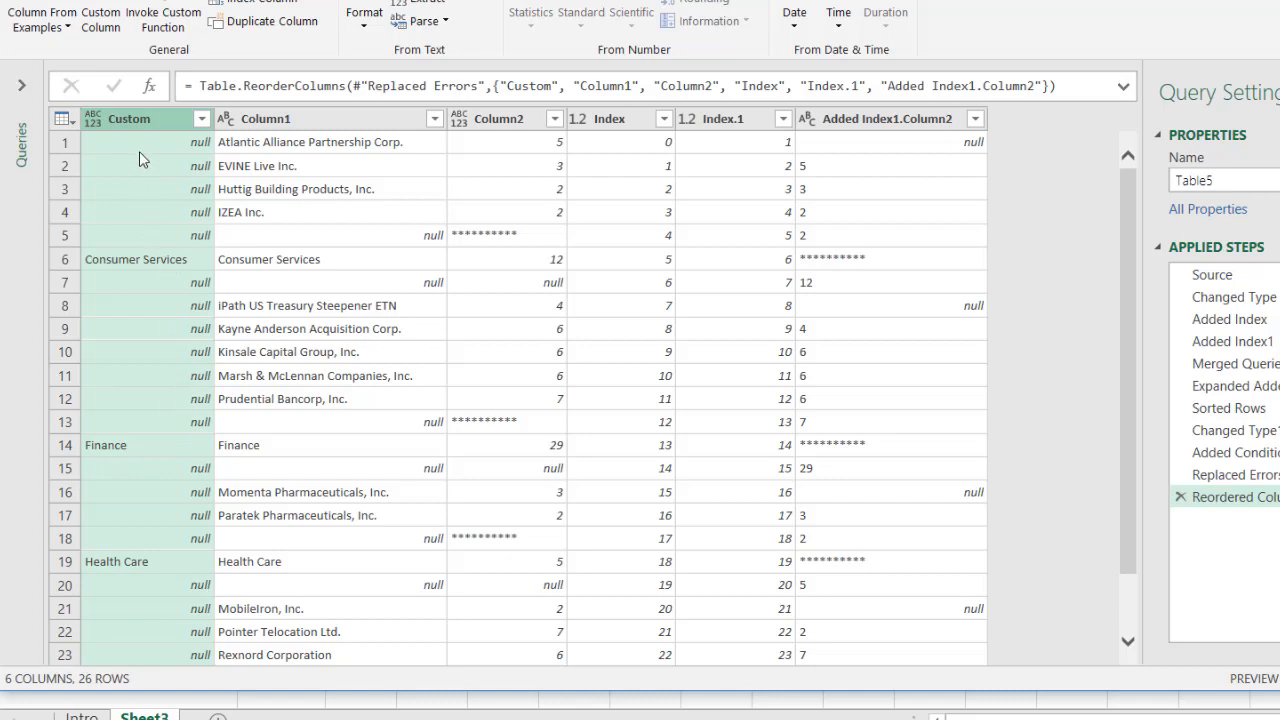
mouse_move(128, 122)
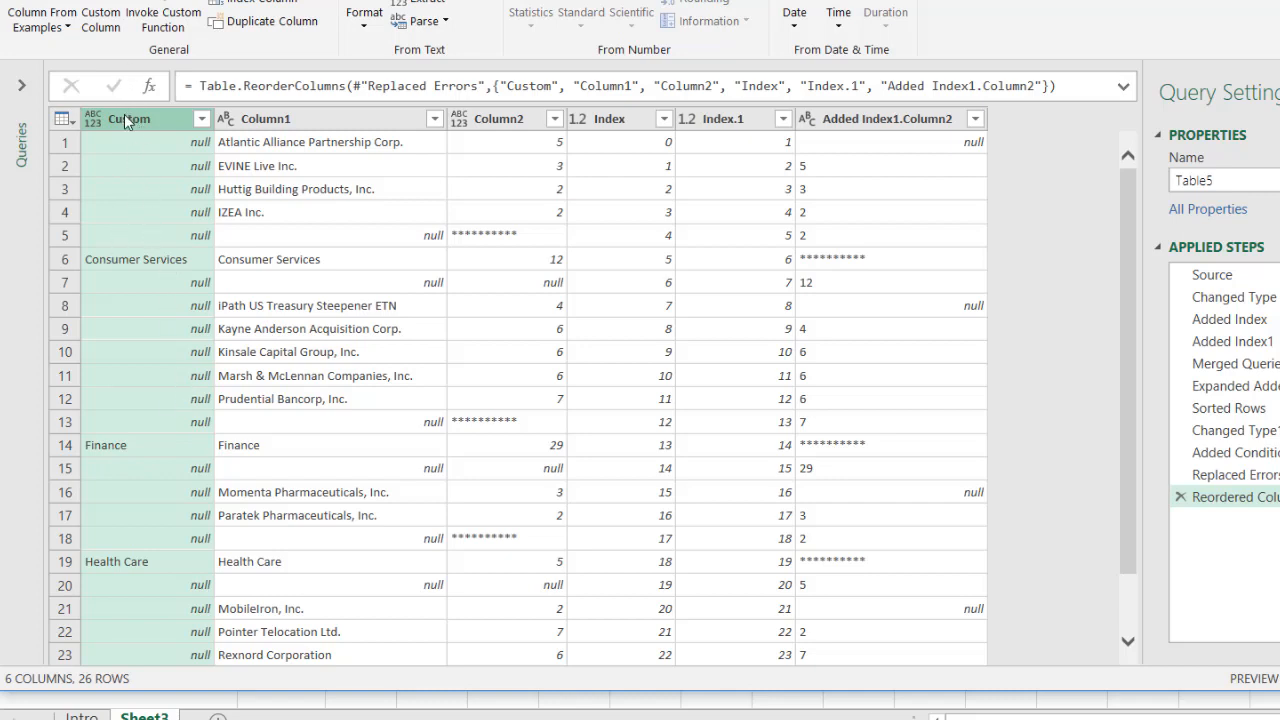
Fill the Custom column up so every row has its category, then review the asterisk separator rows
right_click(124, 118)
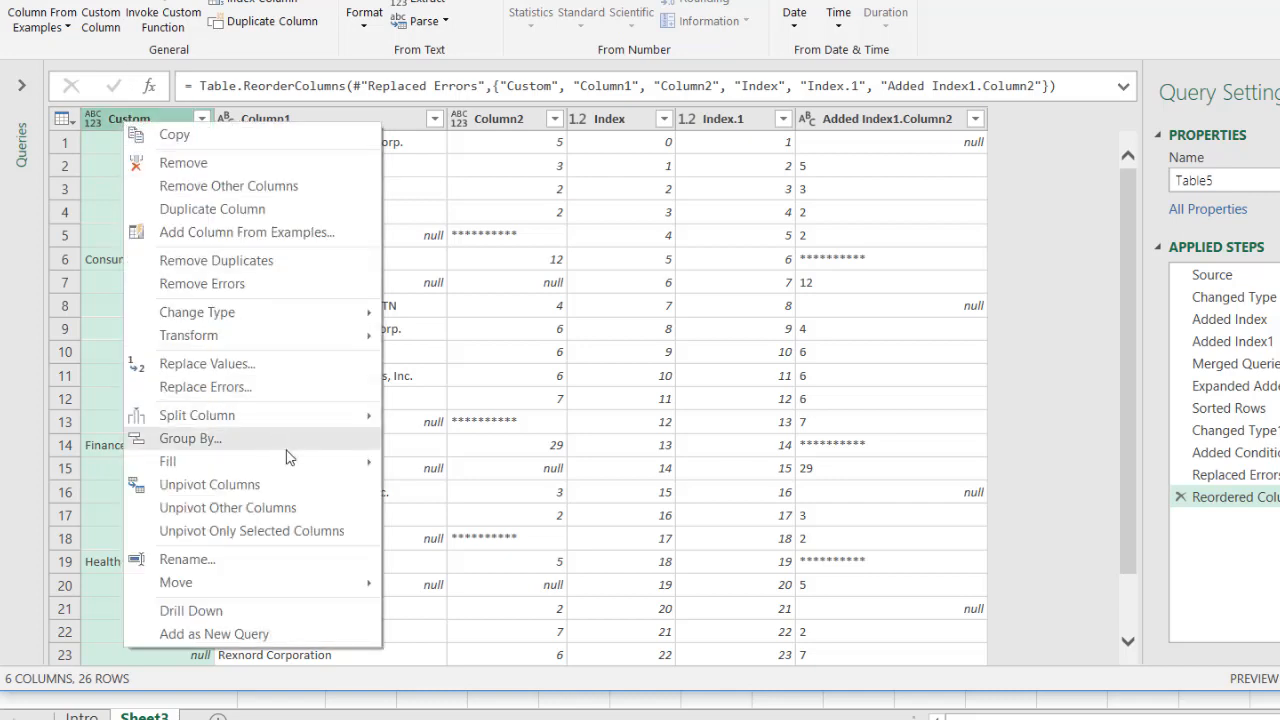
click(168, 460)
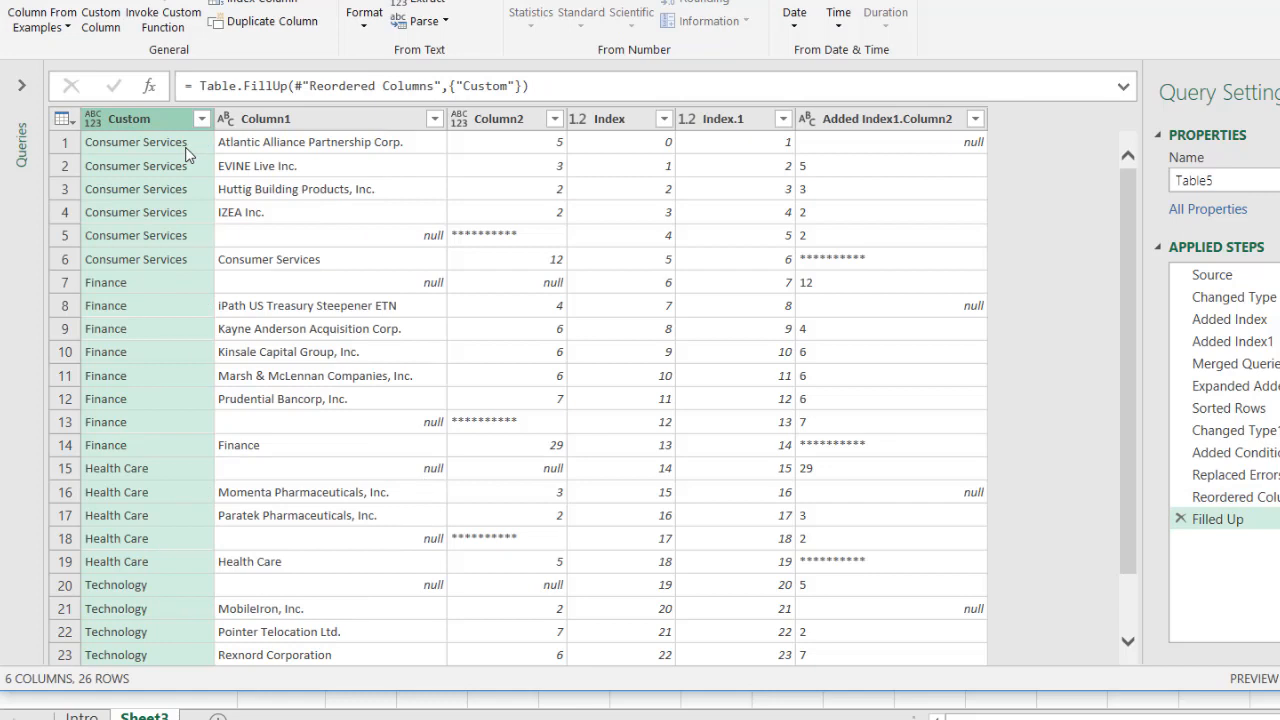
mouse_move(318, 242)
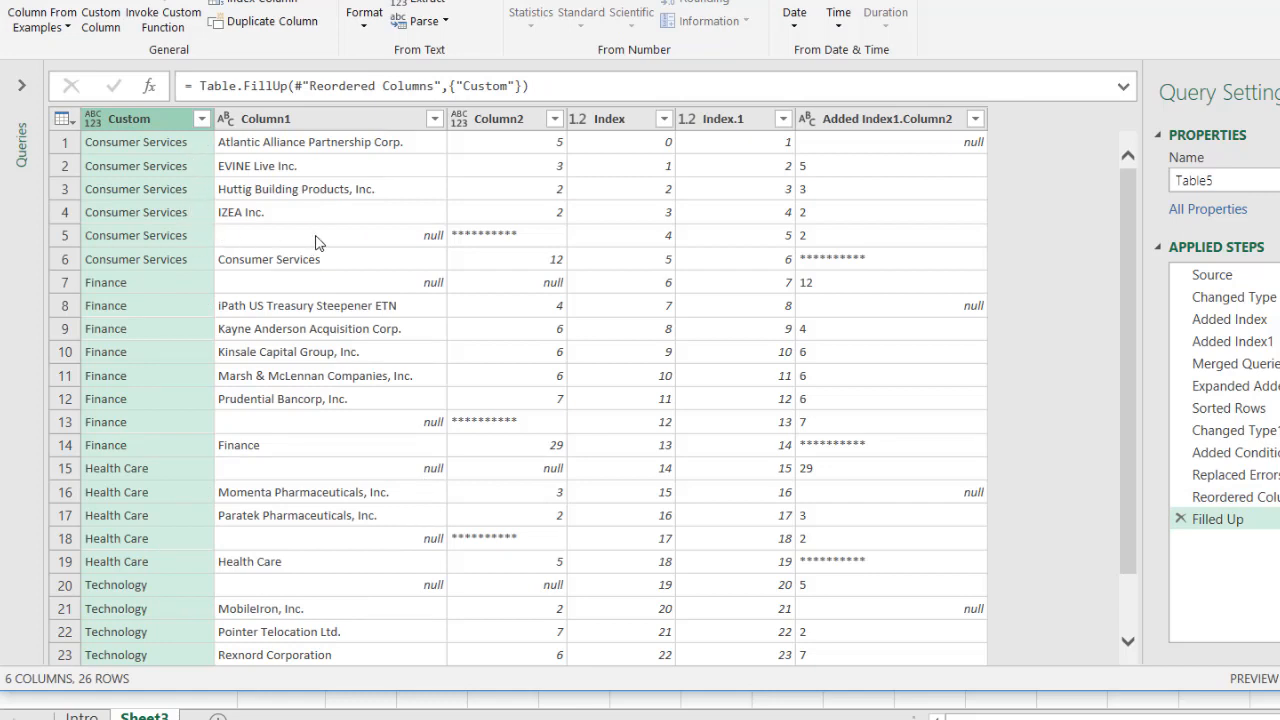
mouse_move(268, 242)
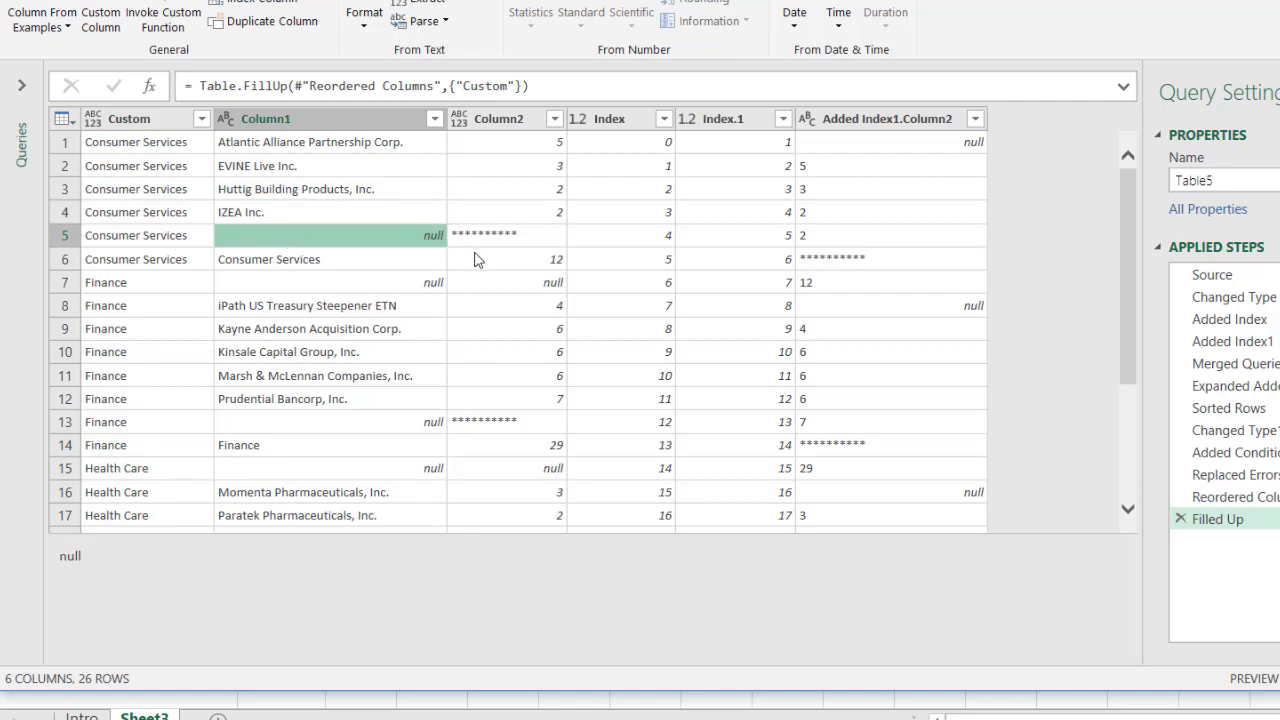
click(136, 260)
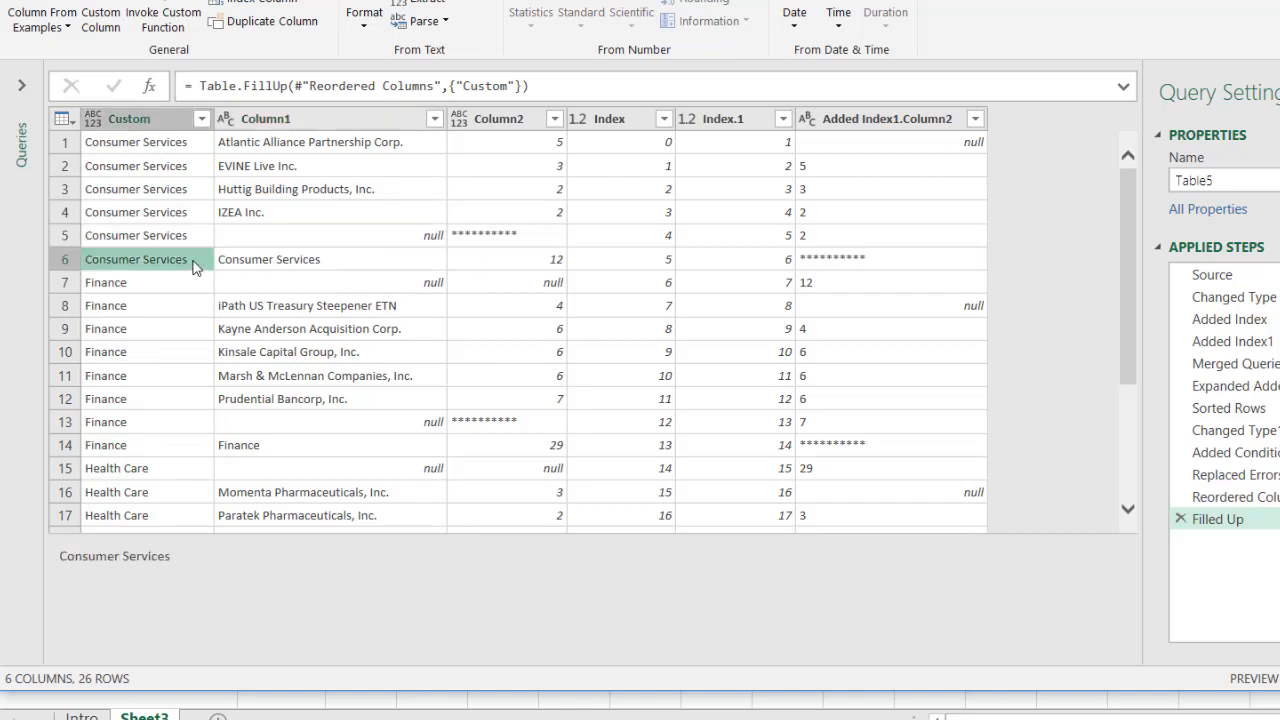
mouse_move(260, 270)
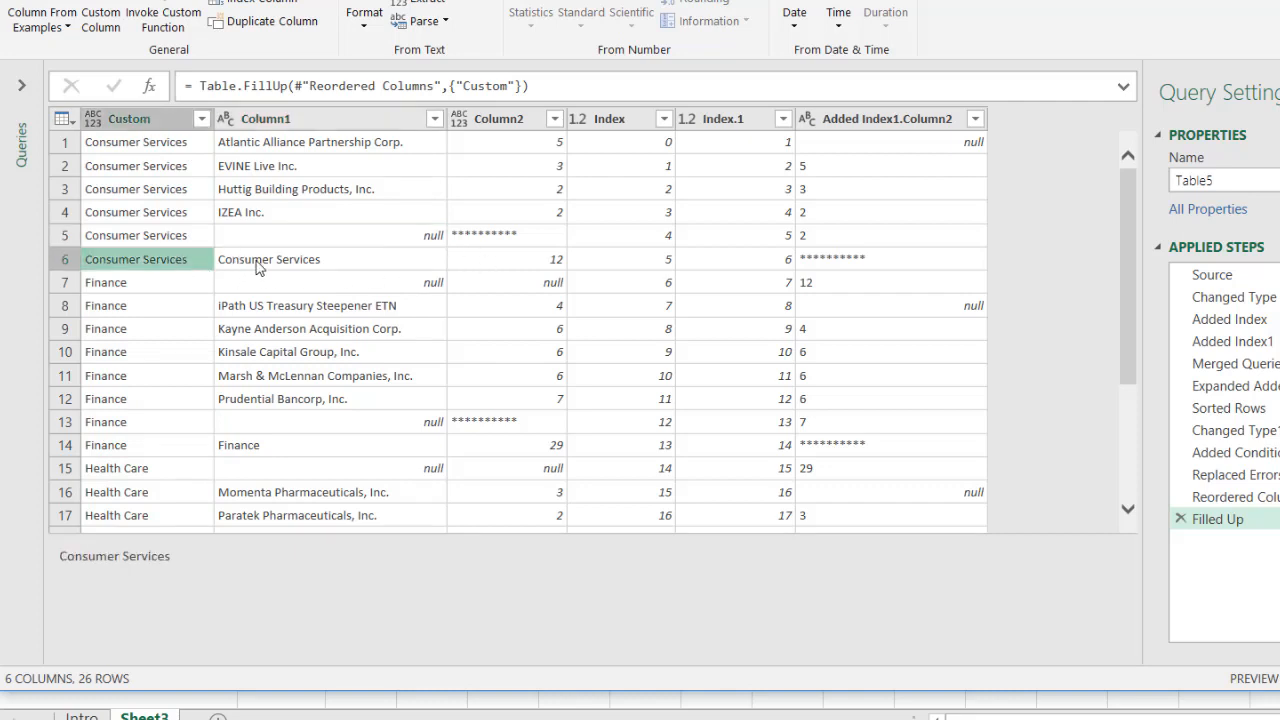
click(268, 260)
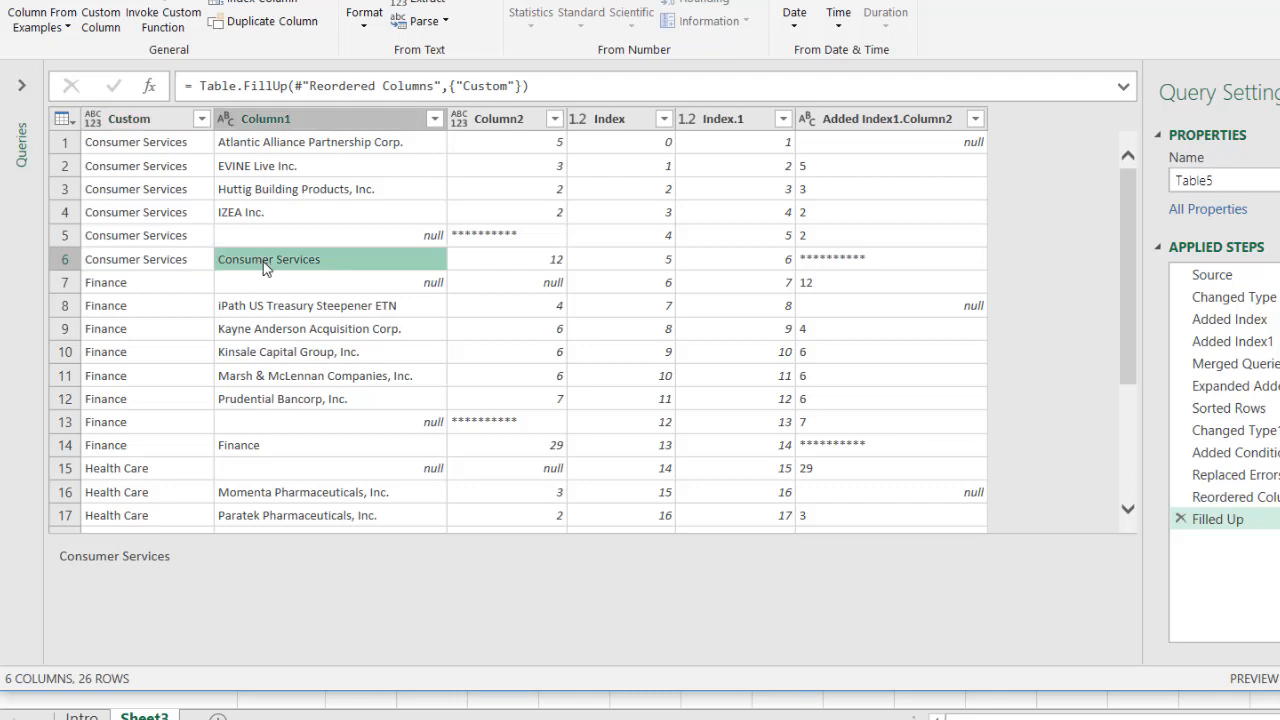
mouse_move(280, 248)
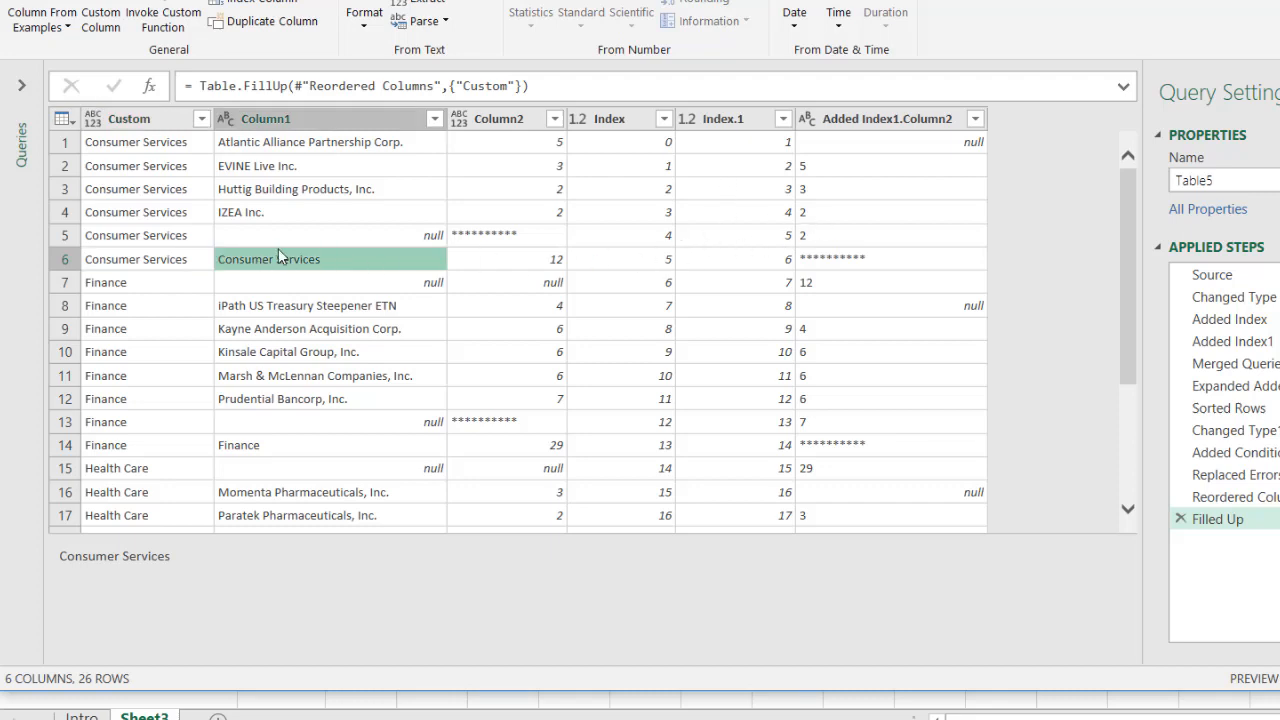
mouse_move(140, 458)
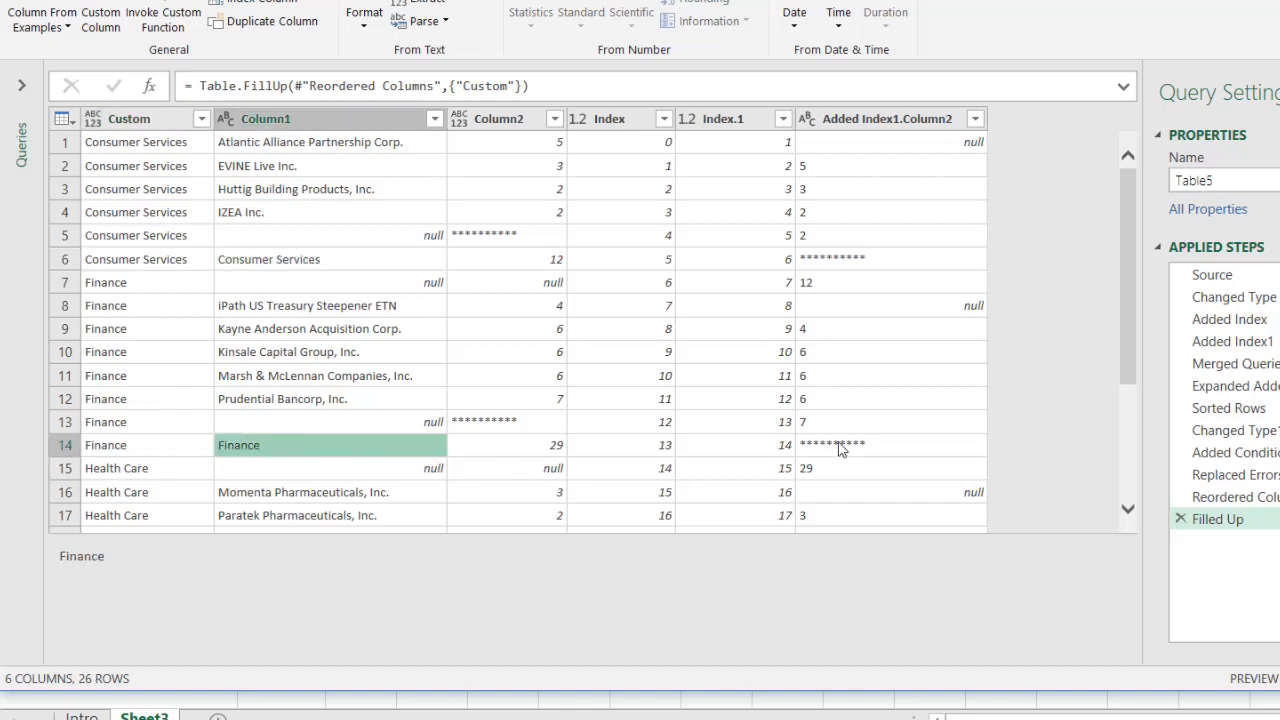
click(892, 444)
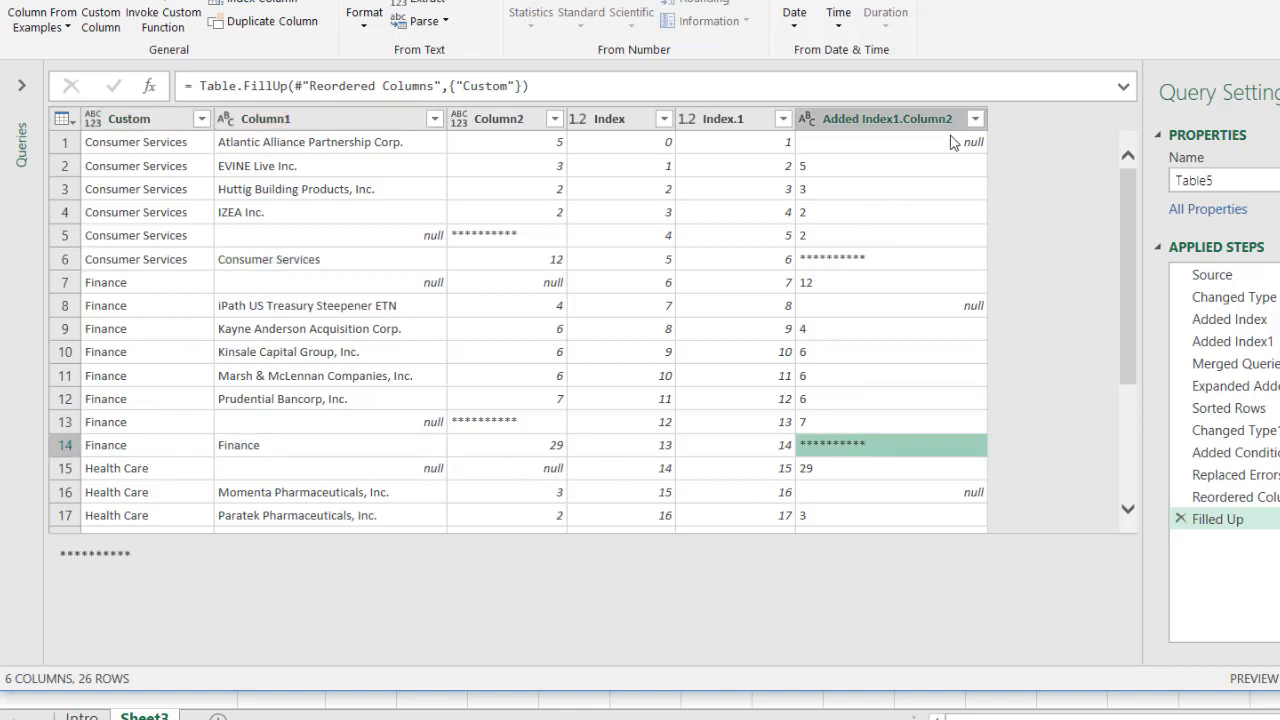
click(664, 118)
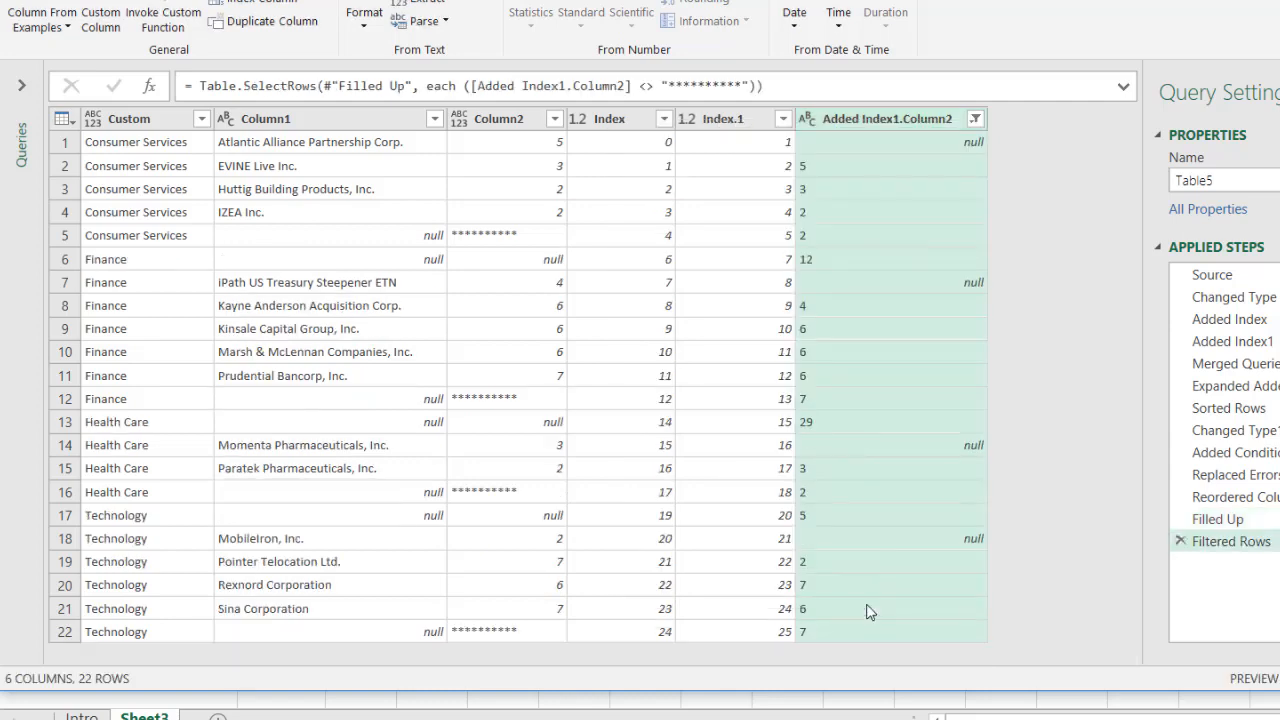
mouse_move(190, 248)
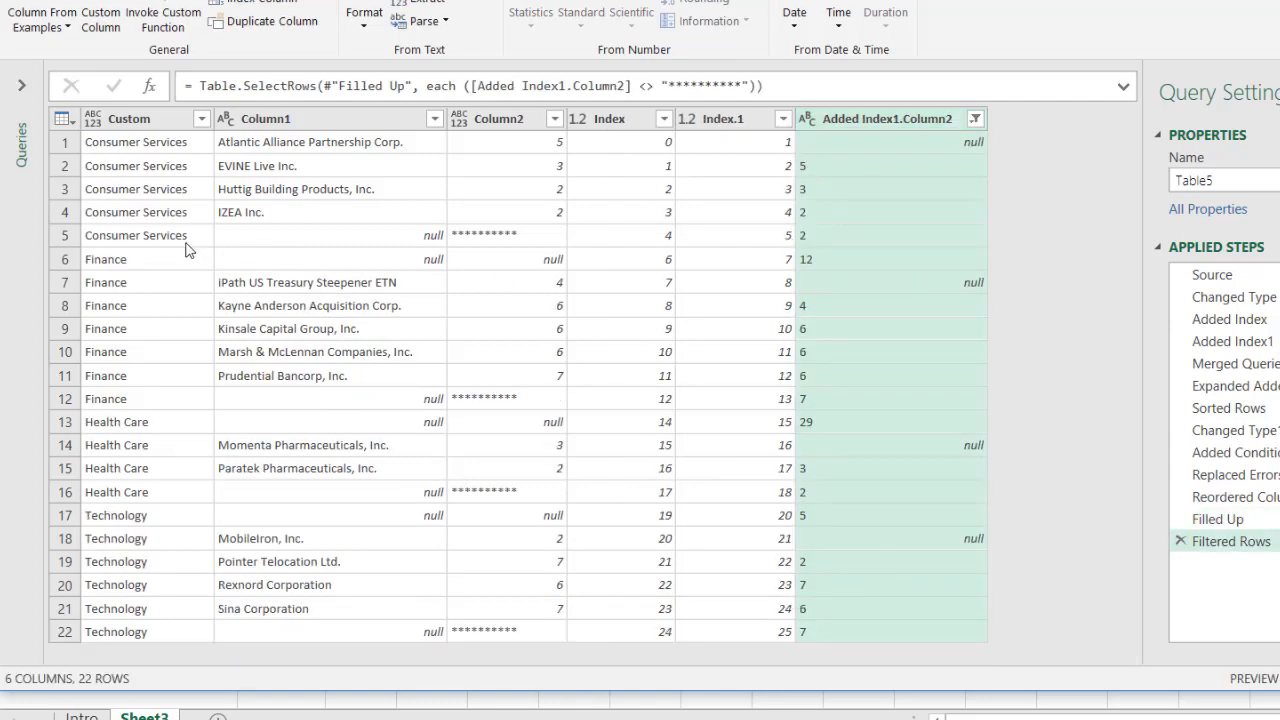
mouse_move(178, 248)
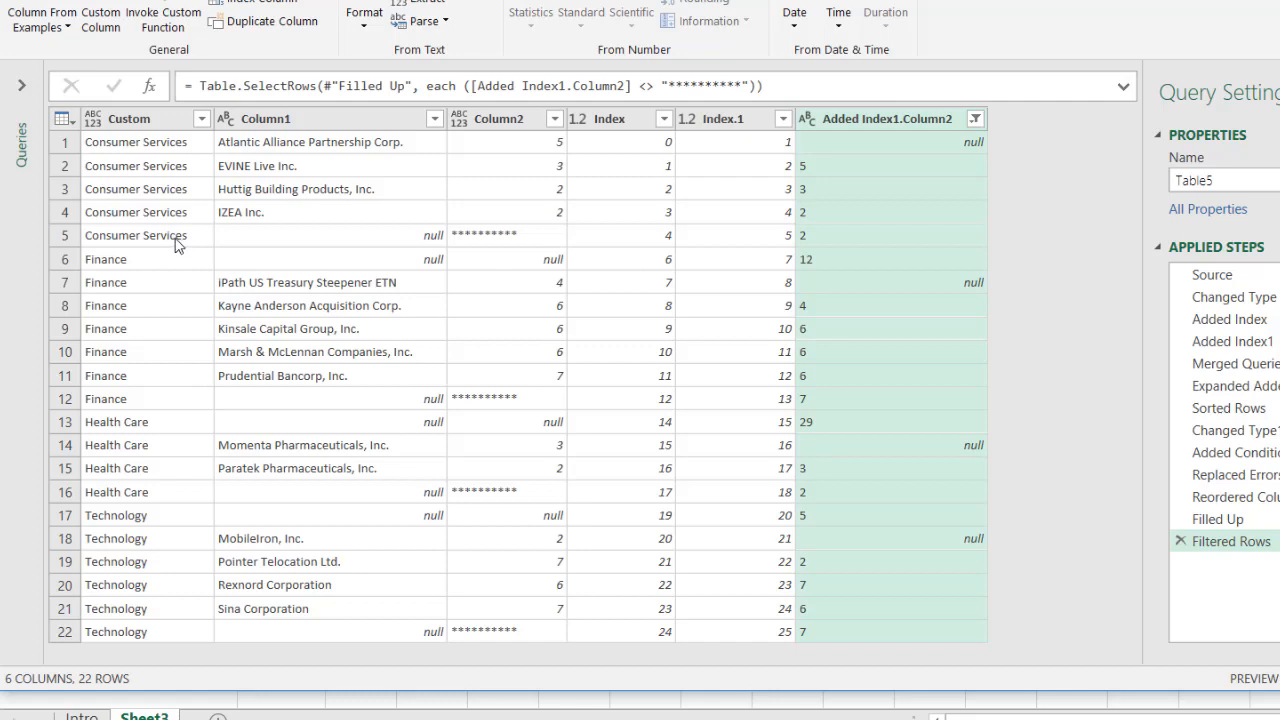
mouse_move(190, 240)
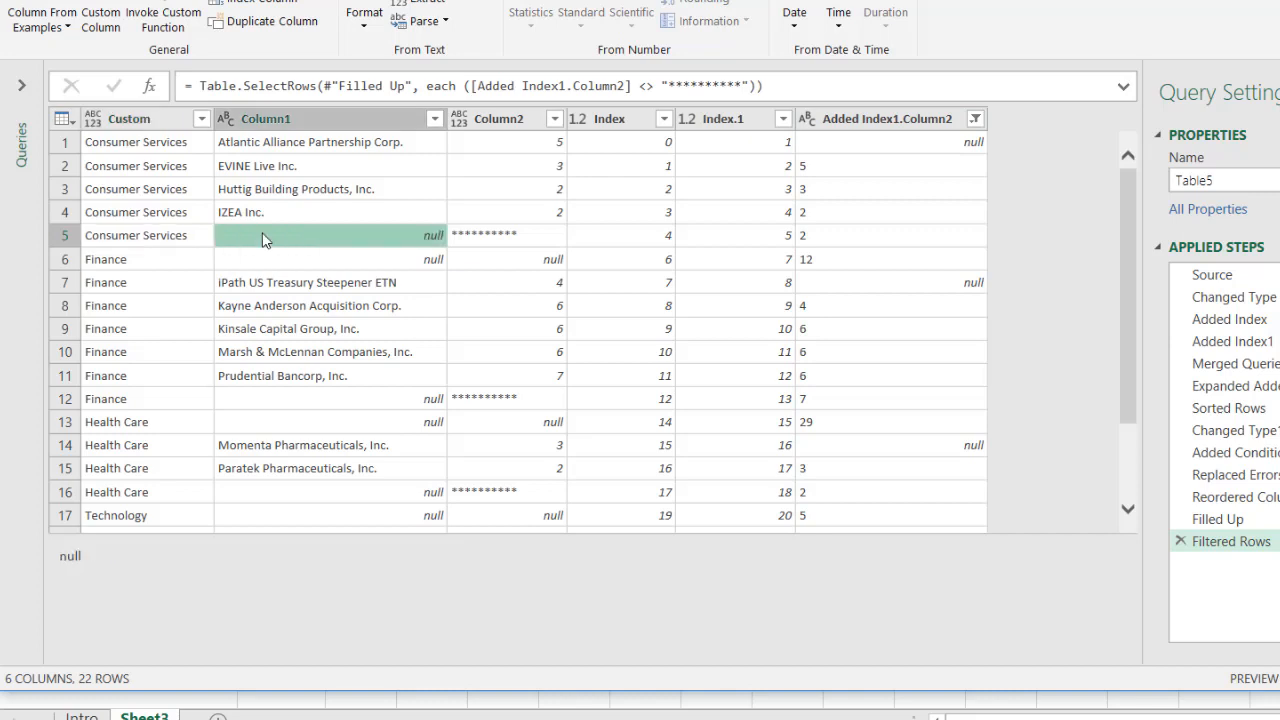
mouse_move(164, 404)
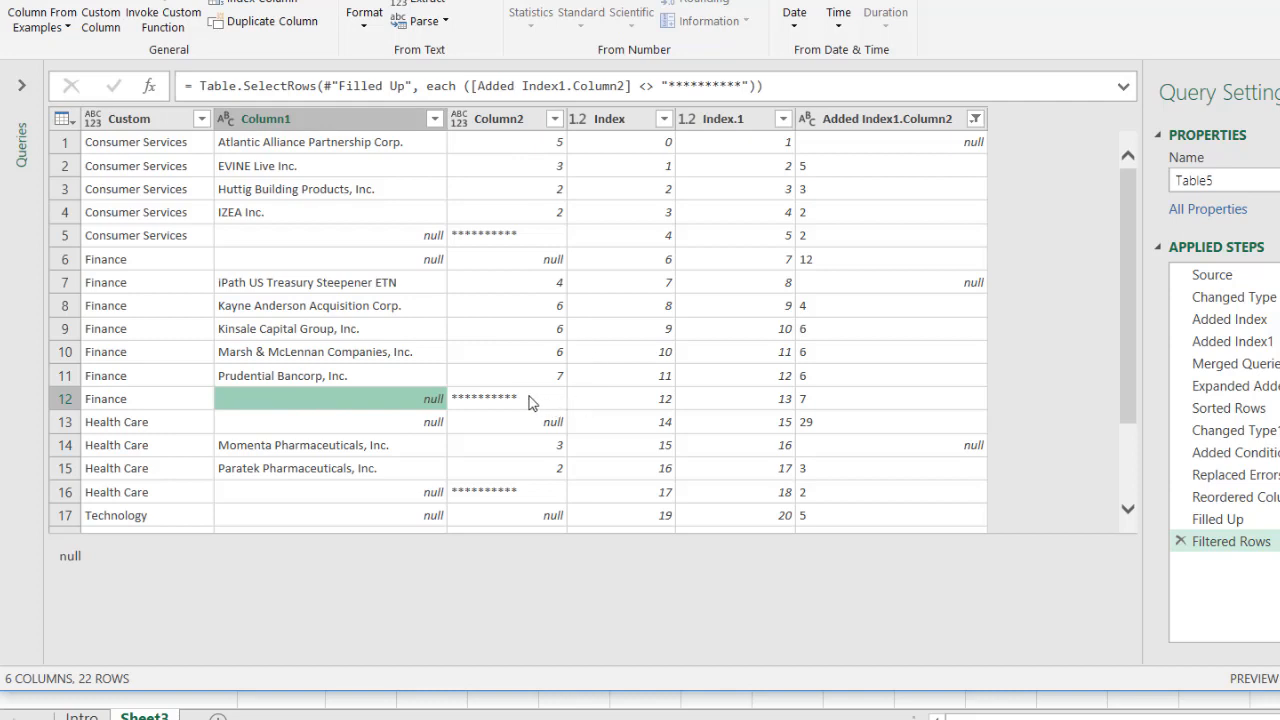
mouse_move(588, 270)
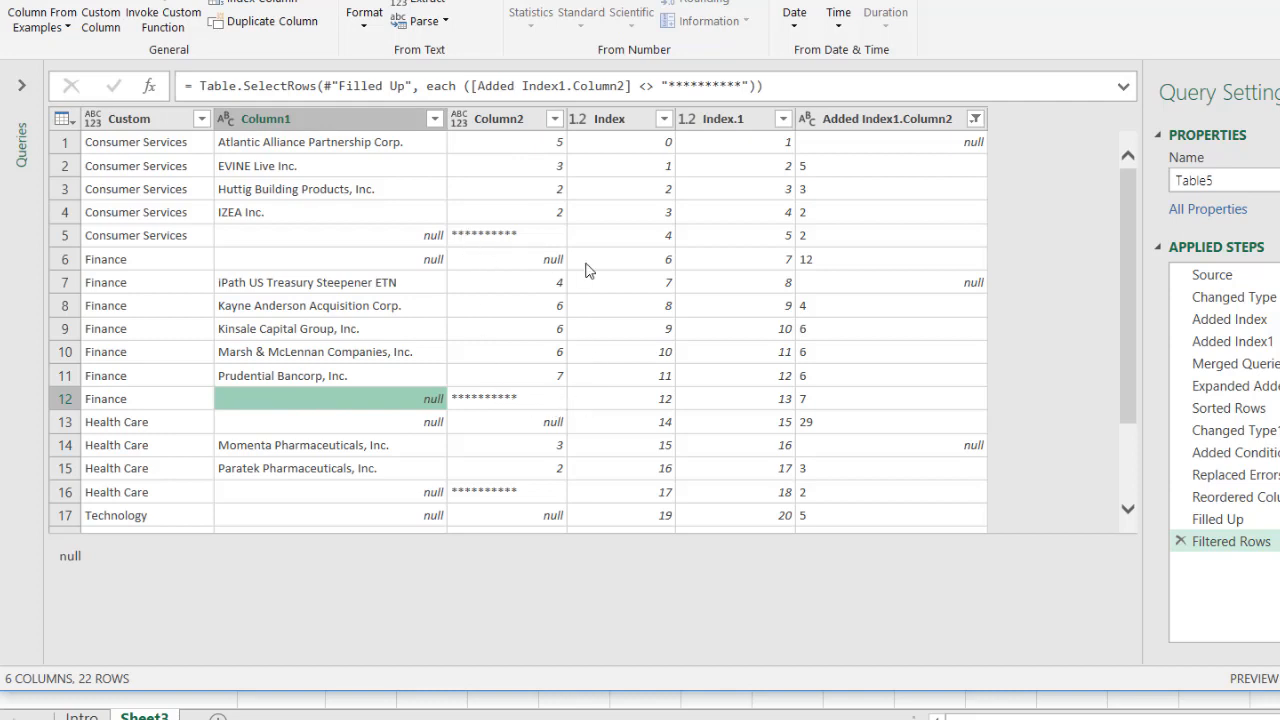
mouse_move(556, 142)
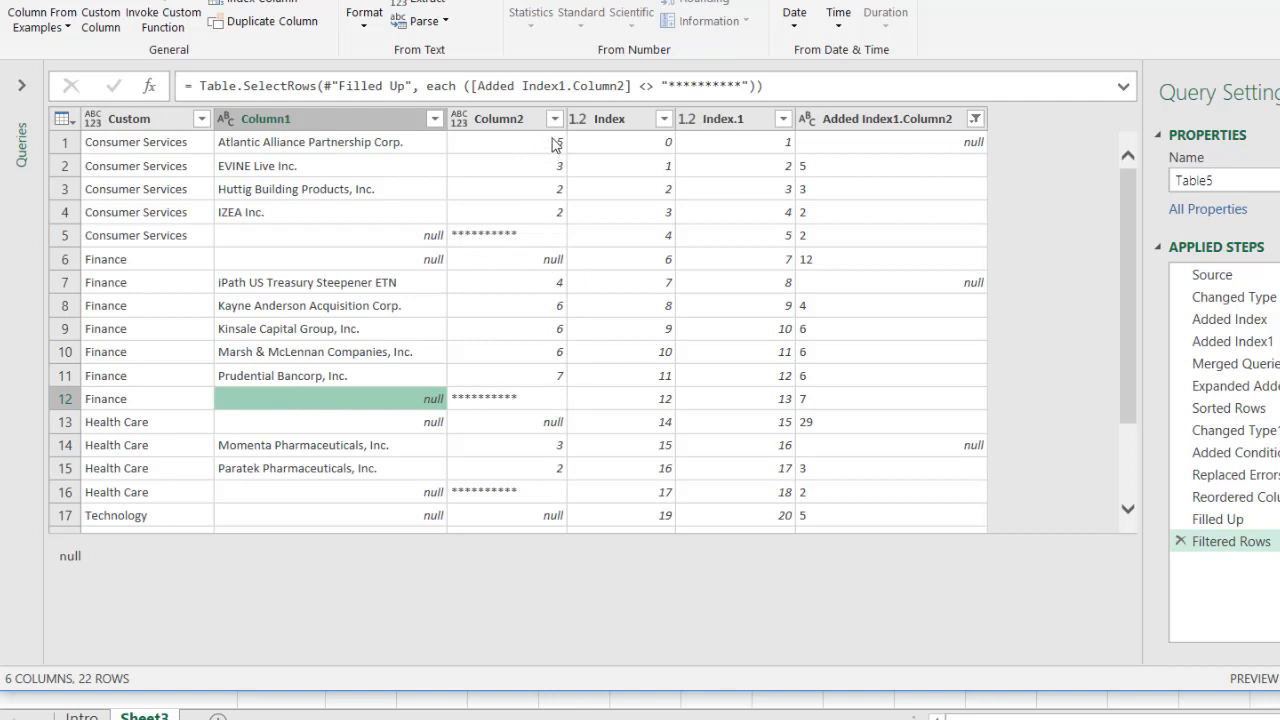
Filter Column2 to exclude the ********** separator value
click(554, 118)
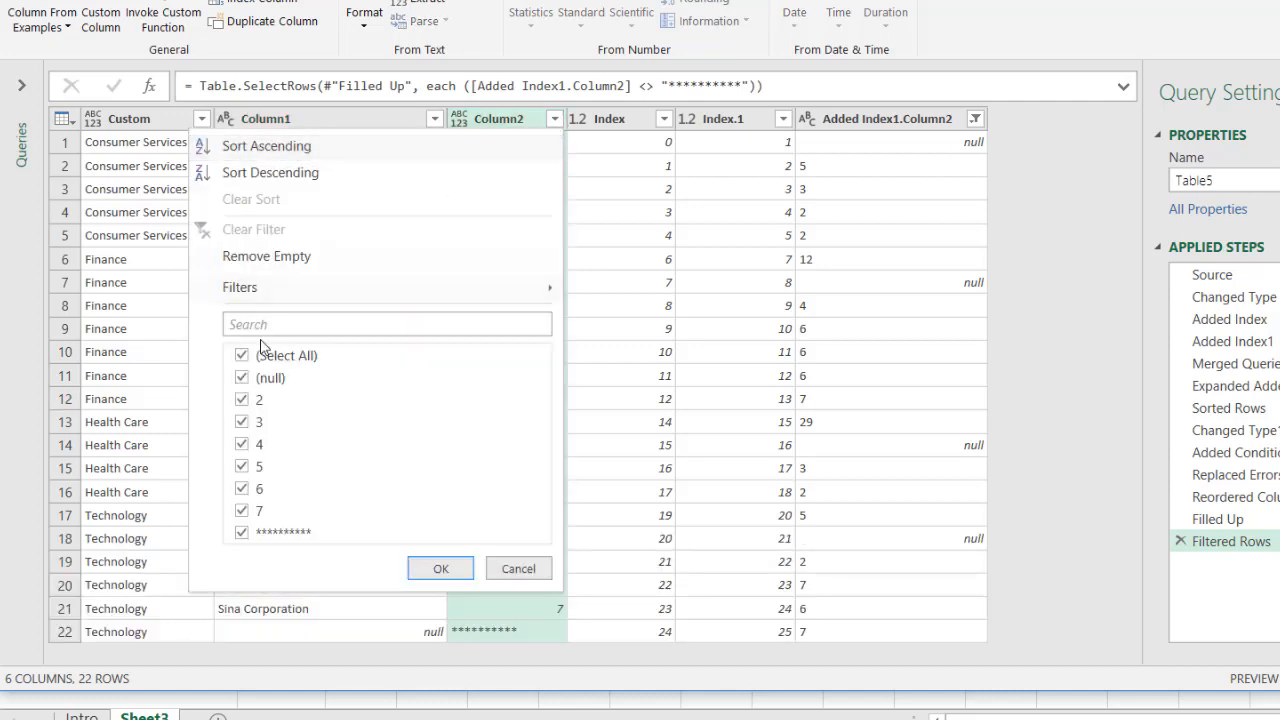
click(240, 532)
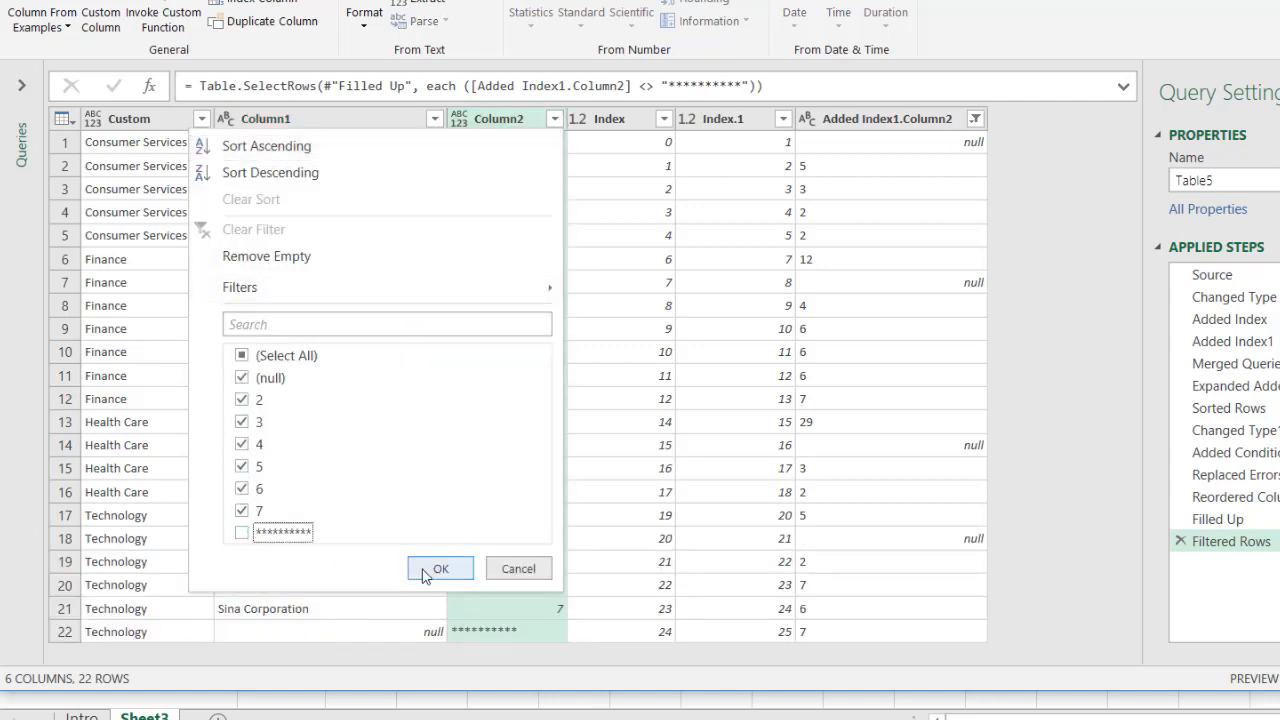
click(440, 568)
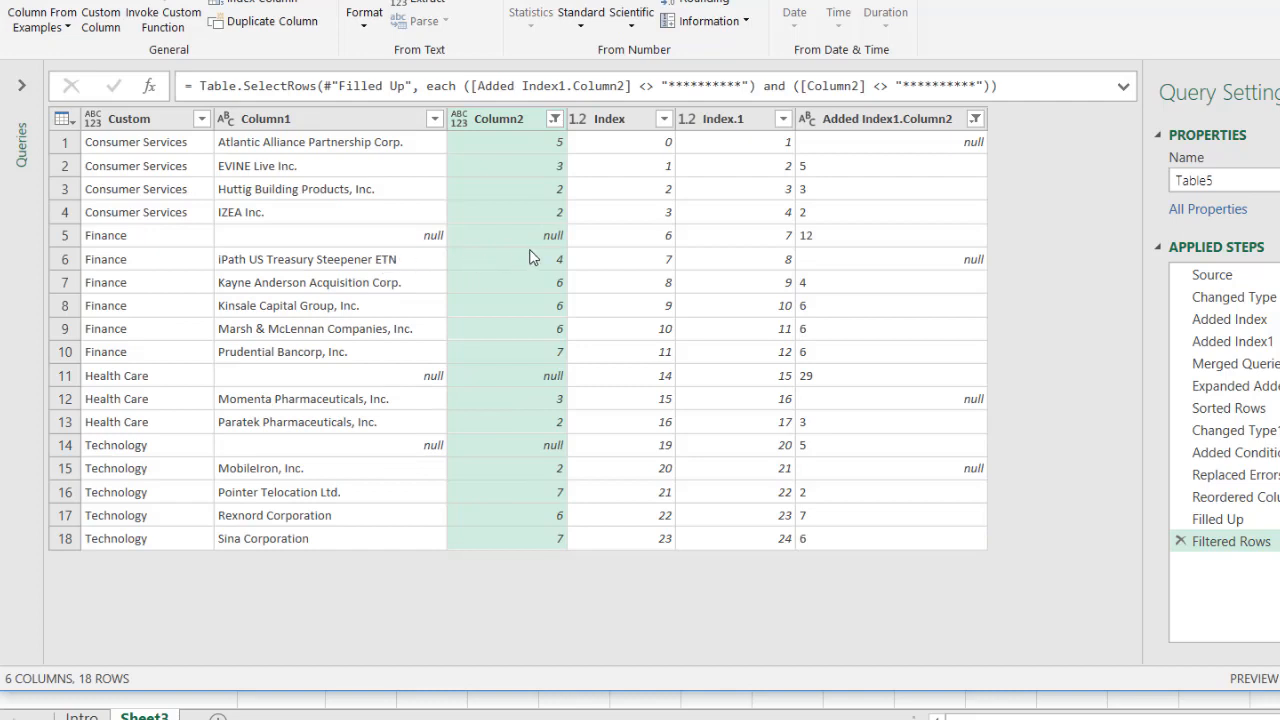
mouse_move(176, 248)
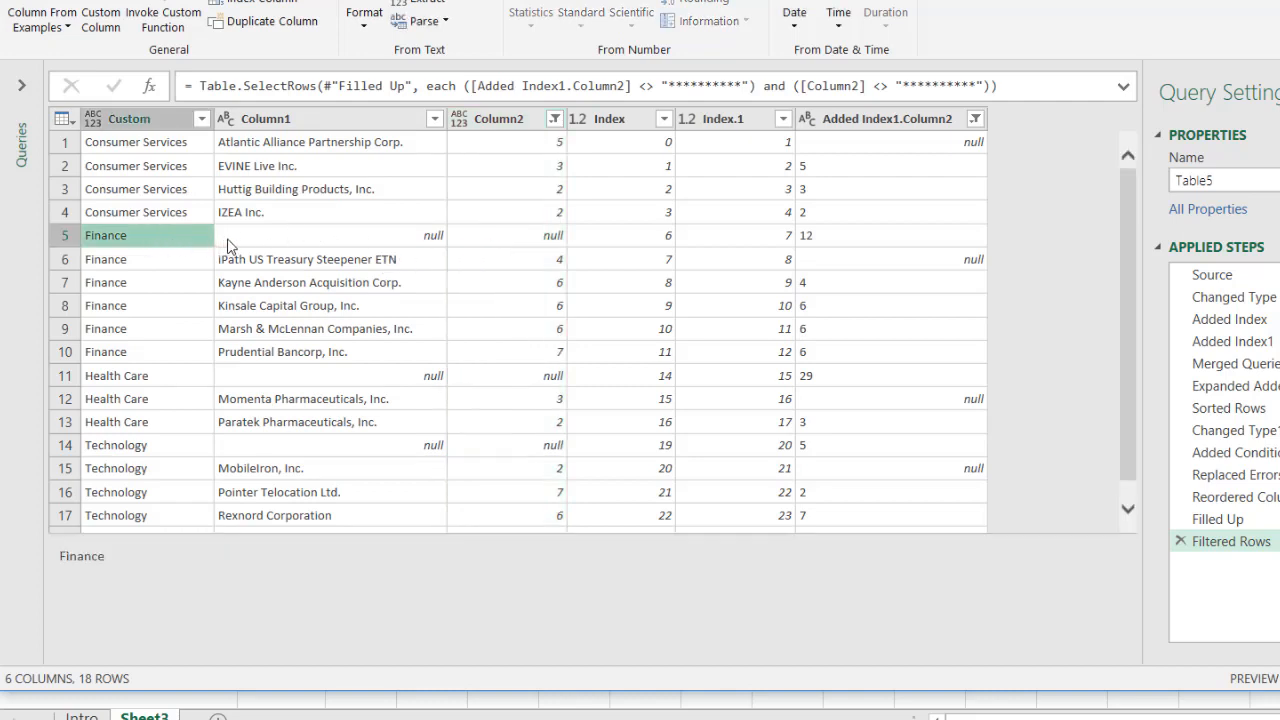
Filter Column1 to exclude rows with a null company name, leaving 15 rows
click(116, 376)
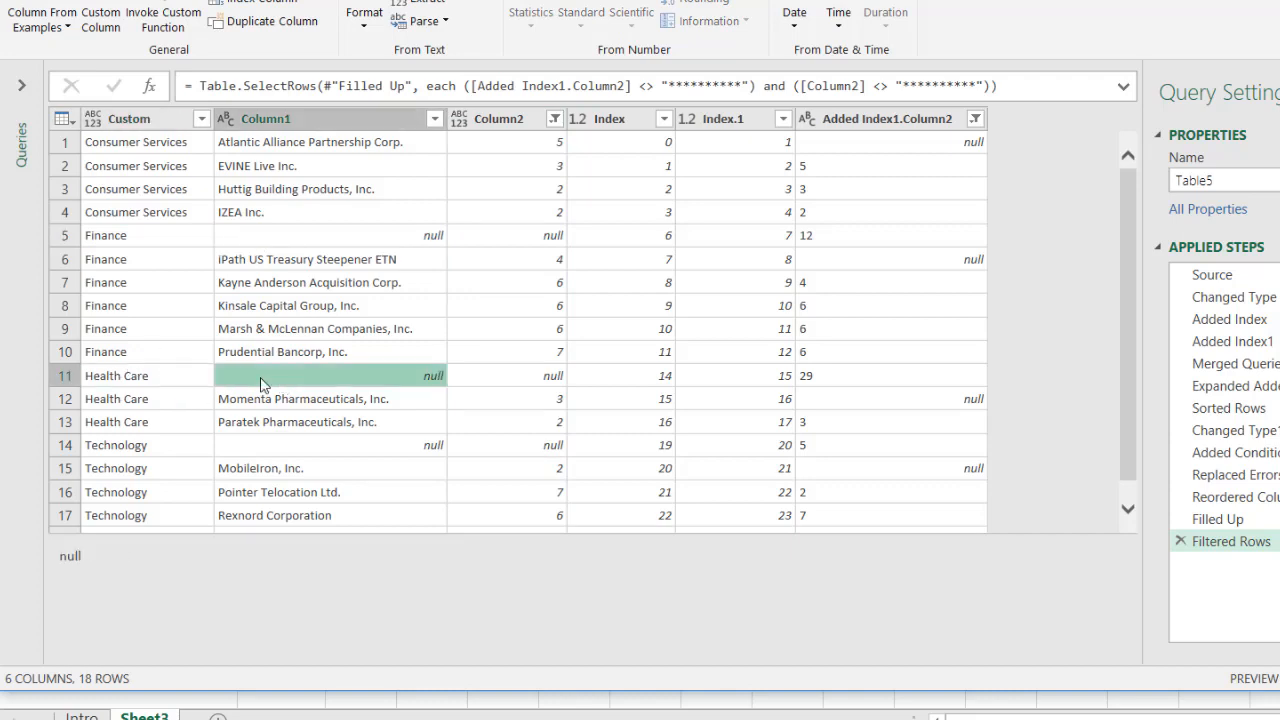
click(330, 444)
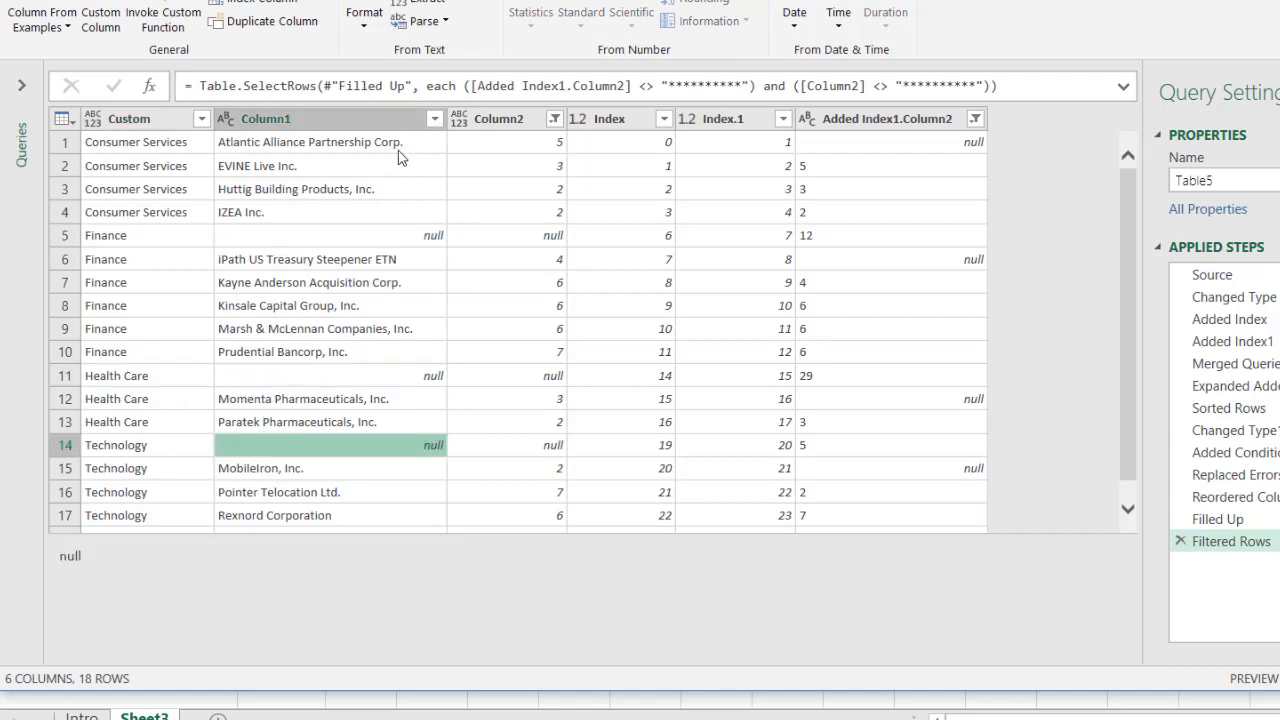
click(434, 118)
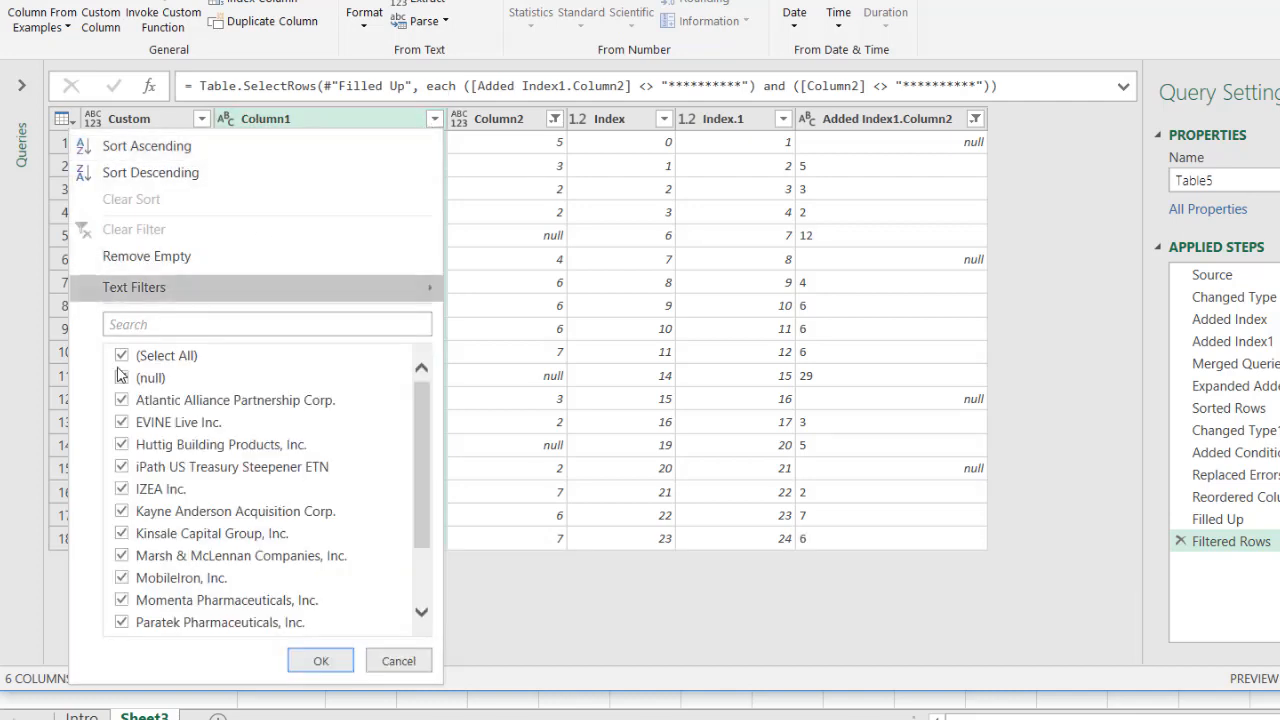
click(120, 376)
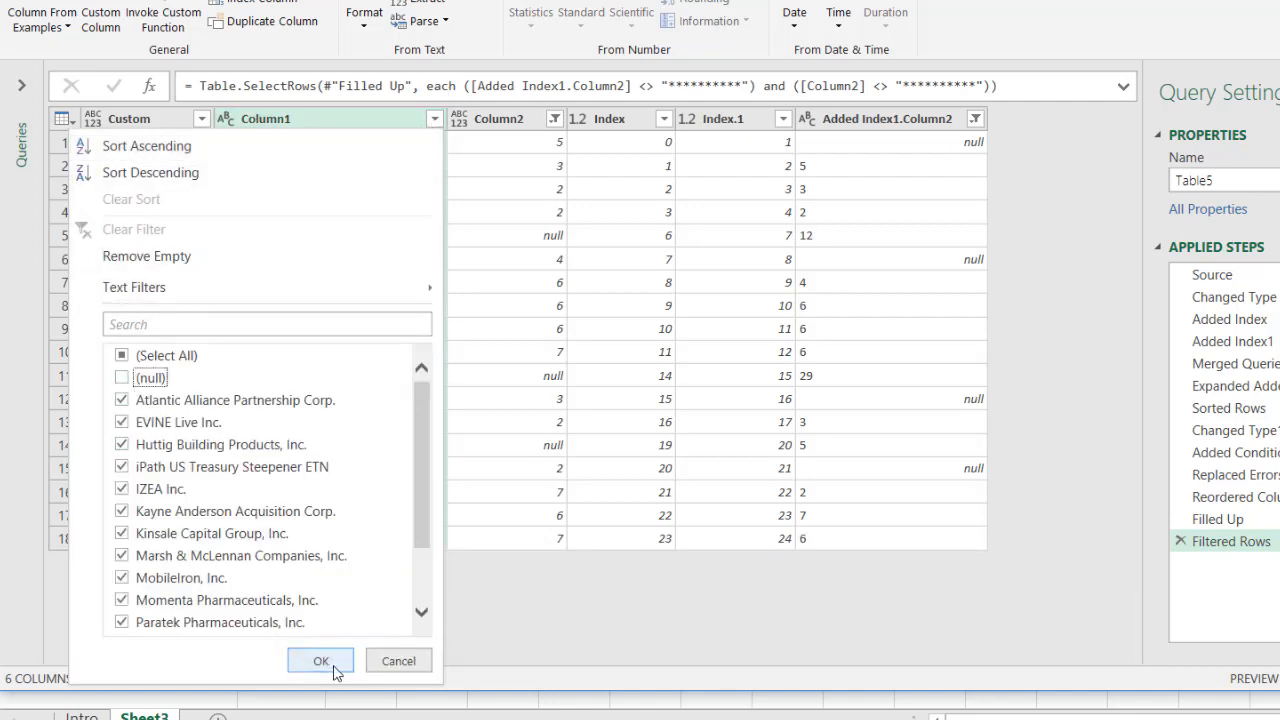
click(320, 660)
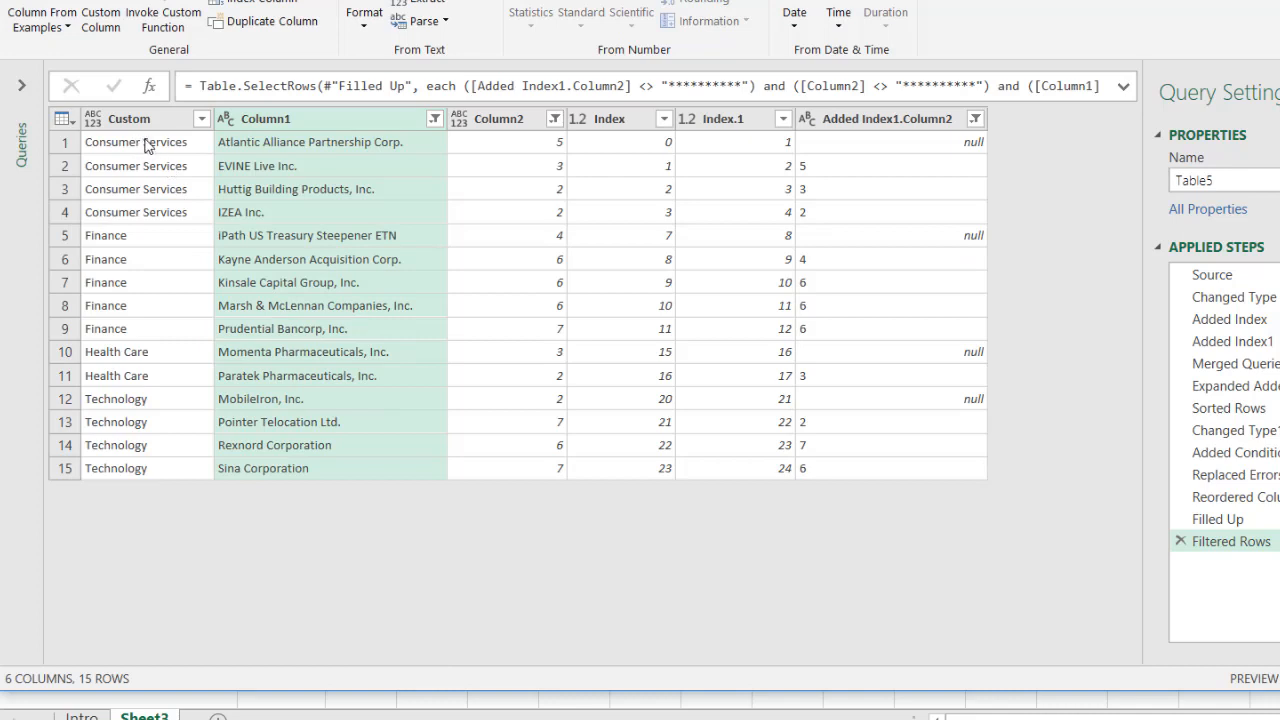
mouse_move(184, 124)
text(ategory)
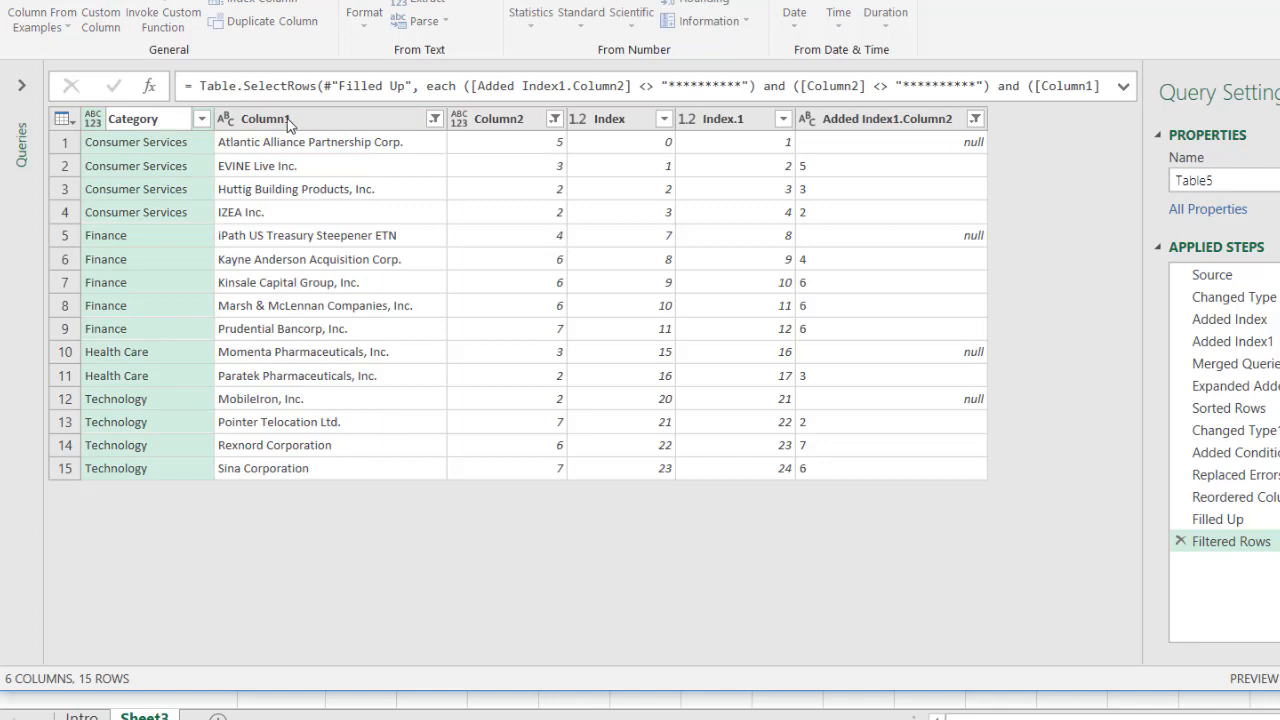
Rename Column1 to Name and remove the Index, Index.1 and Added Index1.Column2 helper columns
double_click(264, 118)
text(Name)
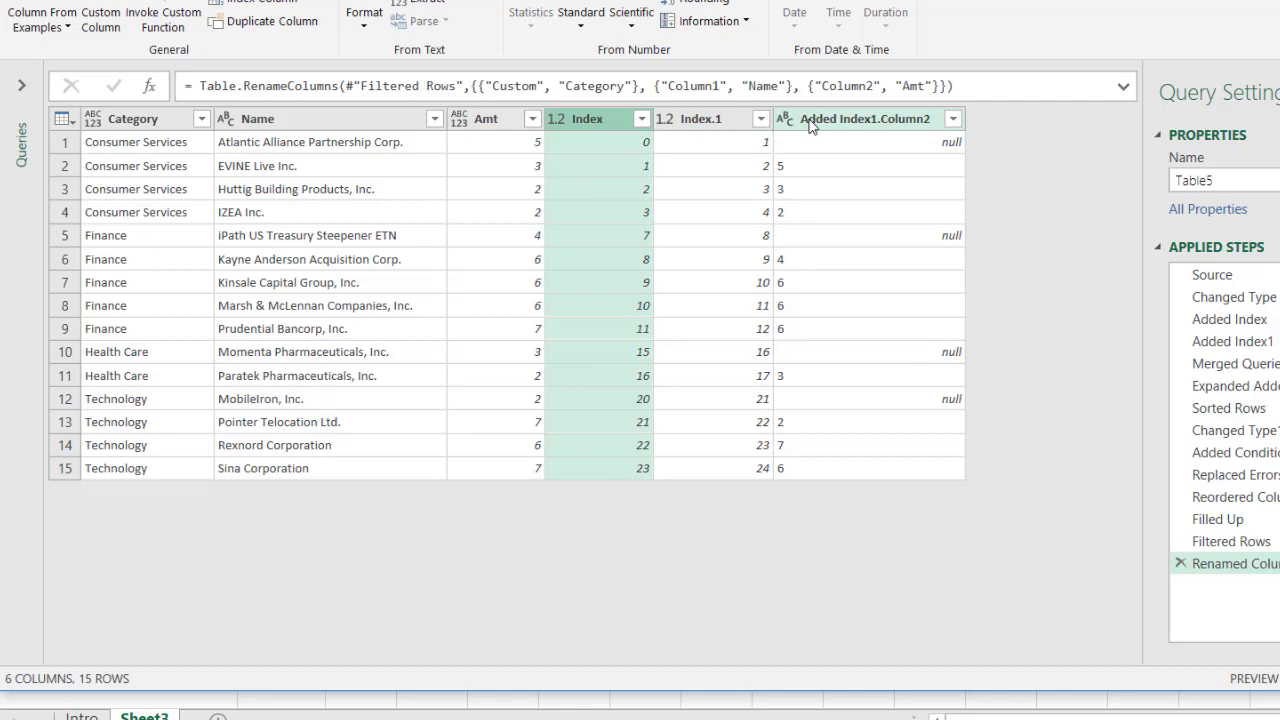
right_click(864, 118)
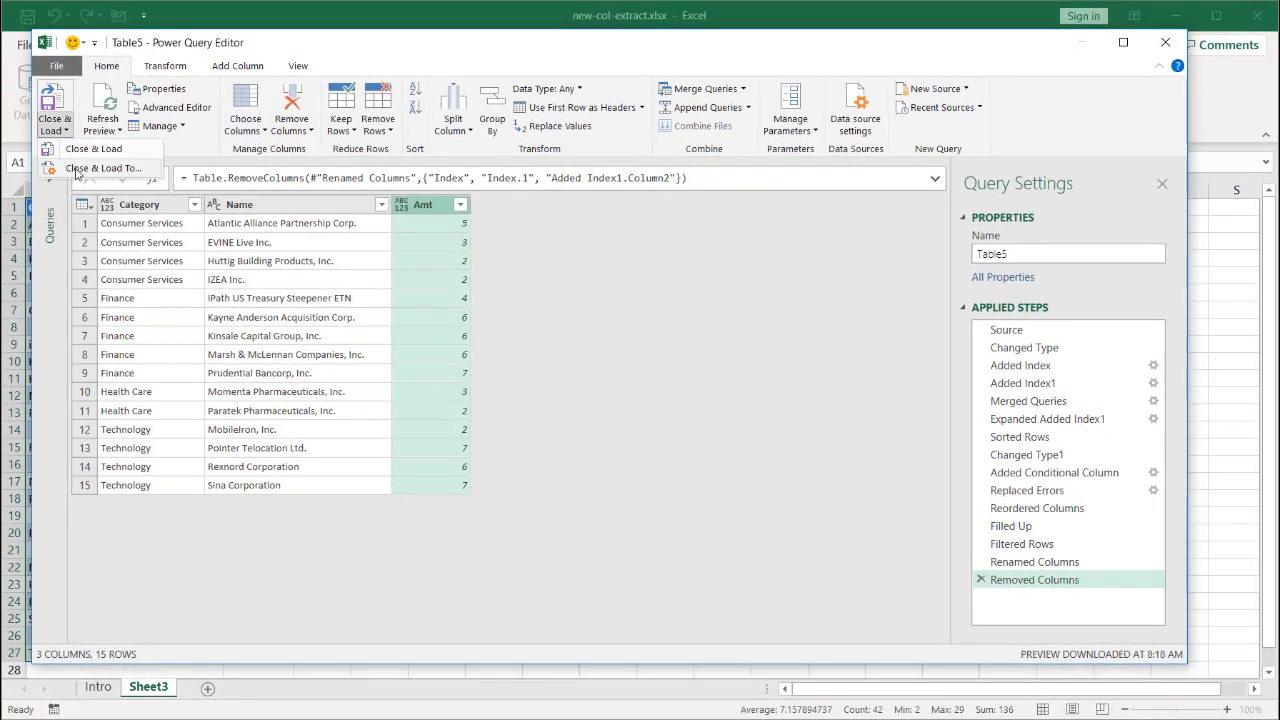
Load the query via Close & Load To as a table on the existing worksheet at =Sheet3!$E$1
click(92, 148)
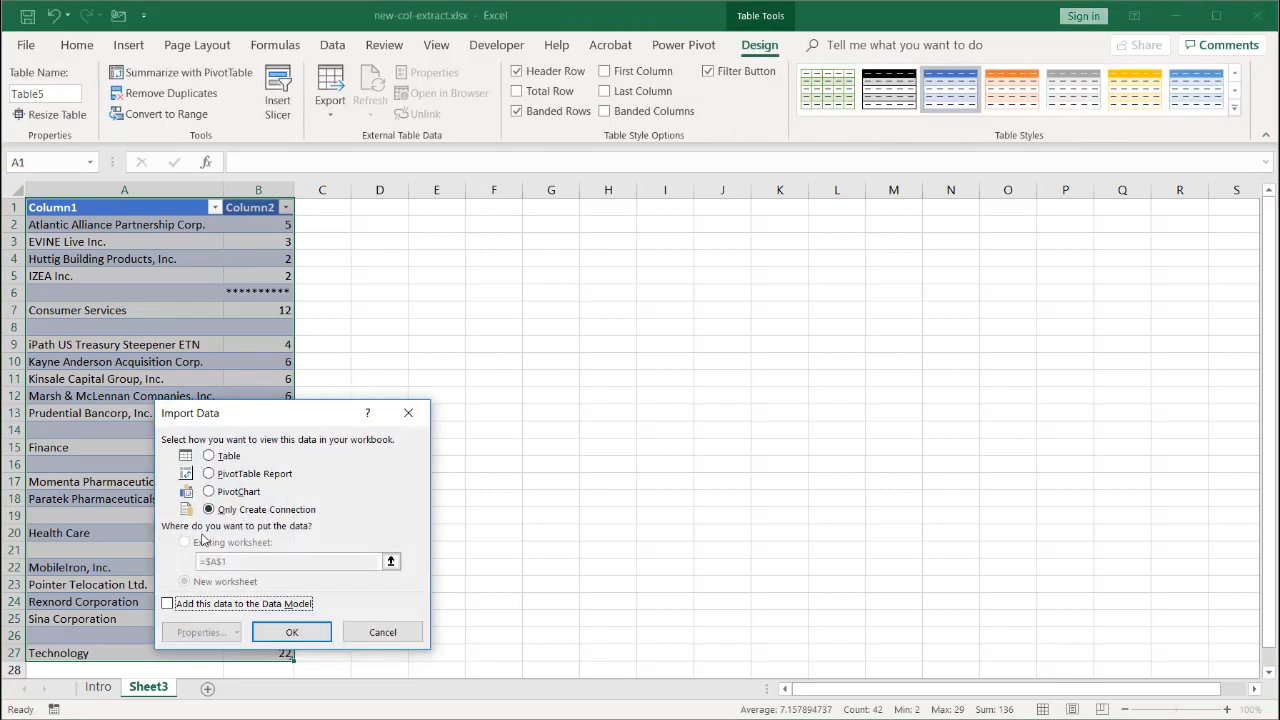
click(208, 456)
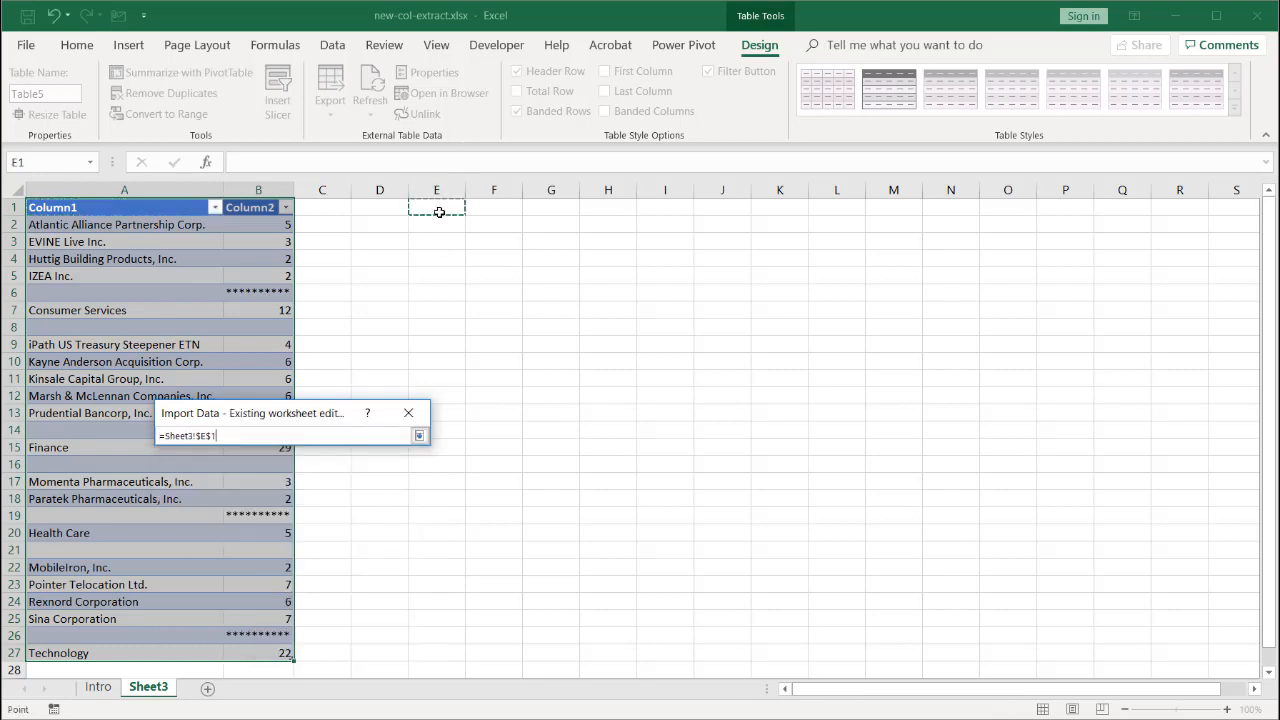
click(420, 436)
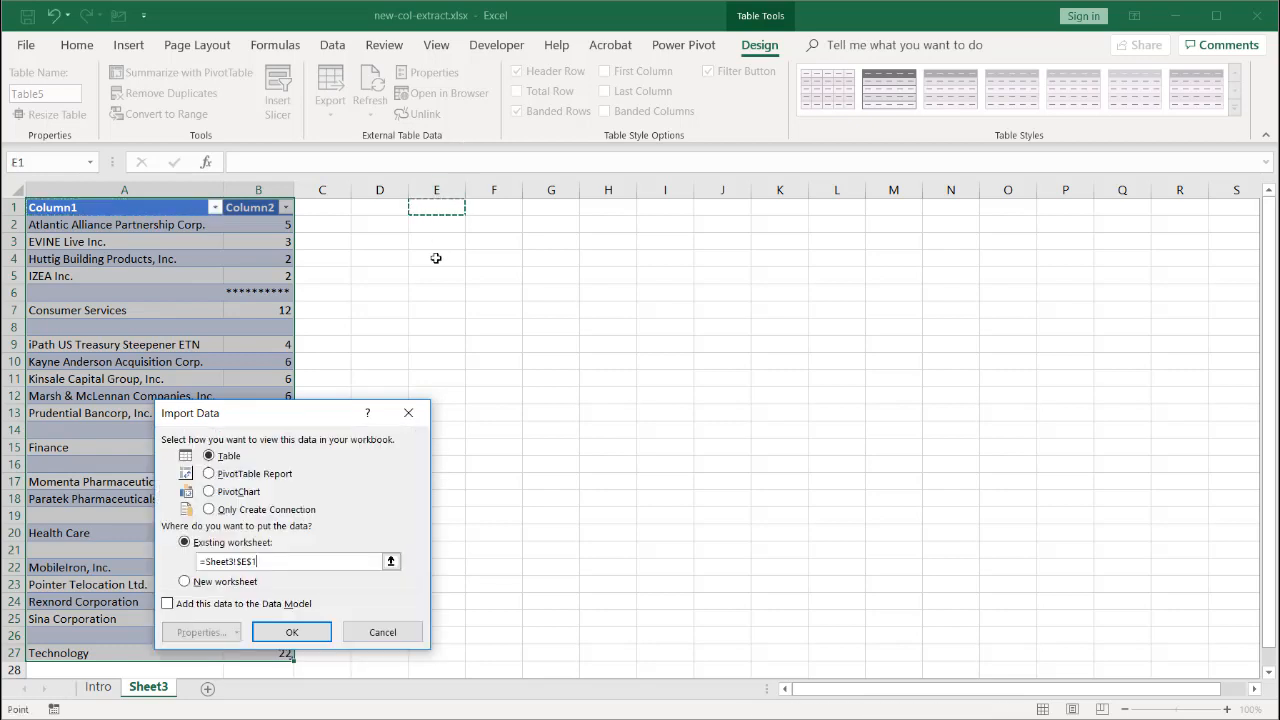
click(292, 632)
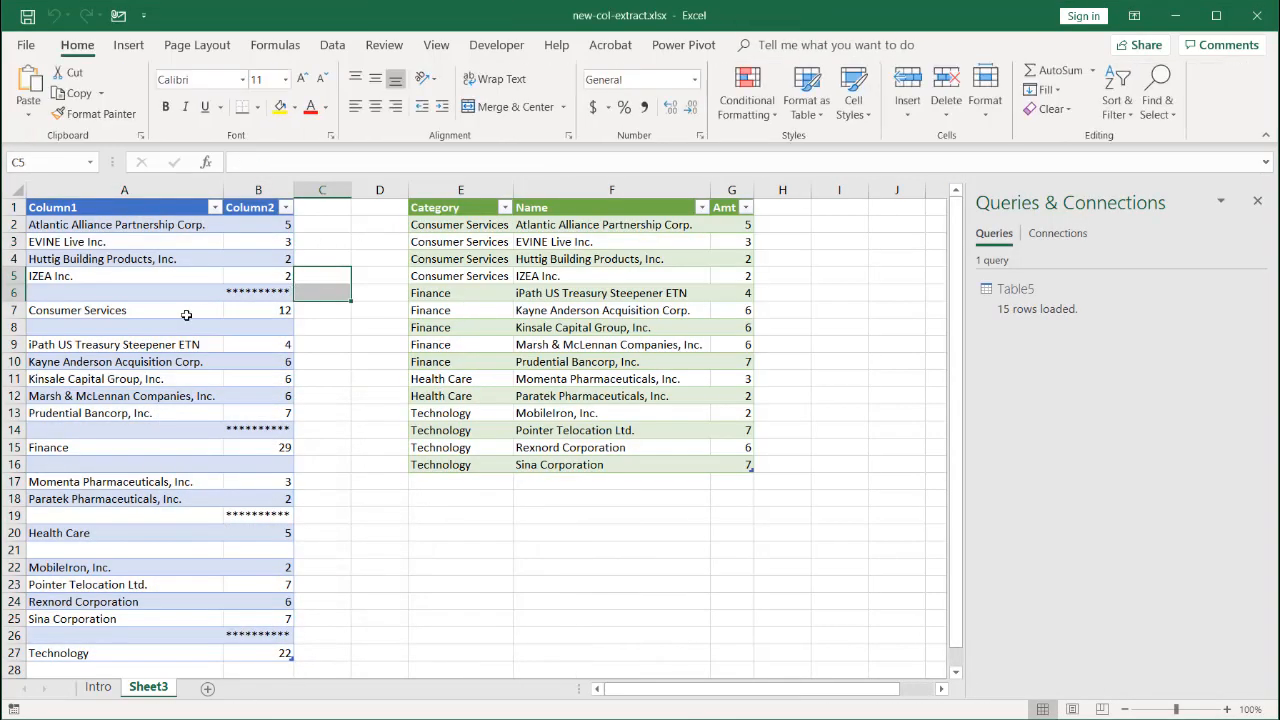
click(258, 310)
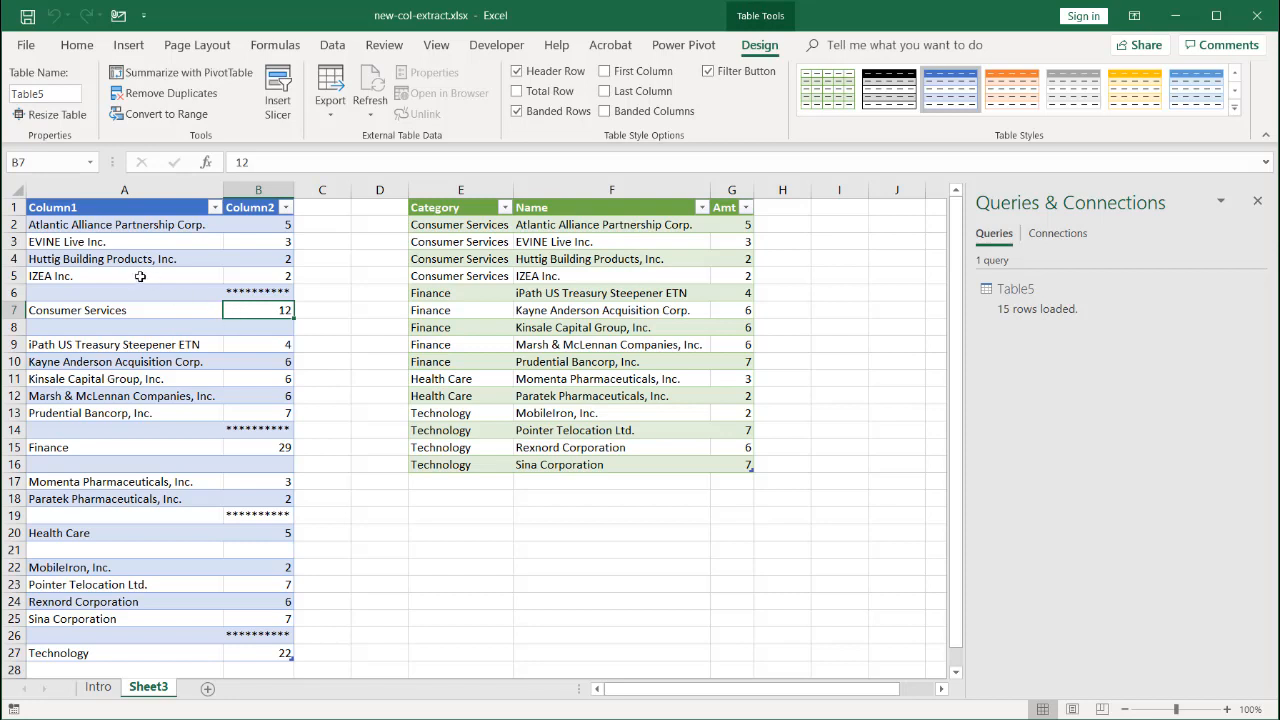
mouse_move(140, 260)
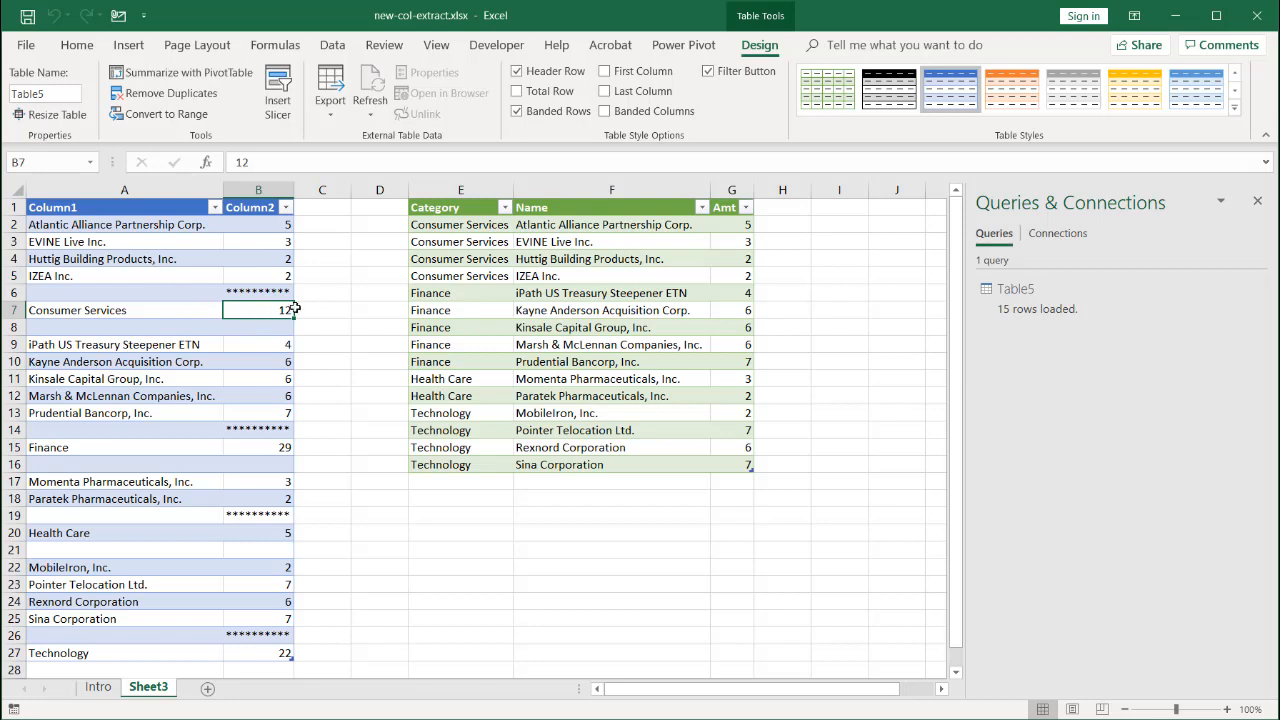
drag(732, 224, 732, 240)
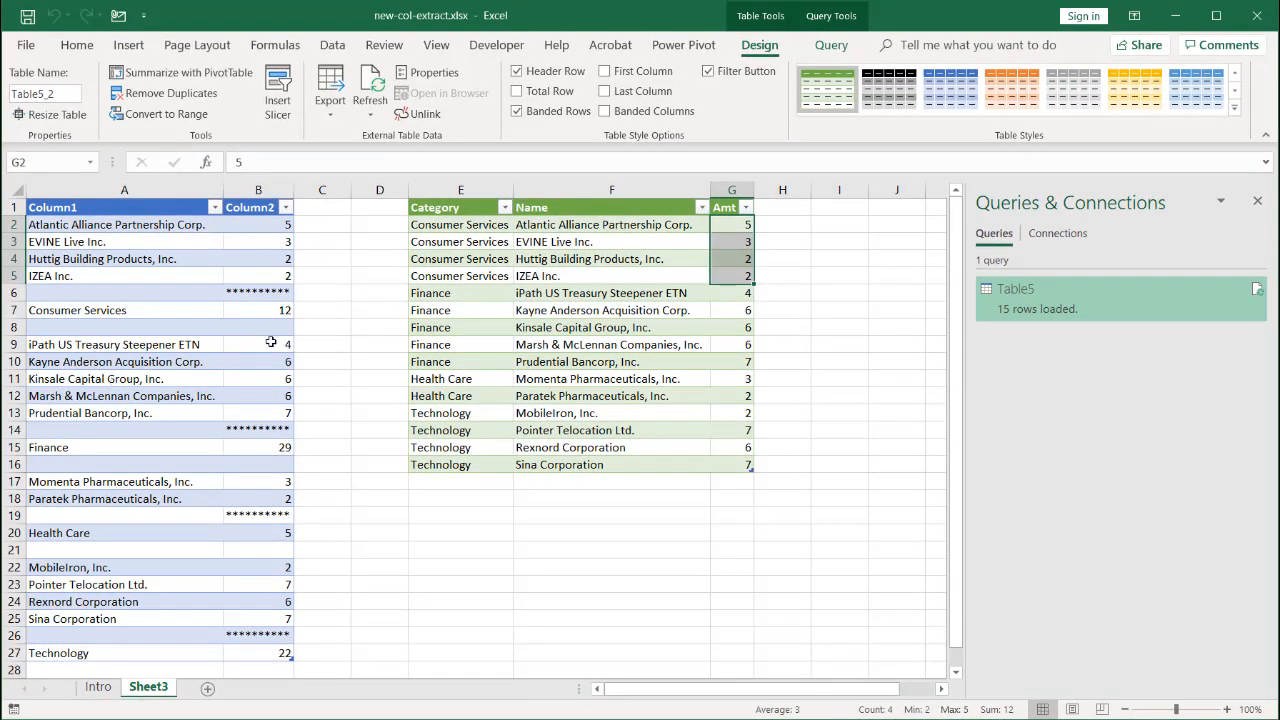
click(258, 344)
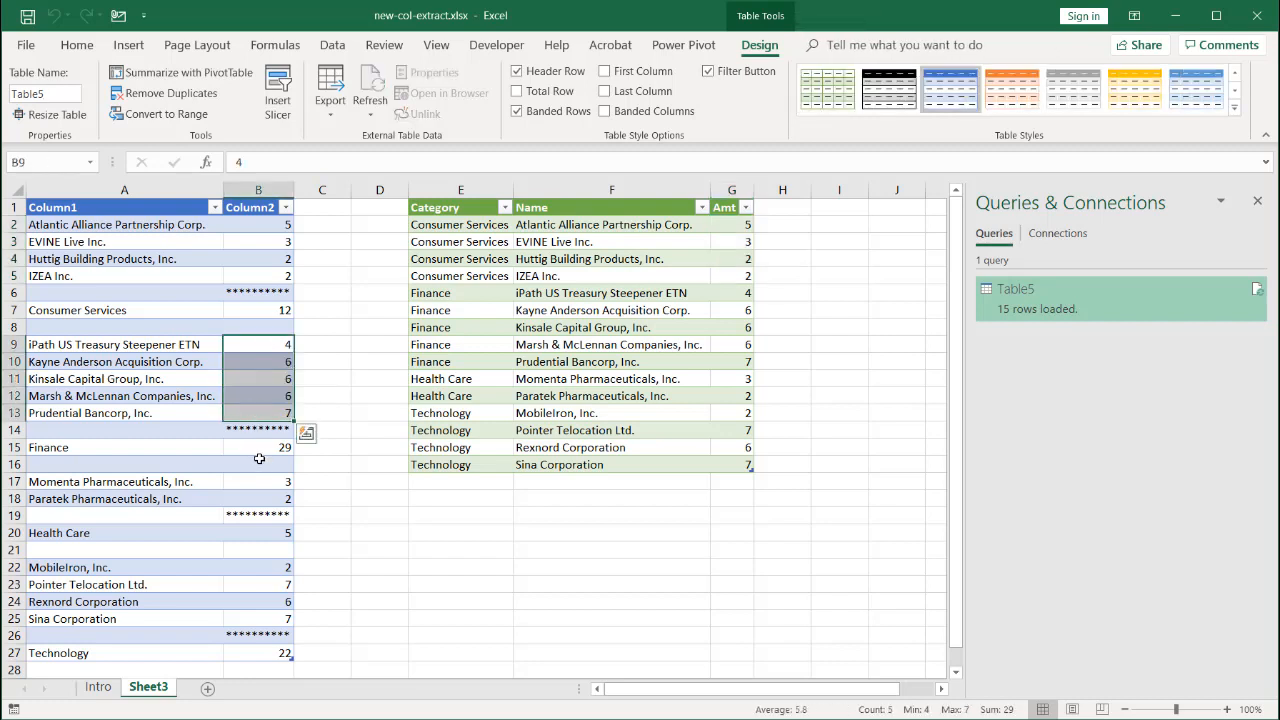
click(258, 448)
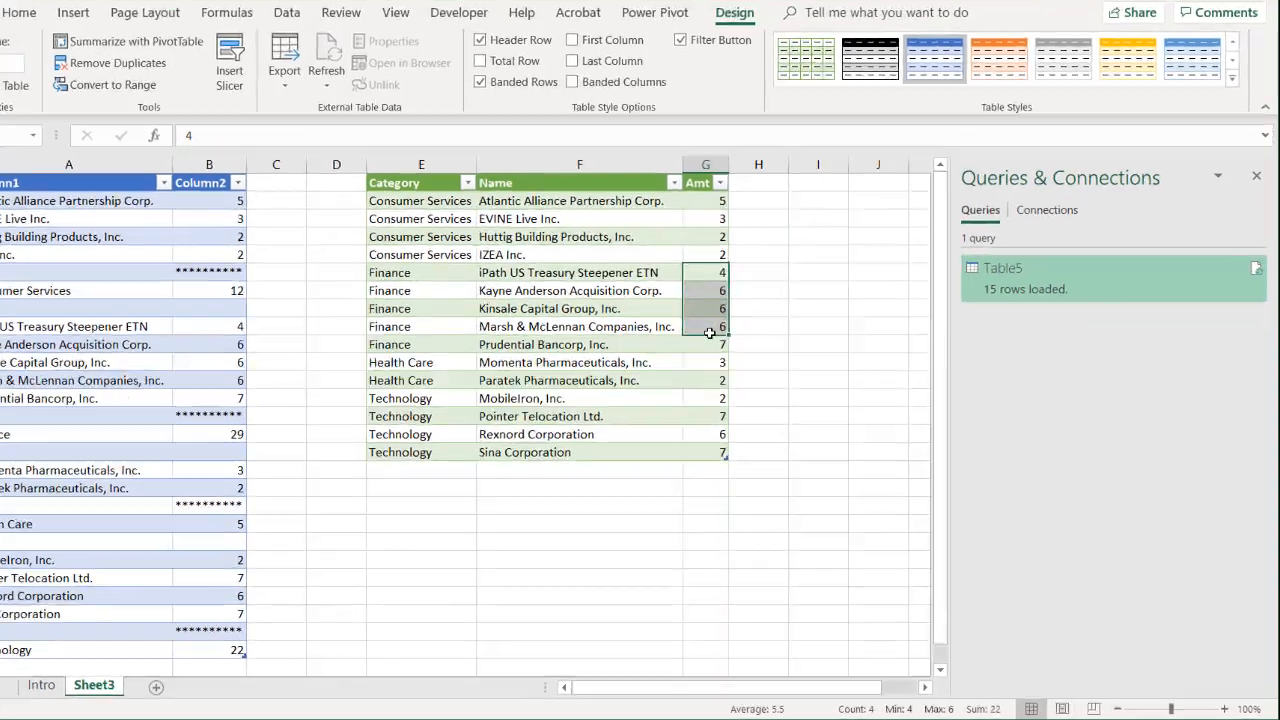
click(724, 584)
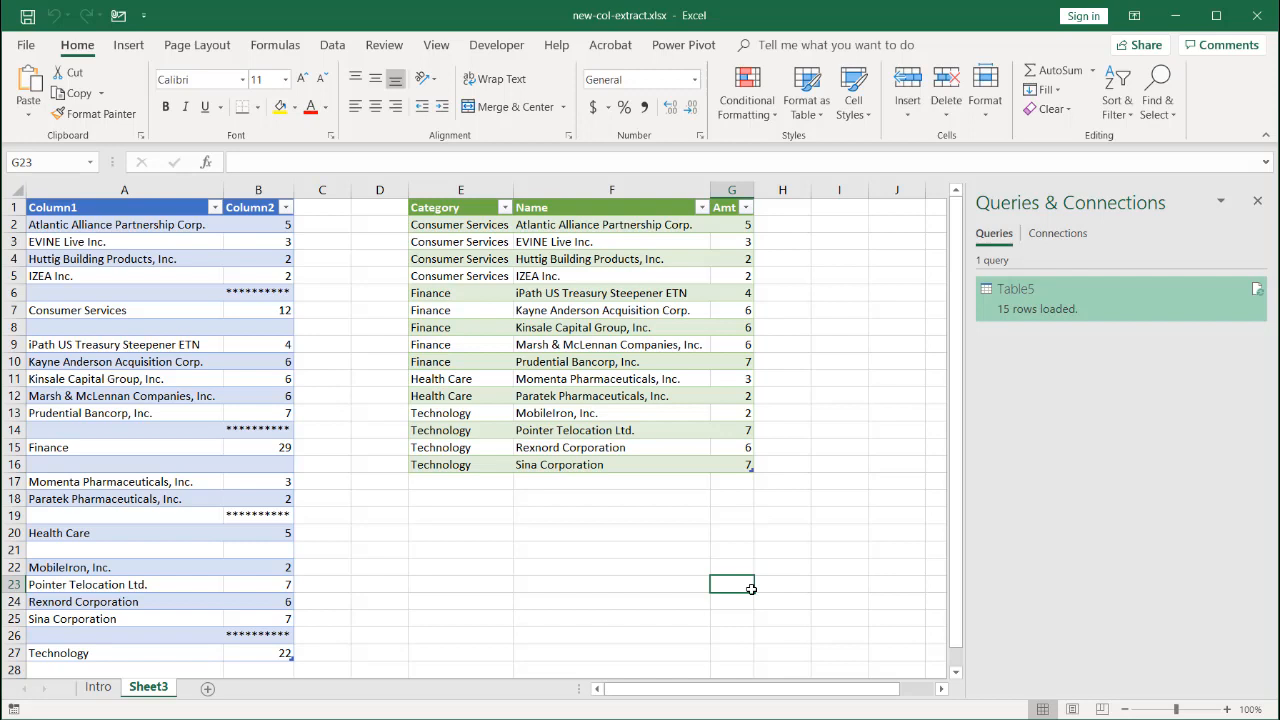
mouse_move(152, 336)
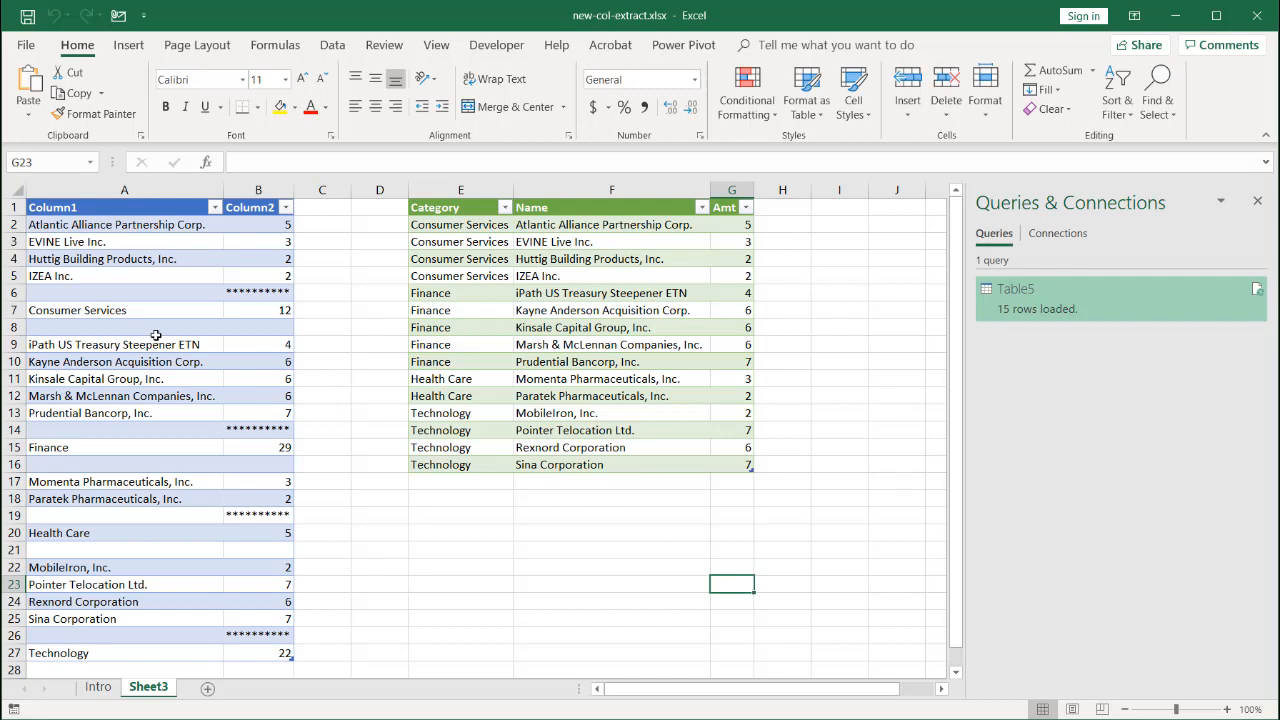
mouse_move(240, 288)
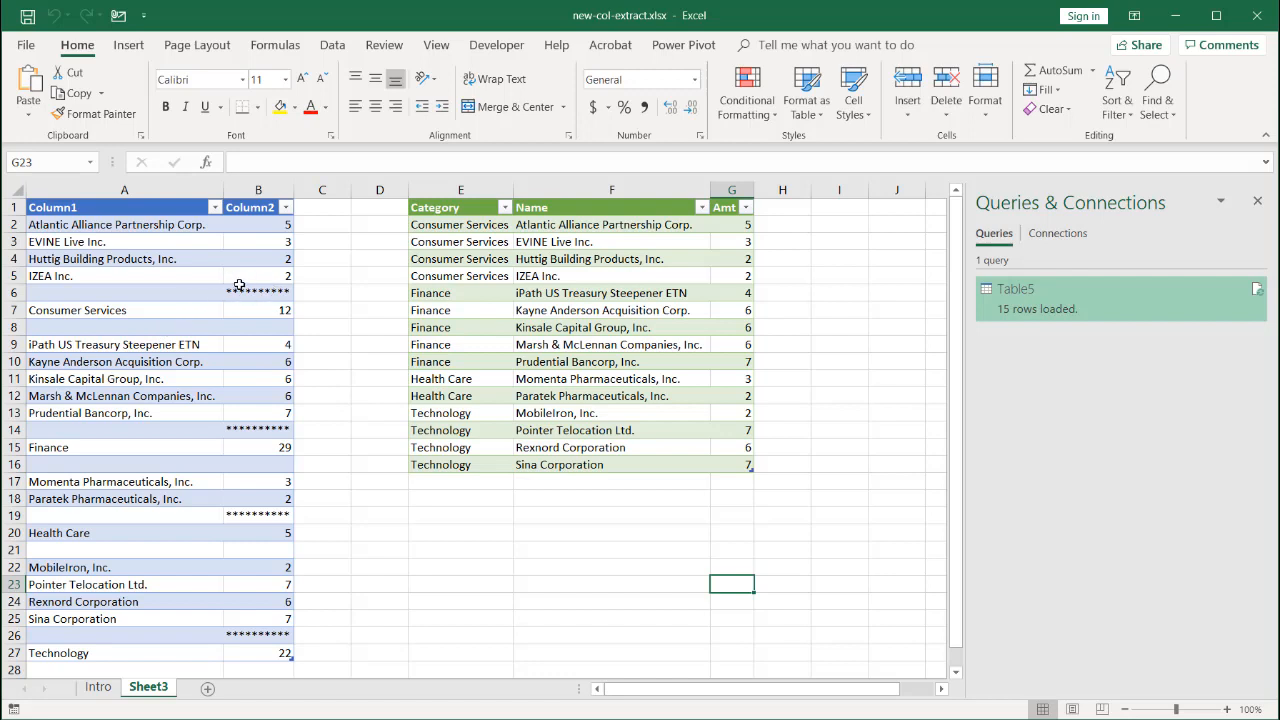
click(258, 292)
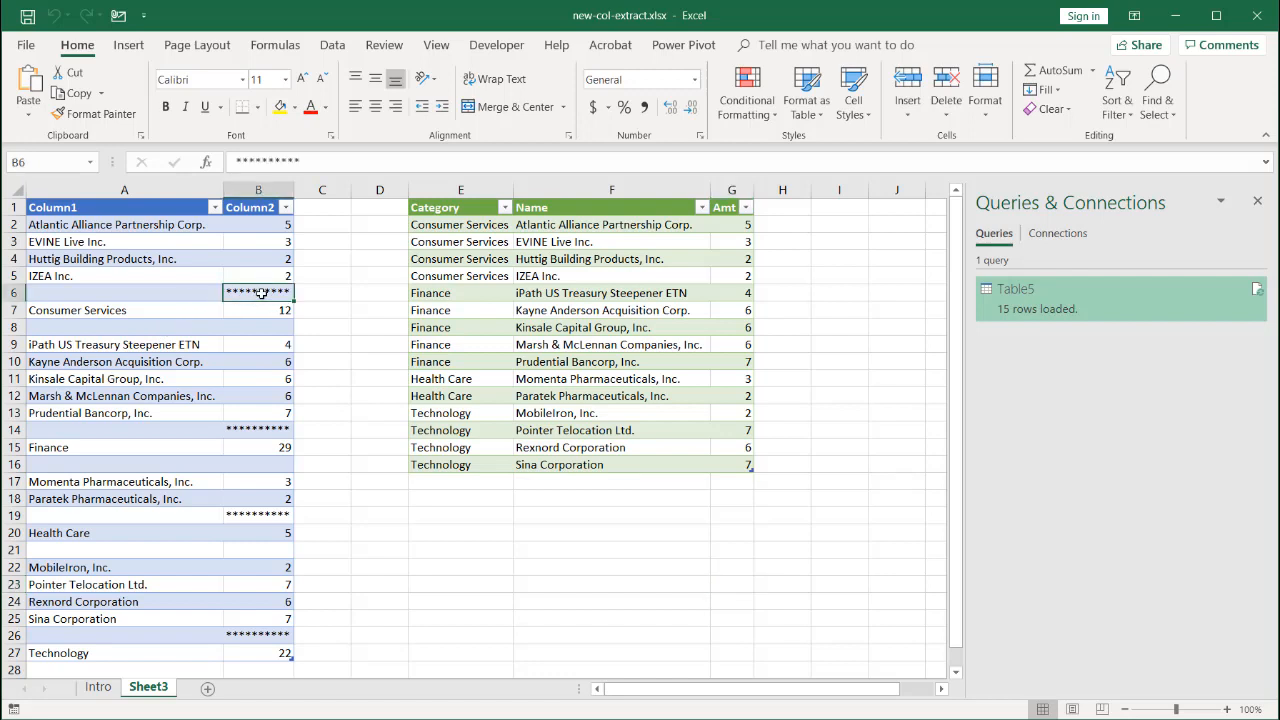
click(258, 430)
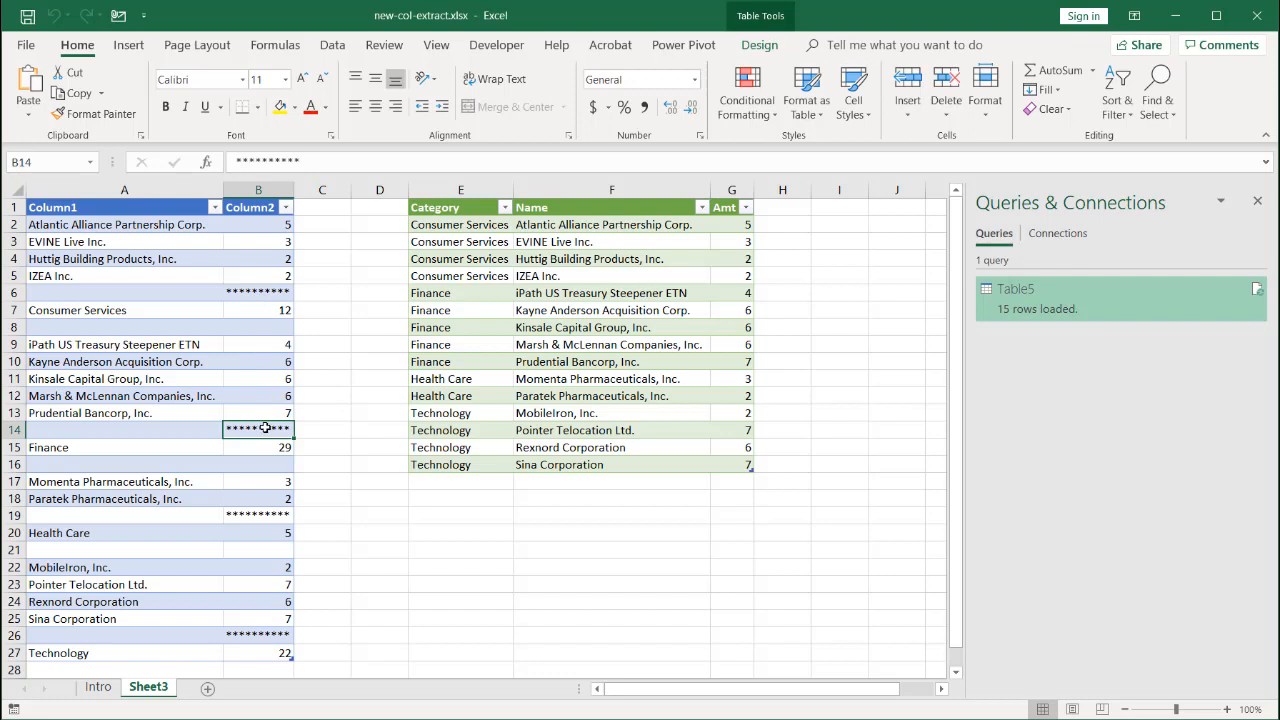
click(612, 378)
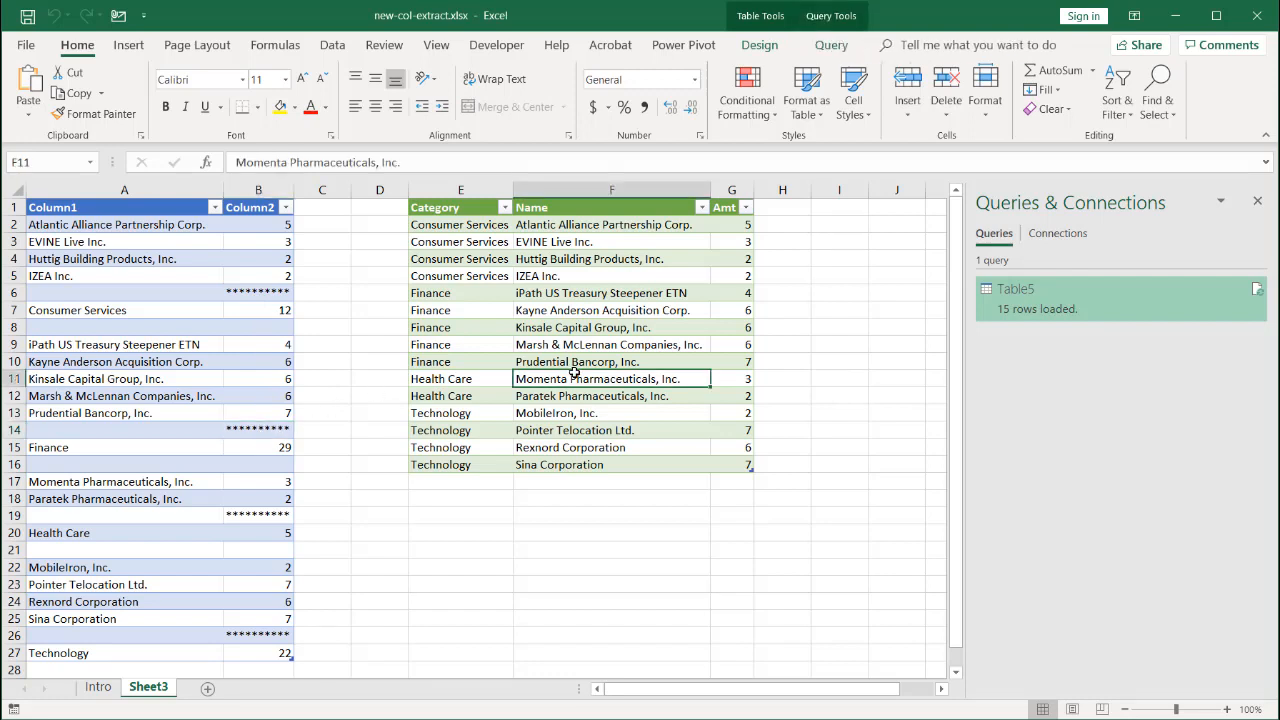